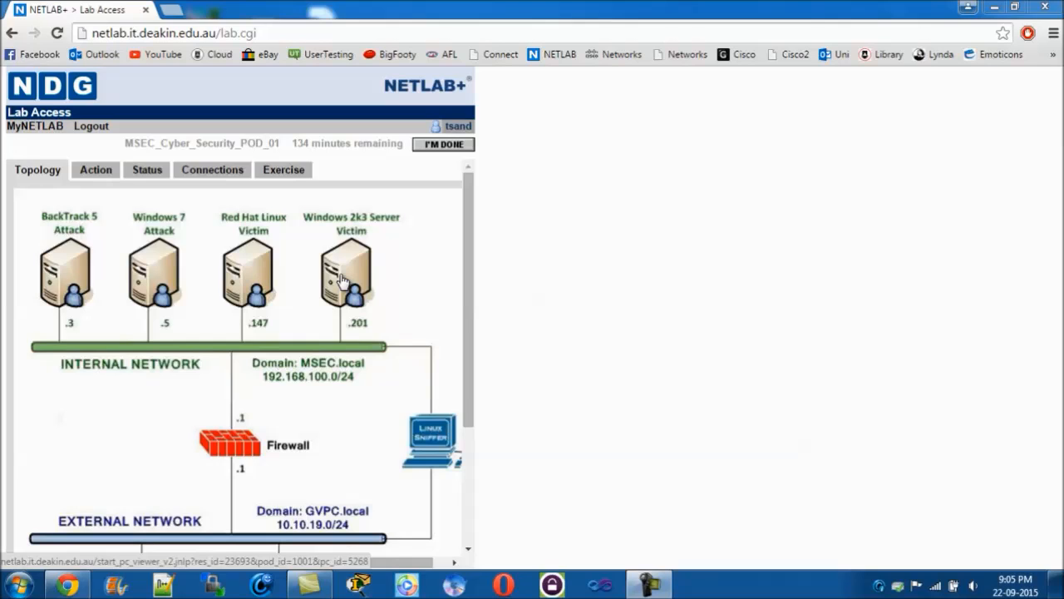
{"action": "mouse_move", "coordinate": [335, 276]}
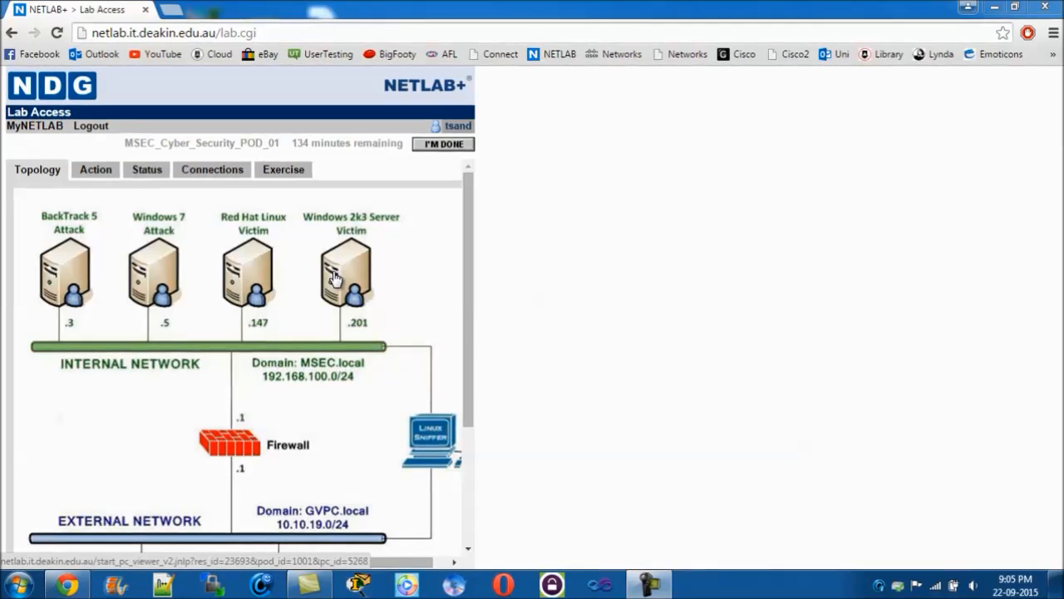
- Request a remote session to the Windows 2k3 Server and launch the downloaded start_pc_viewer .jnlp file
{"action": "left_click", "coordinate": [343, 275]}
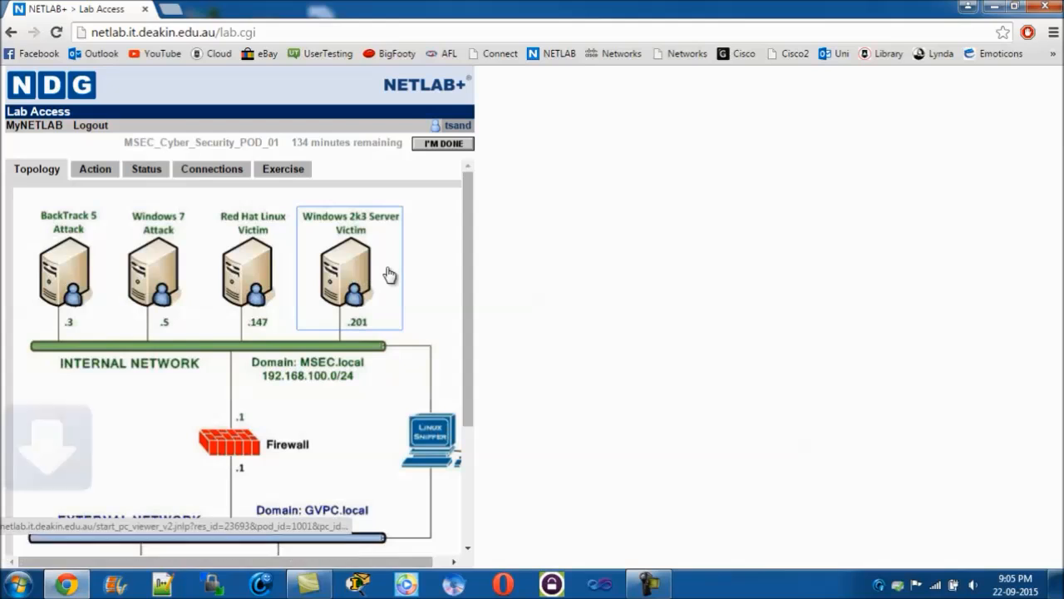
{"action": "left_click", "coordinate": [349, 274]}
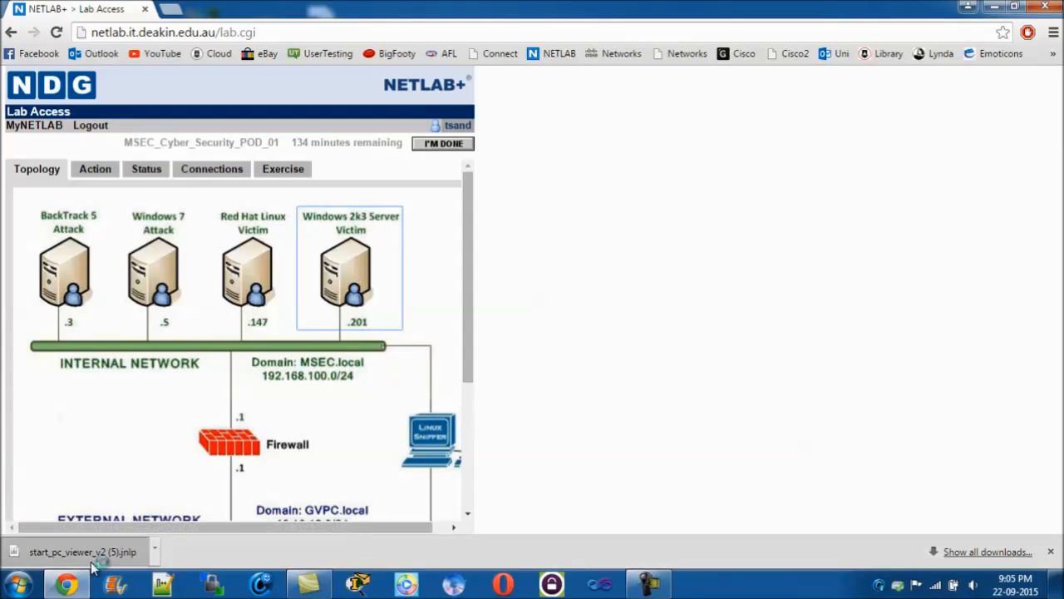
{"action": "left_click", "coordinate": [75, 552]}
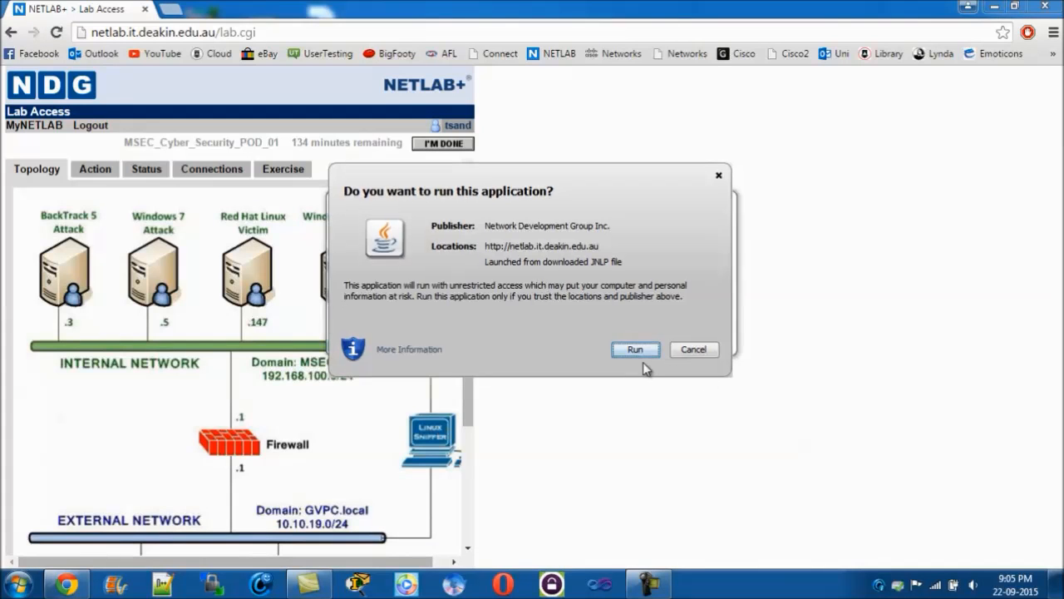
- Run the viewer maximized, send CTRL+ALT+DEL and sign in as Administrator to the Windows Server 2003 desktop
{"action": "left_click", "coordinate": [635, 349]}
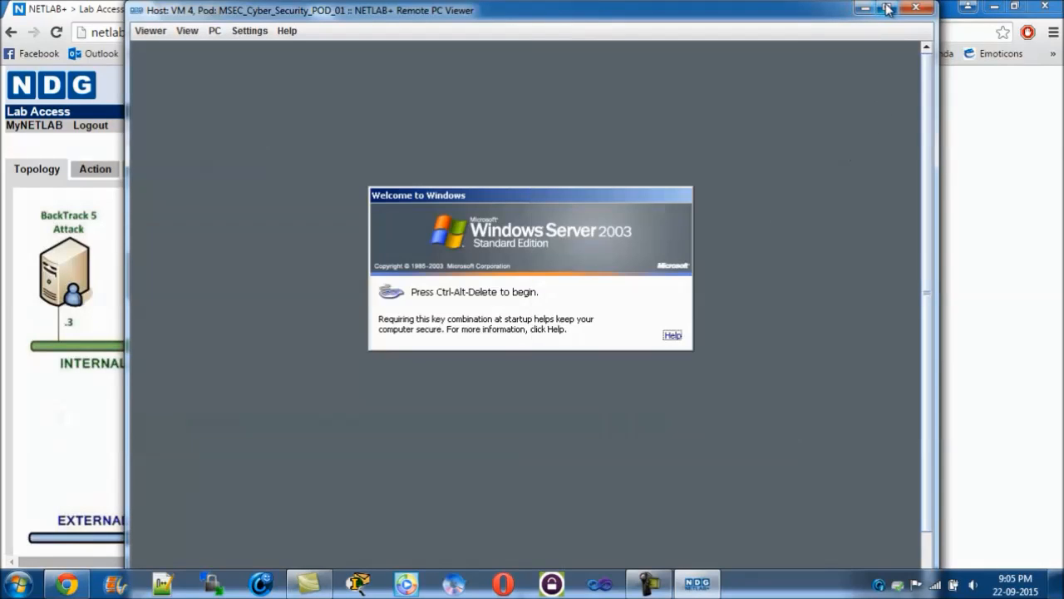
{"action": "left_click", "coordinate": [888, 10]}
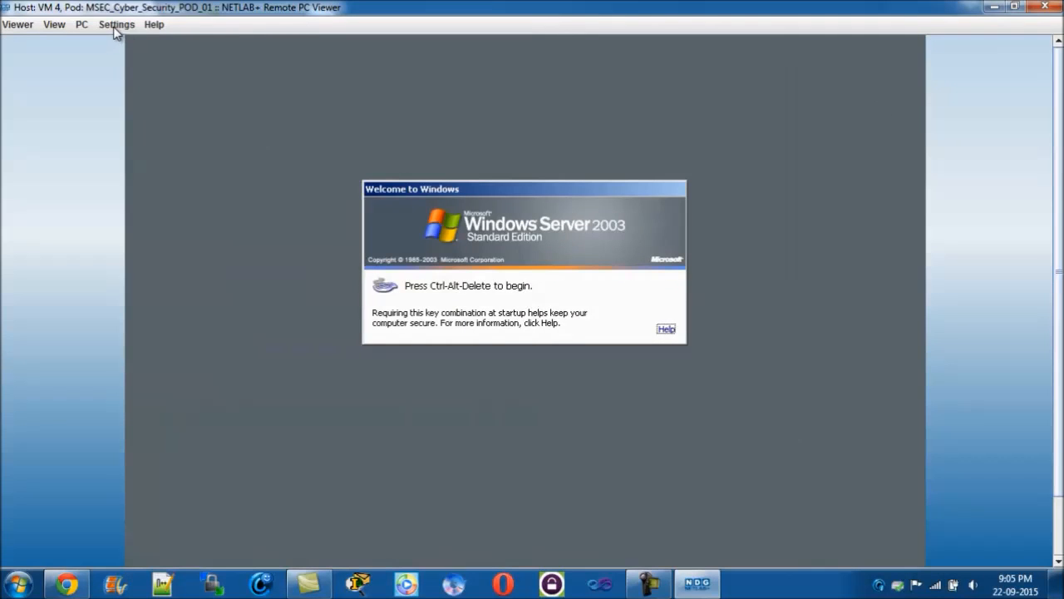
{"action": "left_click", "coordinate": [82, 25]}
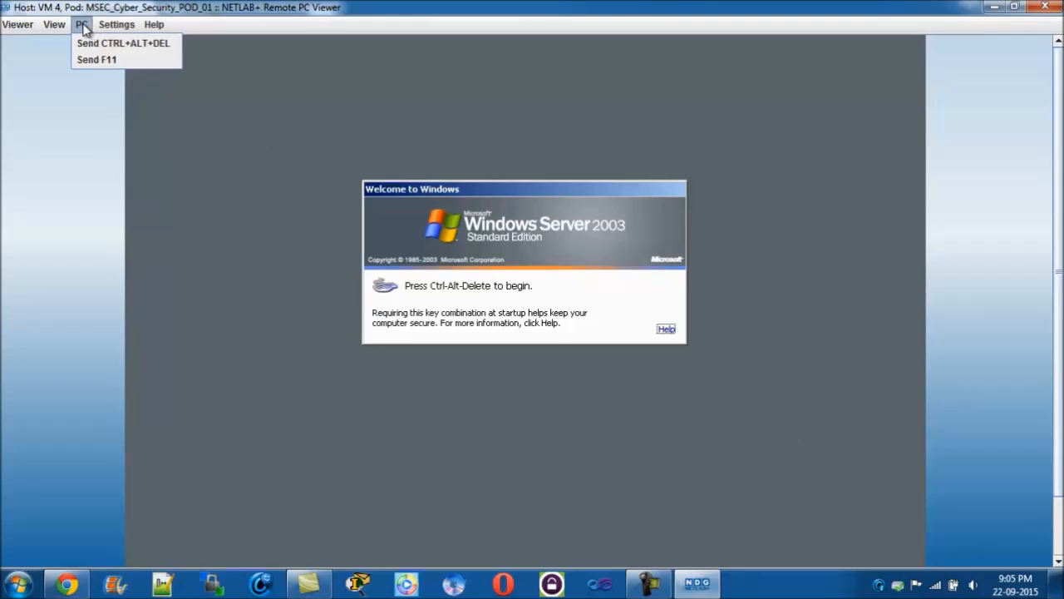
{"action": "left_click", "coordinate": [123, 43]}
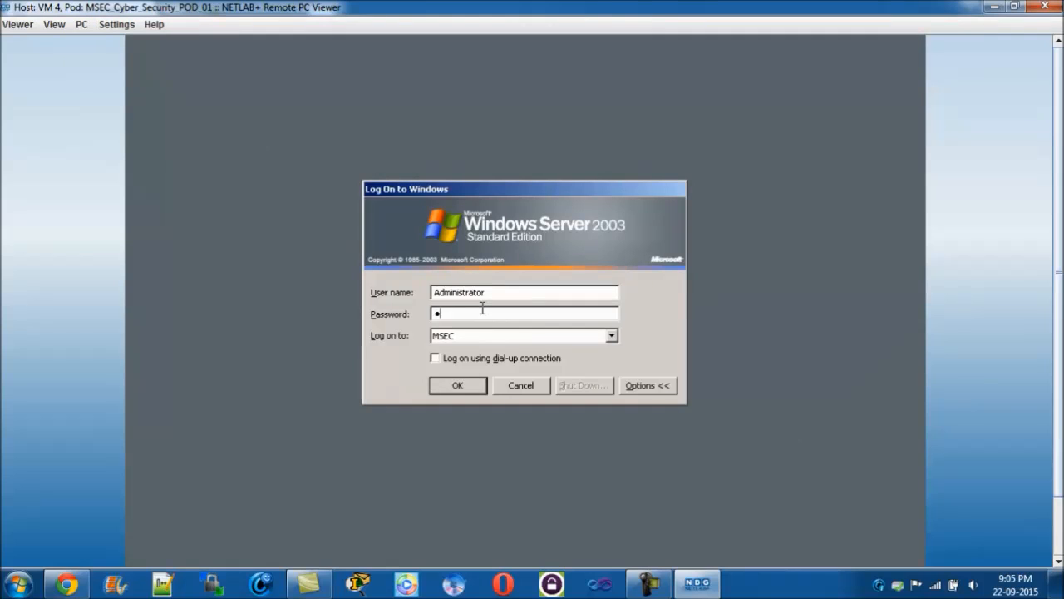
{"action": "left_click", "coordinate": [457, 386]}
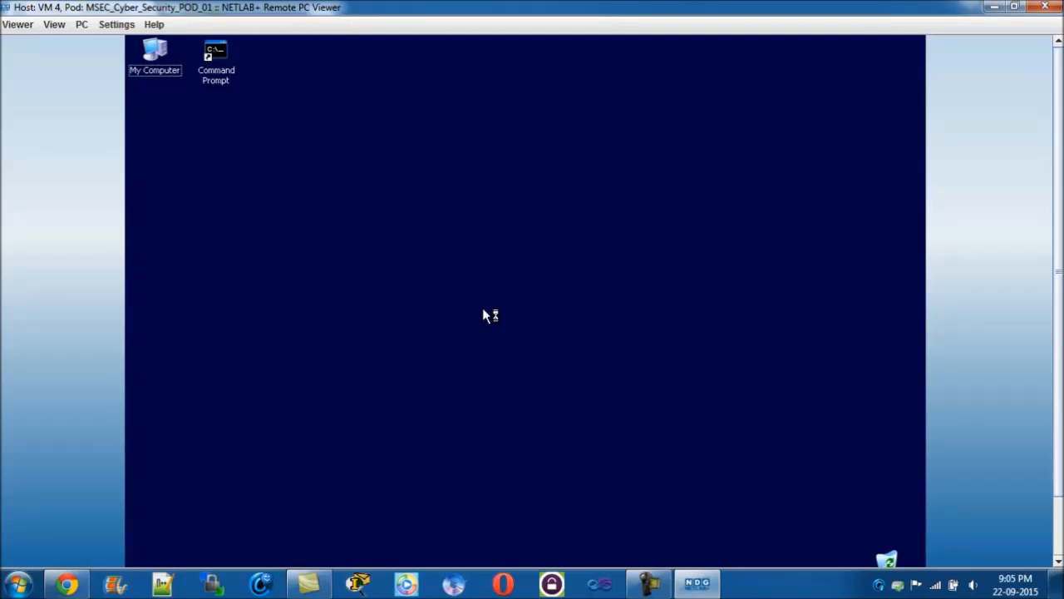
{"action": "mouse_move", "coordinate": [486, 315]}
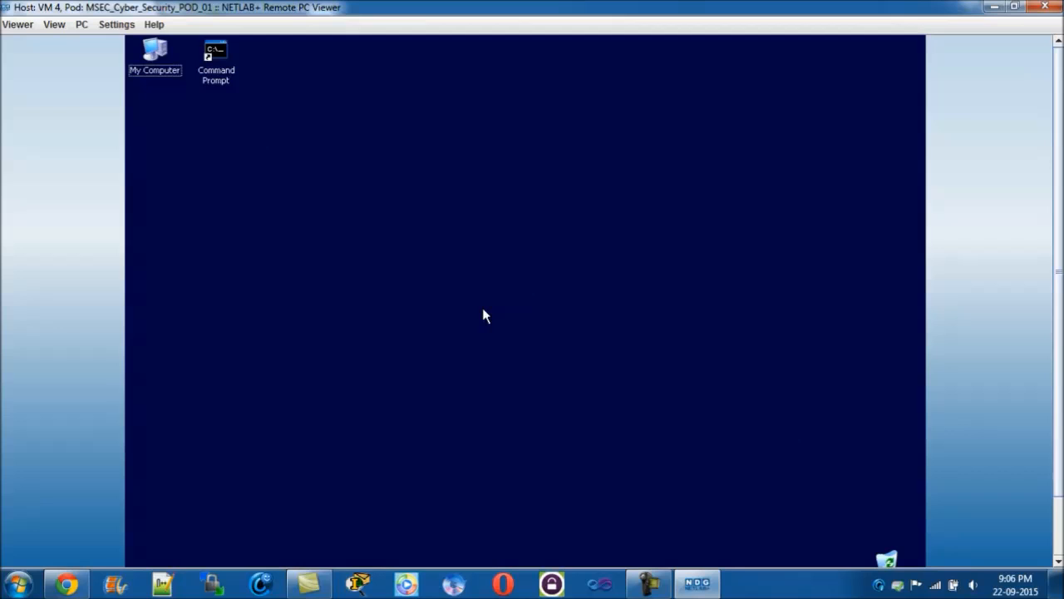
{"action": "mouse_move", "coordinate": [1054, 296]}
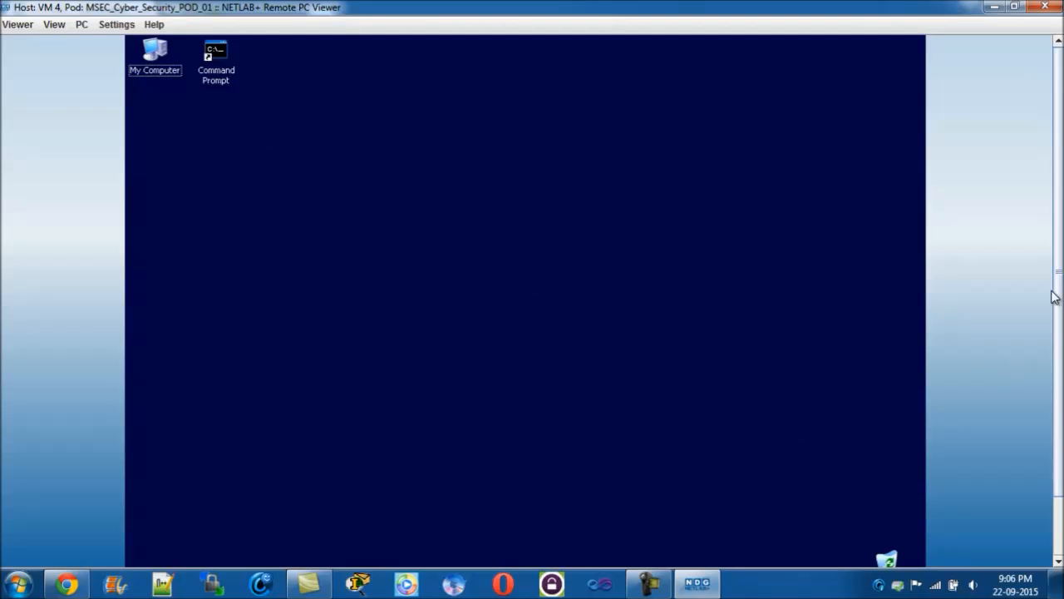
- From a Command Prompt, create the folder salary at the root of drive C with mkdir
{"action": "double_click", "coordinate": [216, 54]}
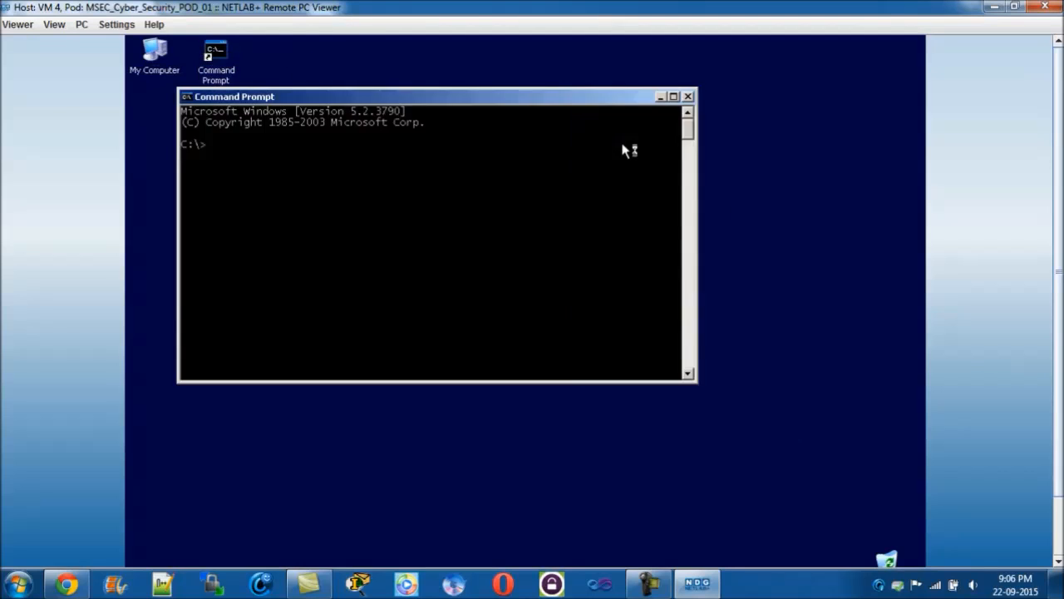
{"action": "mouse_move", "coordinate": [376, 207]}
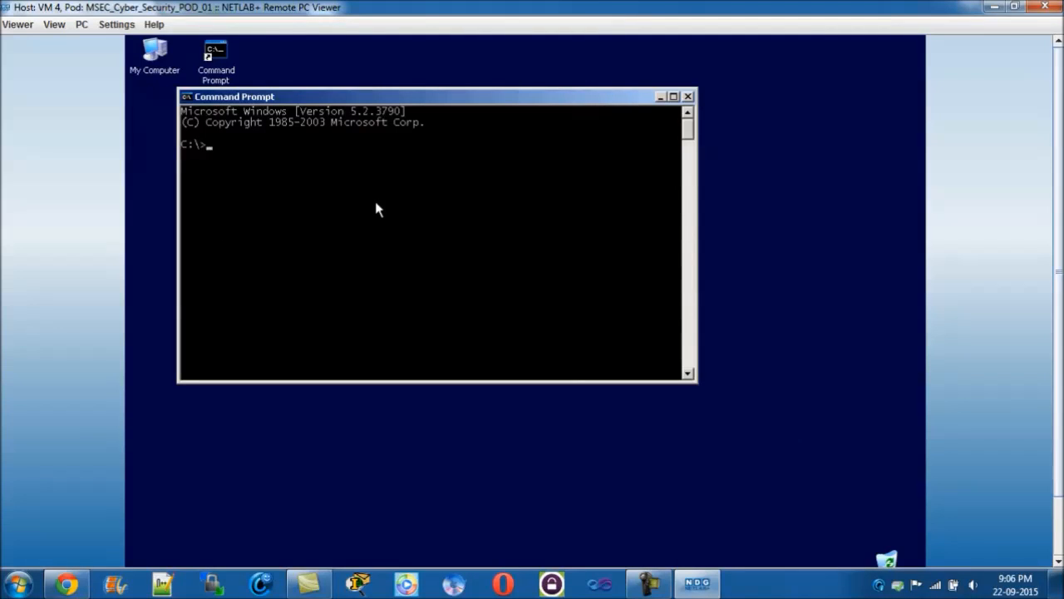
{"action": "type", "text": "m"}
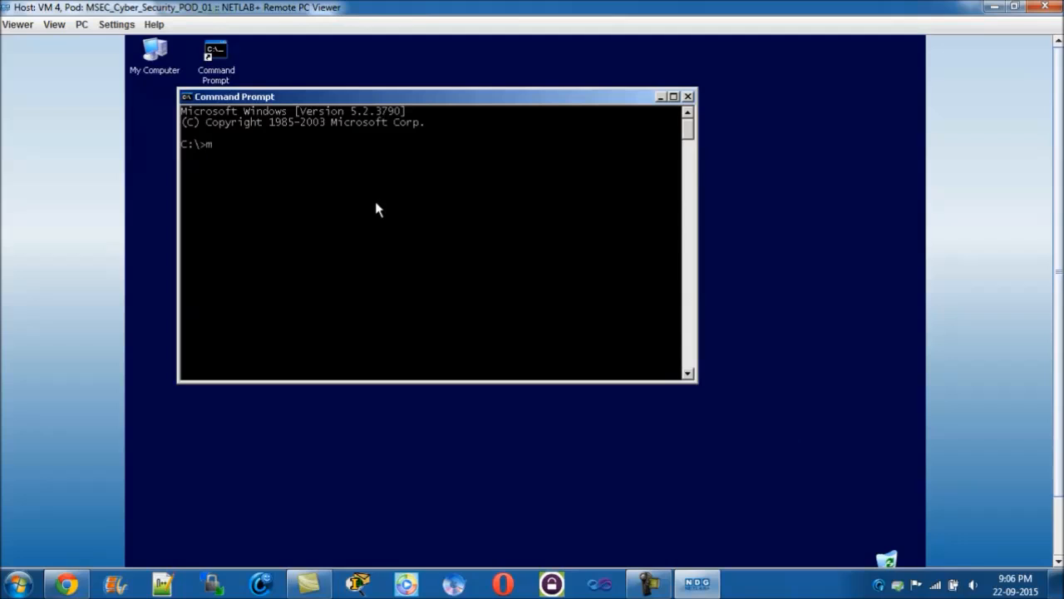
{"action": "type", "text": "kdir"}
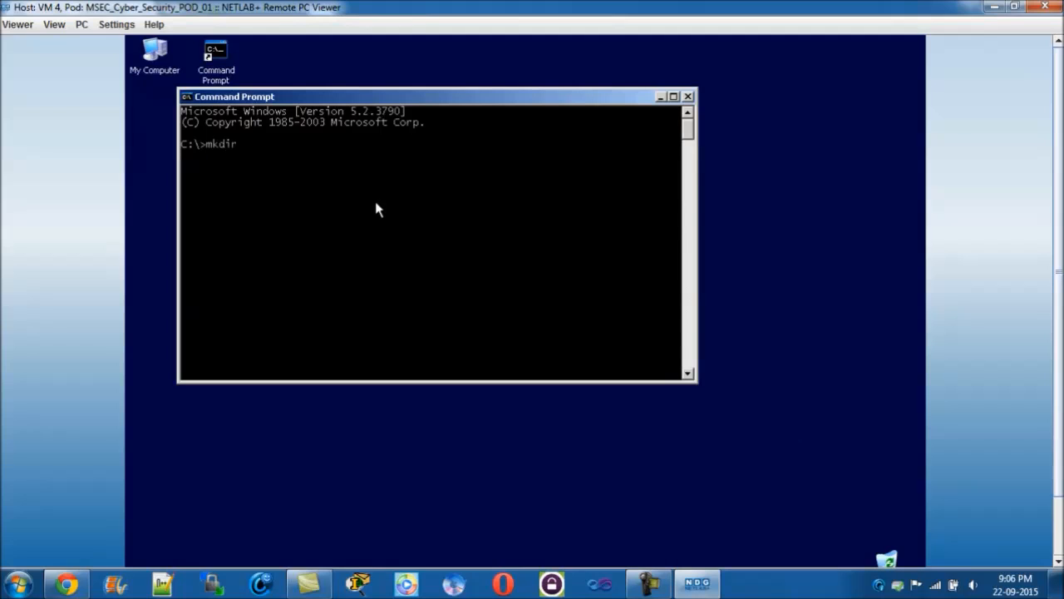
{"action": "type", "text": "salary"}
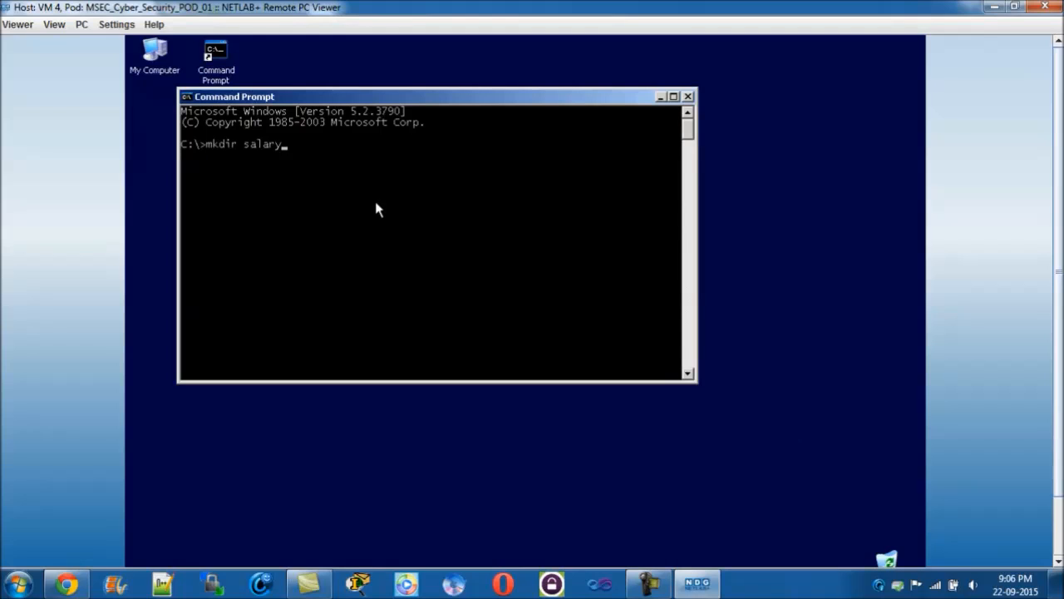
{"action": "key", "text": "Return"}
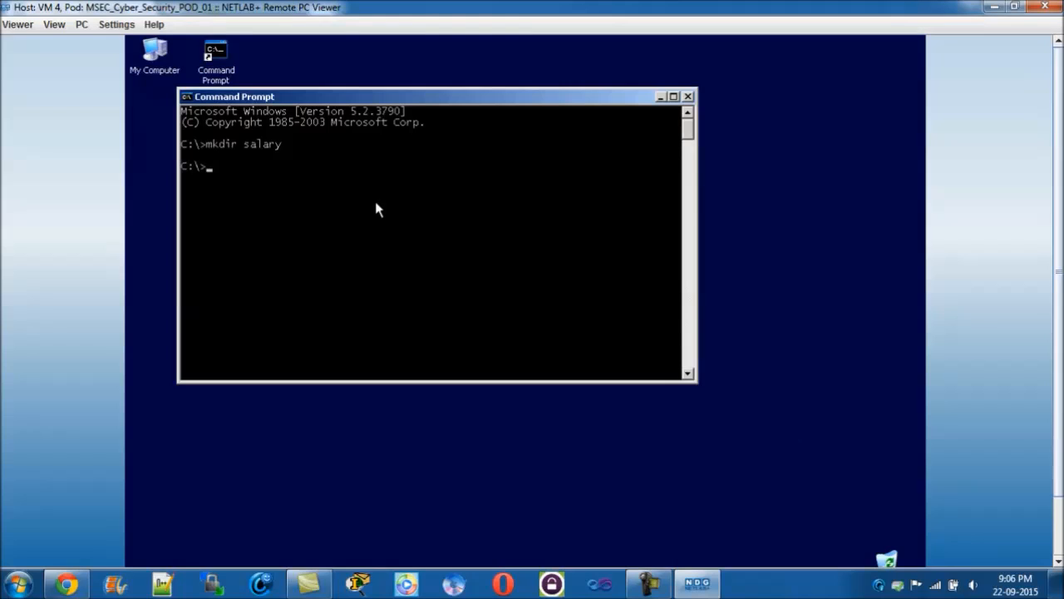
- List drive C entries matching s* to confirm the salary folder exists
{"action": "type", "text": "dir s"}
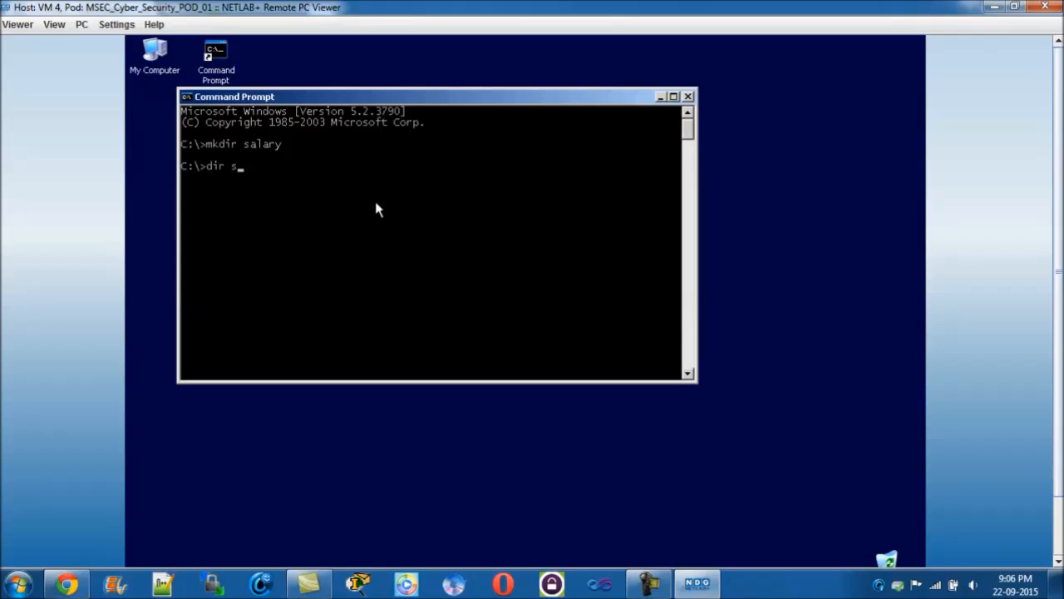
{"action": "type", "text": "*"}
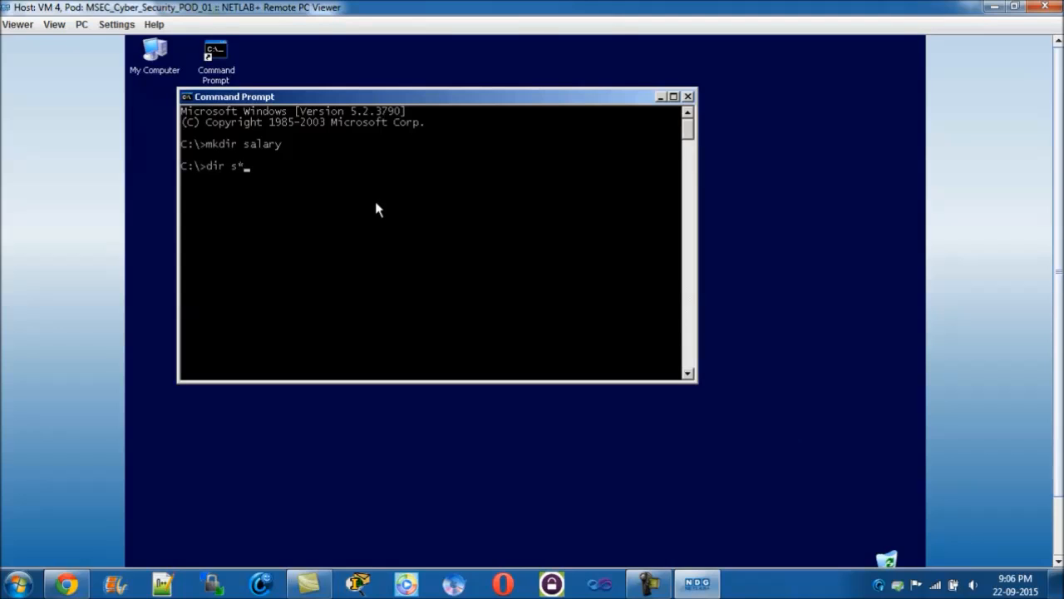
{"action": "key", "text": "Return"}
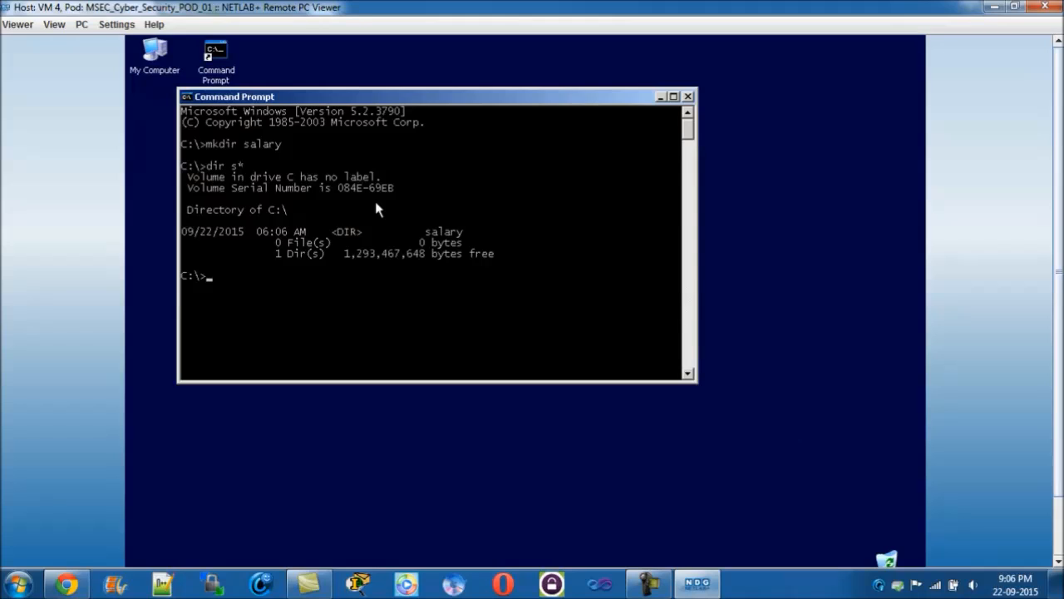
- Change into the salary folder and echo 'have a nice day' to the screen as a test
{"action": "type", "text": "cd salary"}
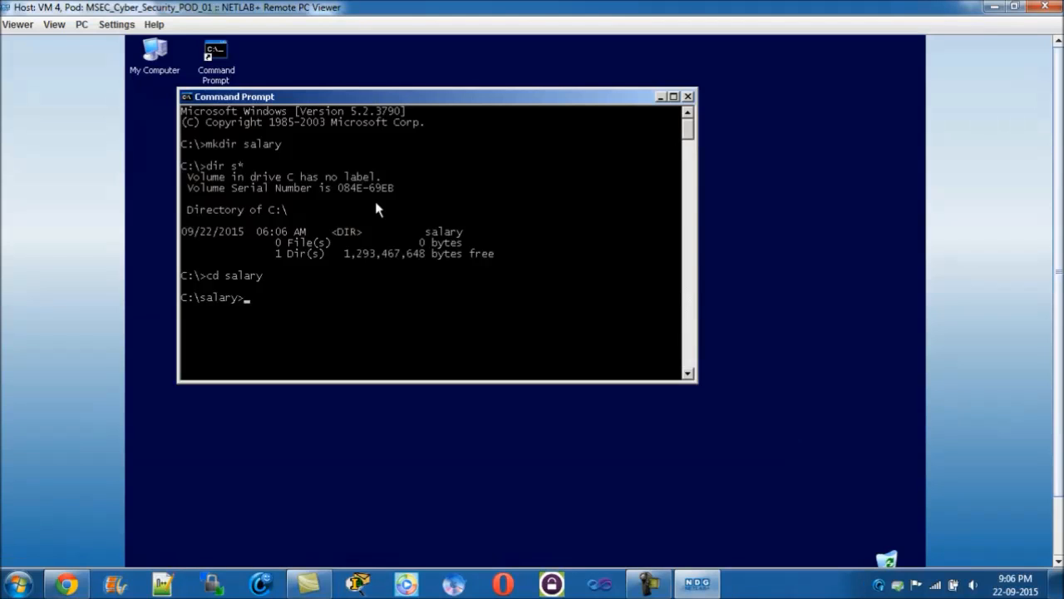
{"action": "type", "text": "echo hav"}
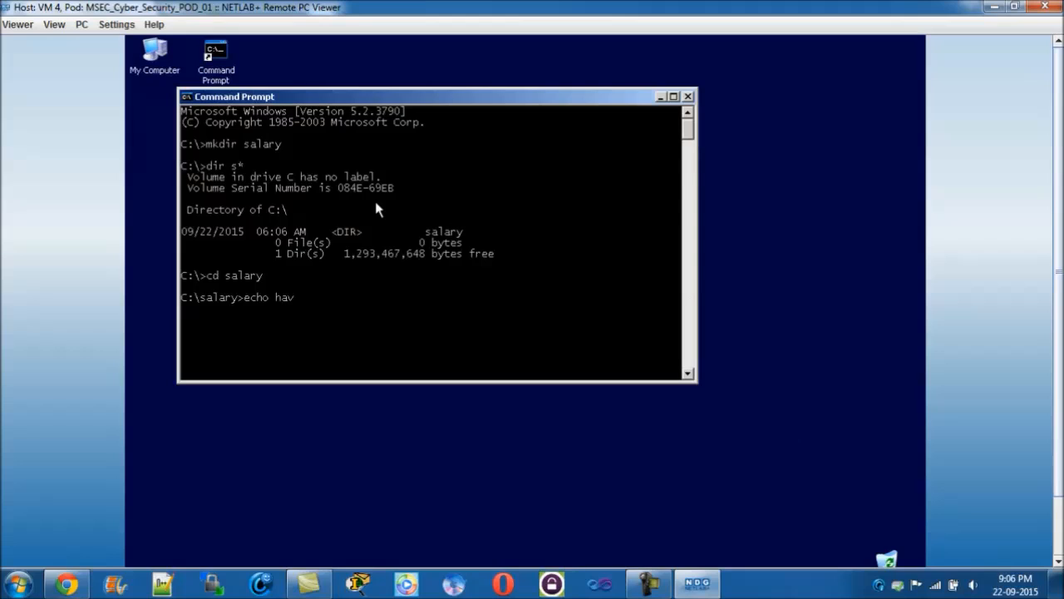
{"action": "key", "text": "Return"}
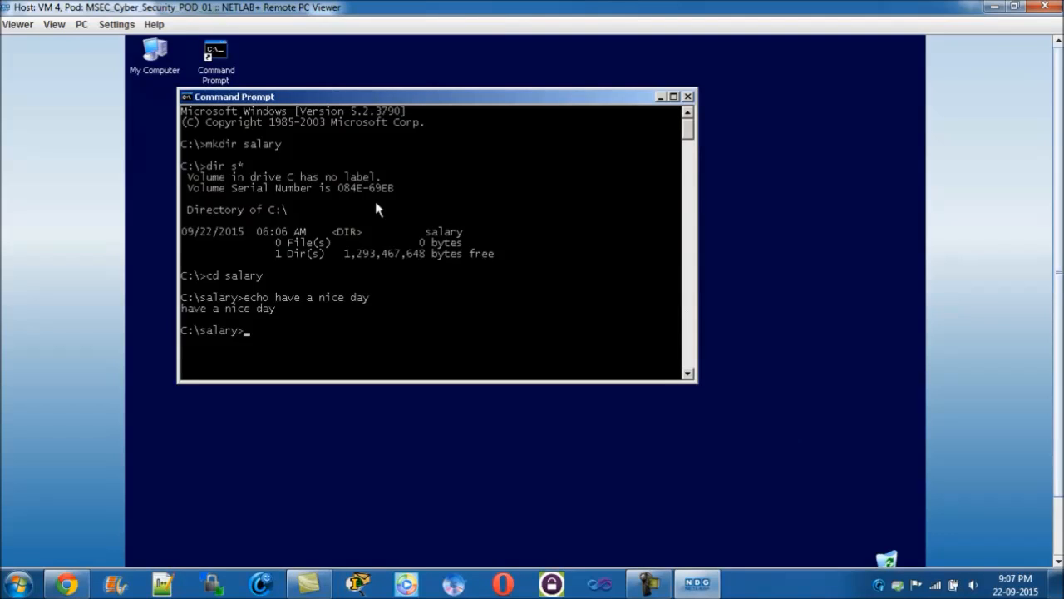
- Redirect 'have a nice day' into salary.txt with echo ... > salary.txt
{"action": "type", "text": "echo have"}
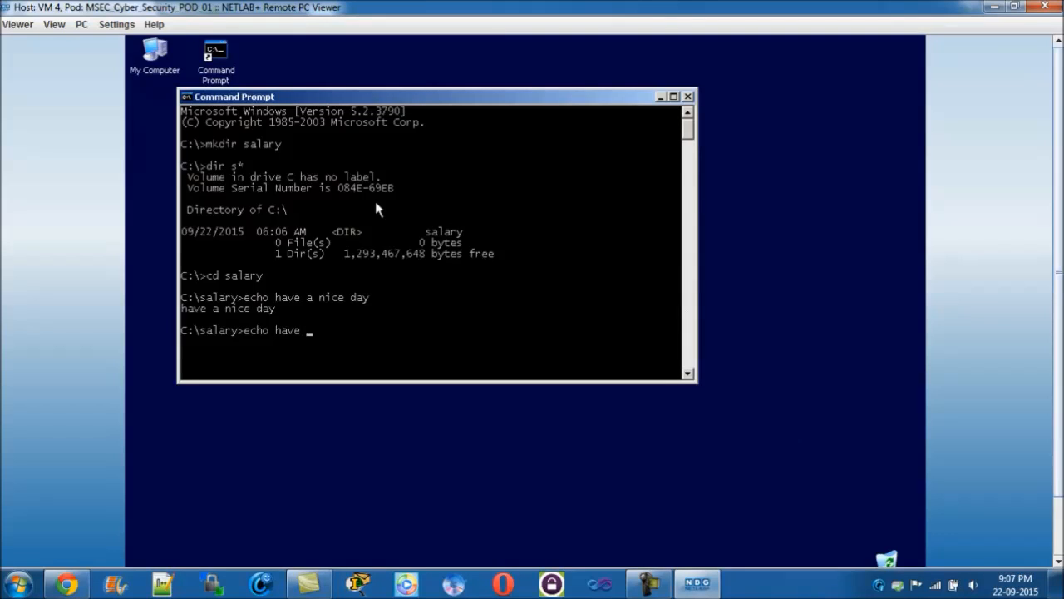
{"action": "type", "text": "a nice day >"}
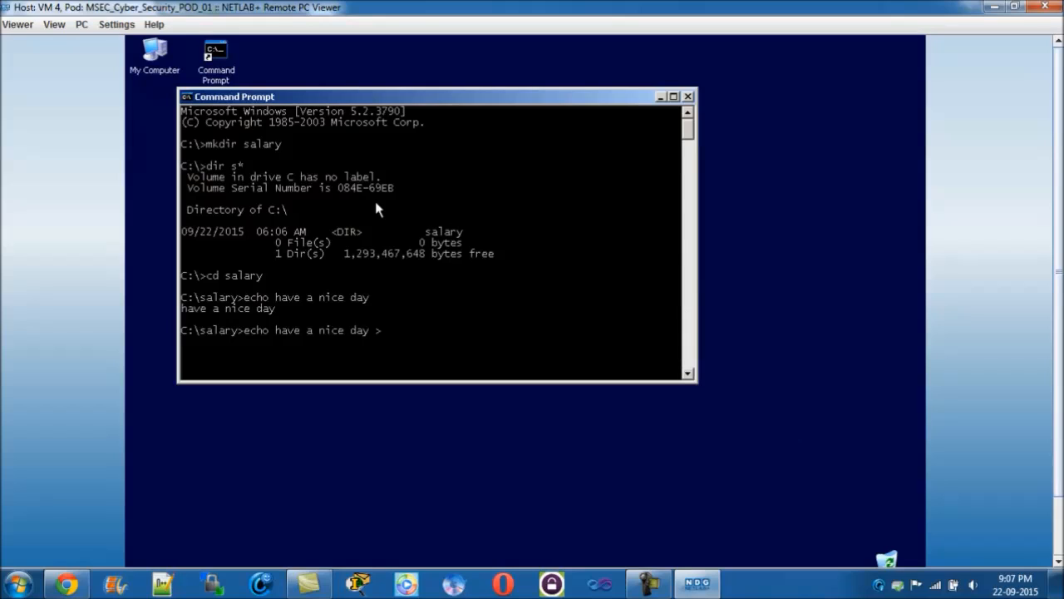
{"action": "type", "text": "salary.tx"}
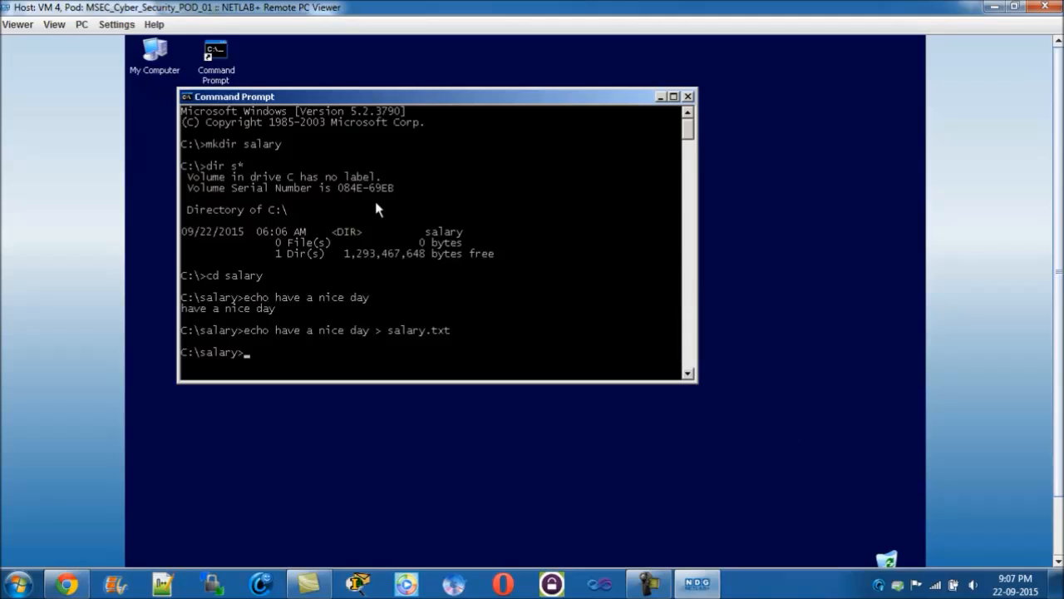
- Display salary.txt with type, showing the single line 'have a nice day'
{"action": "type", "text": "type"}
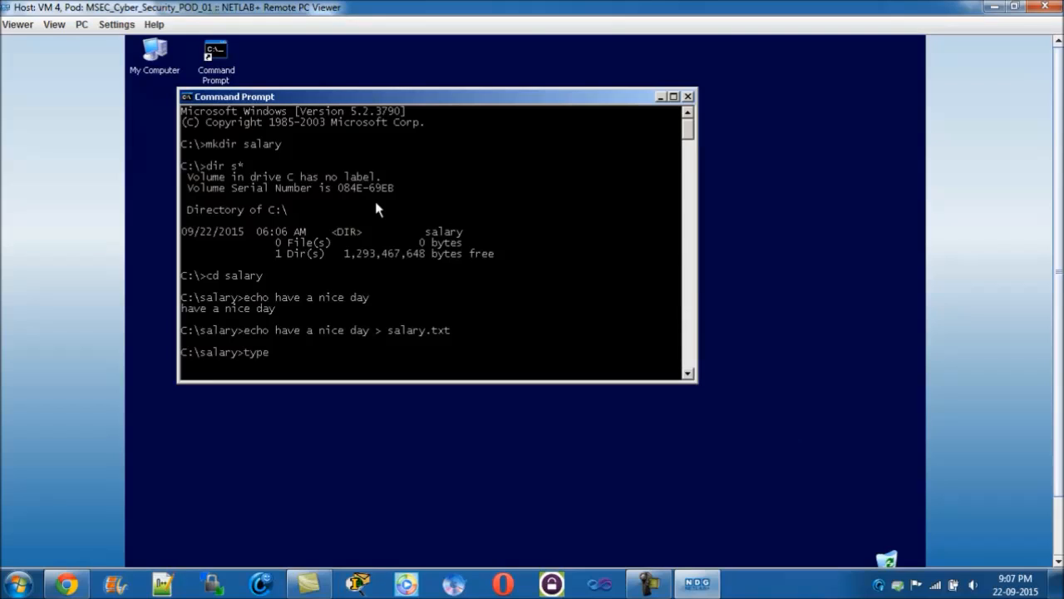
{"action": "type", "text": "salary."}
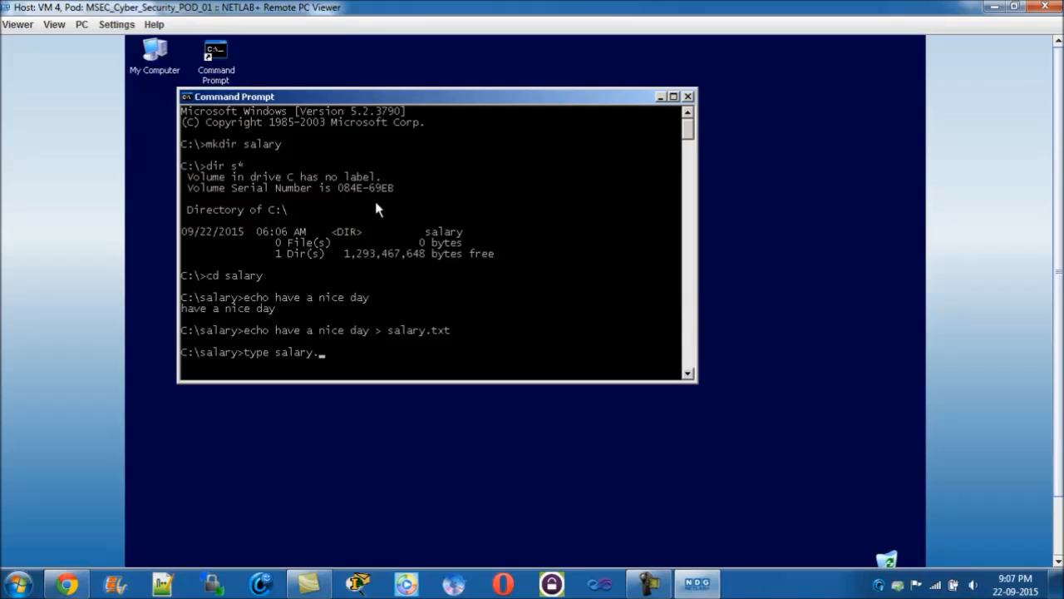
{"action": "key", "text": "Return"}
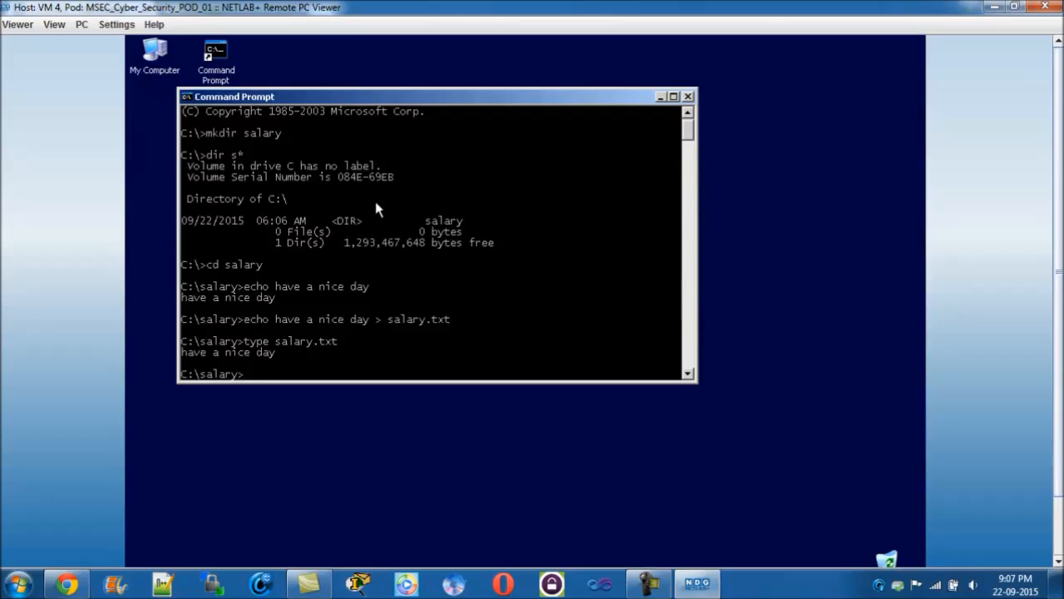
- Append 'and a good night' to salary.txt with >> and display both lines
{"action": "type", "text": "echo and a good"}
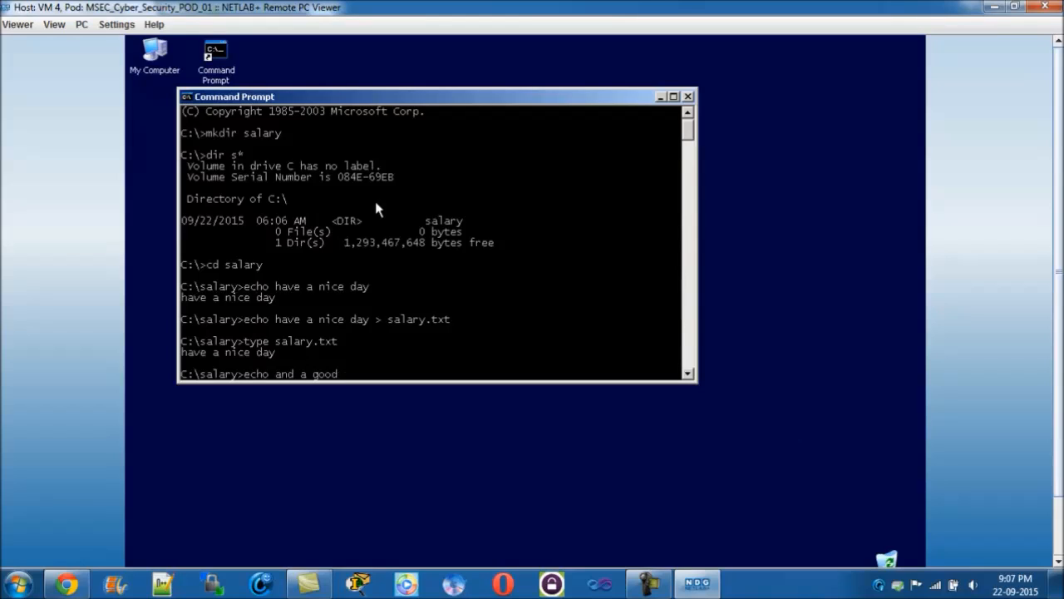
{"action": "type", "text": "night >>"}
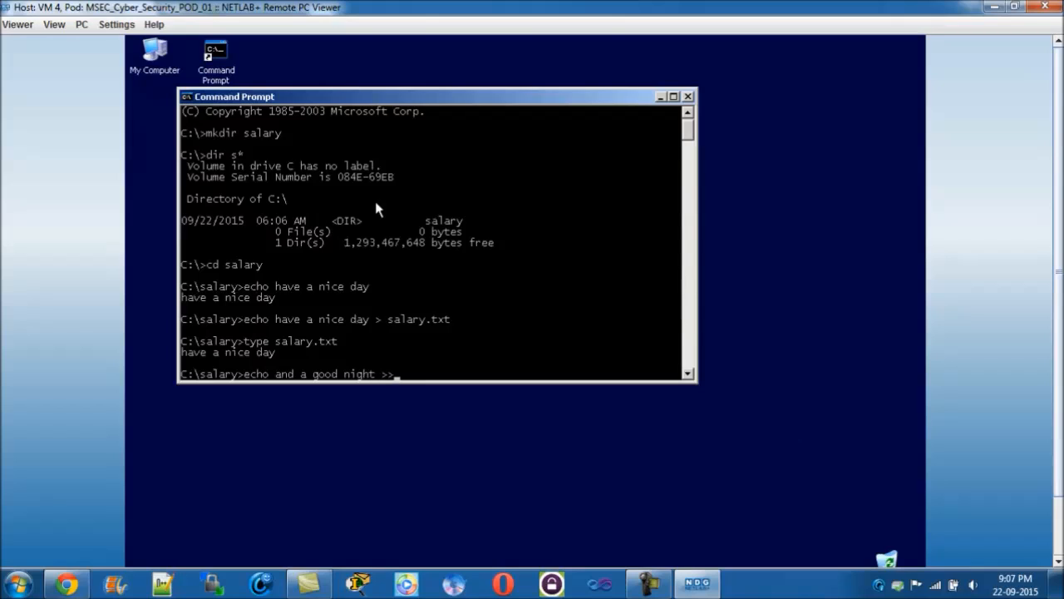
{"action": "type", "text": "salary"}
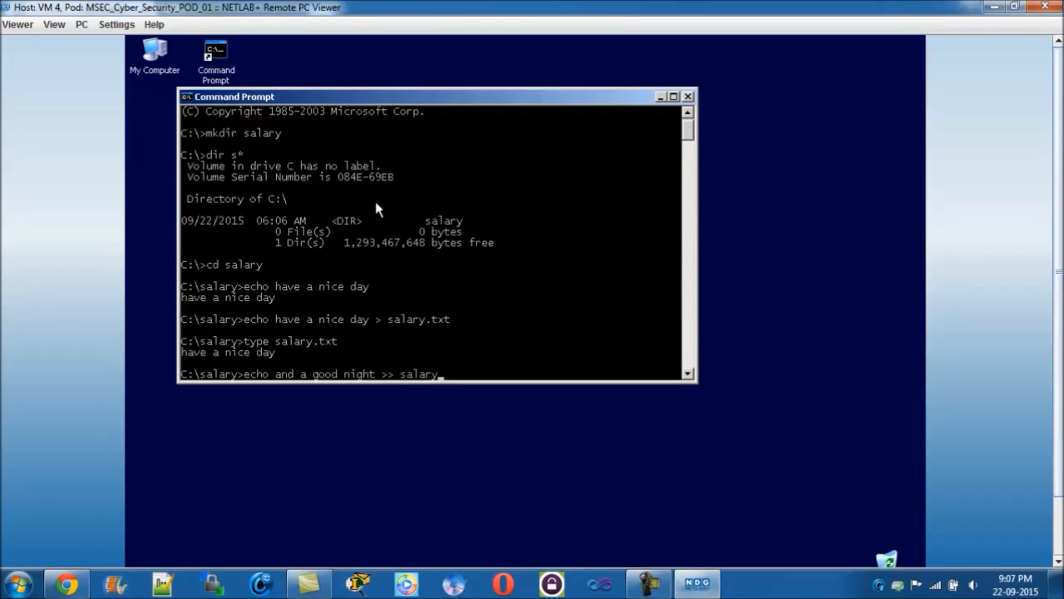
{"action": "type", "text": ".txt"}
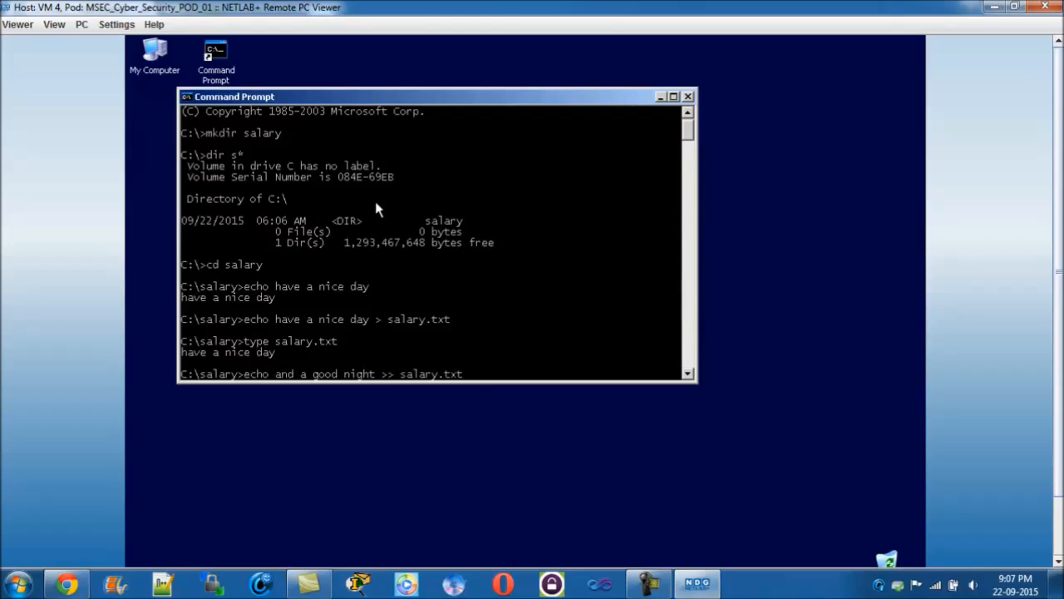
{"action": "type", "text": "ty"}
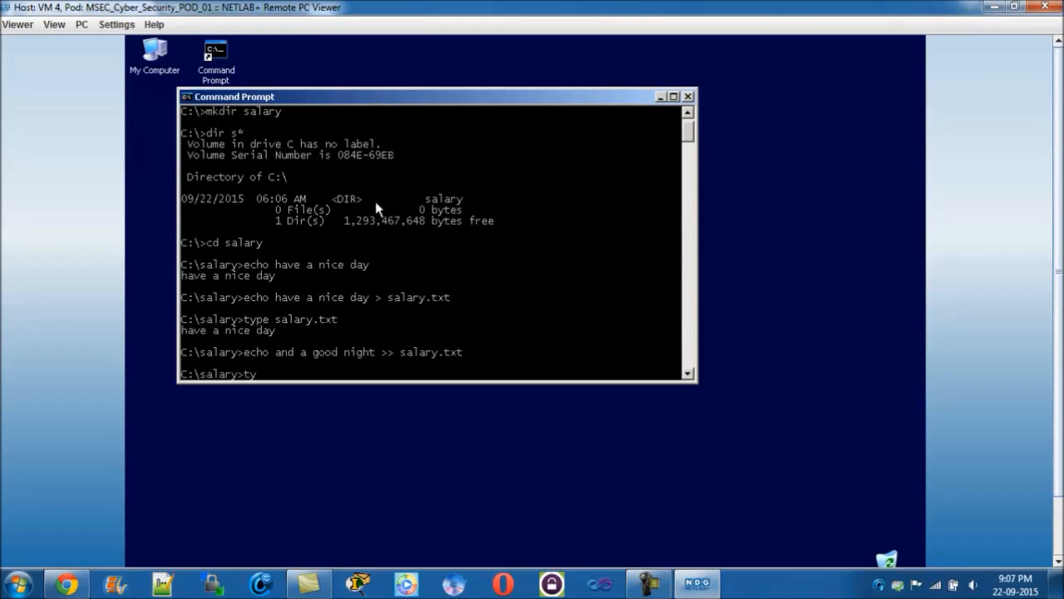
{"action": "type", "text": "ype salary t"}
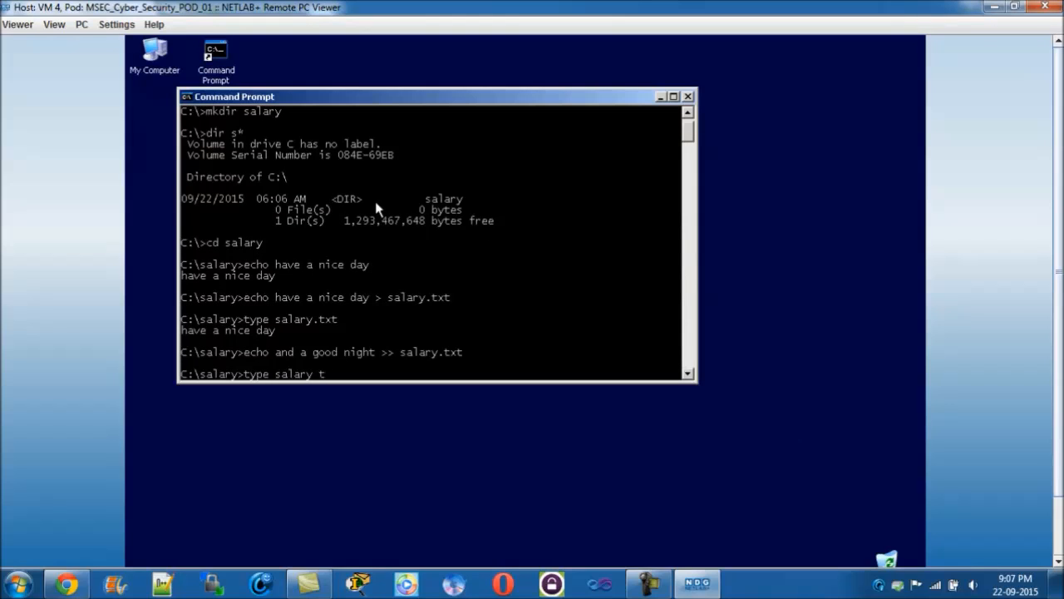
{"action": "key", "text": "Return"}
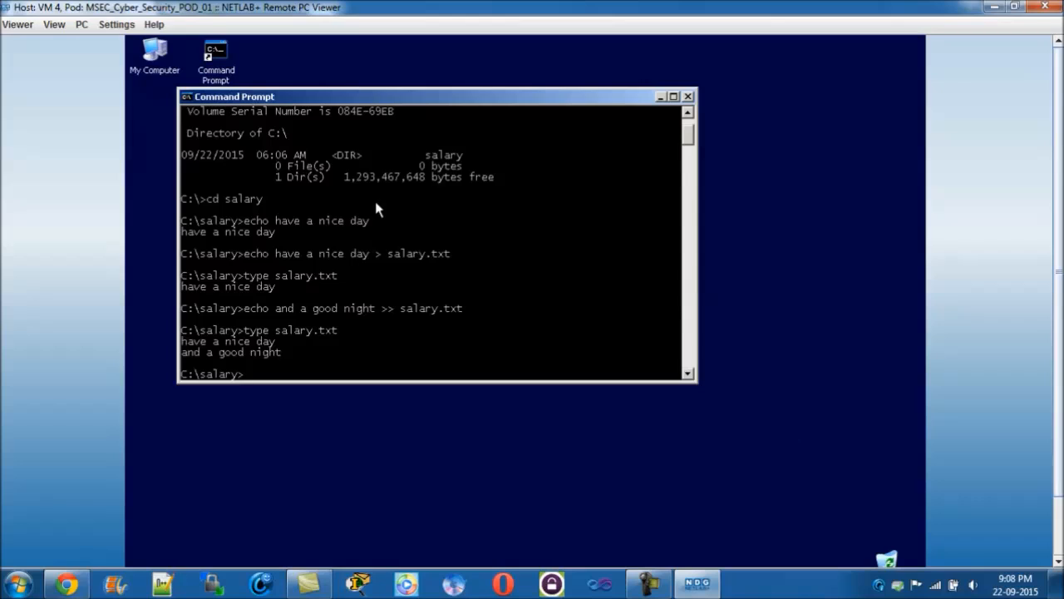
{"action": "type", "text": "echo"}
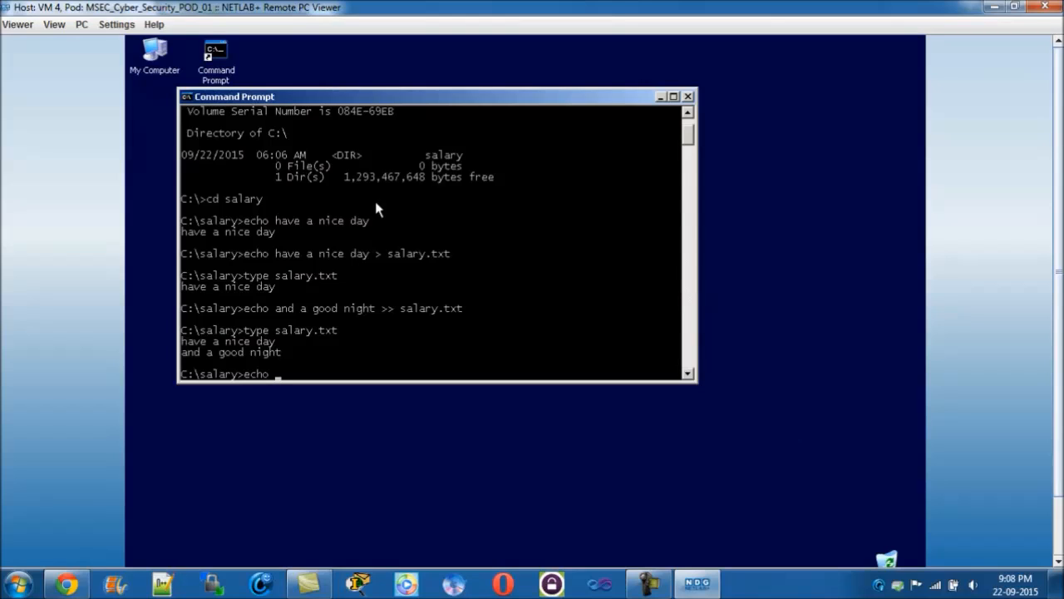
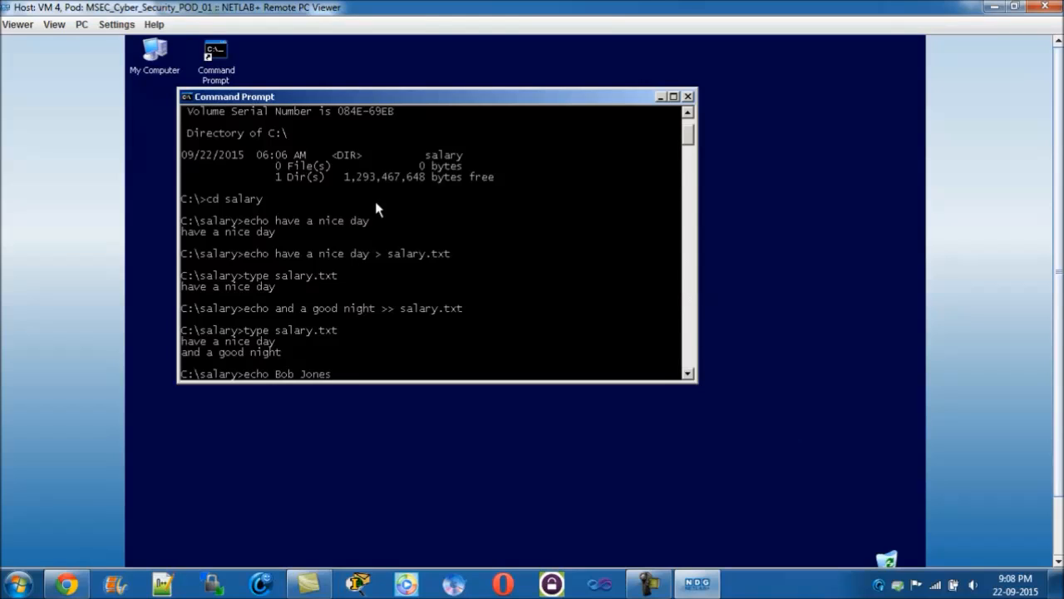
{"action": "type", "text": "100000"}
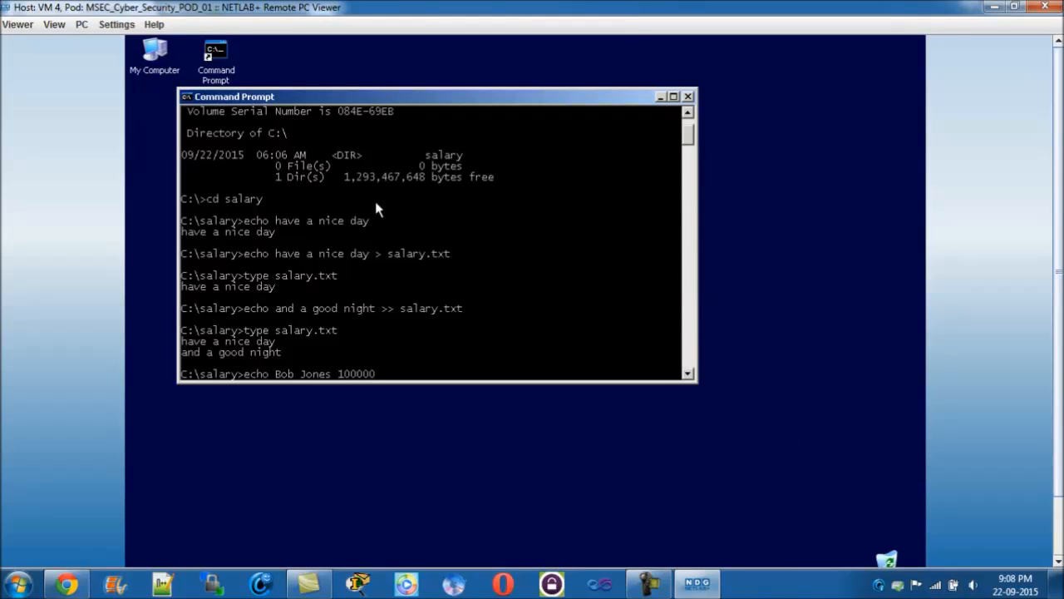
{"action": "type", "text": "> salary"}
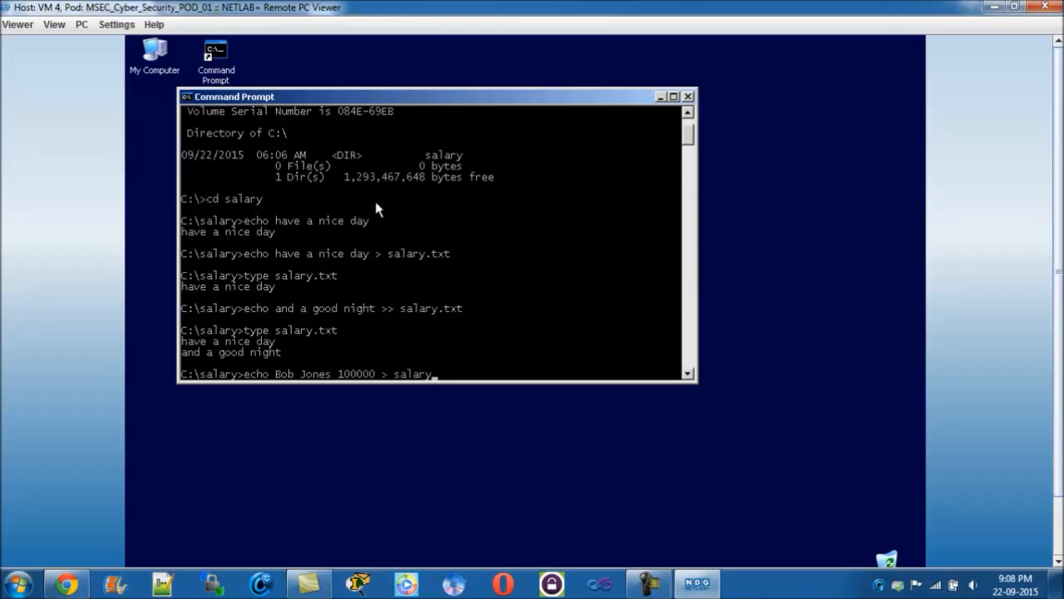
{"action": "type", "text": ".txt"}
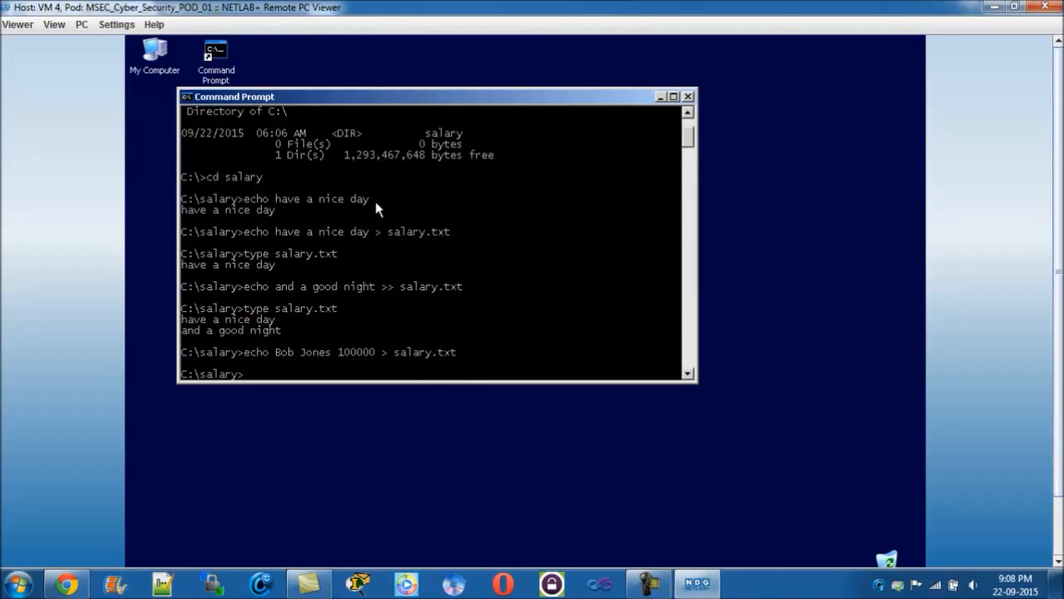
{"action": "type", "text": "type"}
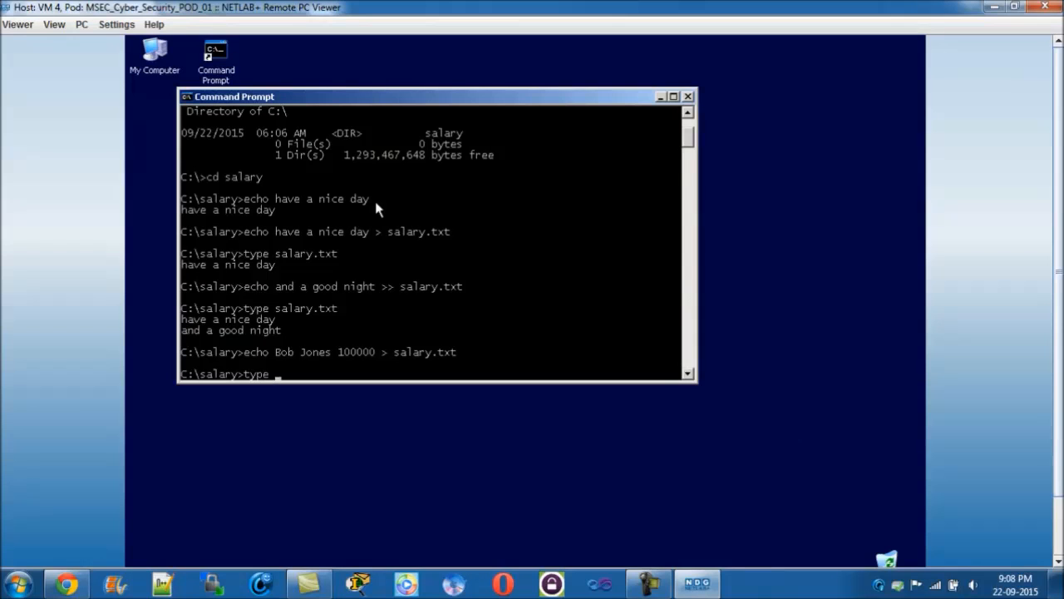
{"action": "type", "text": "salary."}
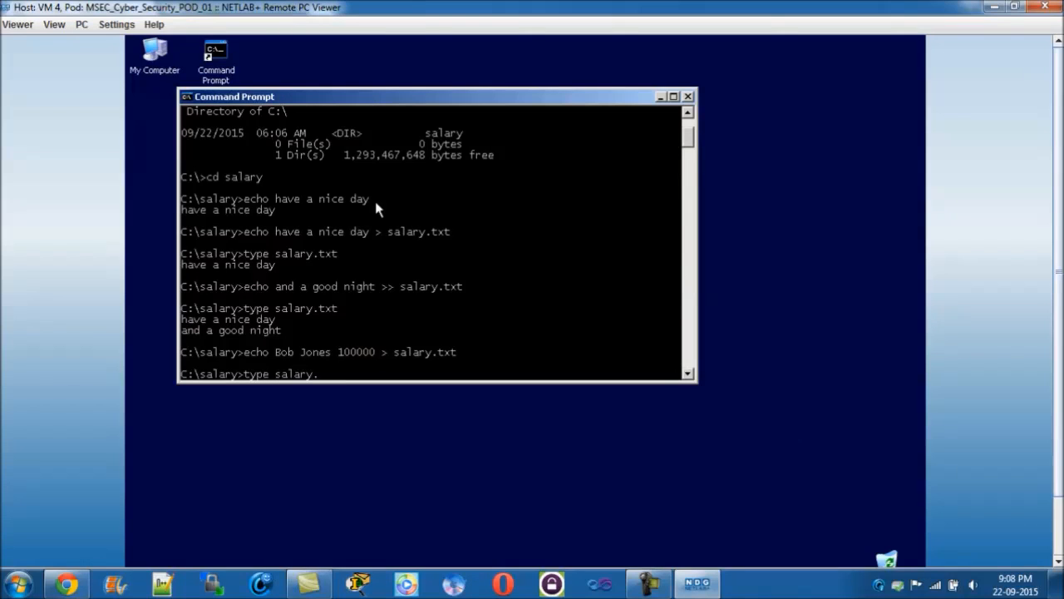
{"action": "key", "text": "Return"}
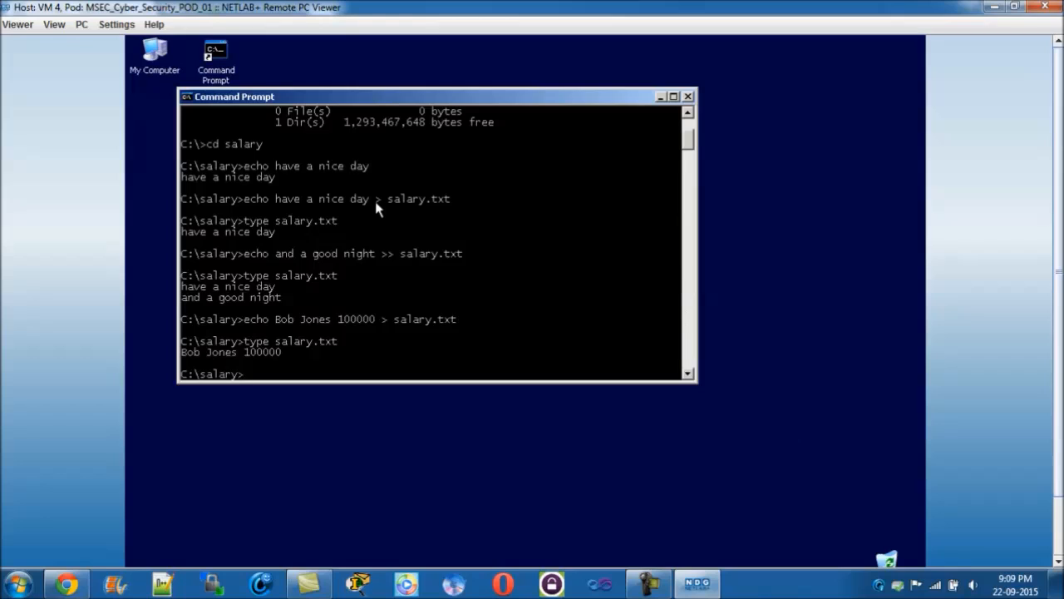
{"action": "type", "text": "echo"}
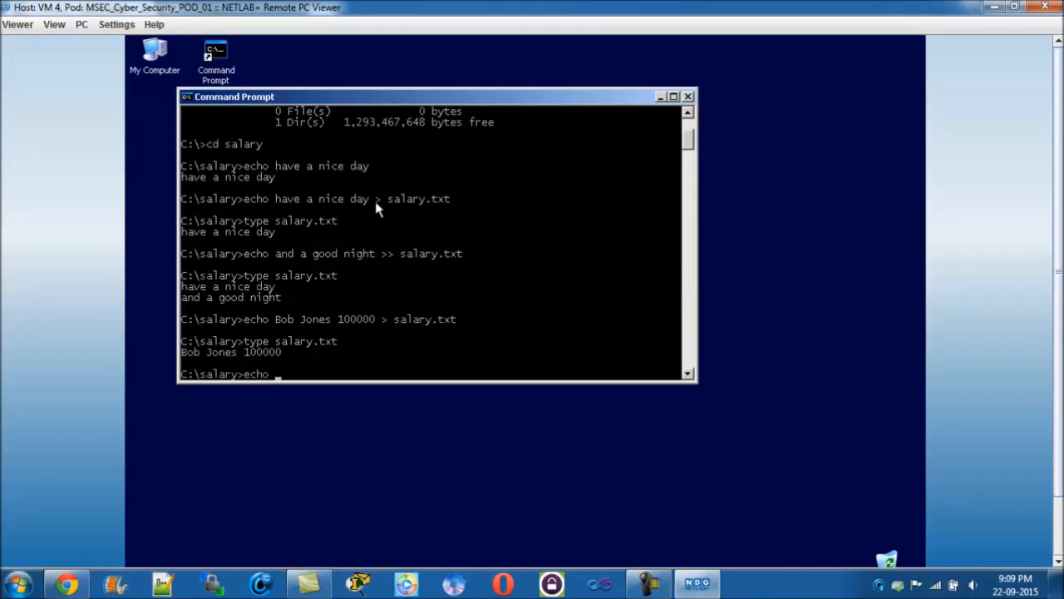
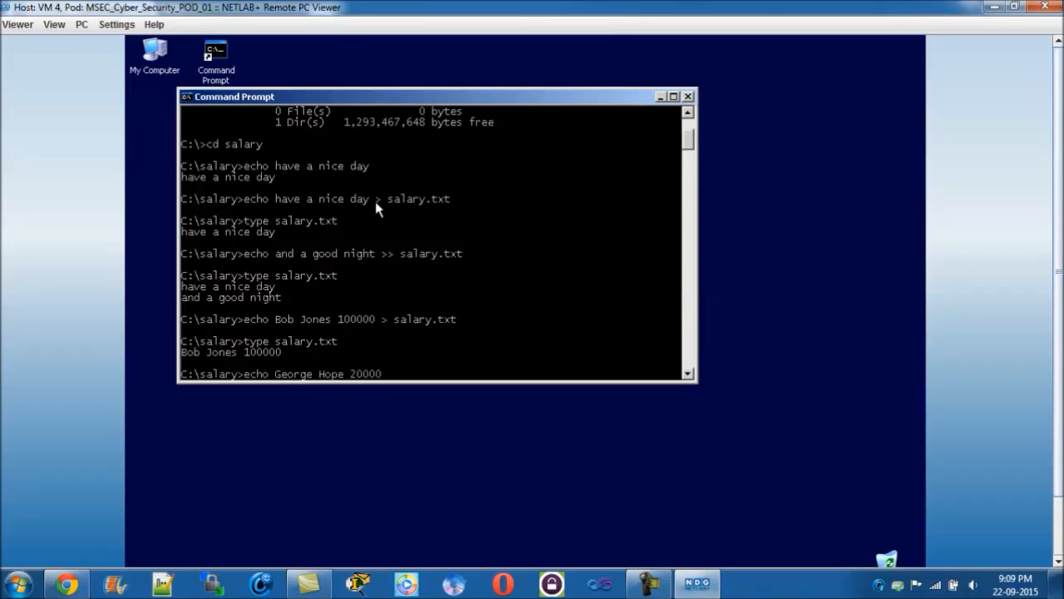
{"action": "type", "text": ">> sa"}
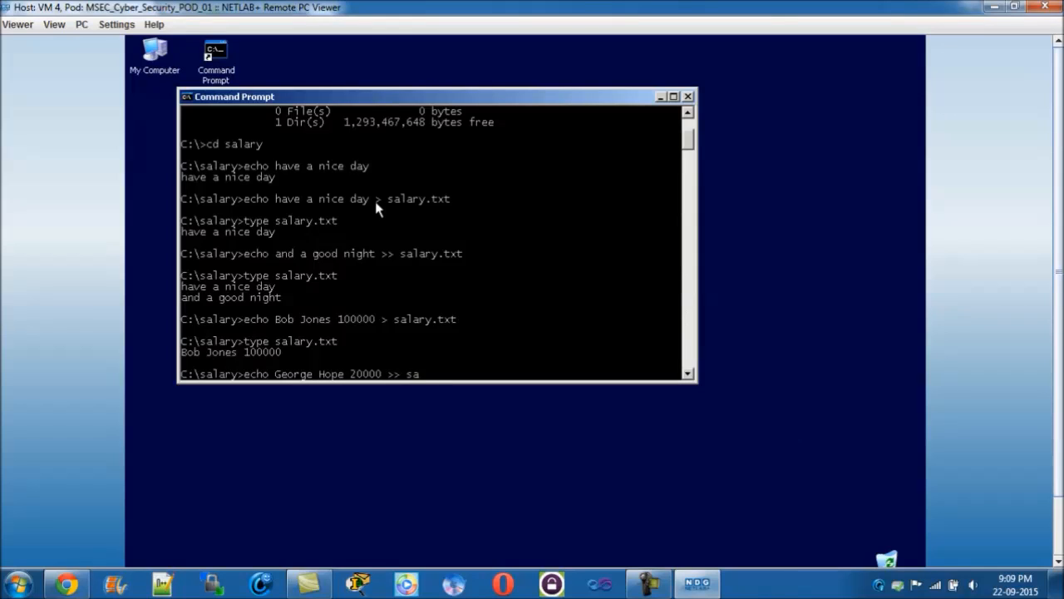
{"action": "type", "text": "lary.tx"}
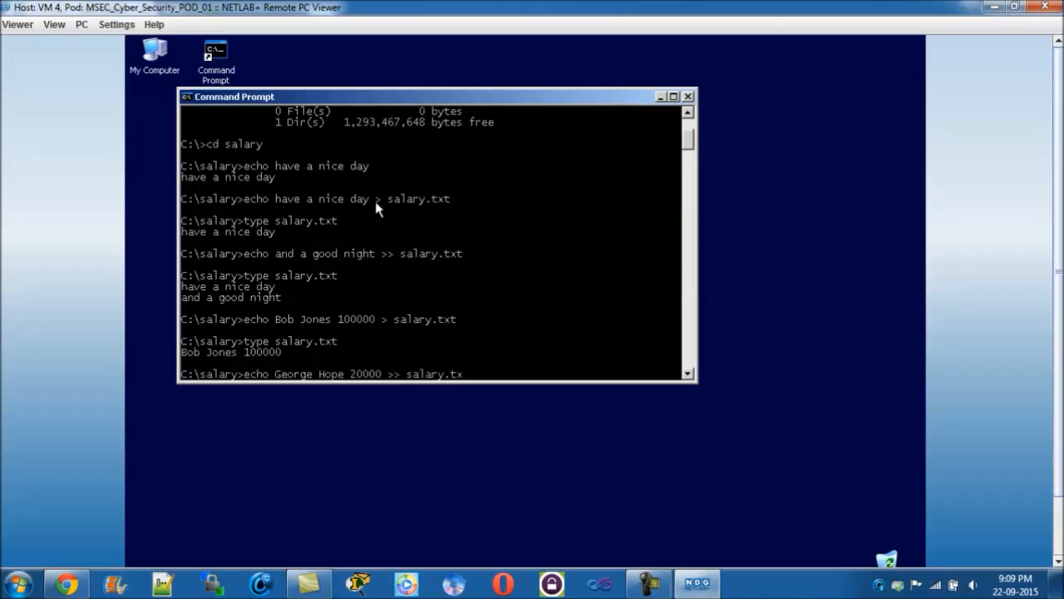
{"action": "key", "text": "Return"}
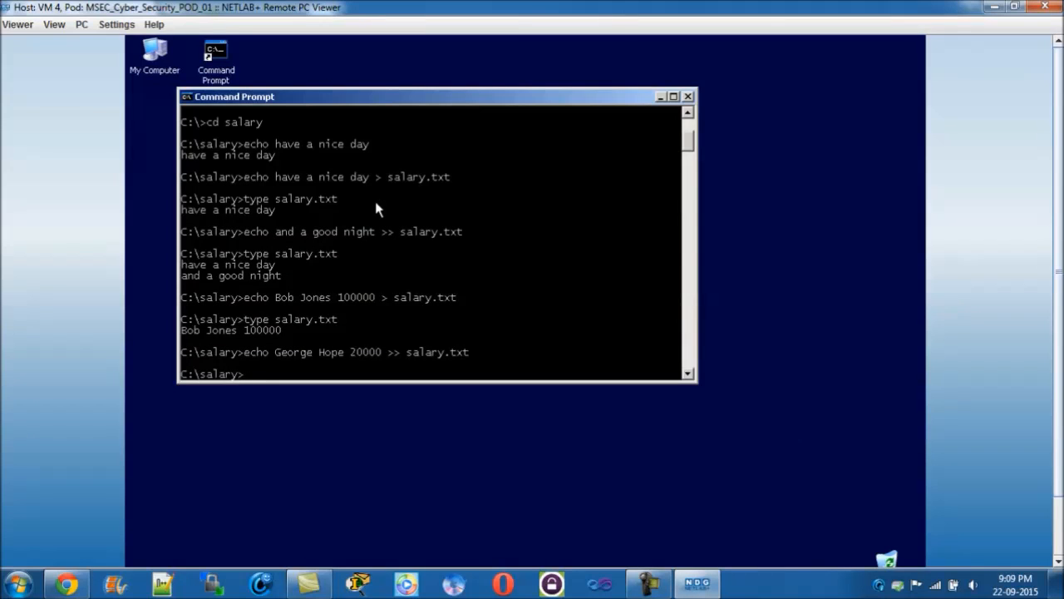
{"action": "type", "text": "type"}
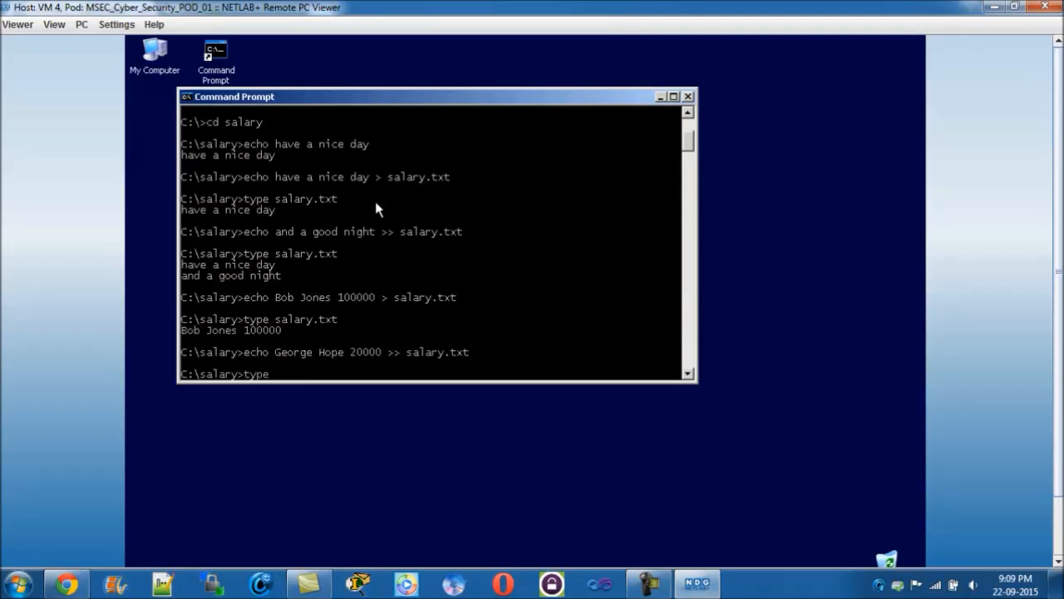
{"action": "type", "text": "s"}
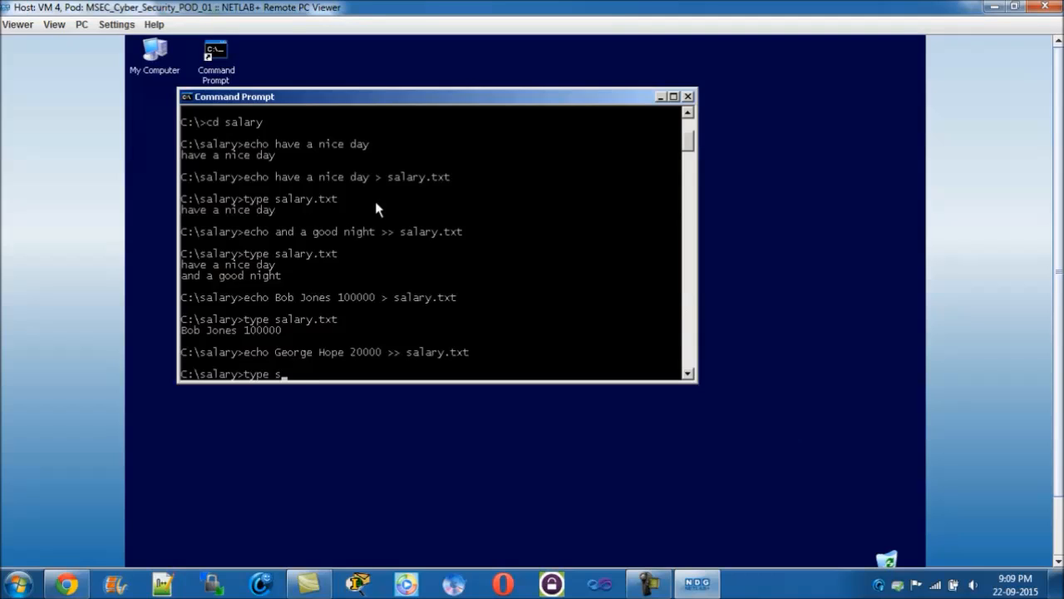
{"action": "key", "text": "Return"}
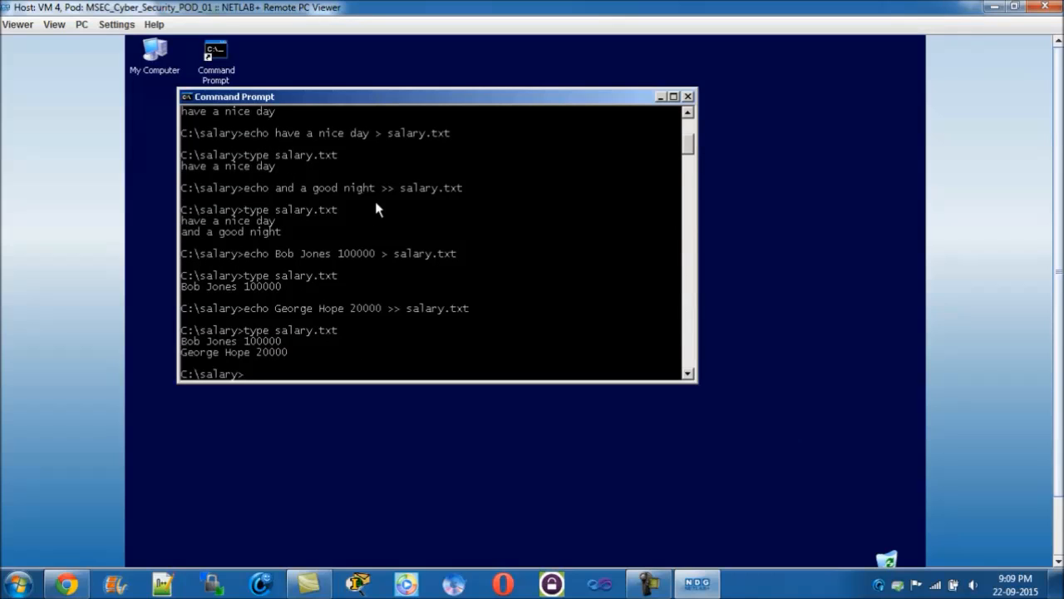
- Append 'John Doe 300000' to salary.txt and display the three-entry list
{"action": "type", "text": "echo John"}
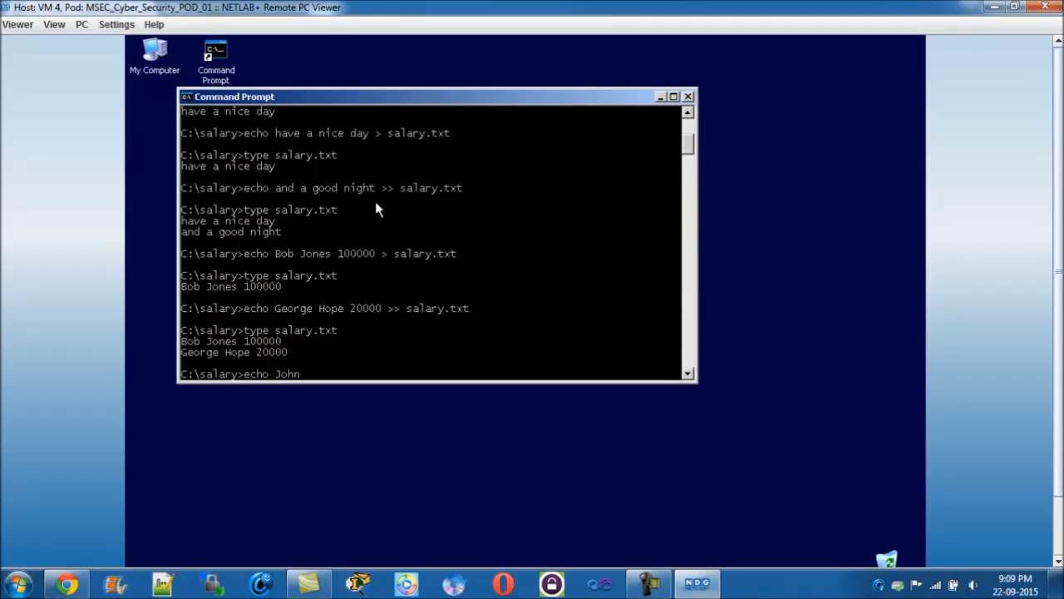
{"action": "type", "text": "Doe 3"}
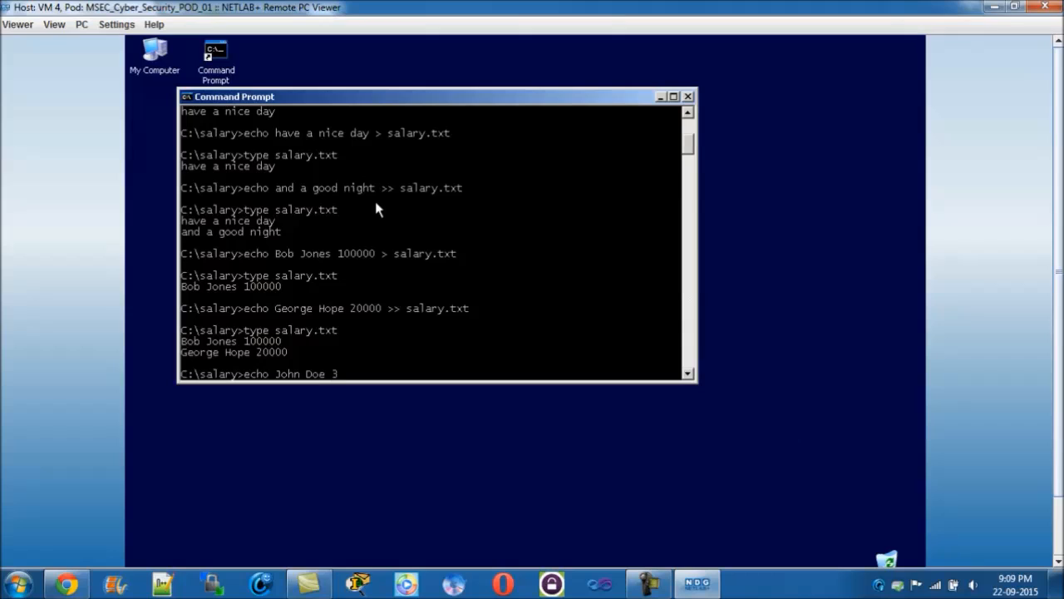
{"action": "type", "text": "0000"}
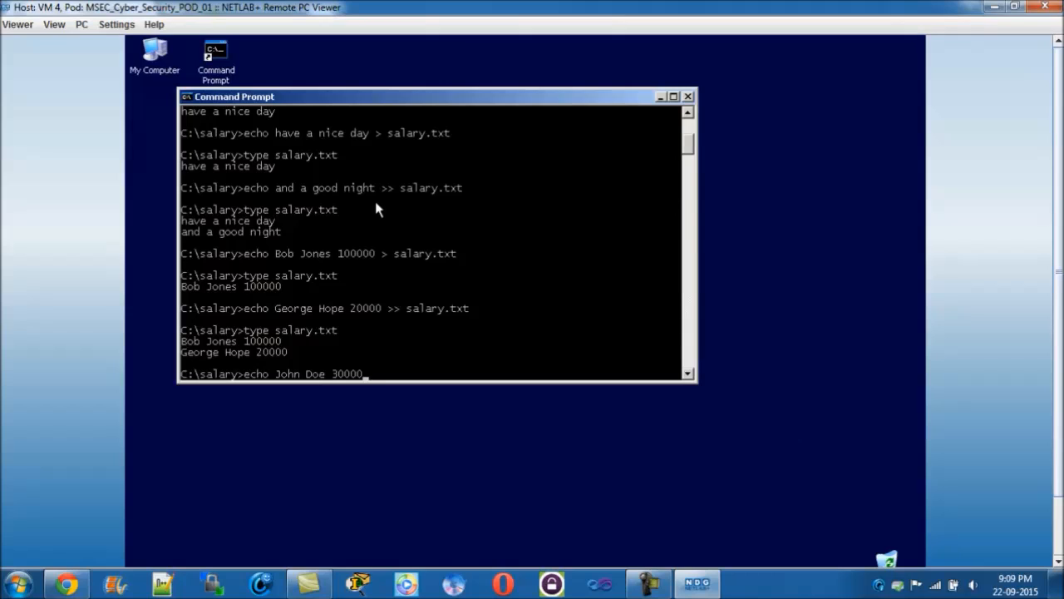
{"action": "type", "text": "0"}
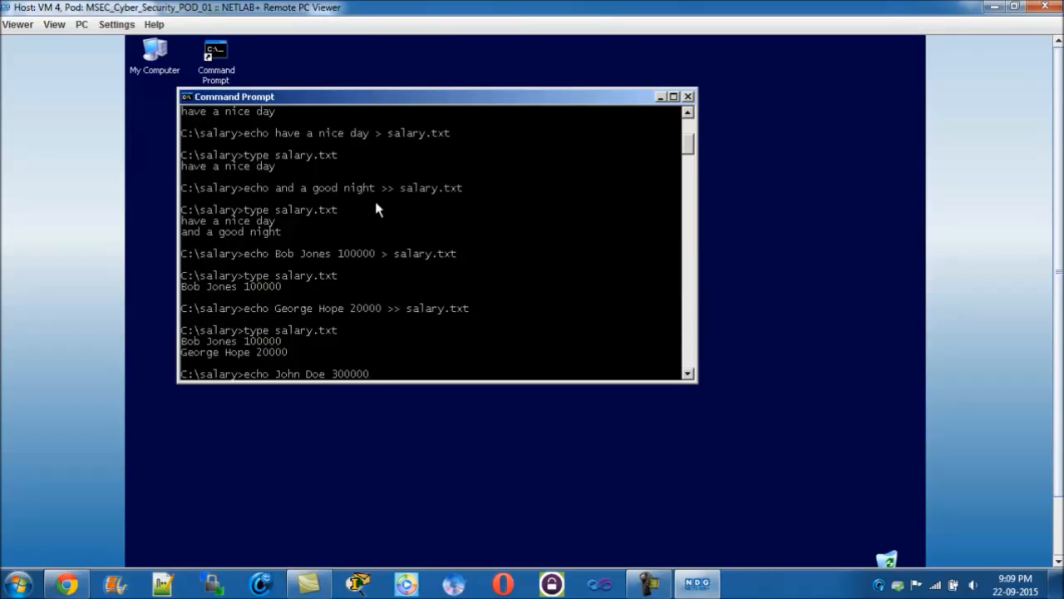
{"action": "type", "text": ">> salary.txt"}
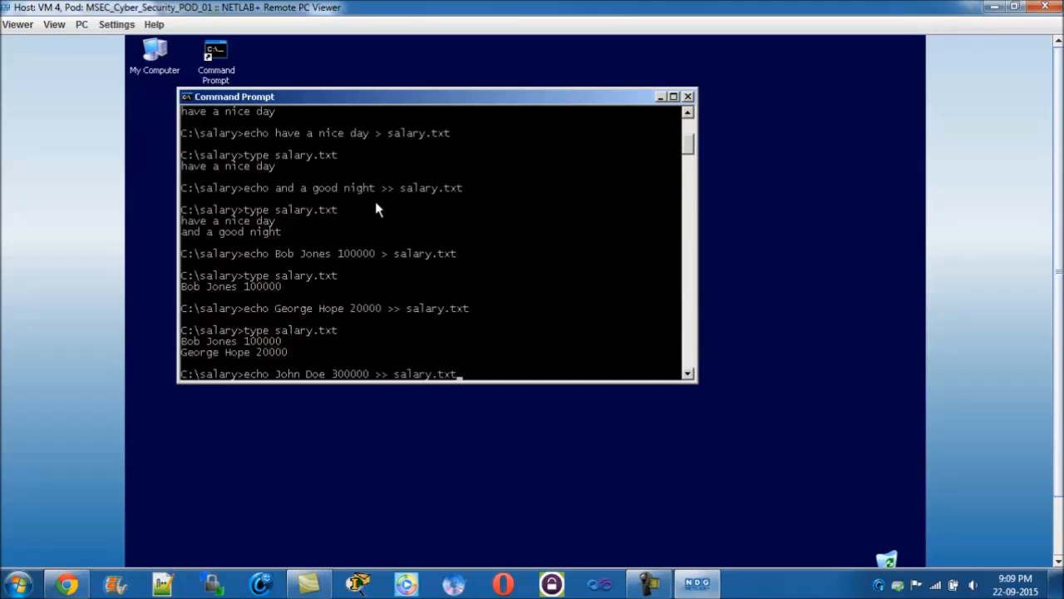
{"action": "type", "text": "typ"}
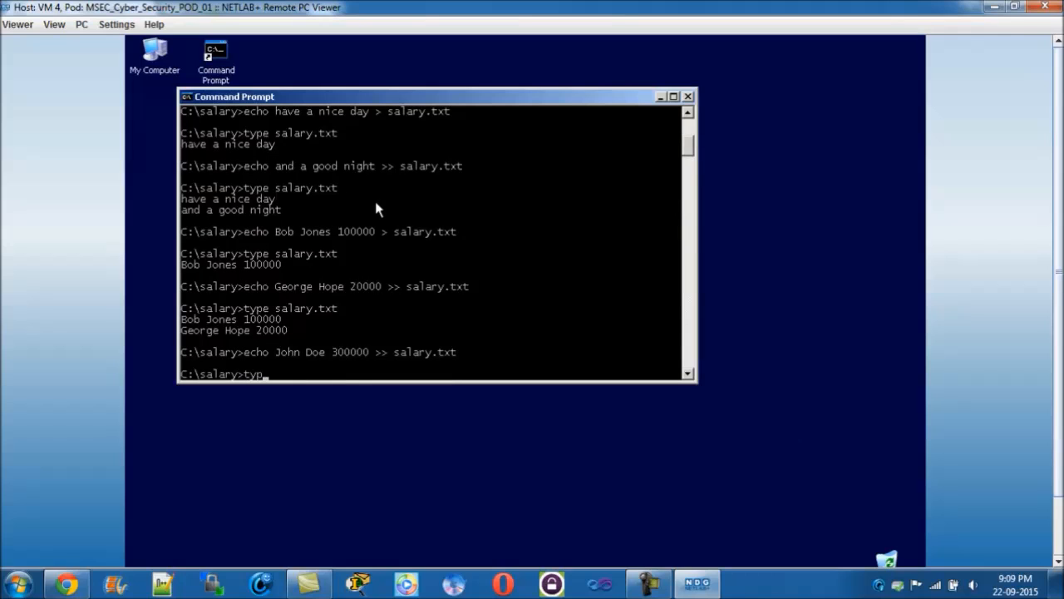
{"action": "type", "text": "e salary.txt"}
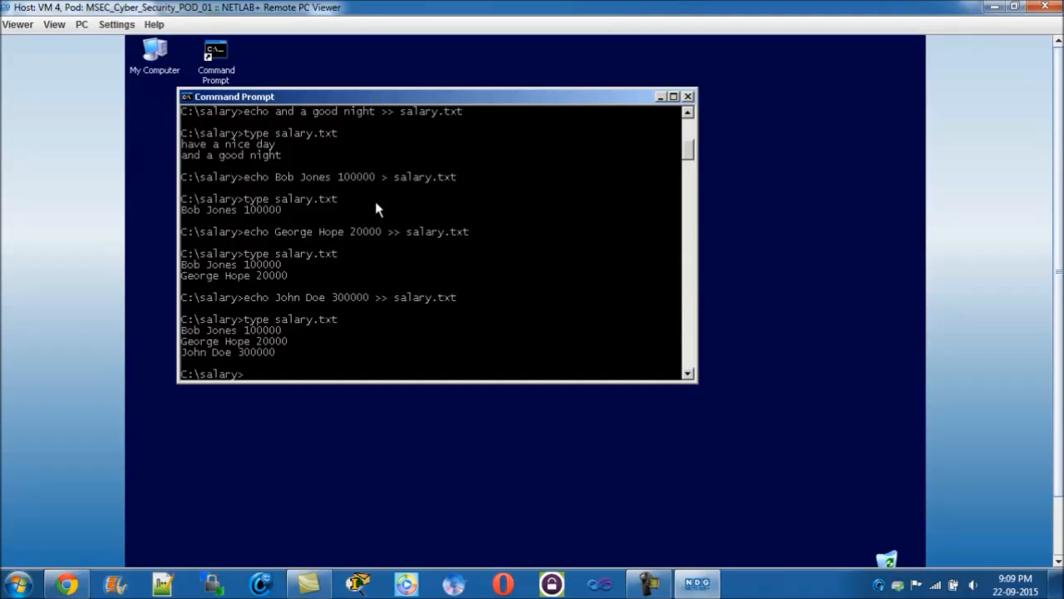
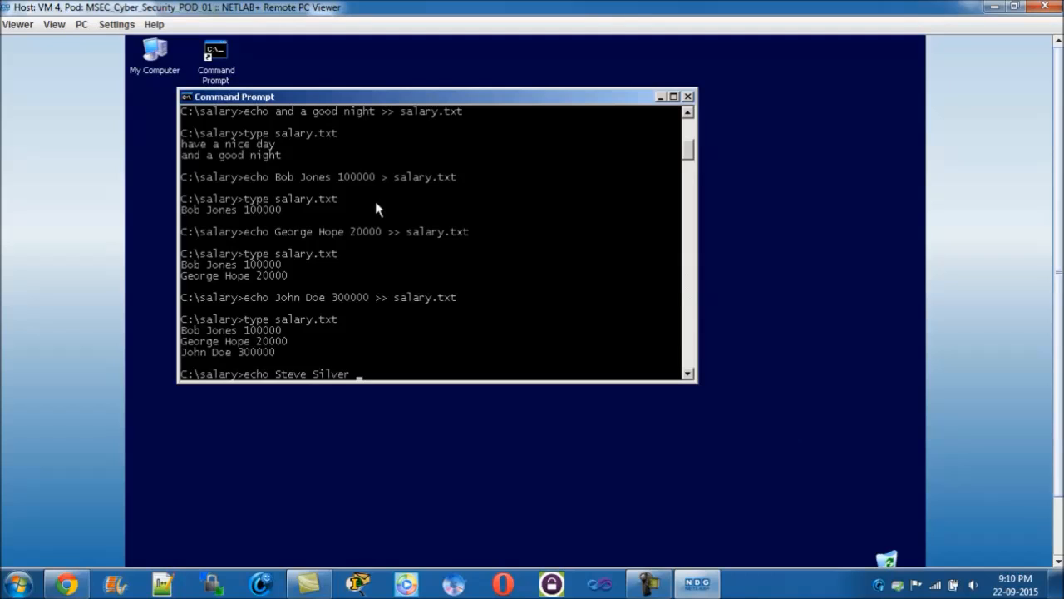
{"action": "type", "text": "400000"}
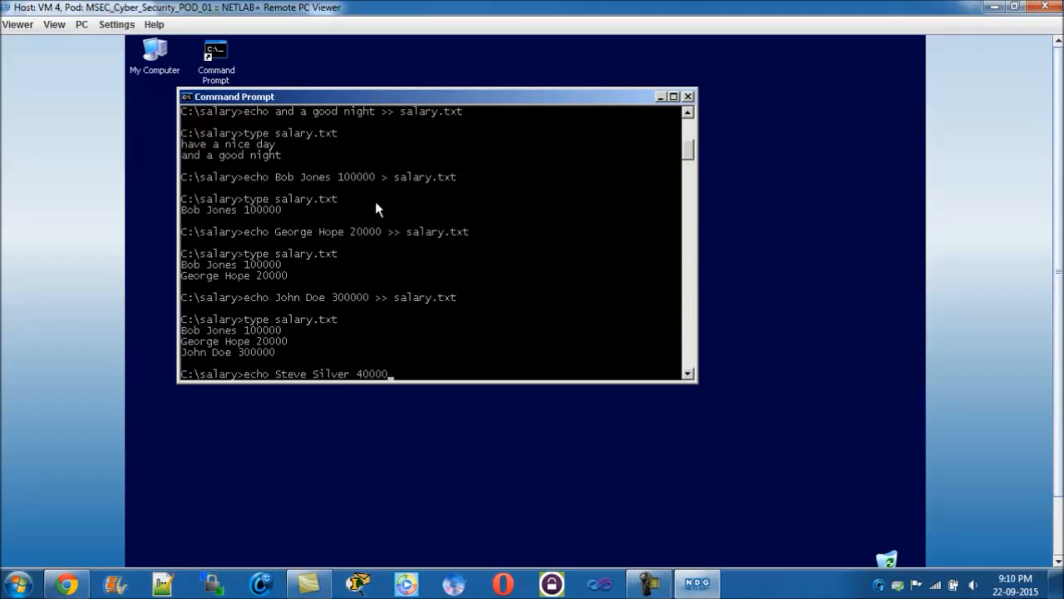
{"action": "type", "text": "0"}
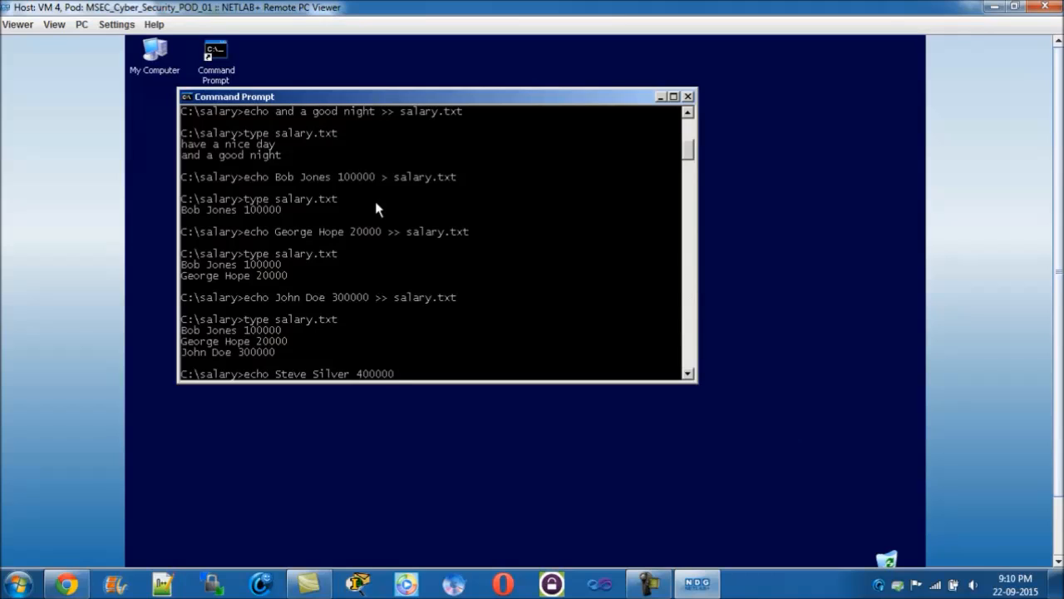
{"action": "type", "text": ">> salary.txt"}
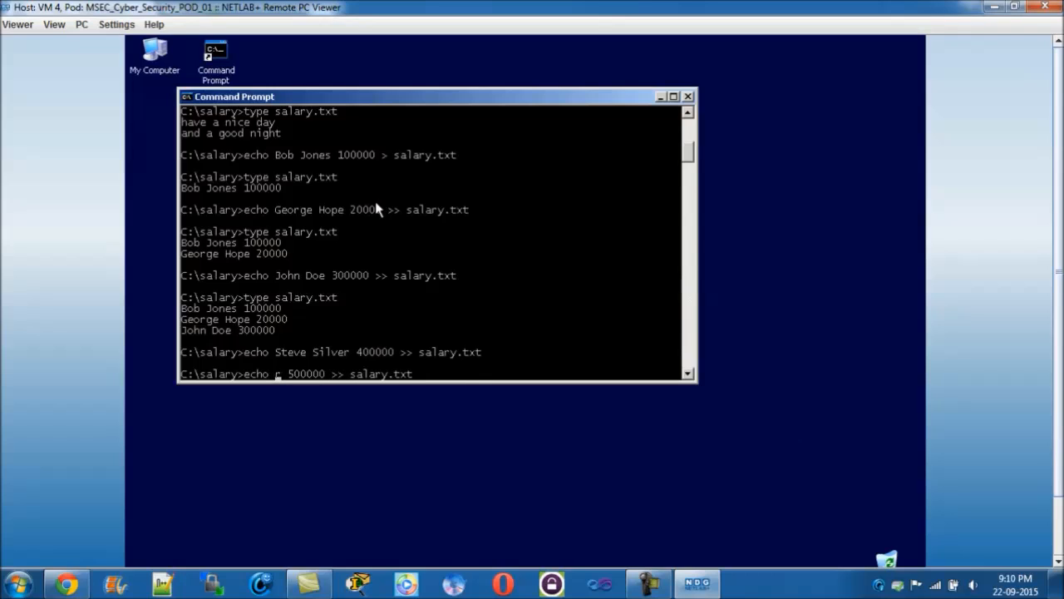
{"action": "type", "text": "r"}
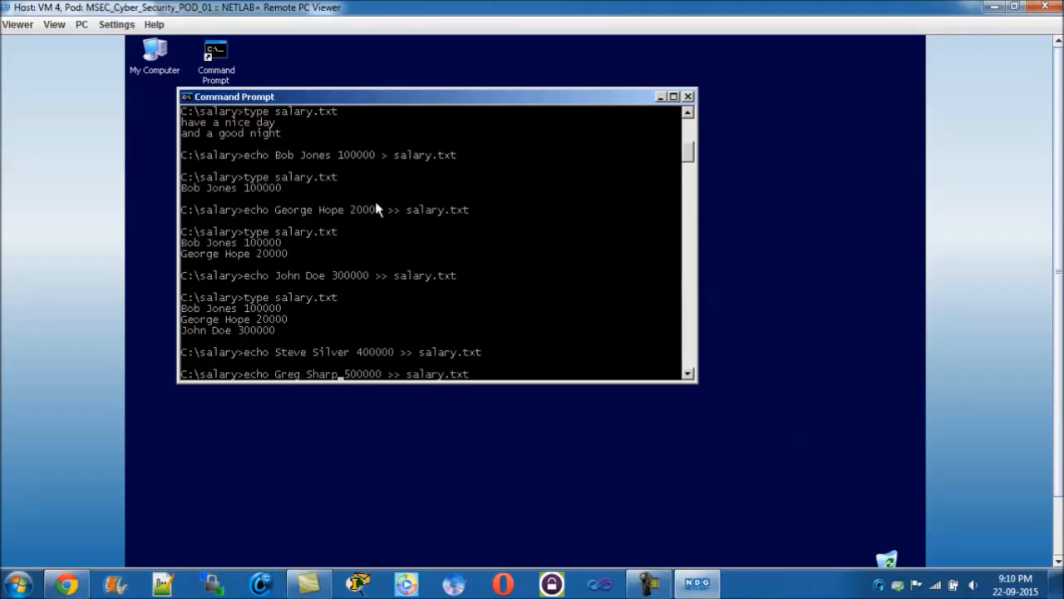
{"action": "key", "text": "Return"}
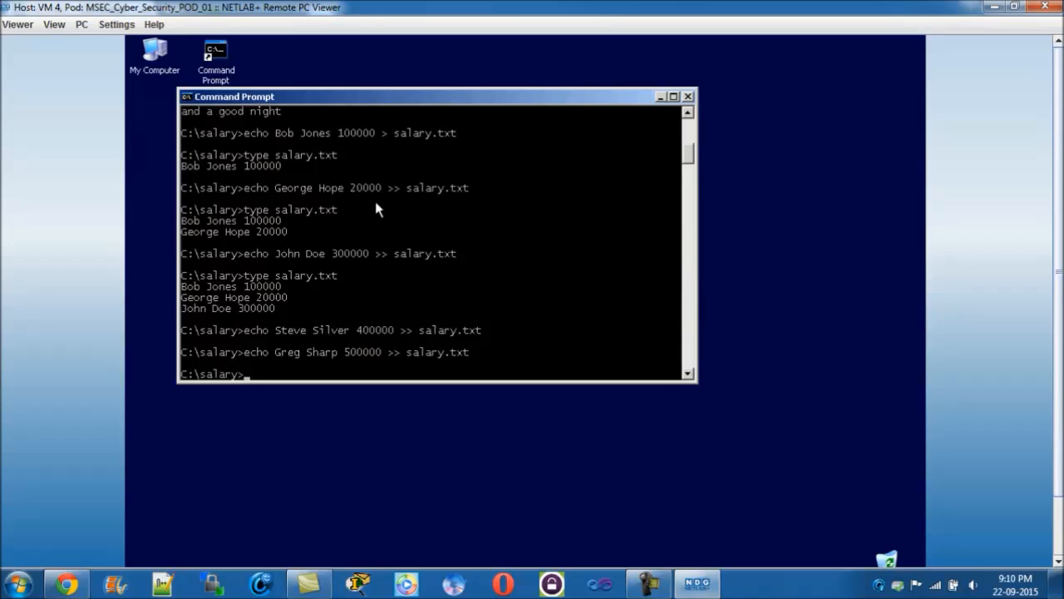
- Display salary.txt with type, now listing all five salary entries
{"action": "type", "text": "type s"}
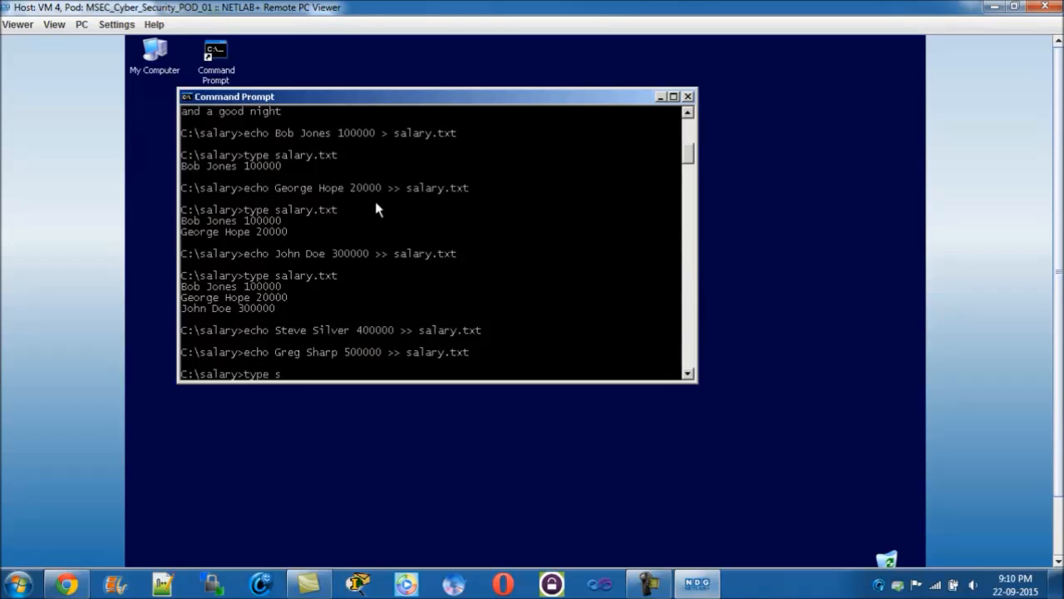
{"action": "key", "text": "Return"}
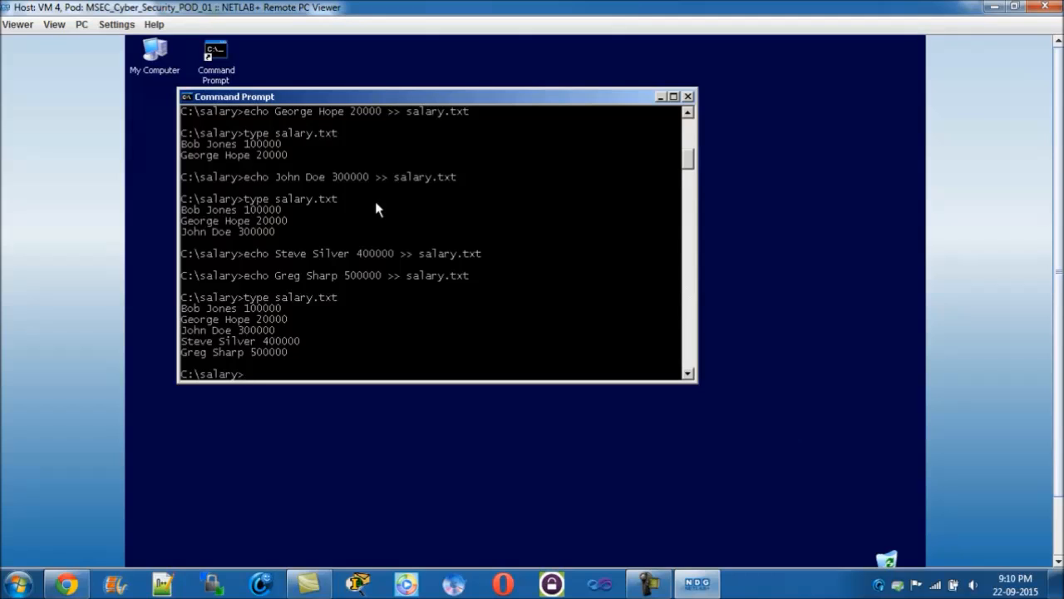
{"action": "type", "text": "net"}
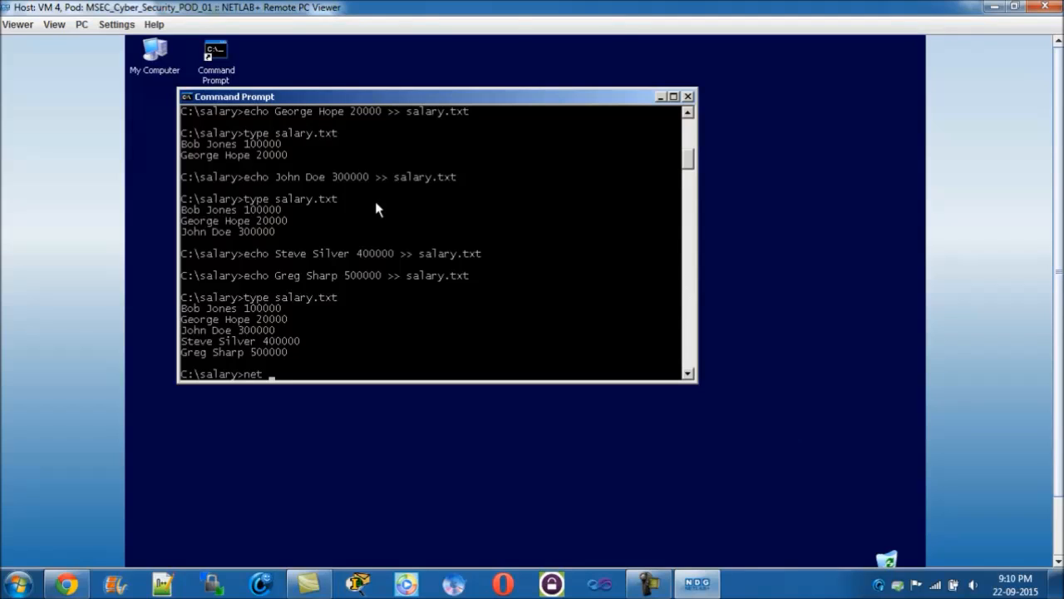
{"action": "type", "text": "user manae"}
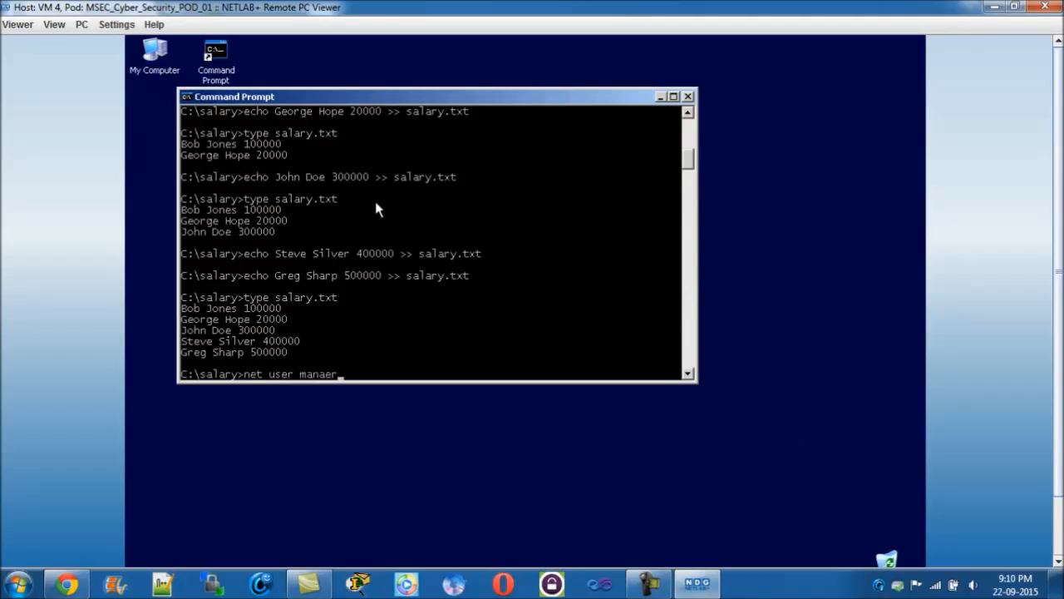
{"action": "type", "text": "r"}
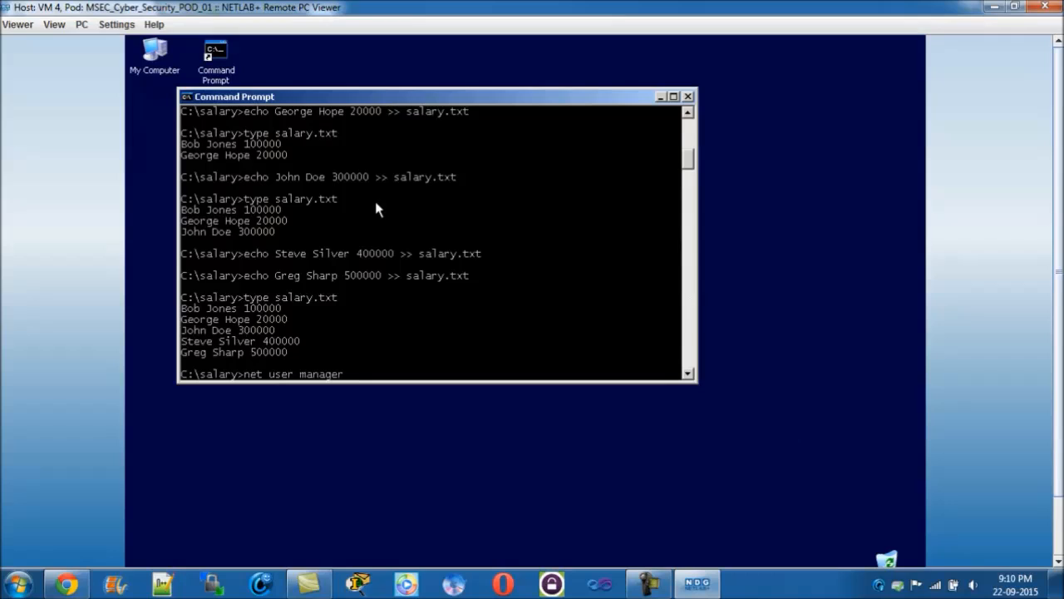
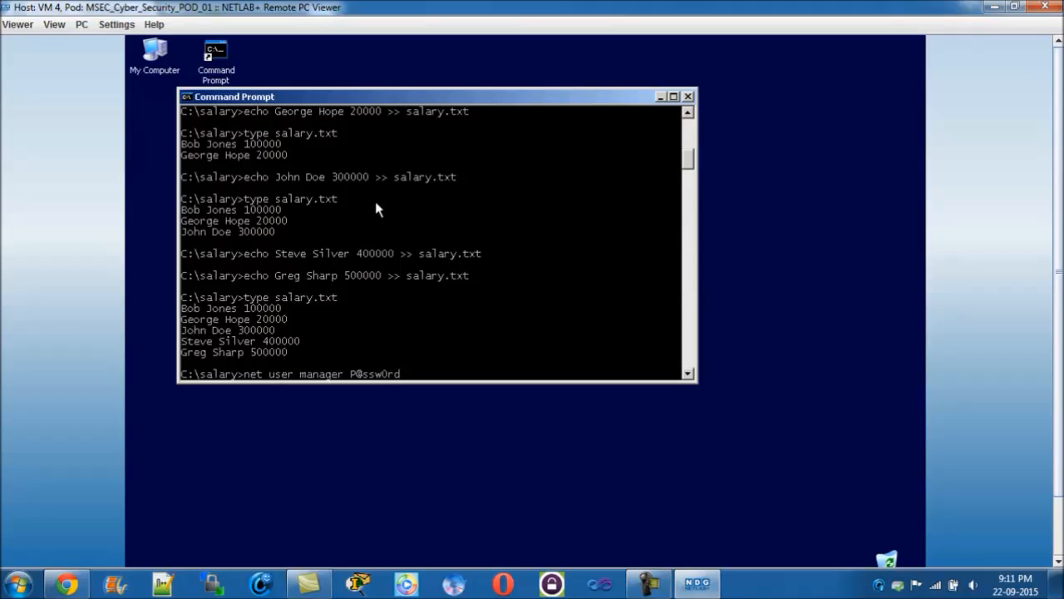
{"action": "type", "text": "/ad"}
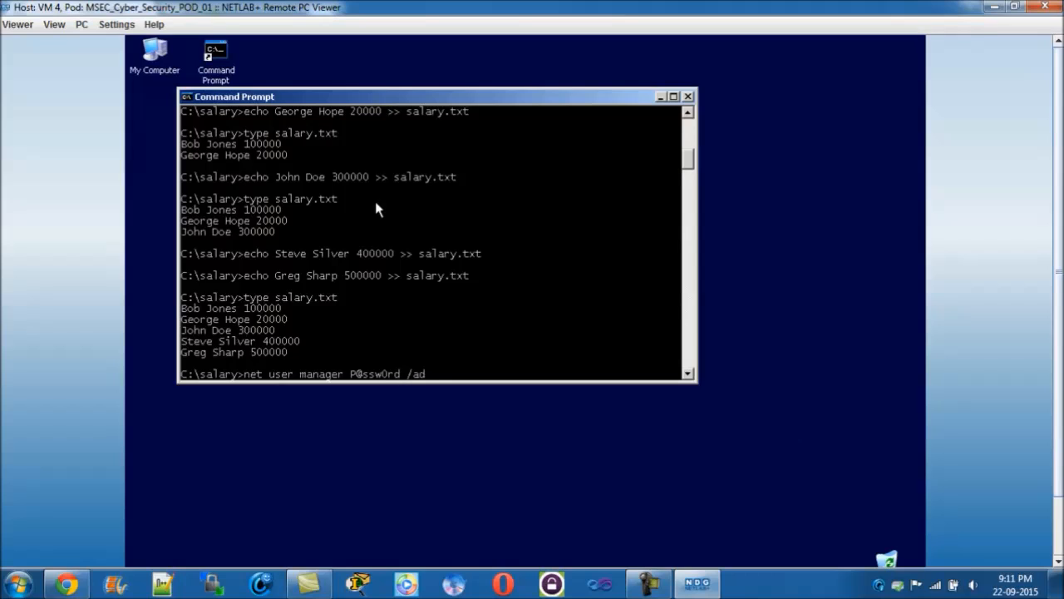
{"action": "key", "text": "Return"}
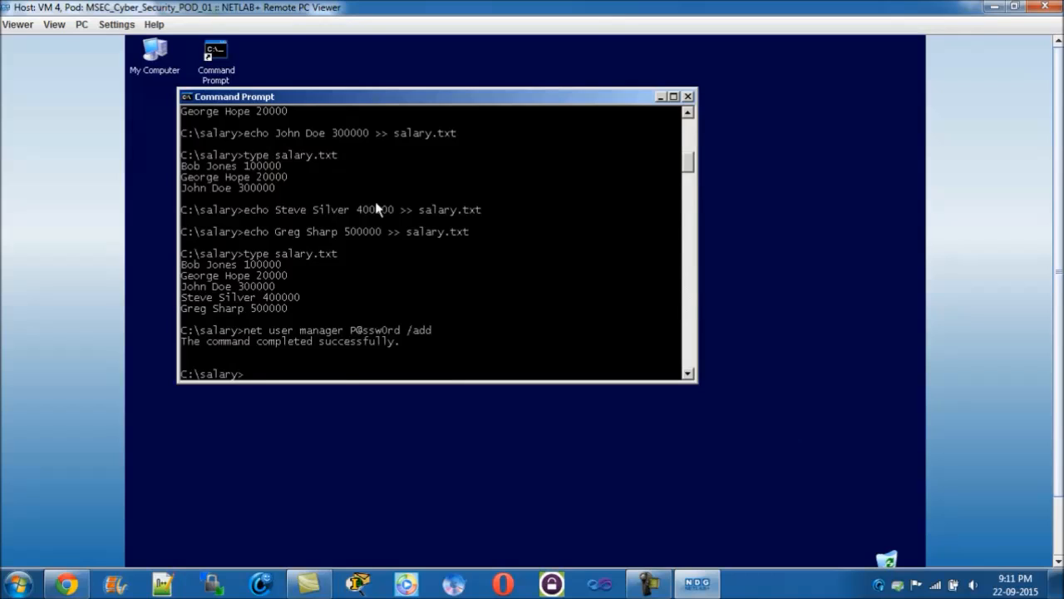
{"action": "type", "text": "net user em"}
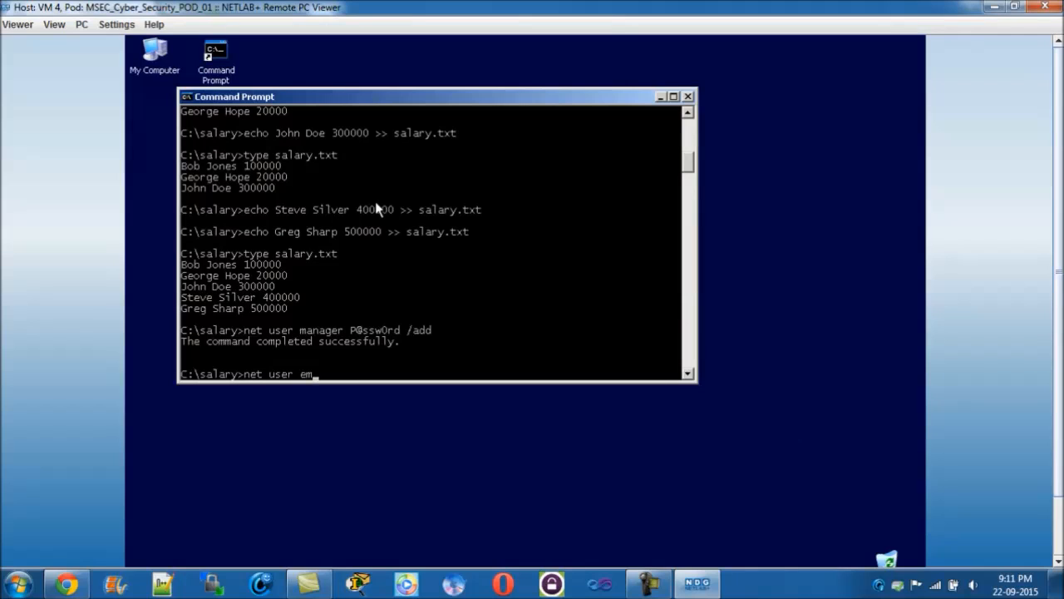
{"action": "type", "text": "ployee"}
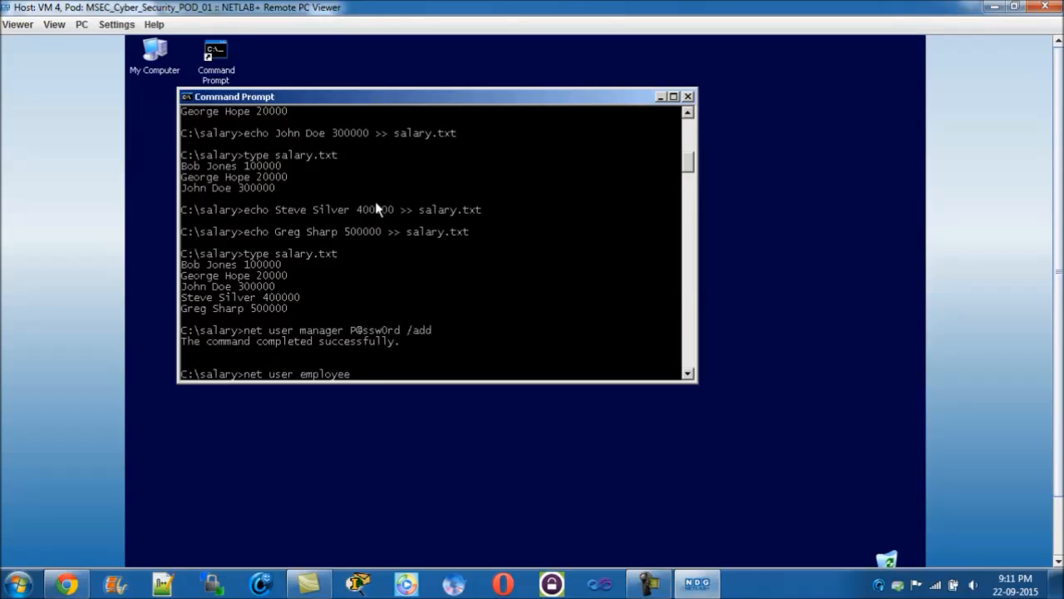
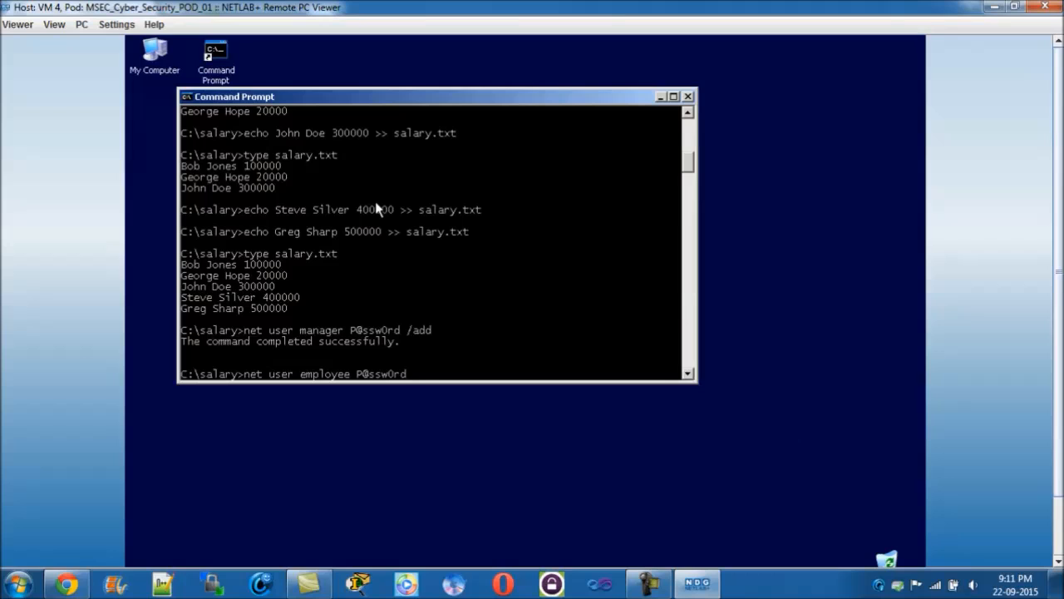
{"action": "key", "text": "Return"}
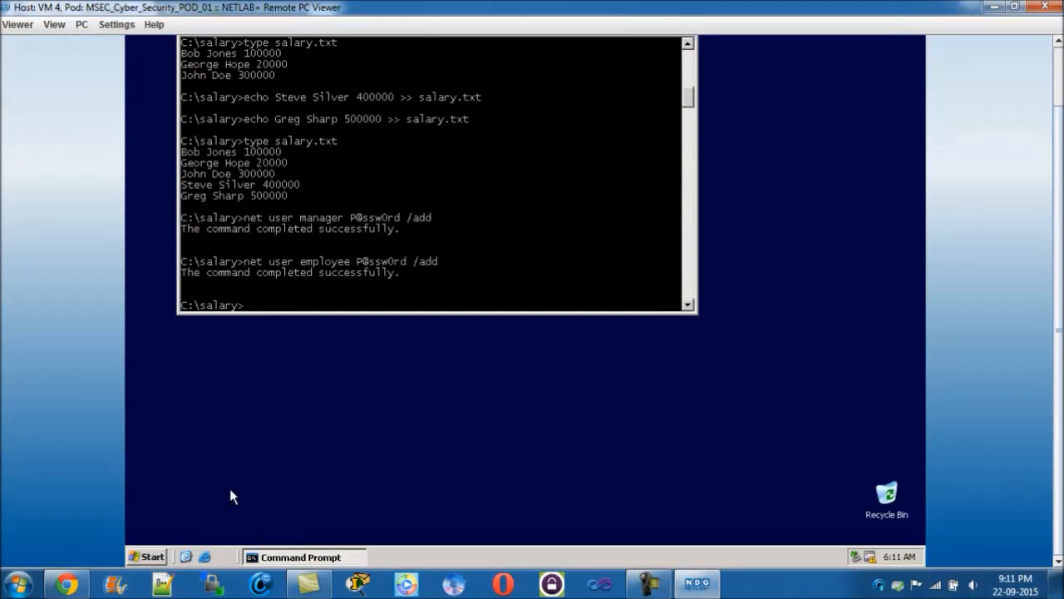
- Browse My Computer > Local Disk (C:) into the salary folder containing salary.txt
{"action": "left_click", "coordinate": [146, 556]}
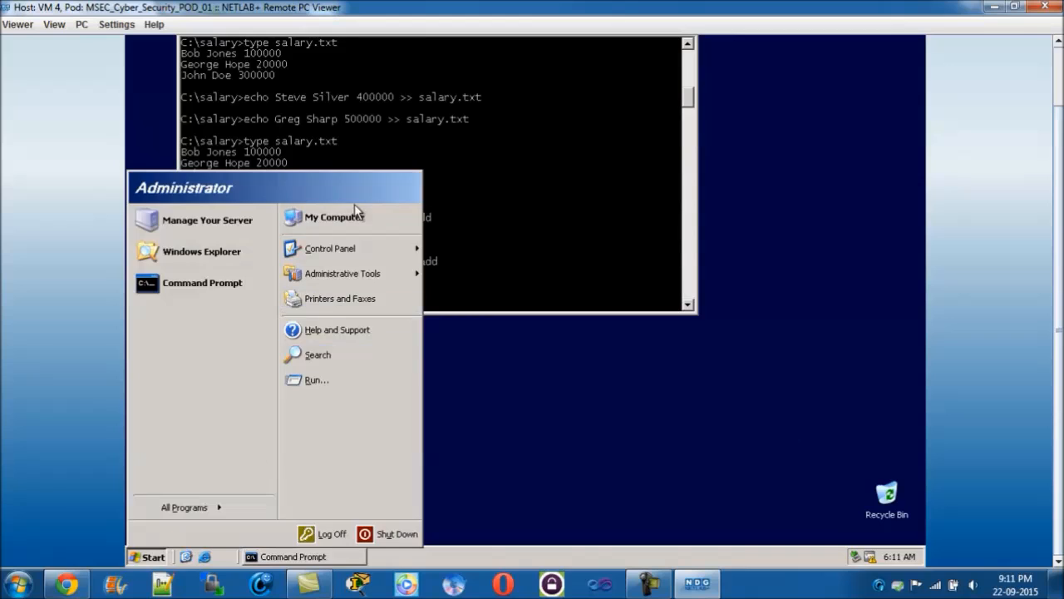
{"action": "left_click", "coordinate": [332, 216]}
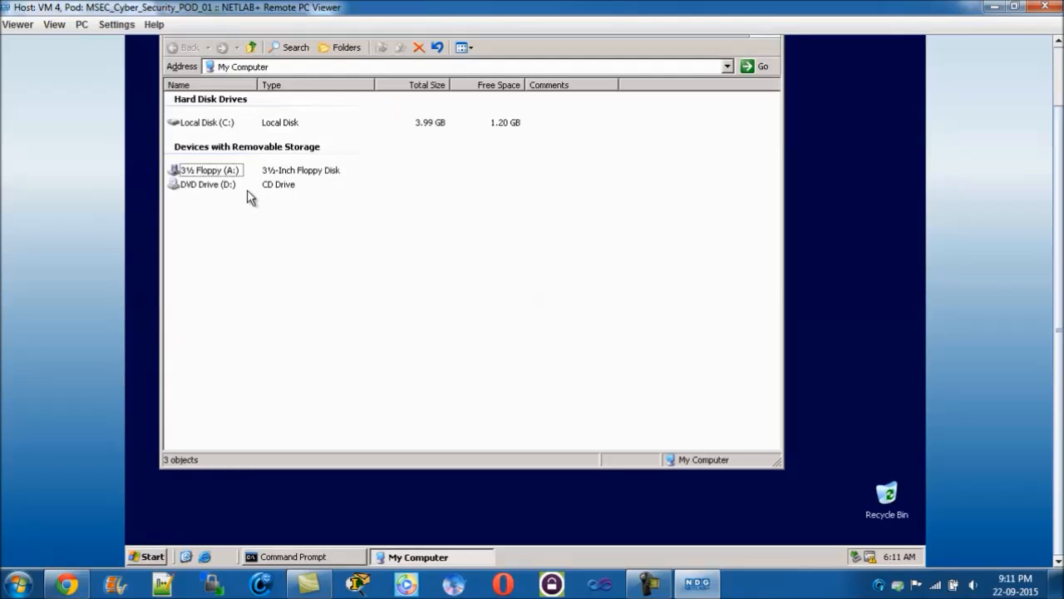
{"action": "mouse_move", "coordinate": [225, 146]}
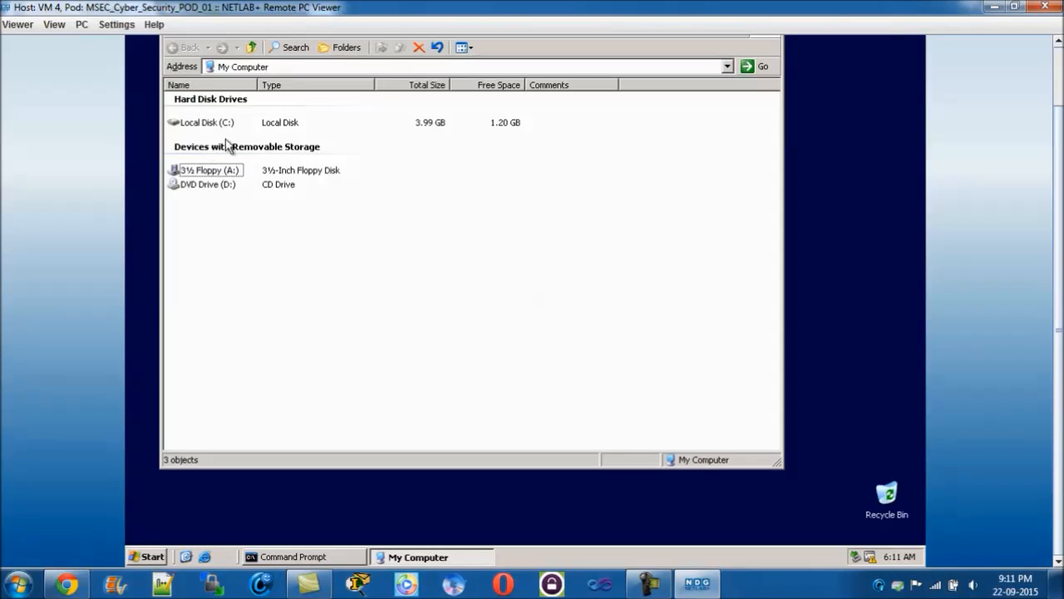
{"action": "double_click", "coordinate": [206, 123]}
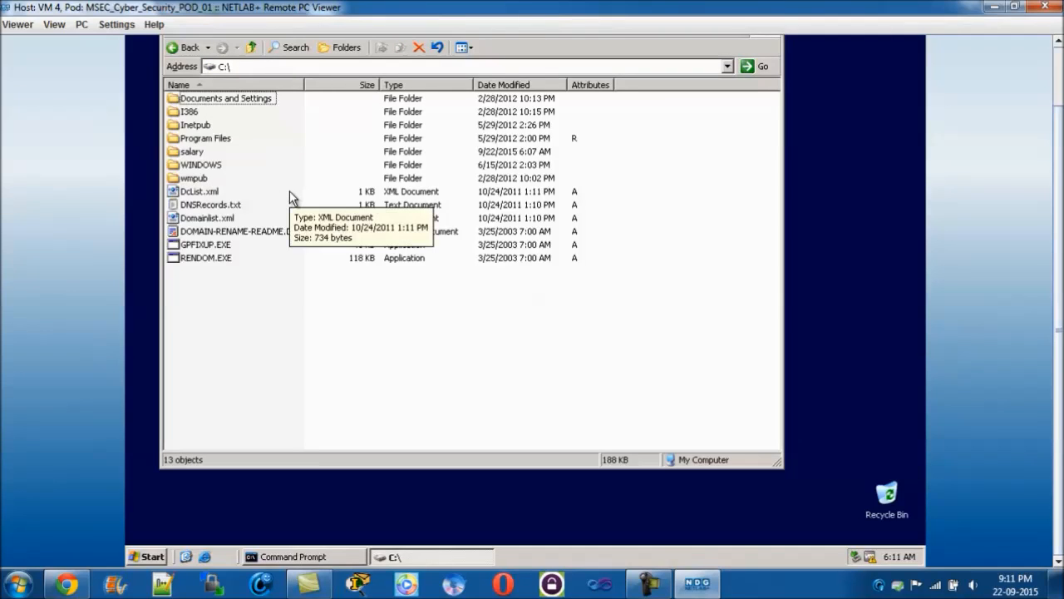
{"action": "mouse_move", "coordinate": [489, 332]}
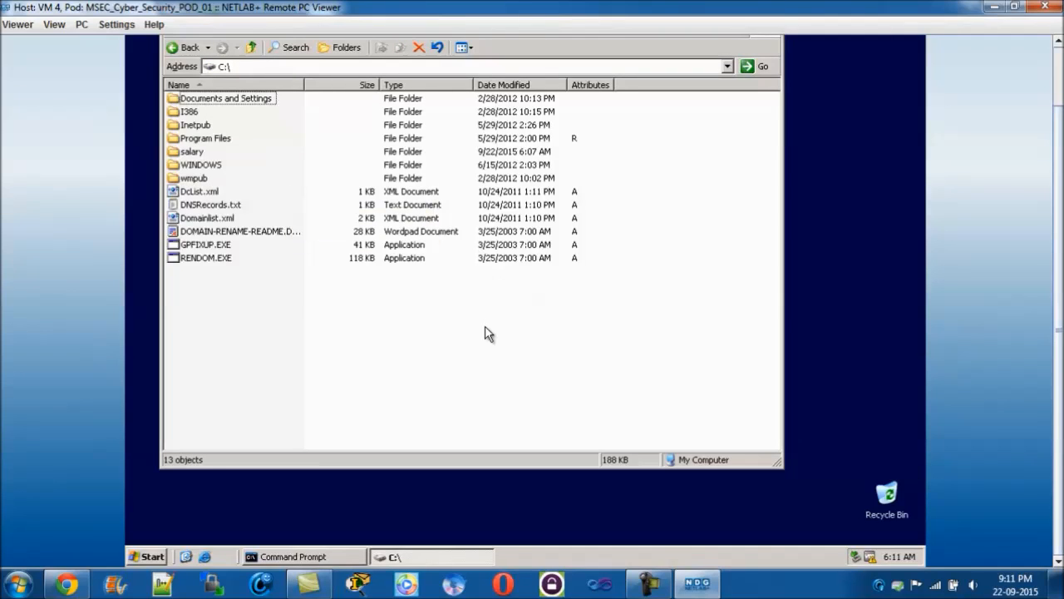
{"action": "double_click", "coordinate": [191, 152]}
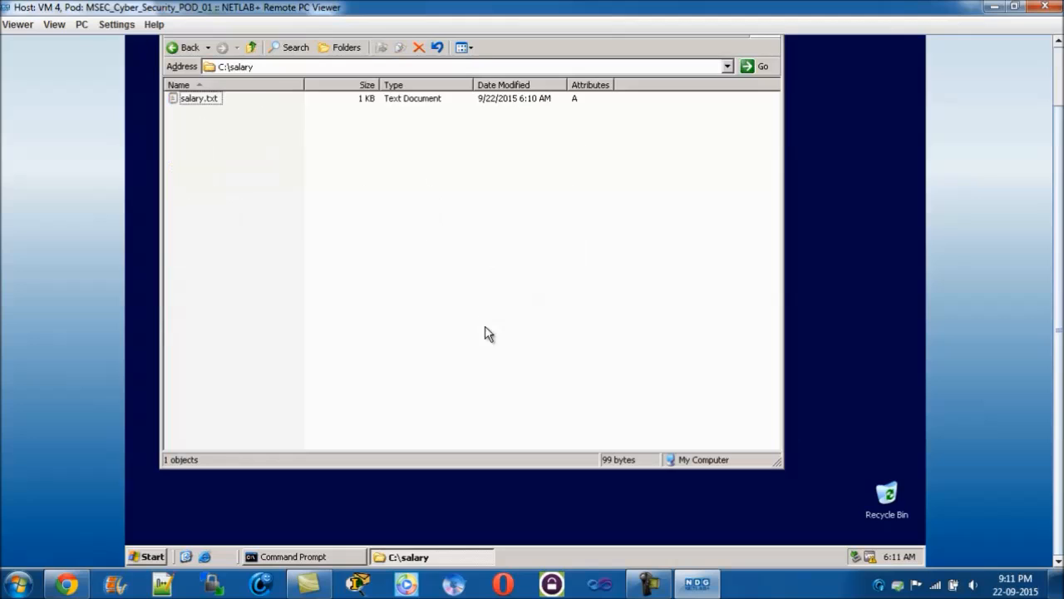
{"action": "mouse_move", "coordinate": [350, 260]}
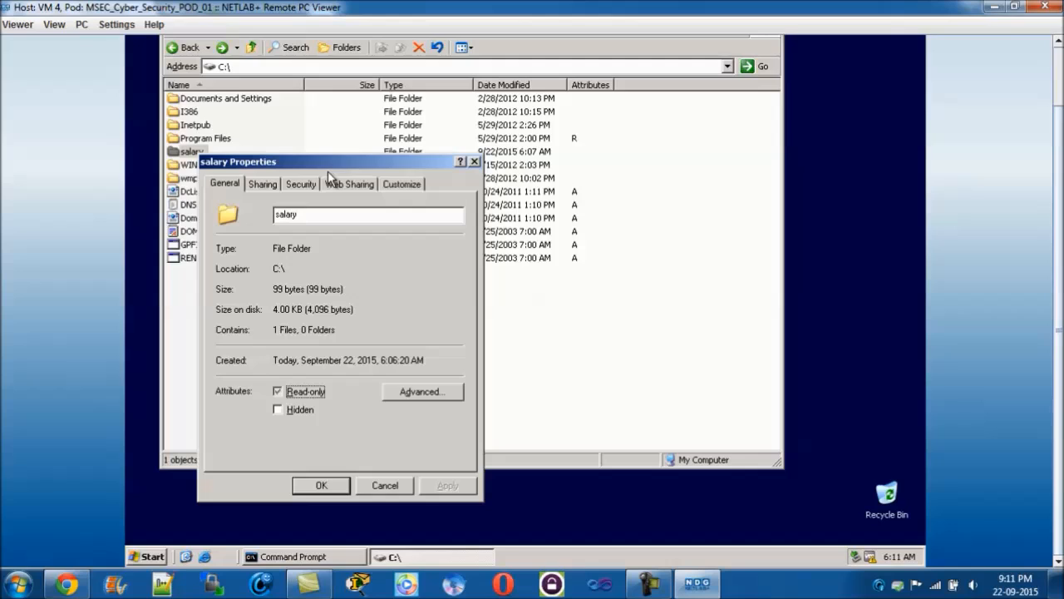
{"action": "mouse_move", "coordinate": [347, 173]}
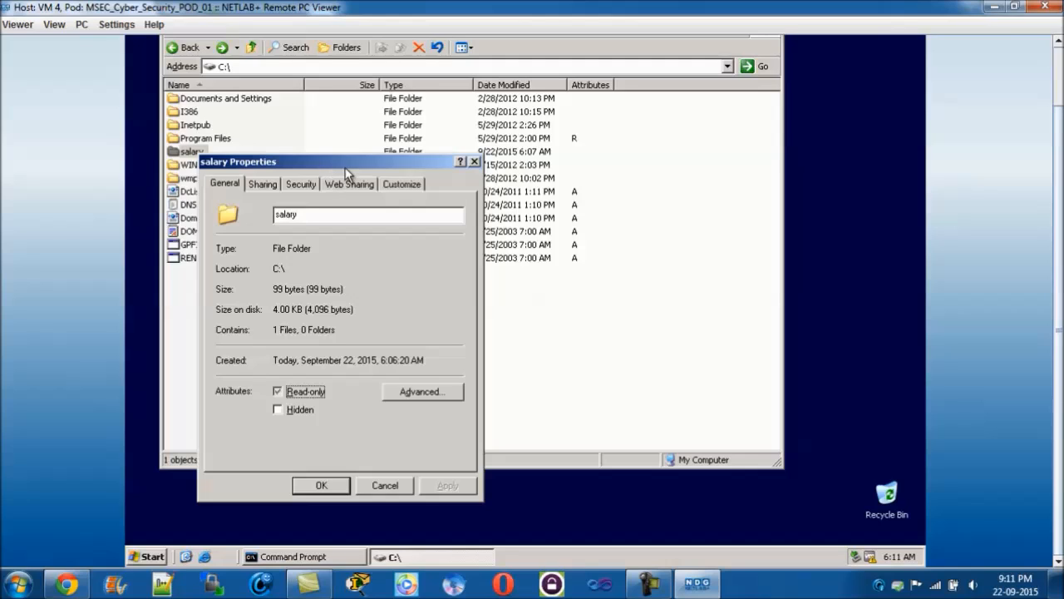
- In salary's Advanced Security settings, turn off inheritable permissions and remove inherited entries, leaving Administrators full control
{"action": "left_click", "coordinate": [422, 391]}
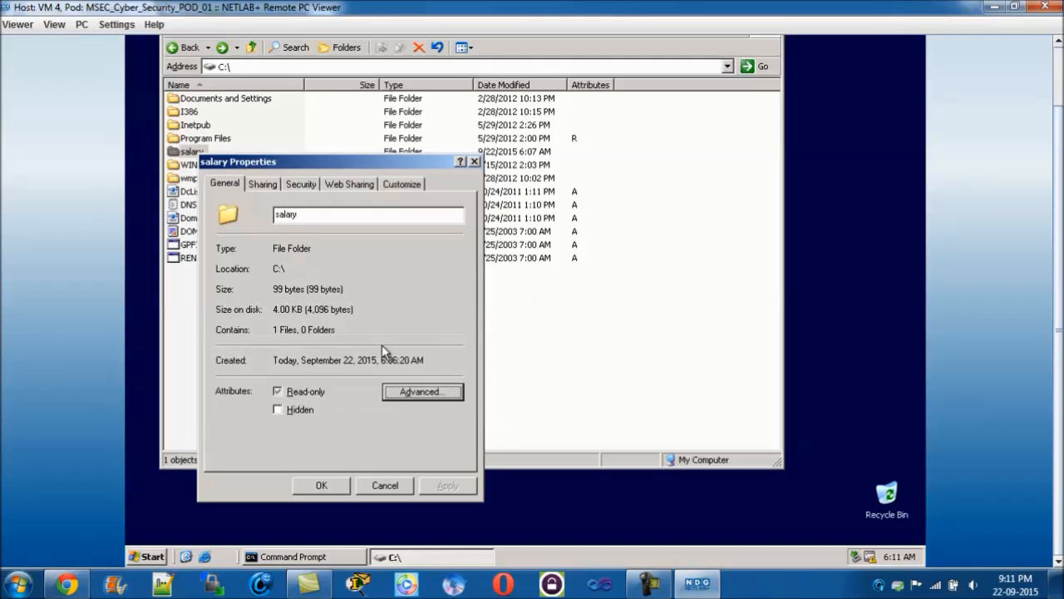
{"action": "left_click", "coordinate": [299, 183]}
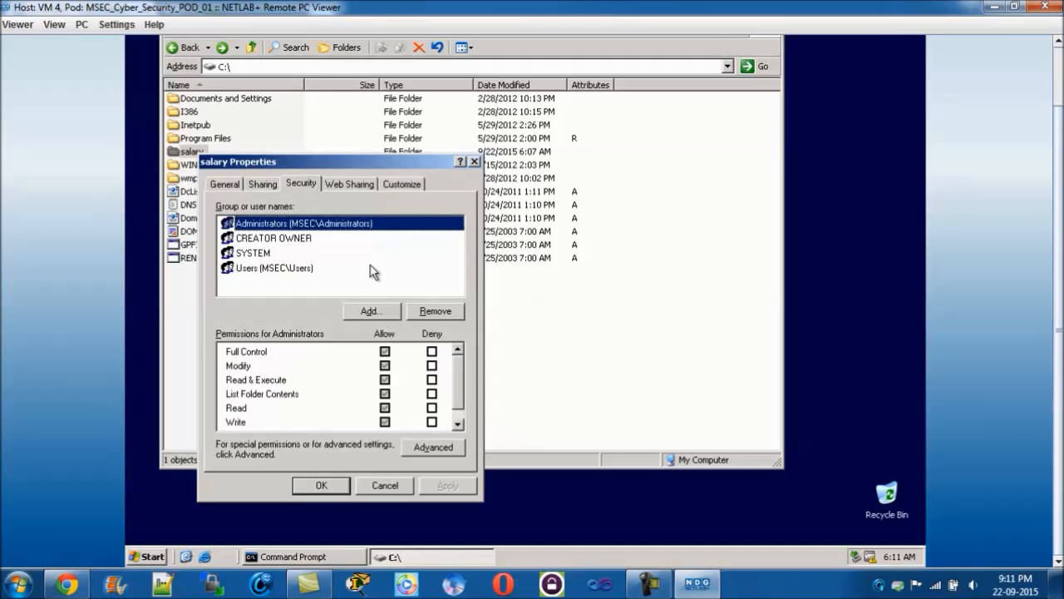
{"action": "left_click", "coordinate": [432, 446]}
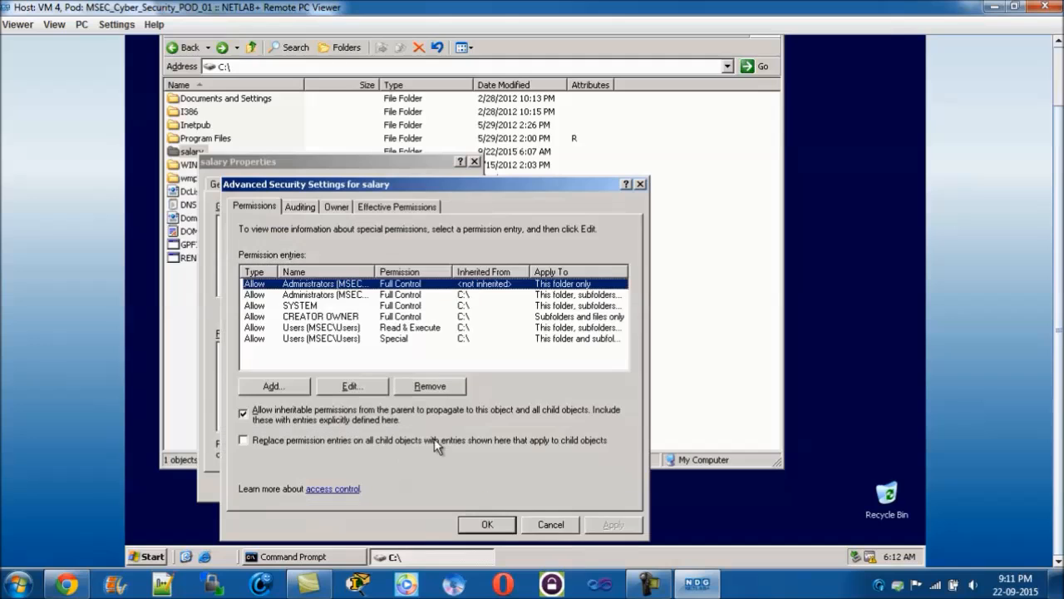
{"action": "left_click", "coordinate": [243, 412]}
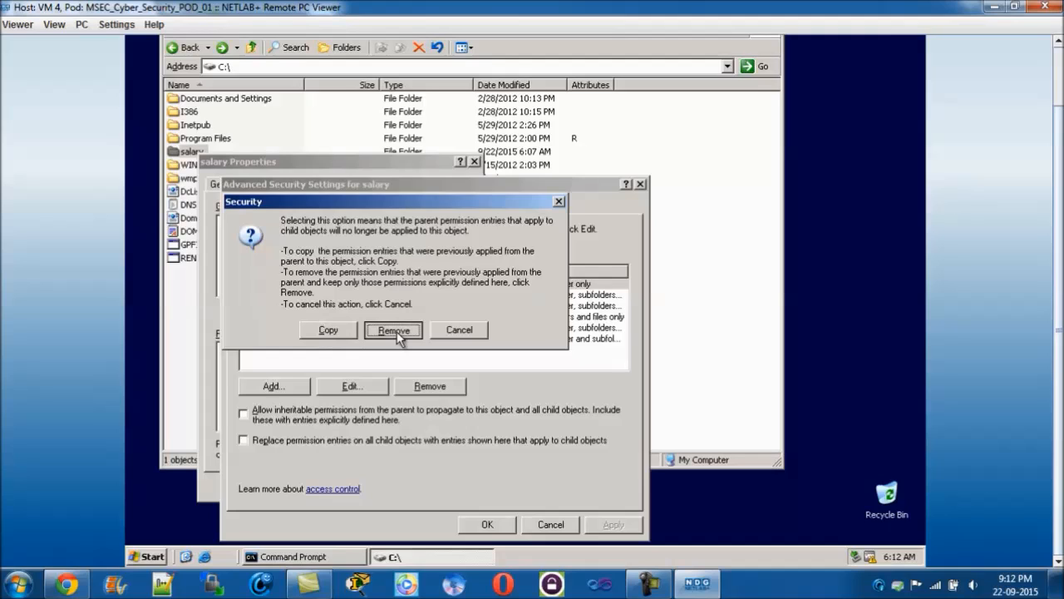
{"action": "left_click", "coordinate": [393, 329]}
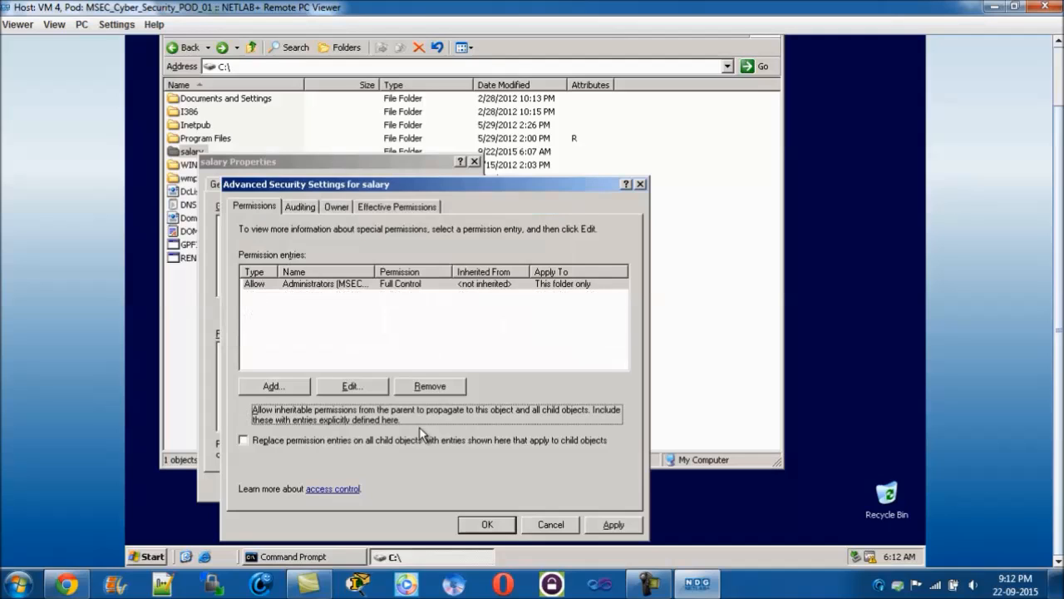
- Turn off inherited permissions on salary so only Administrators remain listed
{"action": "left_click", "coordinate": [243, 413]}
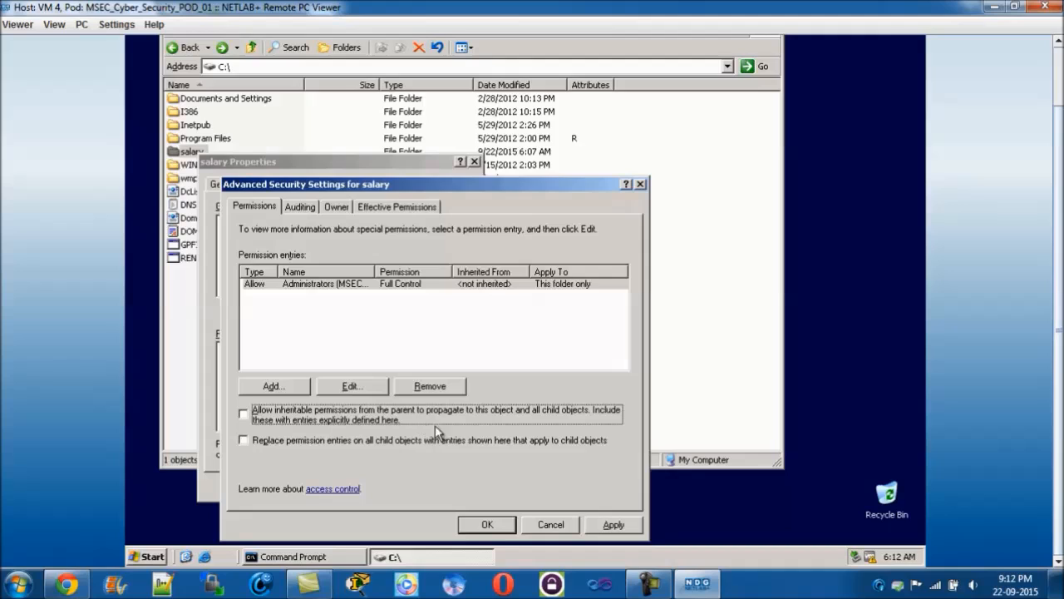
{"action": "left_click", "coordinate": [485, 525]}
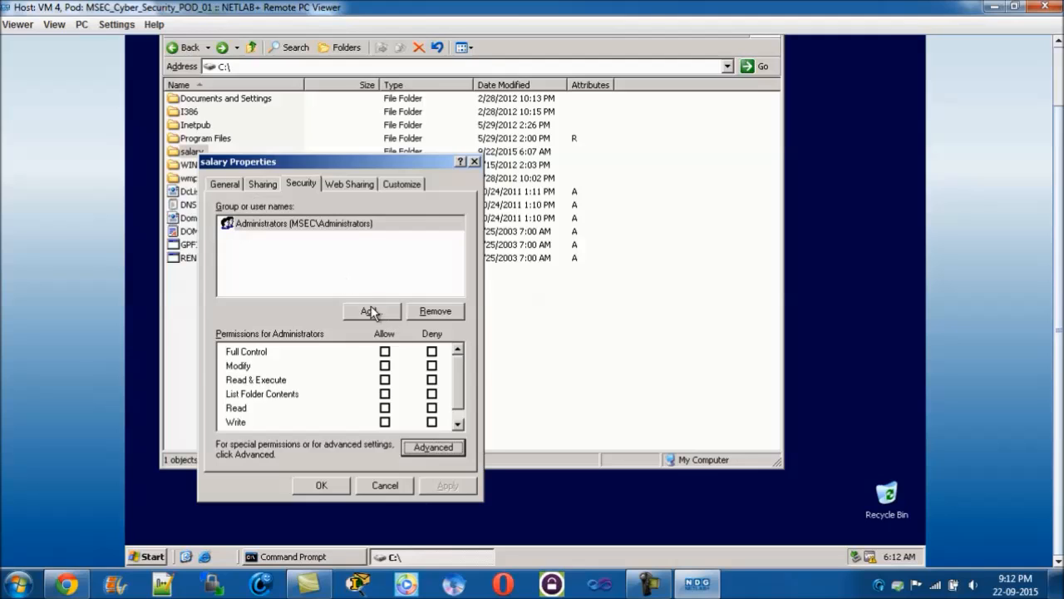
- Add a user entry typed as 'mar', then remove it again from the salary permissions
{"action": "left_click", "coordinate": [372, 311]}
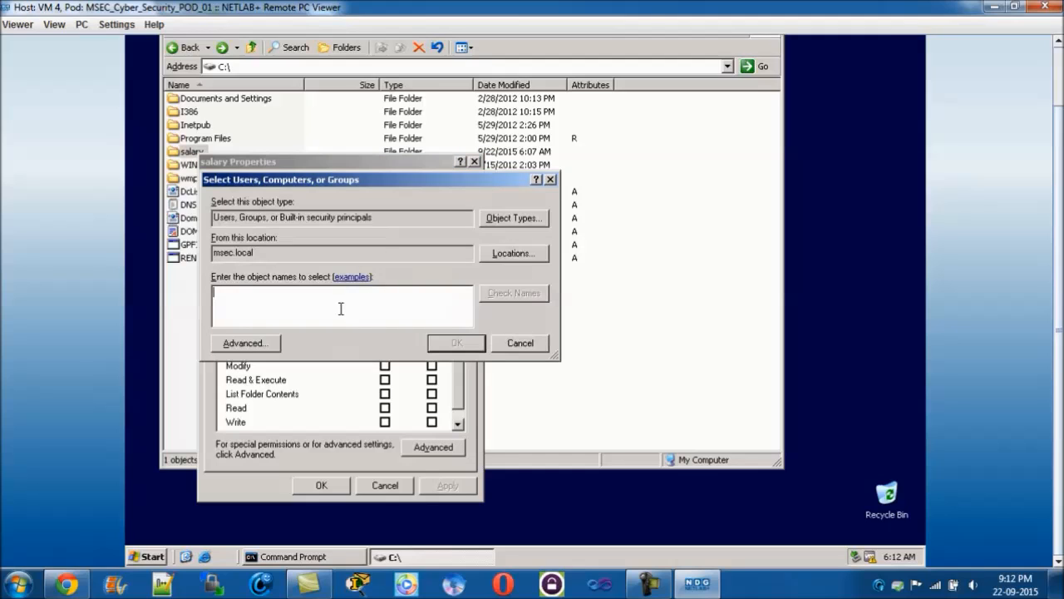
{"action": "type", "text": "mar"}
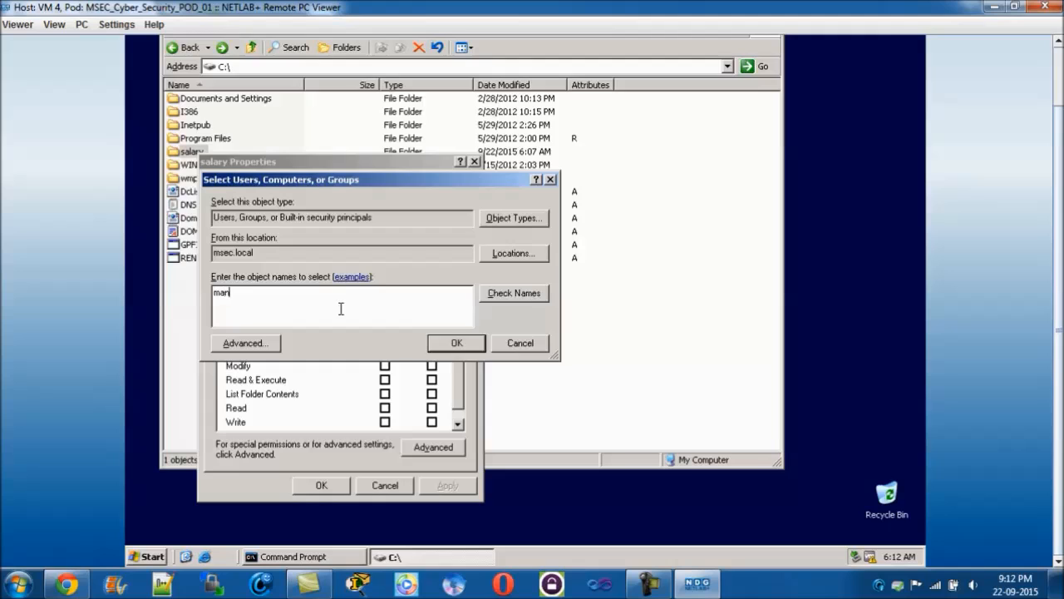
{"action": "left_click", "coordinate": [455, 343]}
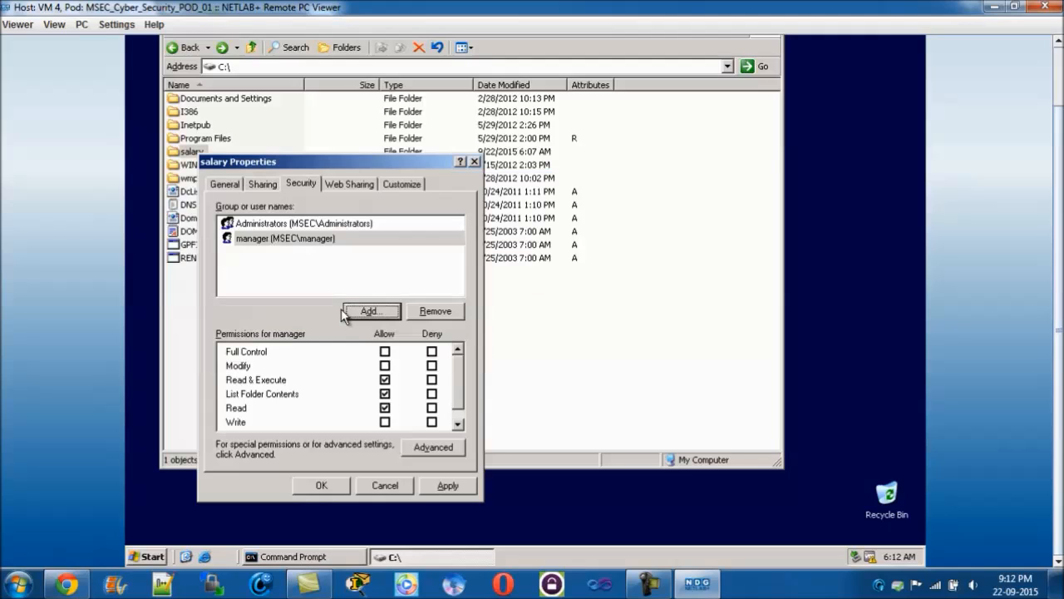
{"action": "left_click", "coordinate": [436, 311]}
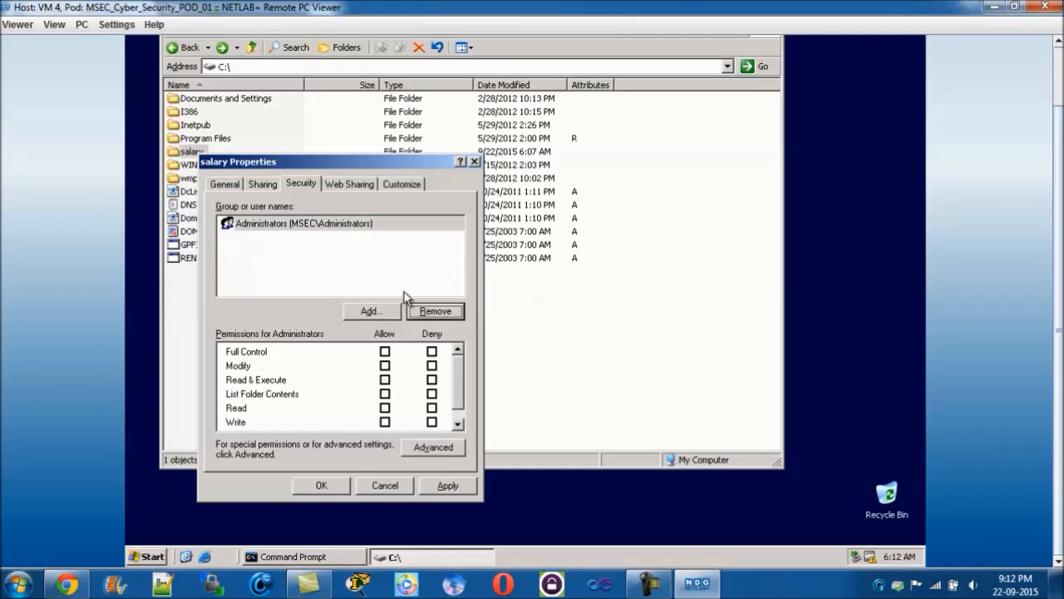
{"action": "left_click", "coordinate": [369, 311]}
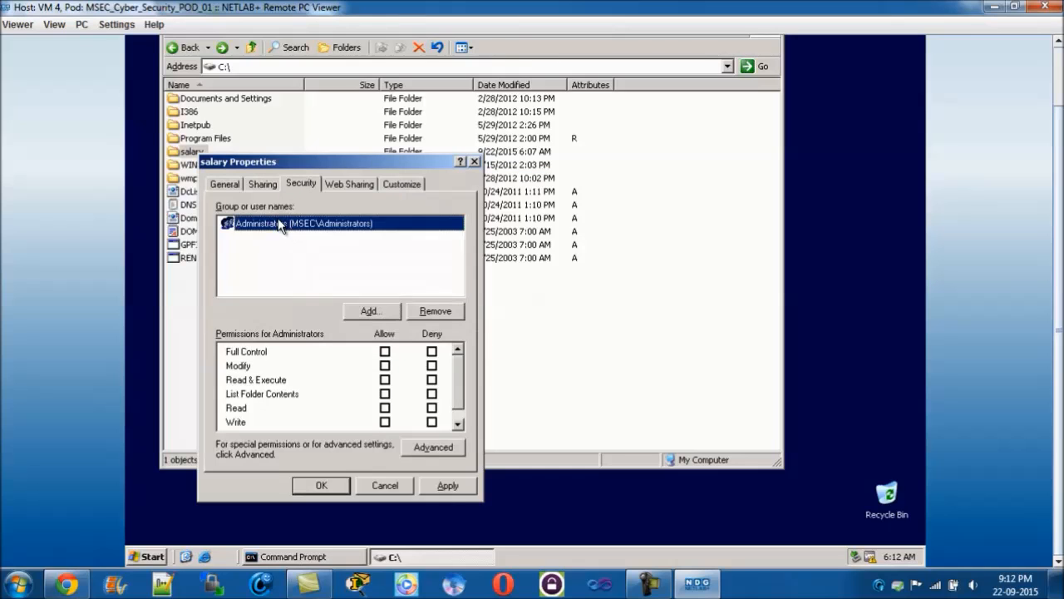
- Add the manager and employee accounts to salary's permission entries with names verified
{"action": "left_click", "coordinate": [373, 311]}
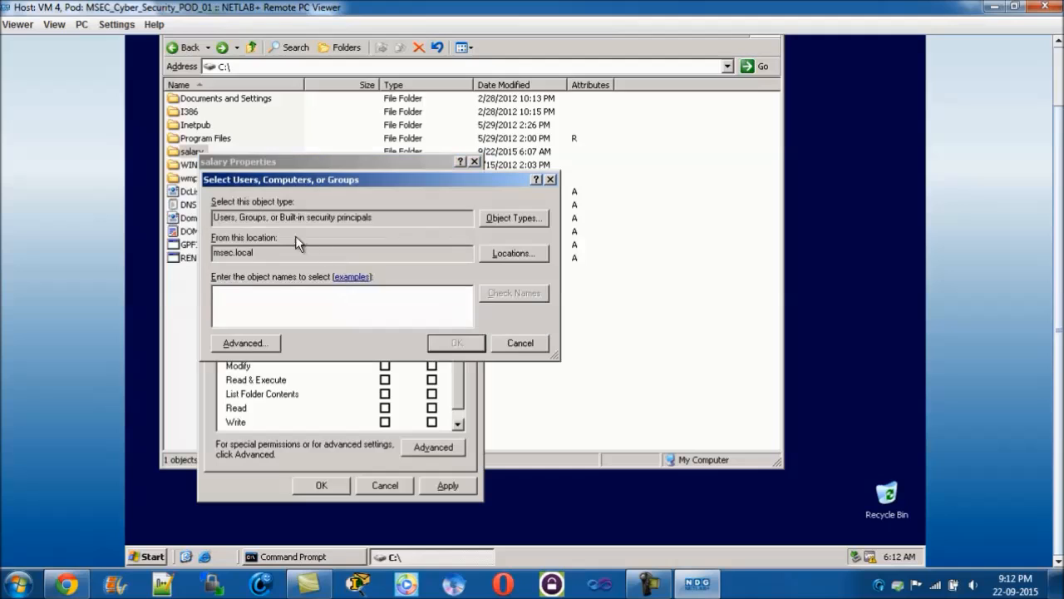
{"action": "type", "text": "manager"}
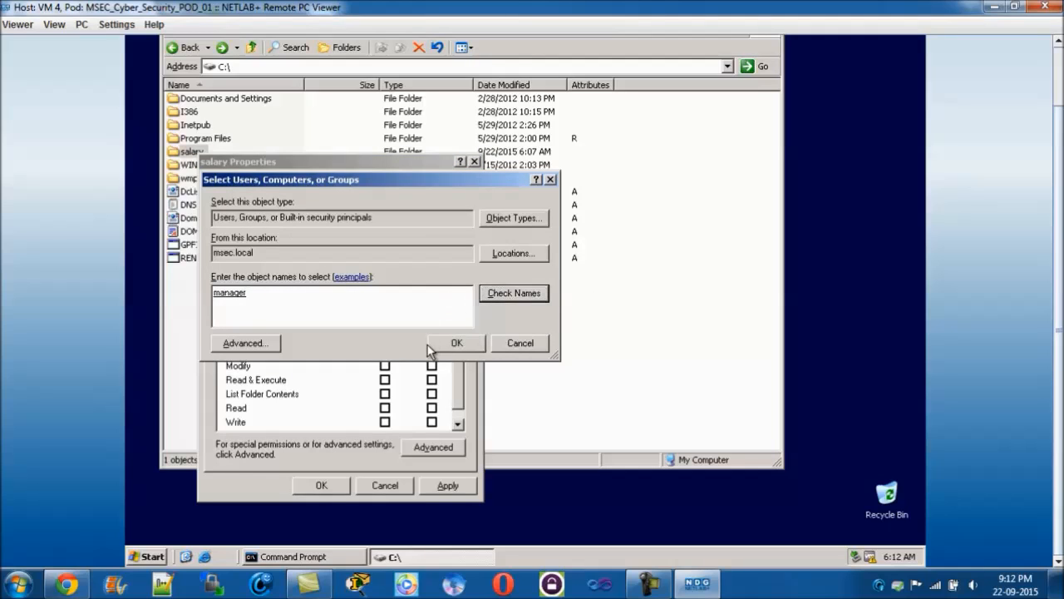
{"action": "left_click", "coordinate": [456, 343]}
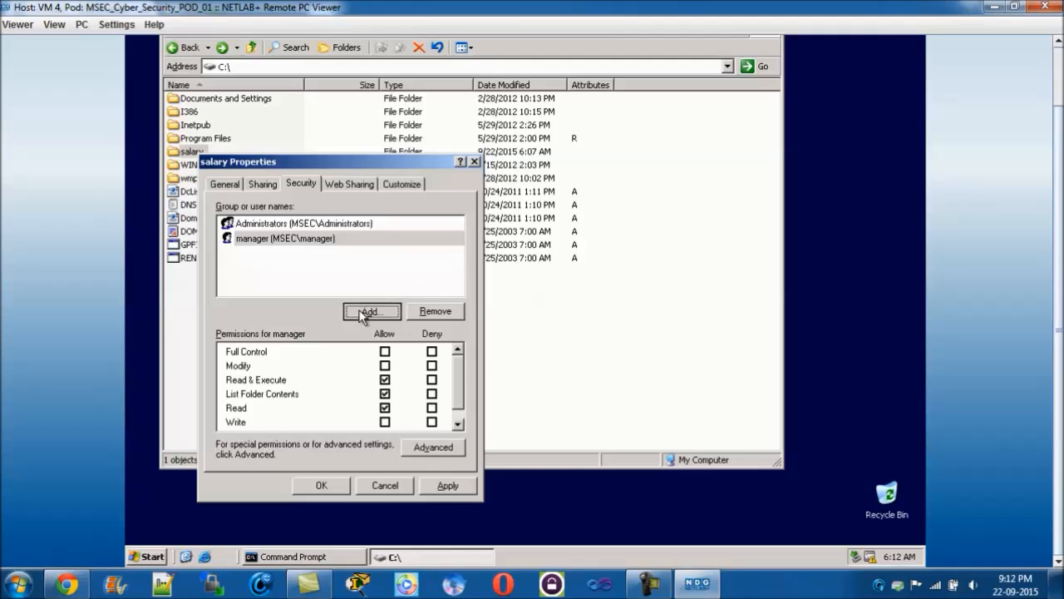
{"action": "left_click", "coordinate": [369, 311]}
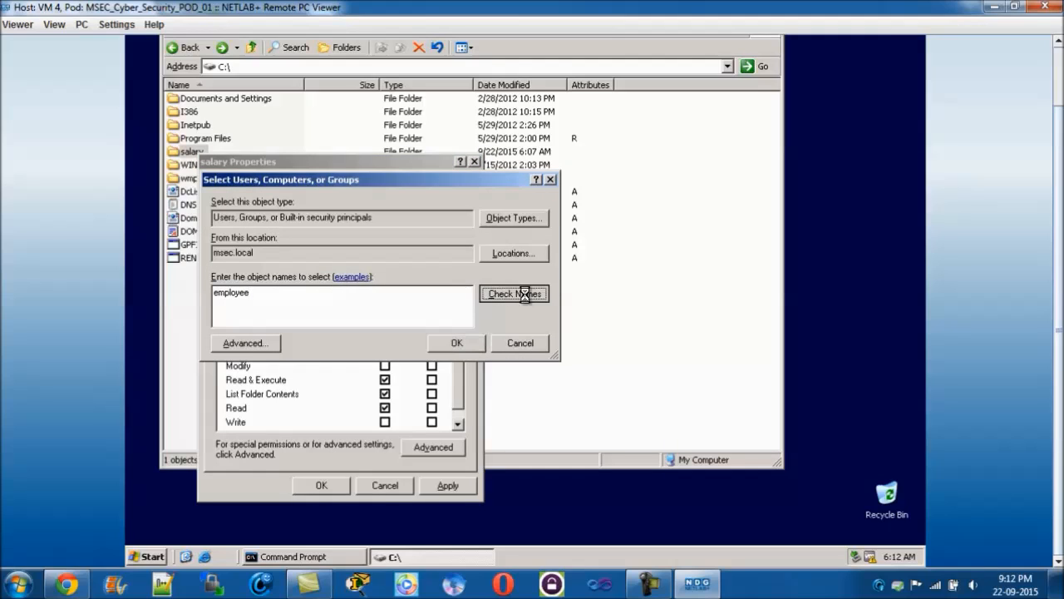
{"action": "left_click", "coordinate": [456, 343]}
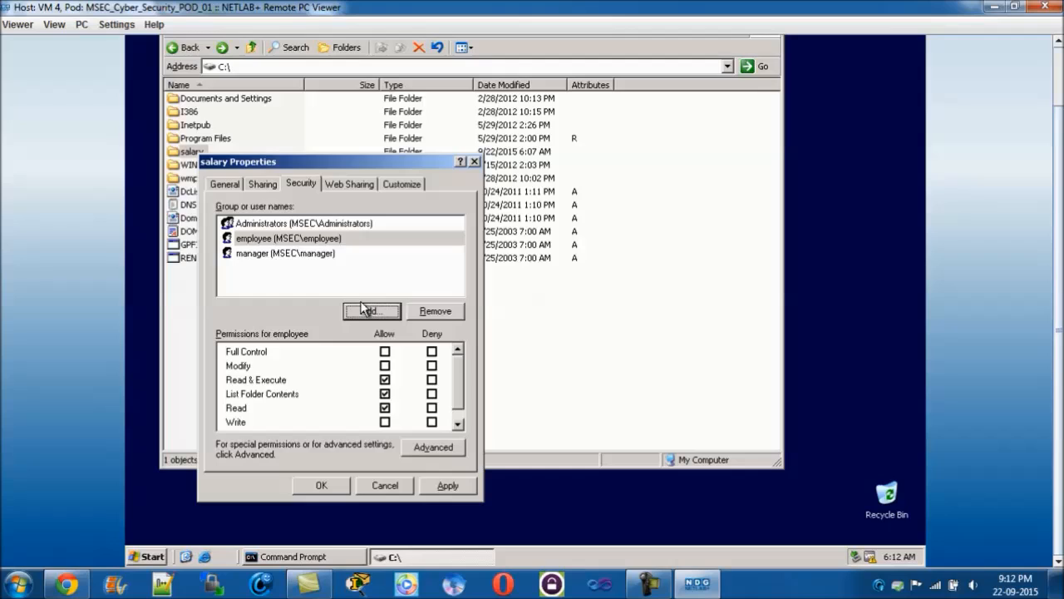
- Grant Full Control on salary to manager and Administrators
{"action": "left_click", "coordinate": [384, 351]}
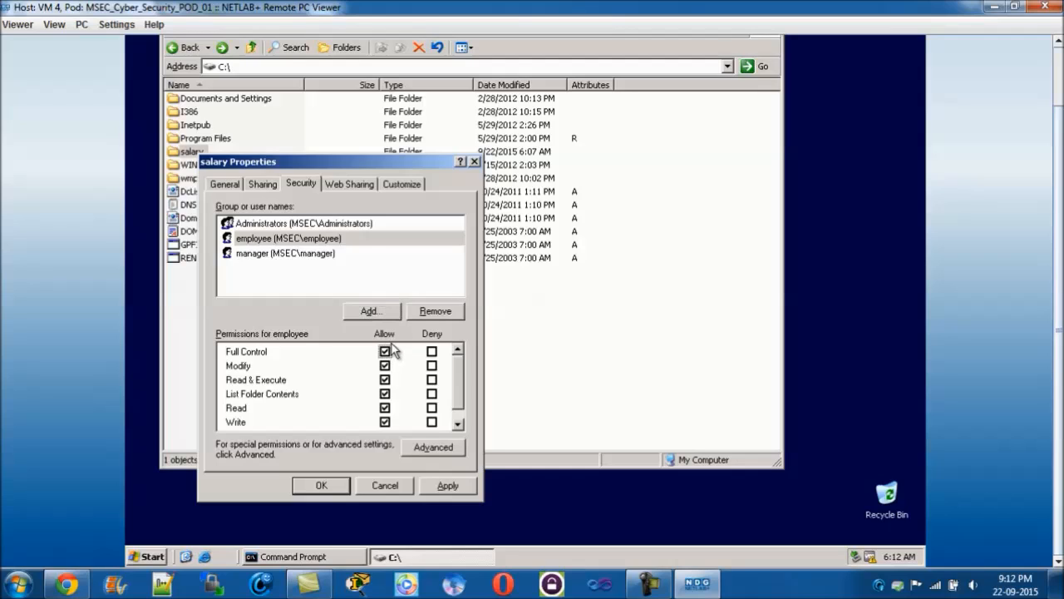
{"action": "left_click", "coordinate": [286, 253]}
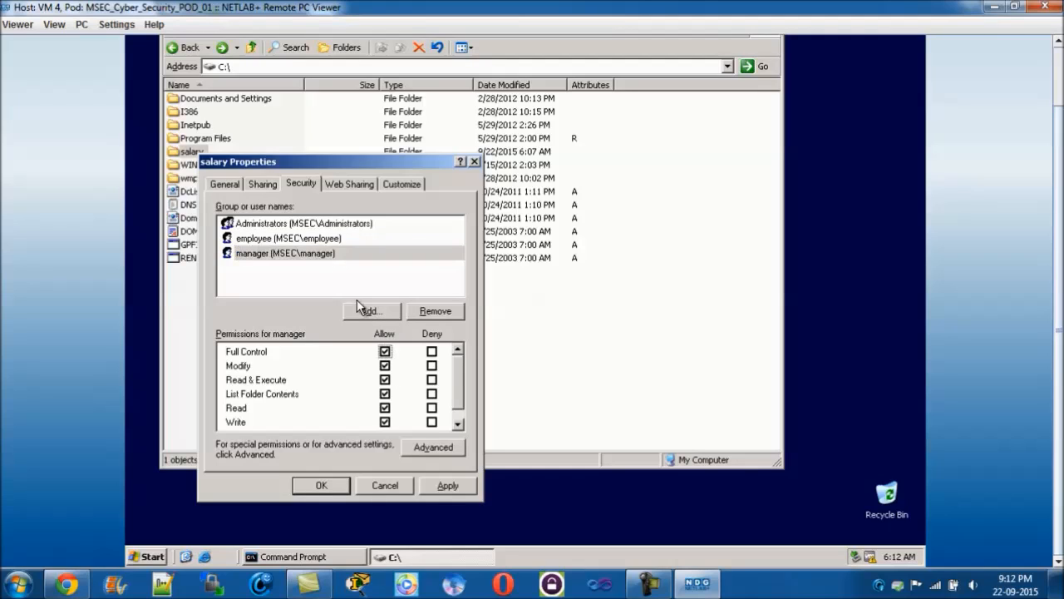
{"action": "mouse_move", "coordinate": [223, 330]}
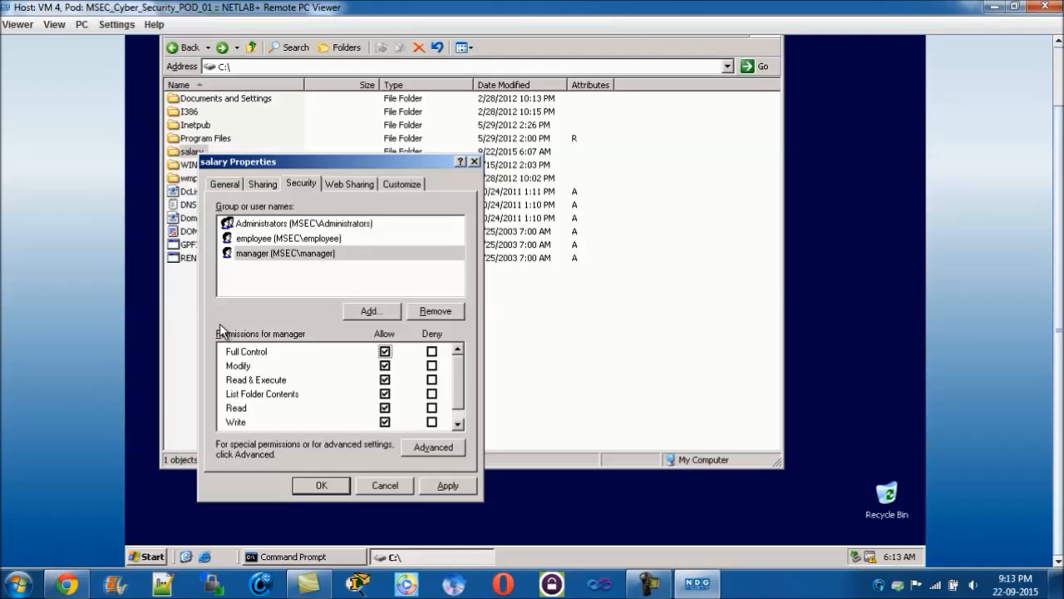
{"action": "left_click", "coordinate": [303, 223]}
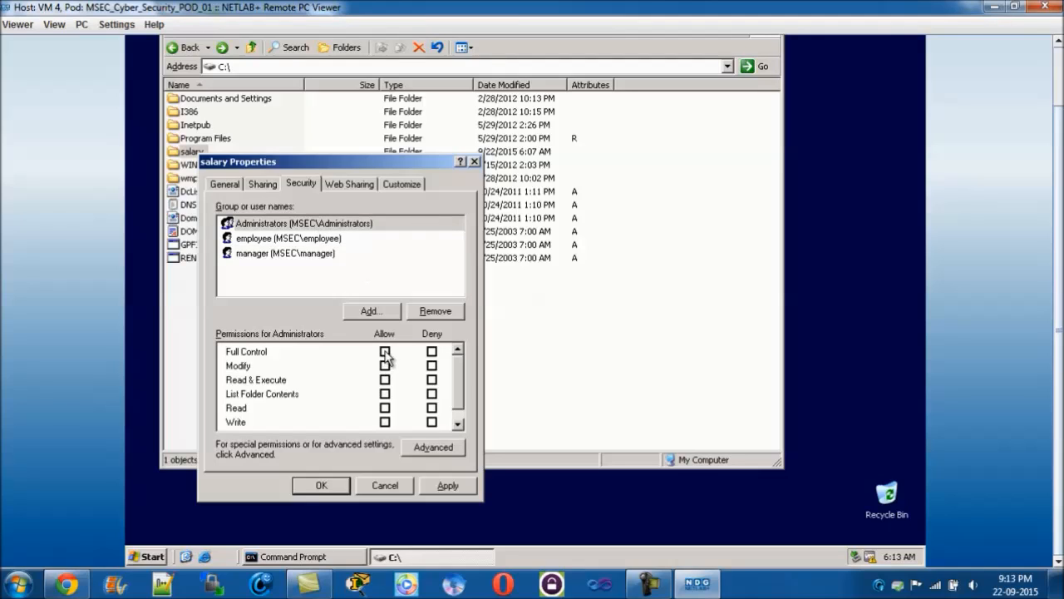
{"action": "left_click", "coordinate": [386, 351]}
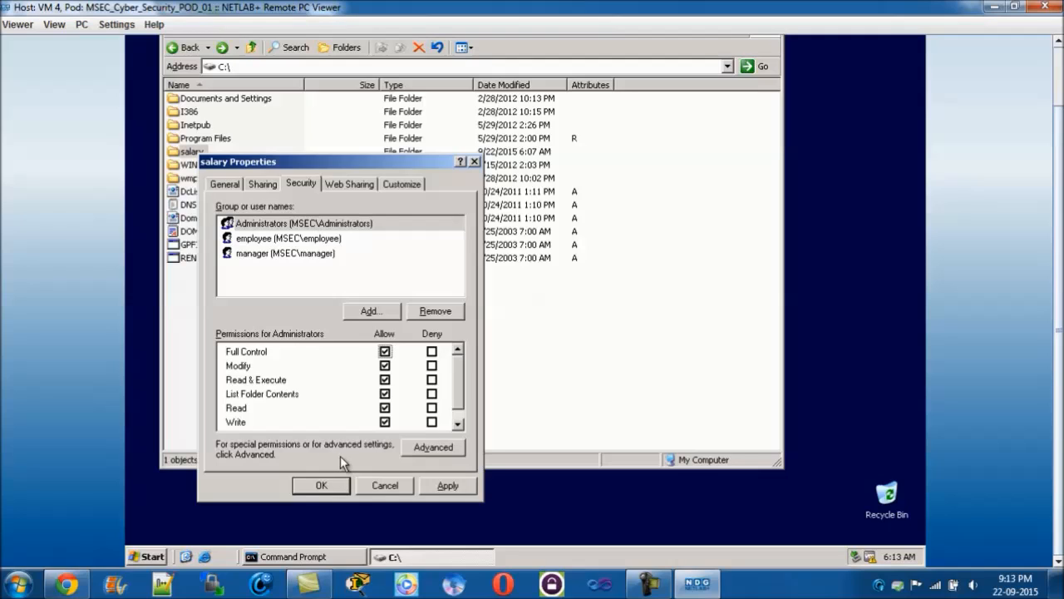
- Deny employee all access to salary and accept the deny-permissions warning
{"action": "left_click", "coordinate": [289, 238]}
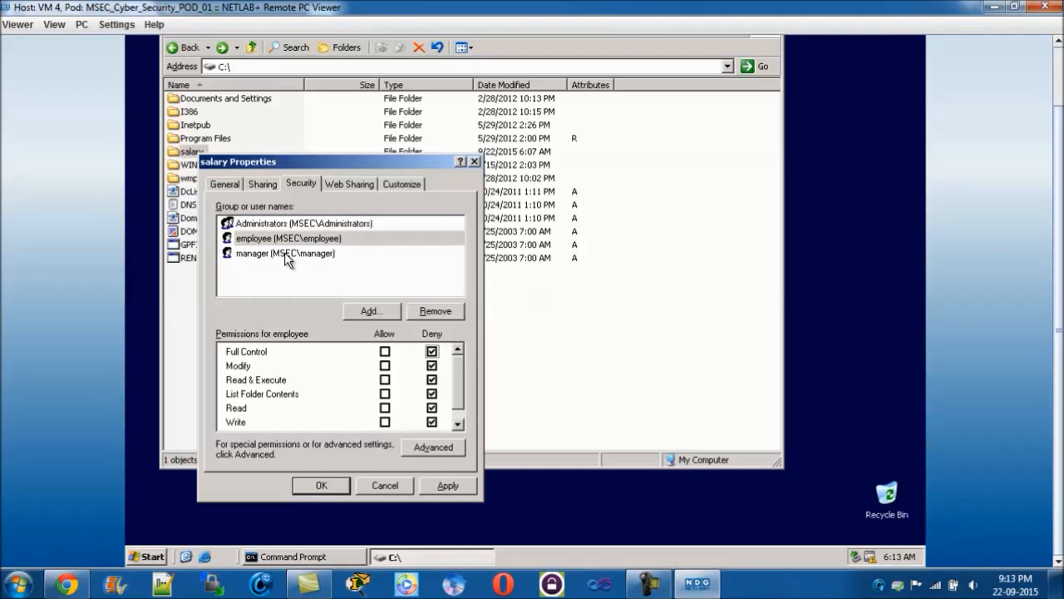
{"action": "left_click", "coordinate": [286, 253]}
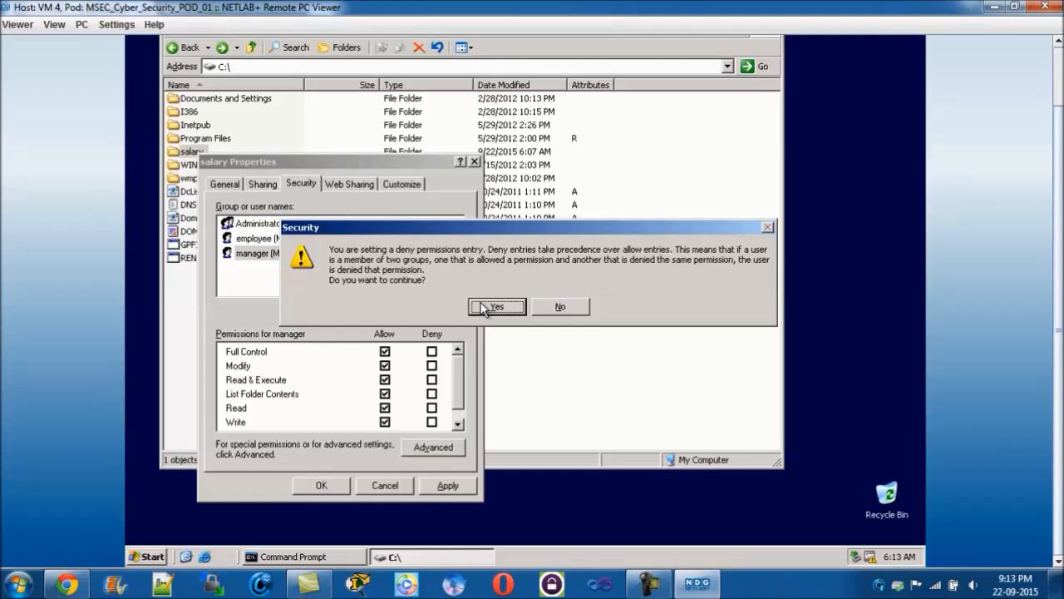
{"action": "left_click", "coordinate": [495, 306]}
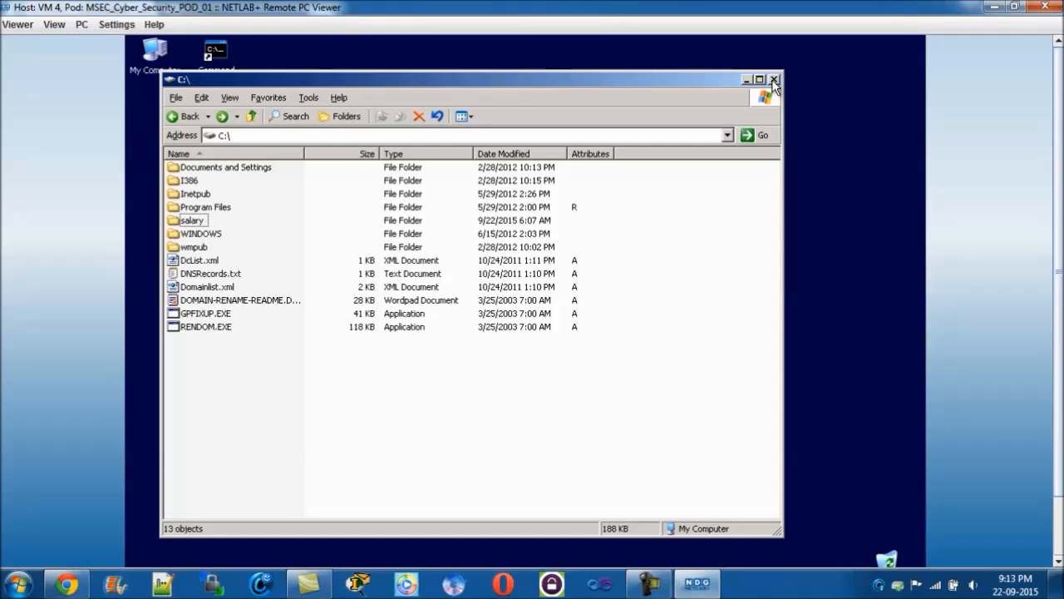
{"action": "mouse_move", "coordinate": [774, 80]}
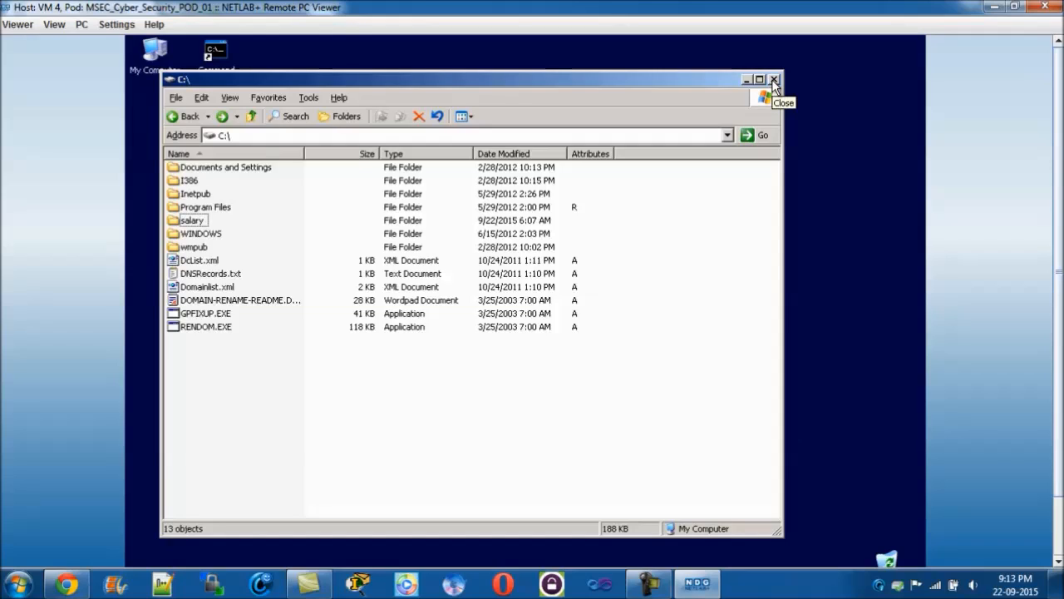
{"action": "mouse_move", "coordinate": [773, 117]}
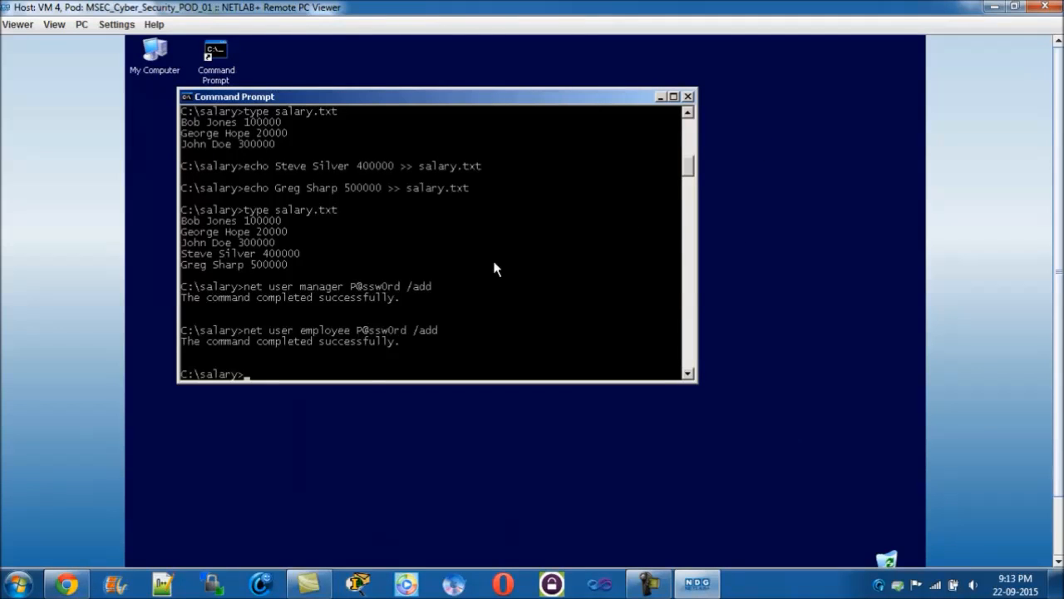
- Close the Command Prompt window and bring up the Start menu
{"action": "left_click", "coordinate": [689, 97]}
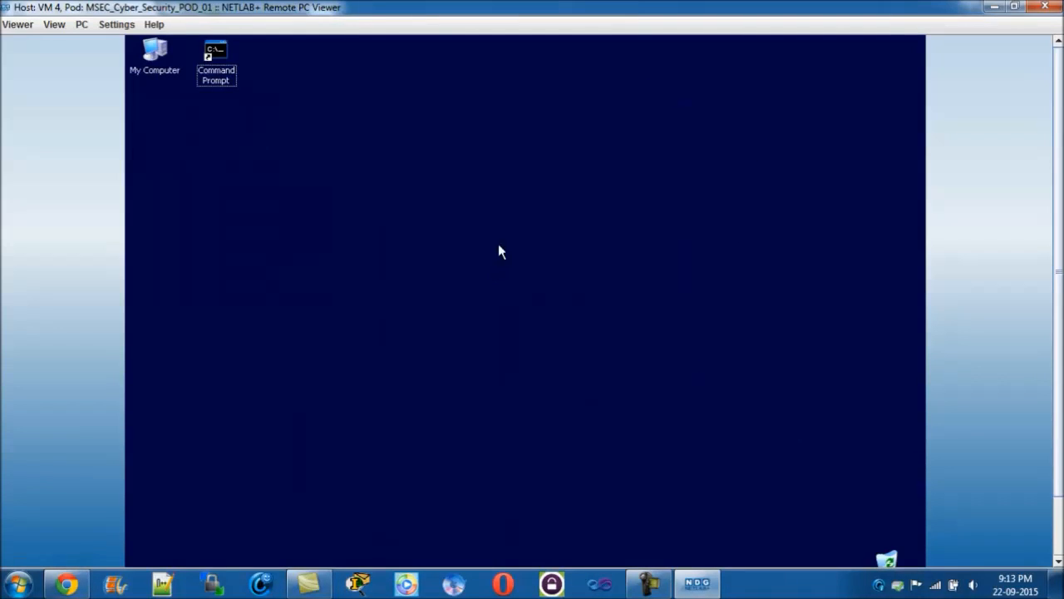
{"action": "mouse_move", "coordinate": [489, 276]}
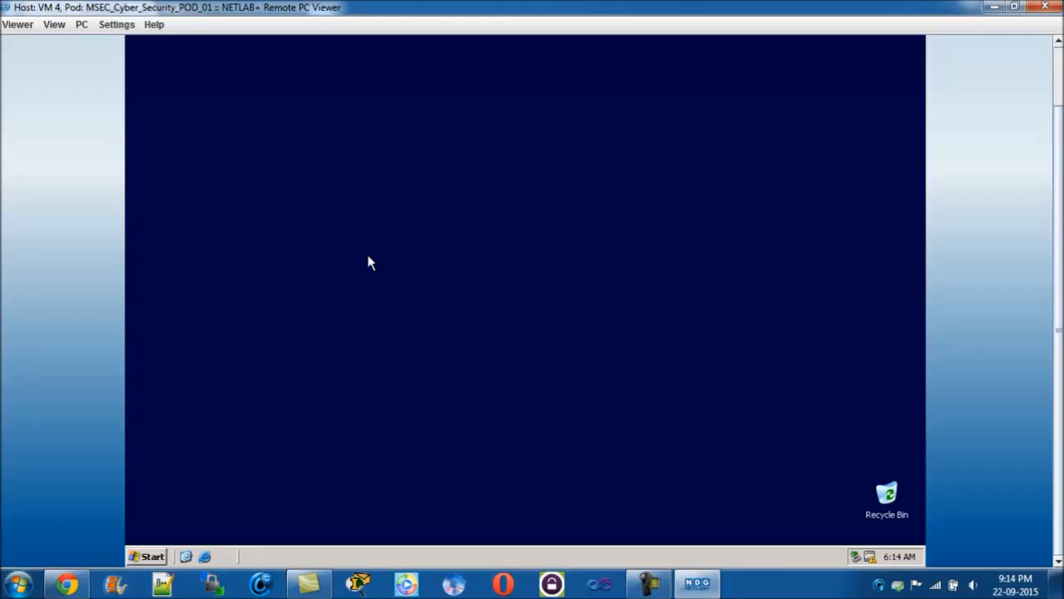
{"action": "mouse_move", "coordinate": [363, 253]}
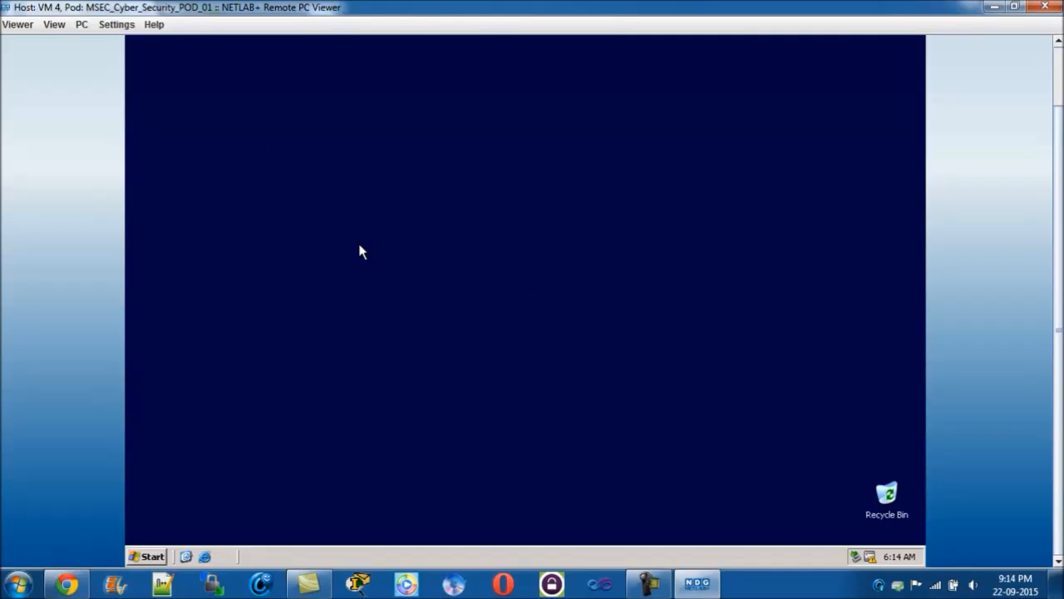
{"action": "left_click", "coordinate": [146, 555]}
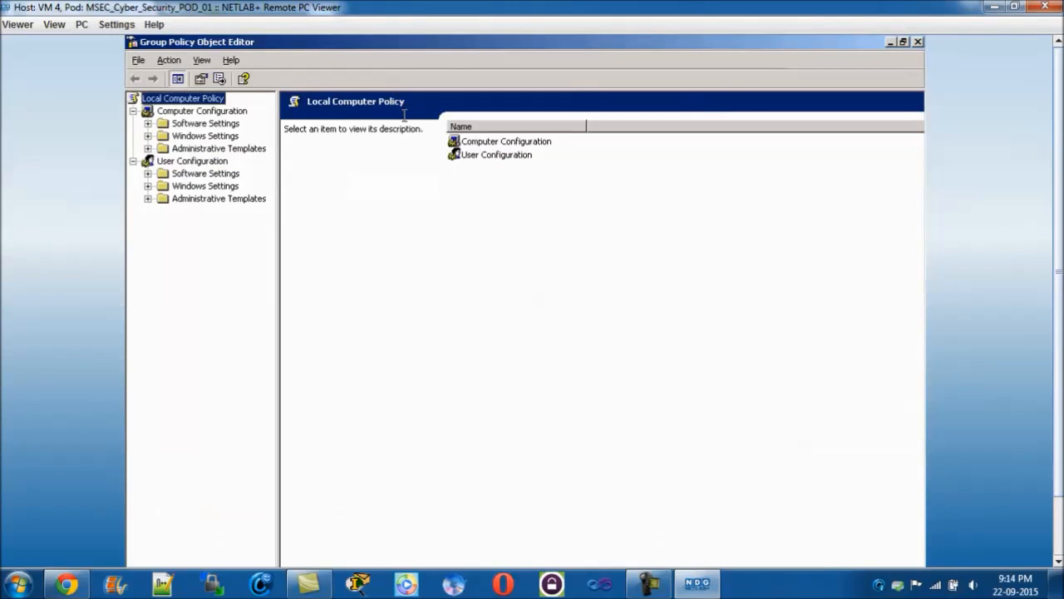
{"action": "mouse_move", "coordinate": [89, 149]}
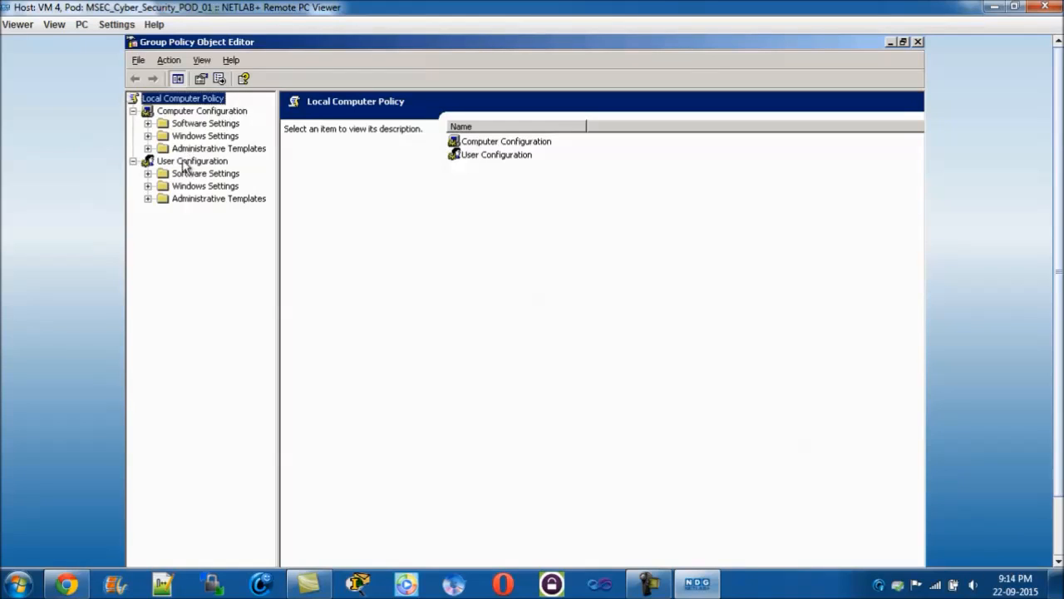
{"action": "mouse_move", "coordinate": [179, 109]}
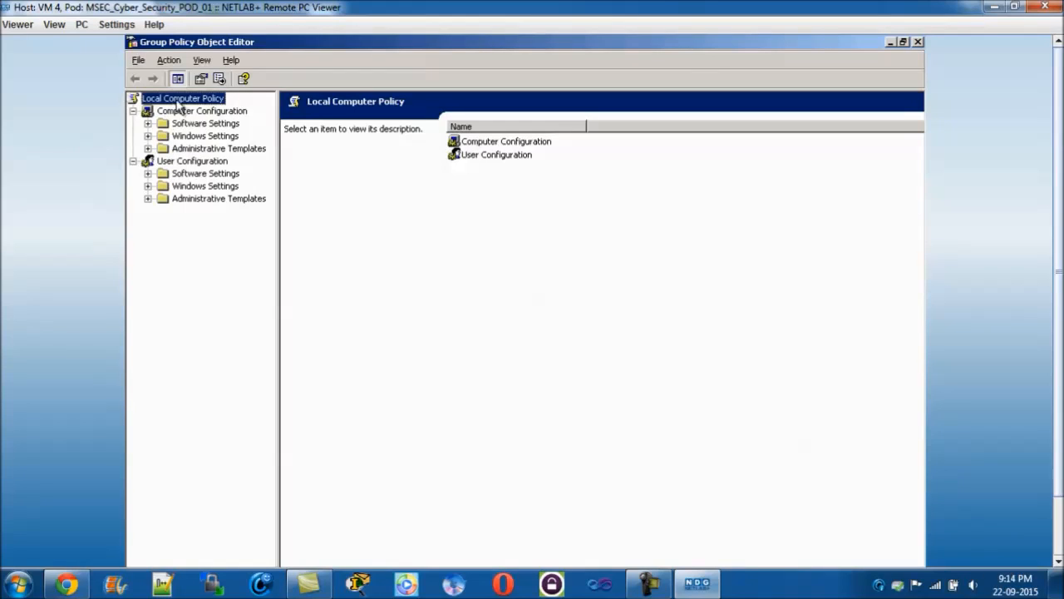
- Browse Computer Configuration > Security Settings > Audit Policy and open Audit object access properties
{"action": "left_click", "coordinate": [202, 110]}
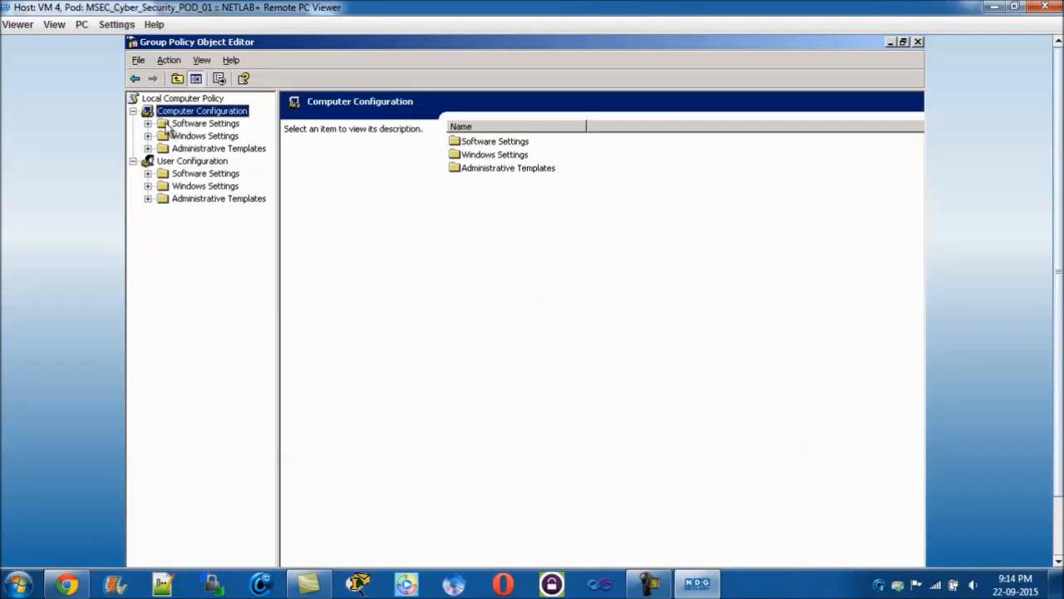
{"action": "mouse_move", "coordinate": [197, 156]}
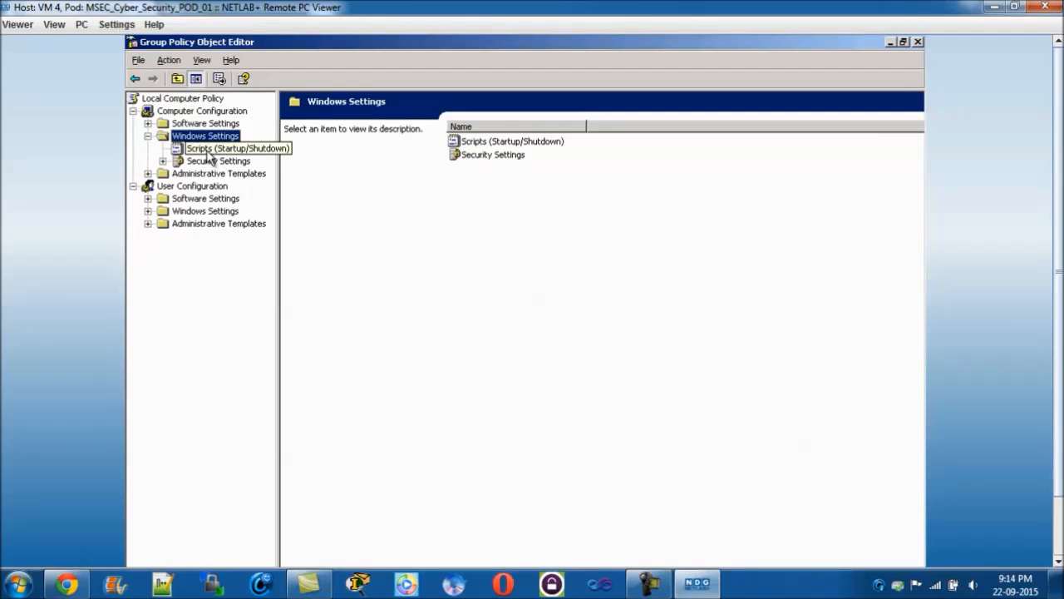
{"action": "left_click", "coordinate": [218, 160]}
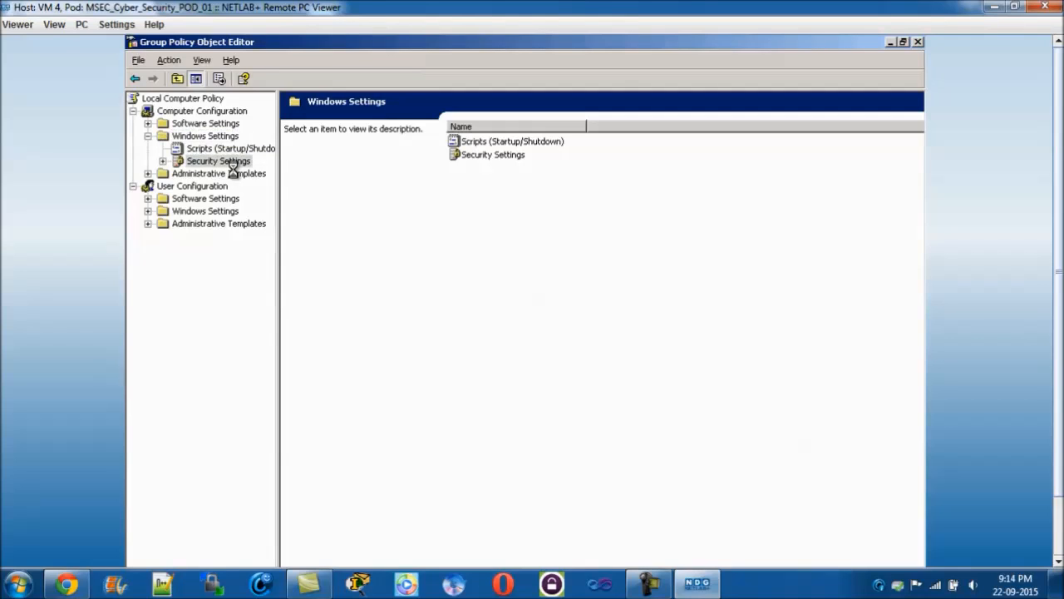
{"action": "left_click", "coordinate": [217, 159]}
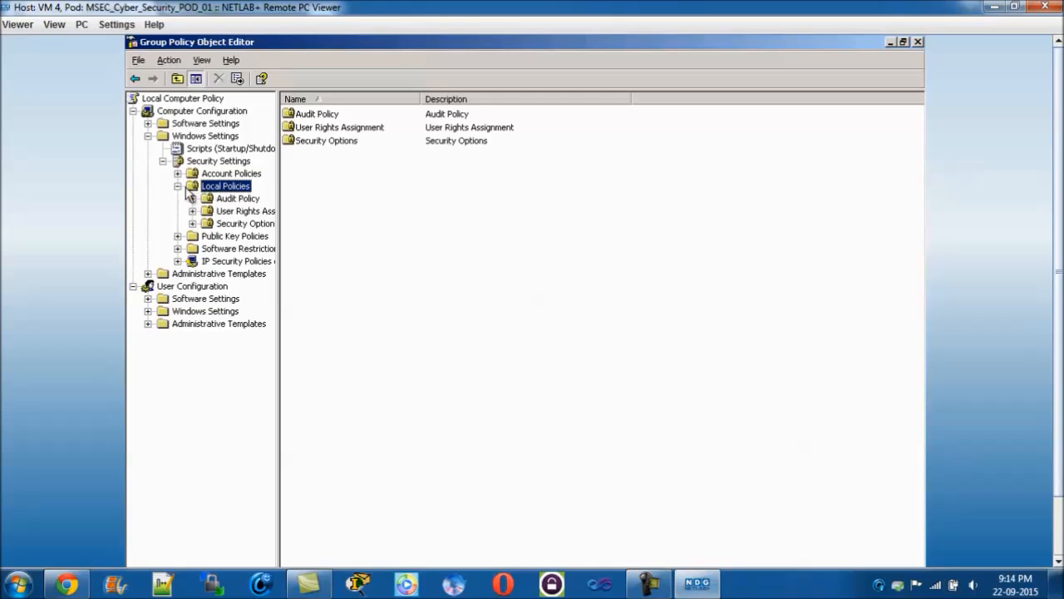
{"action": "left_click", "coordinate": [238, 198]}
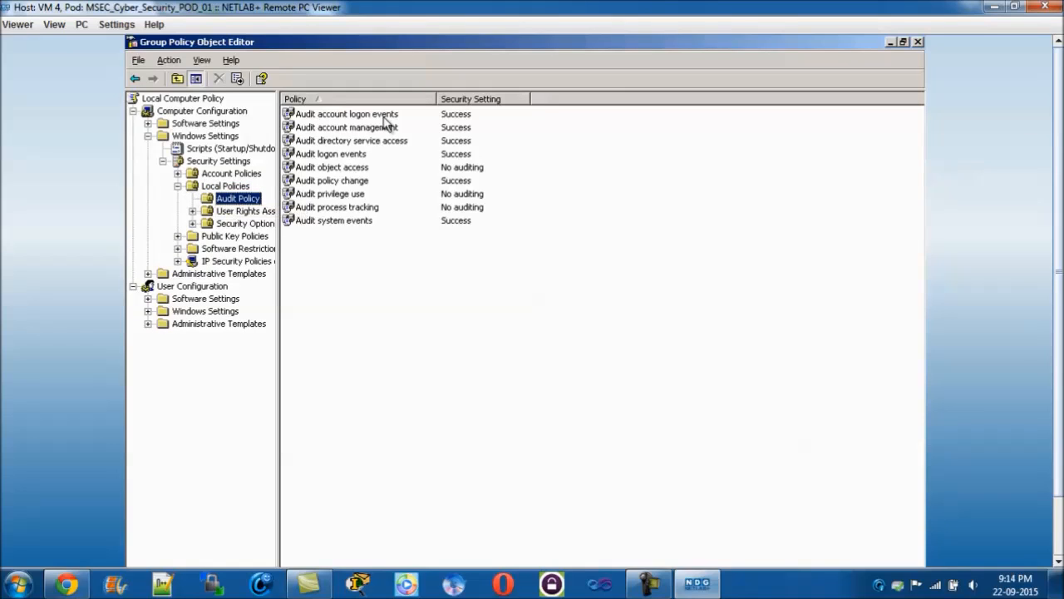
{"action": "left_click", "coordinate": [333, 167]}
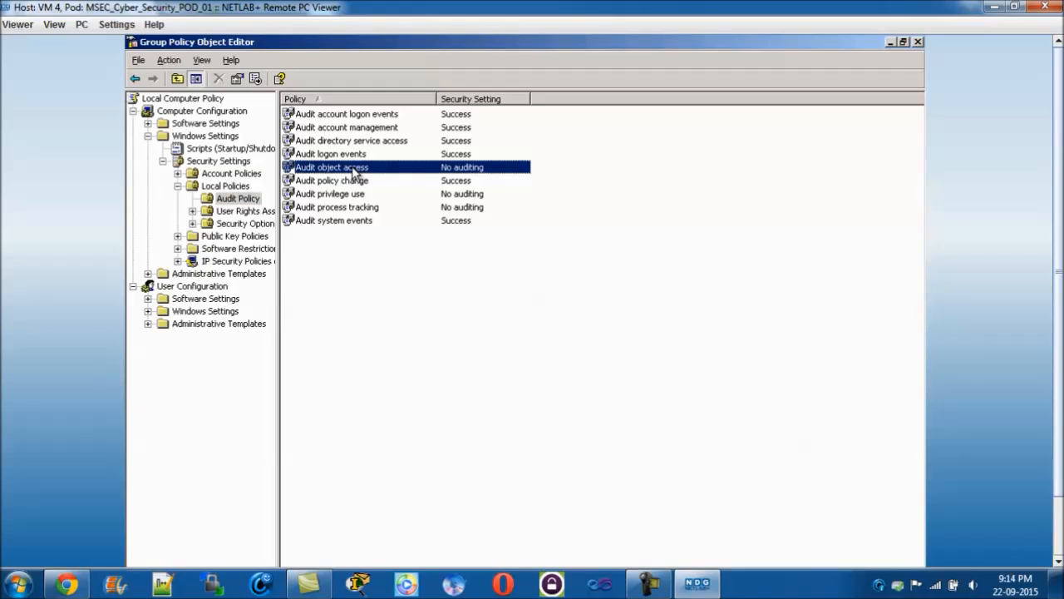
{"action": "double_click", "coordinate": [332, 166]}
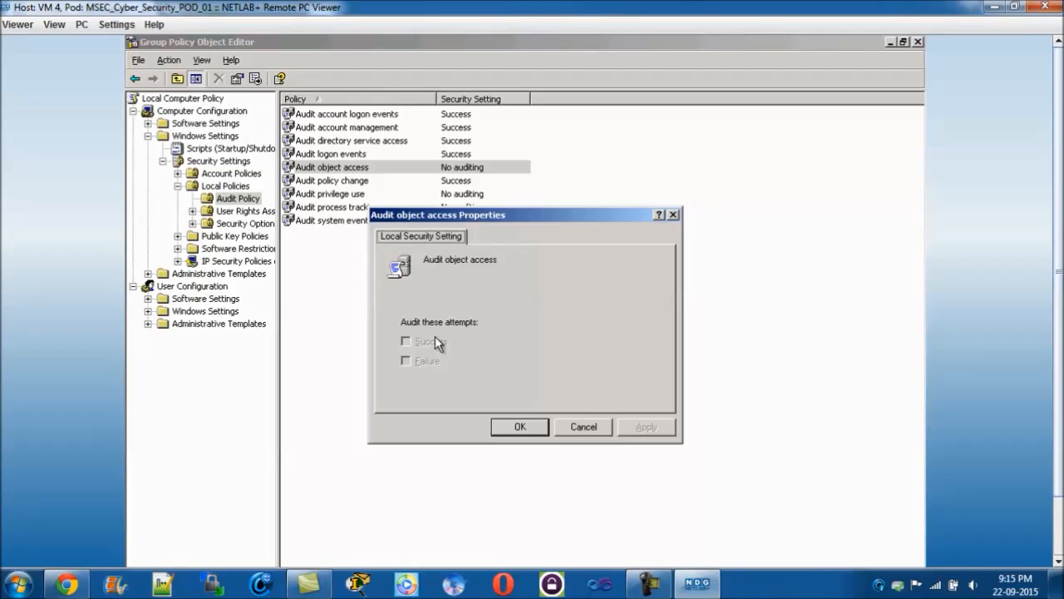
{"action": "mouse_move", "coordinate": [578, 380]}
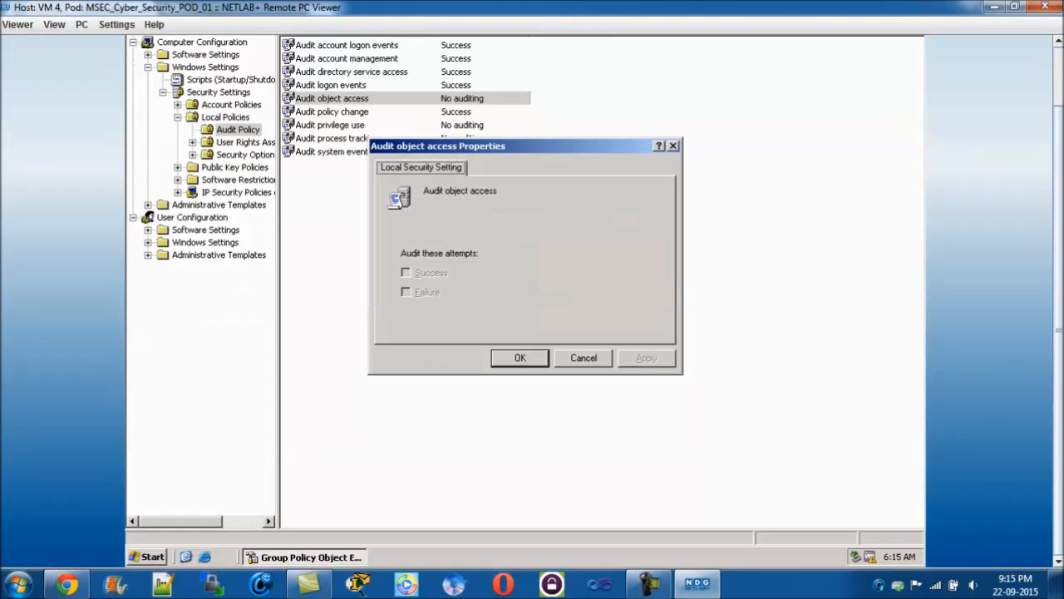
- Launch Active Directory Users and Computers via Run with dsa.msc
{"action": "left_click", "coordinate": [146, 555]}
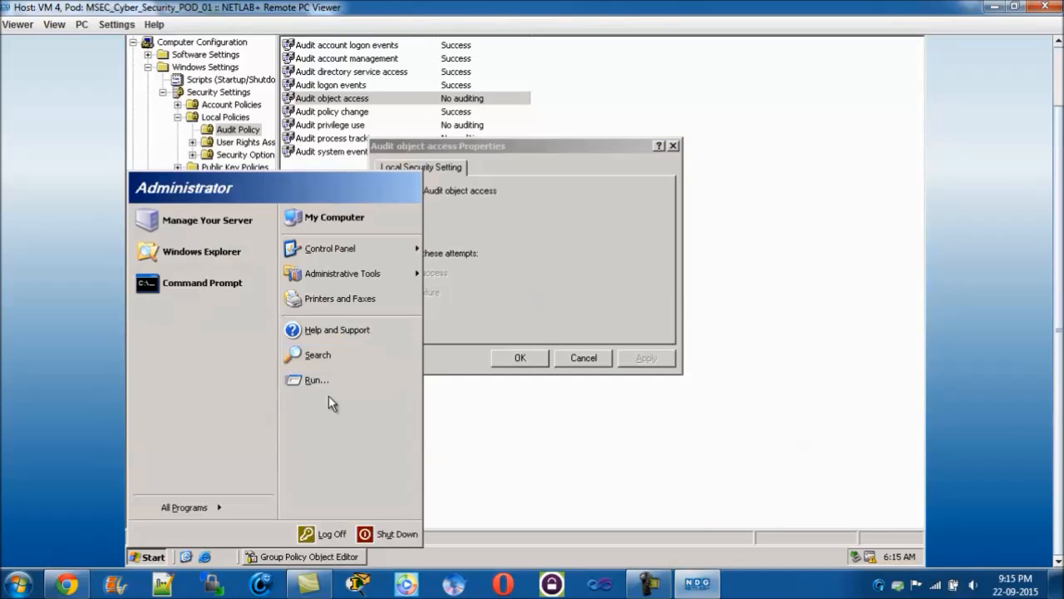
{"action": "left_click", "coordinate": [316, 380]}
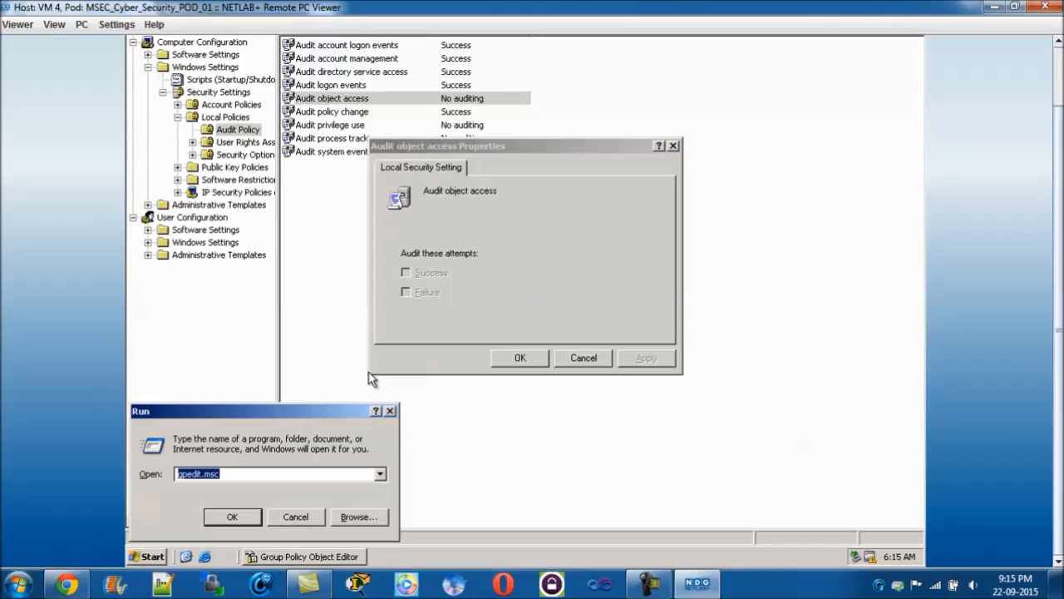
{"action": "type", "text": "dsa.m"}
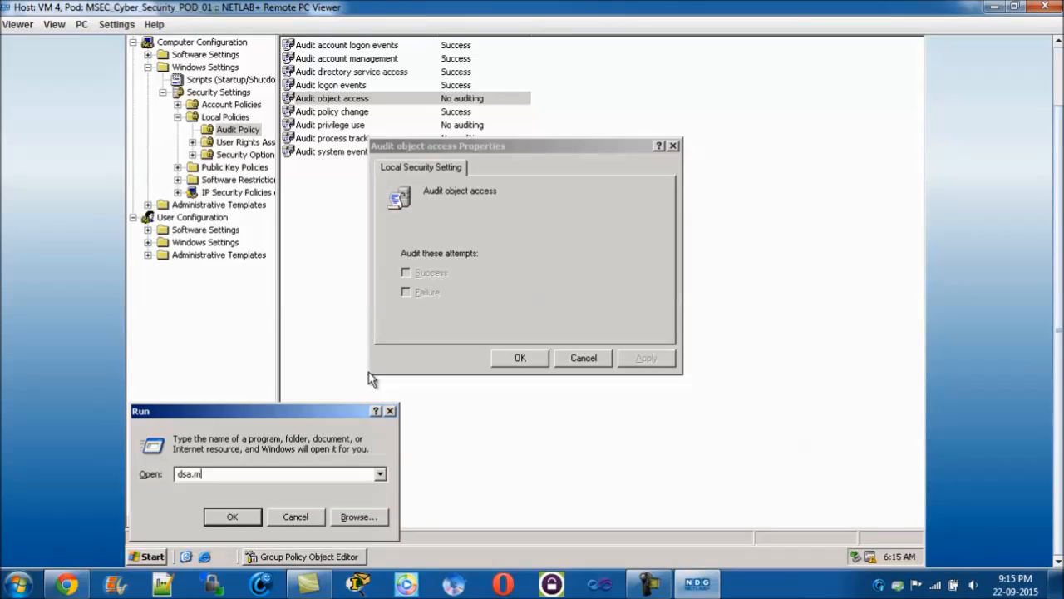
{"action": "left_click", "coordinate": [233, 516]}
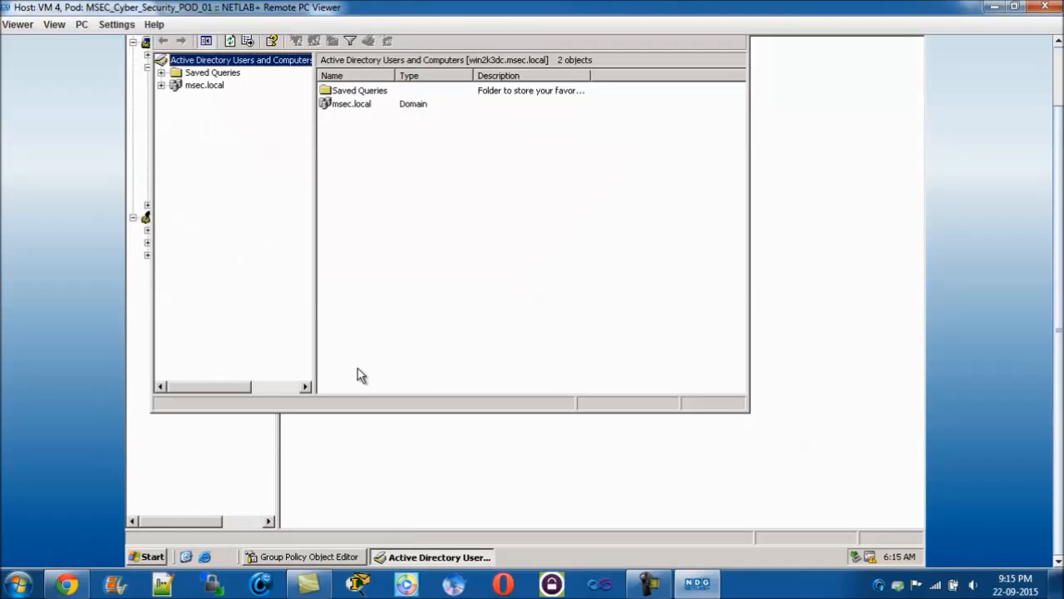
{"action": "mouse_move", "coordinate": [445, 241]}
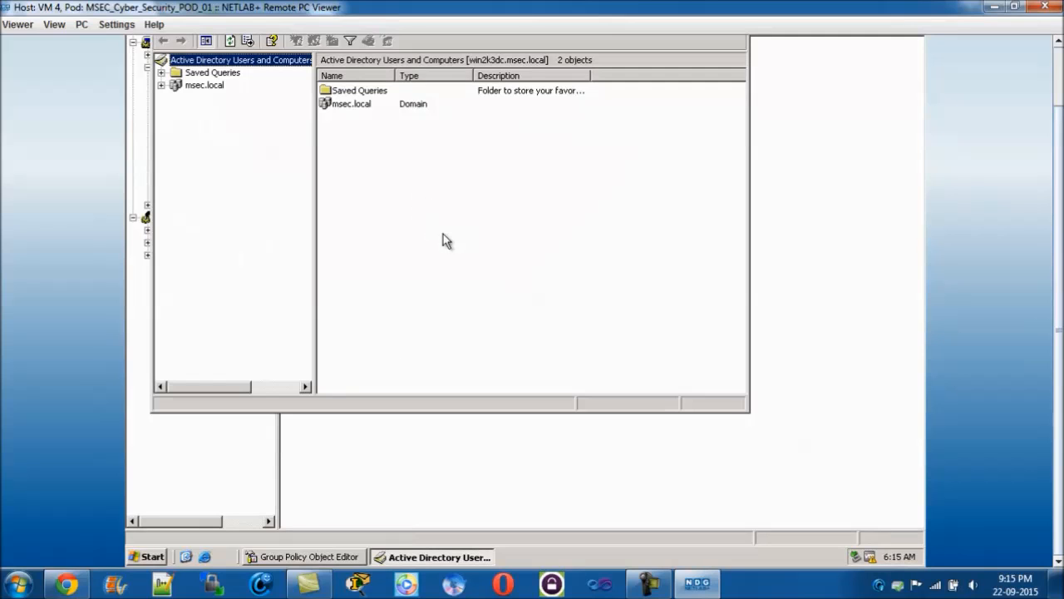
{"action": "mouse_move", "coordinate": [913, 319]}
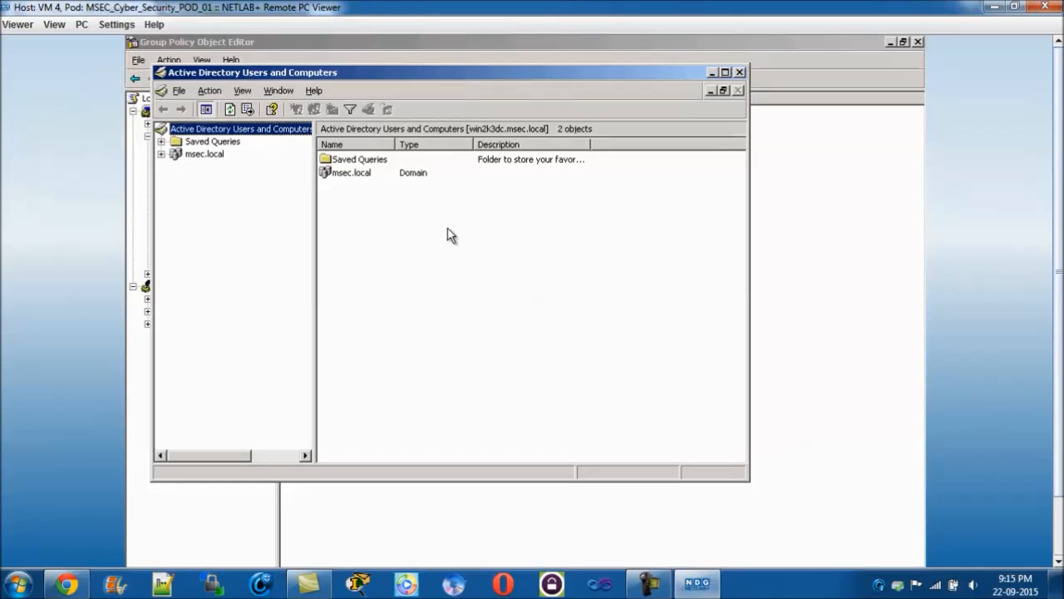
{"action": "mouse_move", "coordinate": [412, 176]}
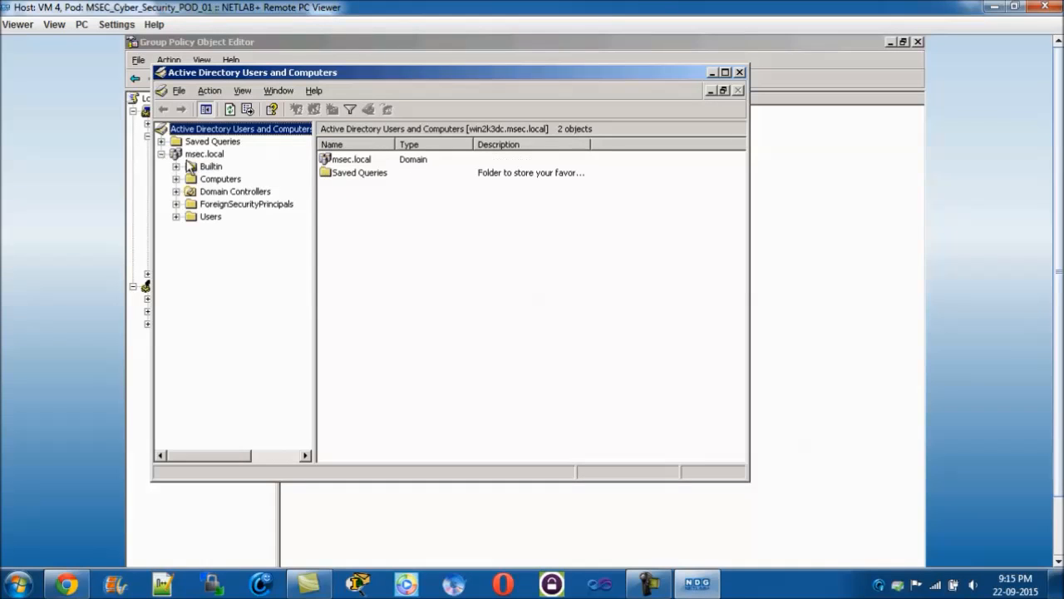
- Open the properties of the Domain Controllers container under msec.local
{"action": "left_click", "coordinate": [234, 192]}
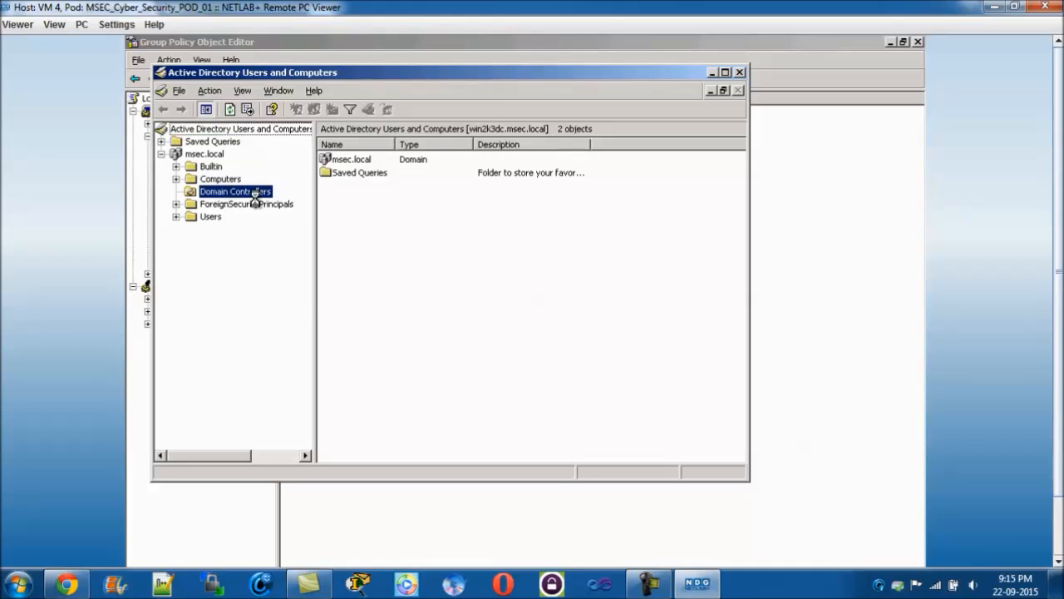
{"action": "left_click", "coordinate": [236, 191]}
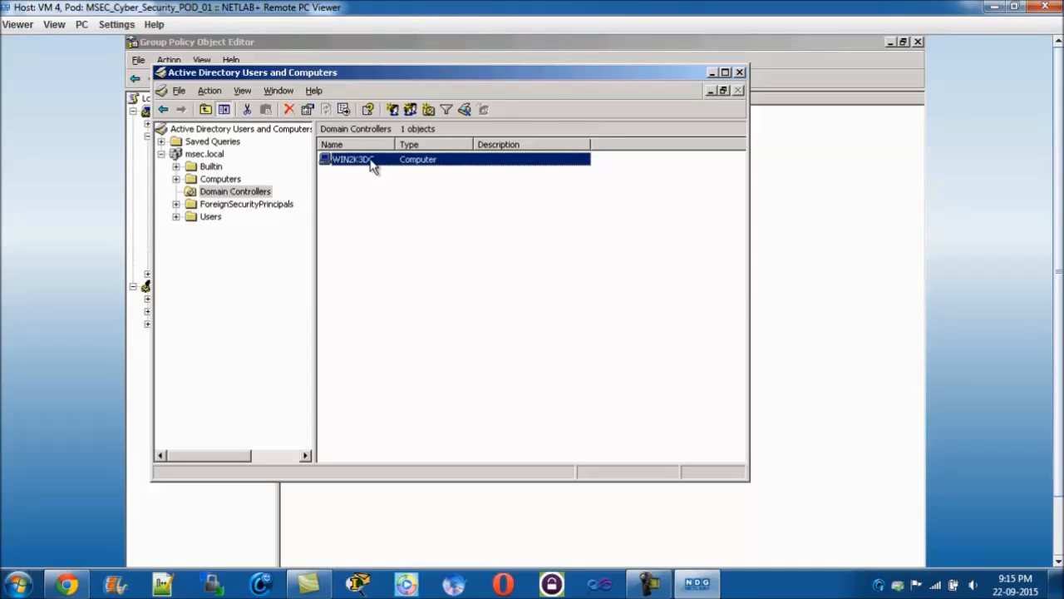
{"action": "right_click", "coordinate": [236, 189]}
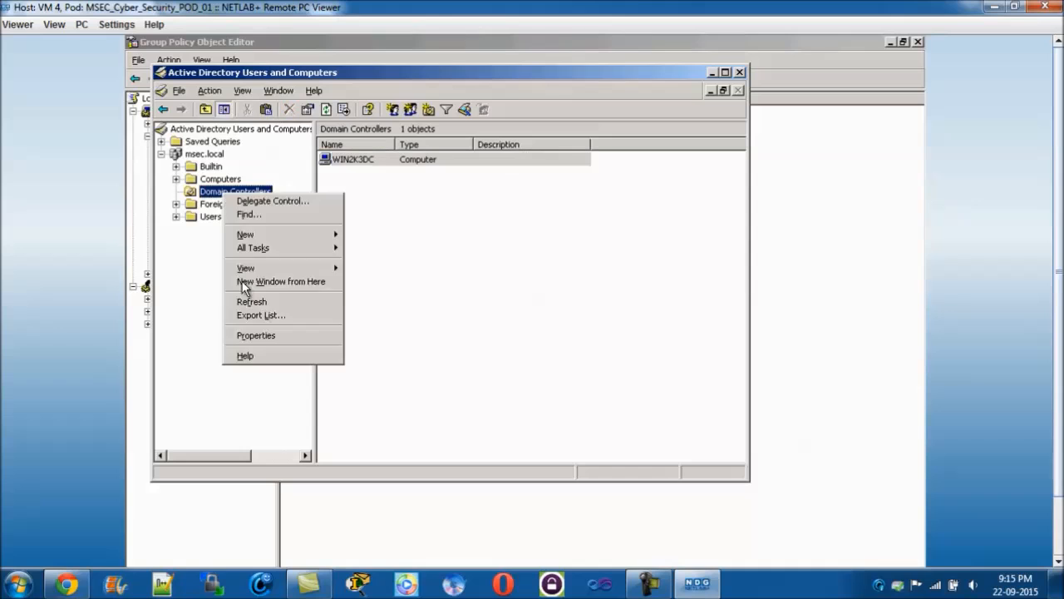
{"action": "left_click", "coordinate": [256, 336]}
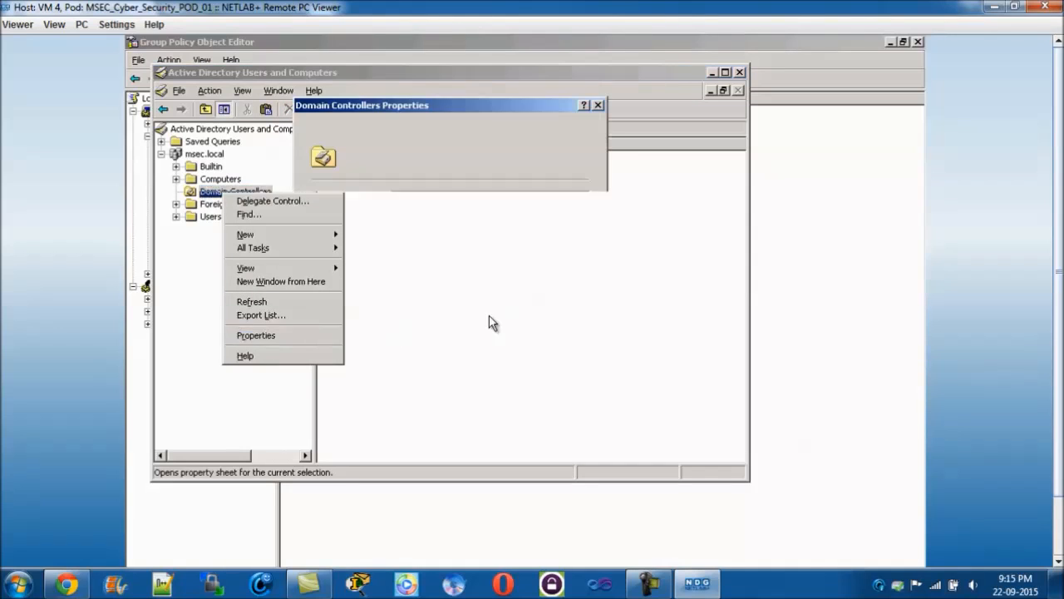
{"action": "left_click", "coordinate": [256, 336]}
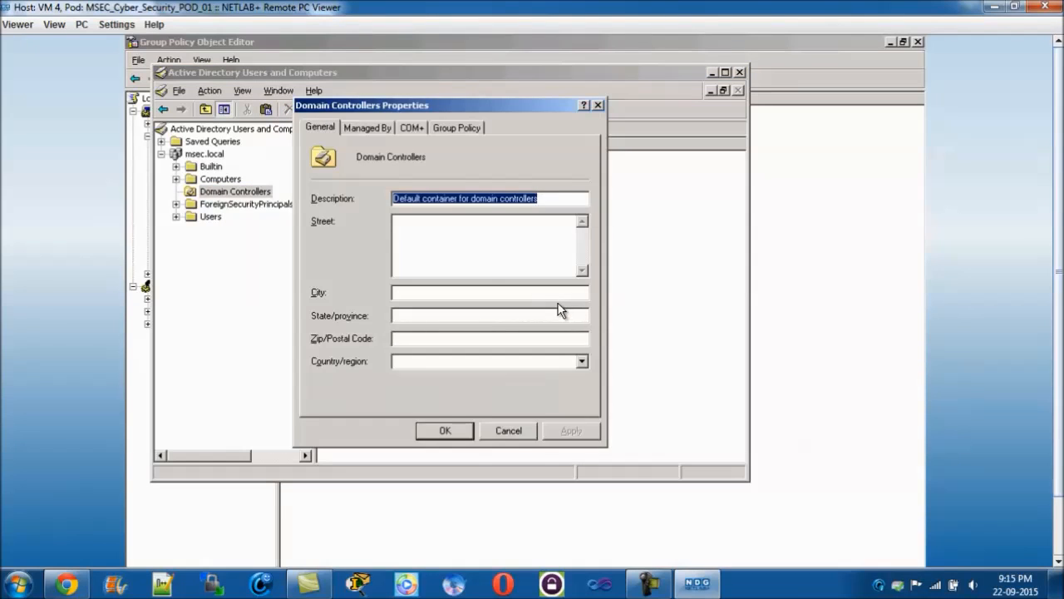
- On the Group Policy list, edit the Default Domain Controllers Policy
{"action": "left_click", "coordinate": [456, 126]}
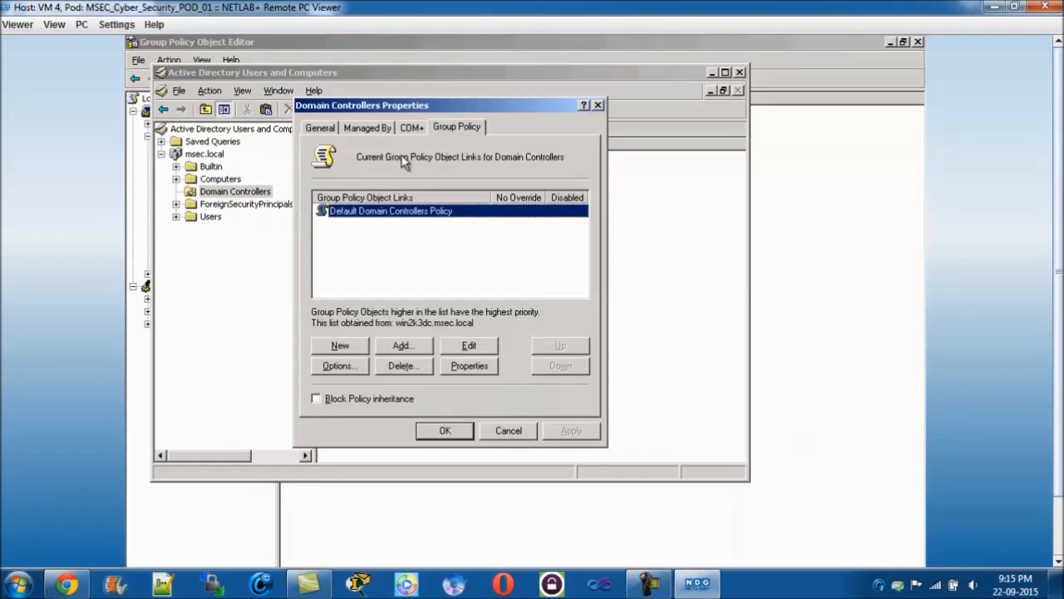
{"action": "mouse_move", "coordinate": [508, 343]}
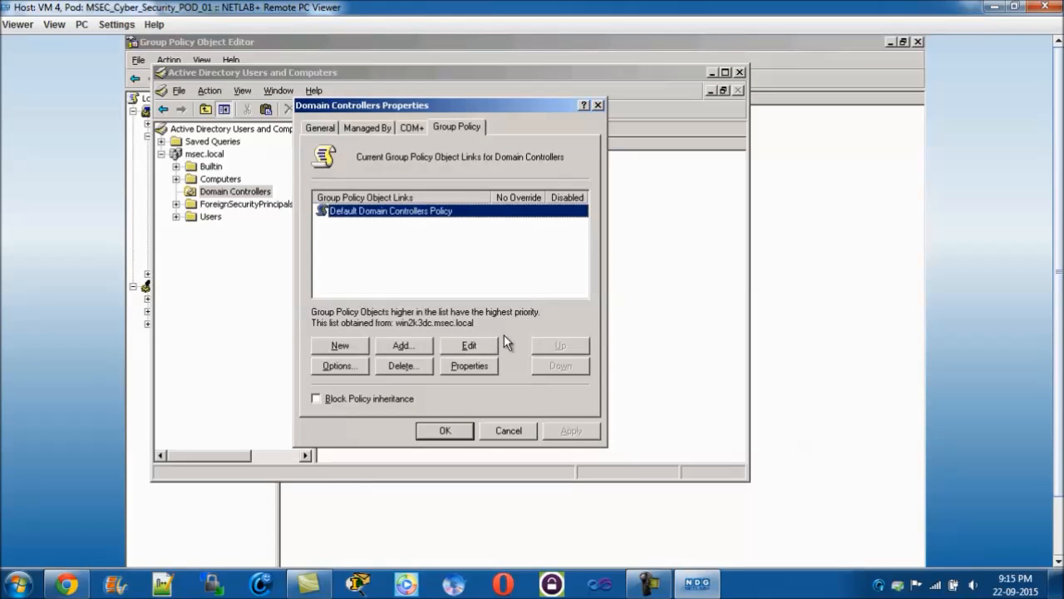
{"action": "left_click", "coordinate": [469, 344]}
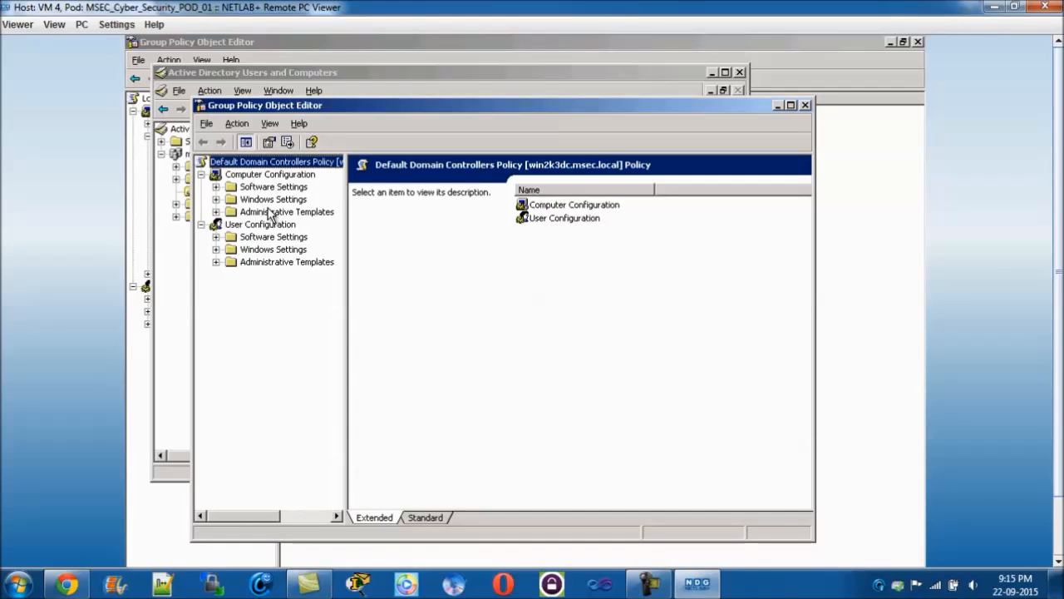
- Navigate Computer Configuration > Security Settings > Local Policies > Audit Policy to Audit object access
{"action": "left_click", "coordinate": [270, 175]}
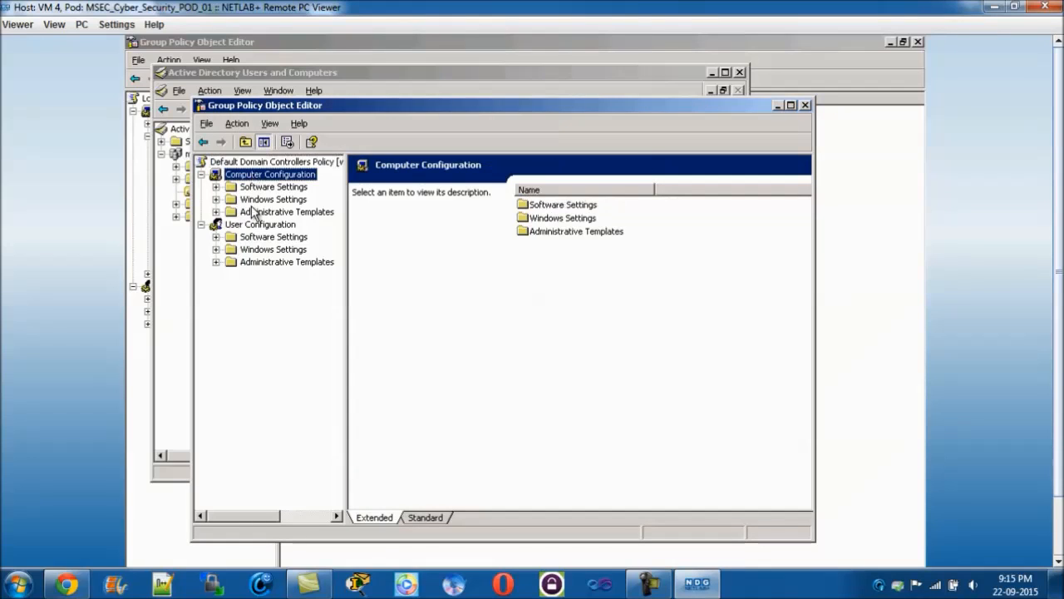
{"action": "left_click", "coordinate": [216, 200]}
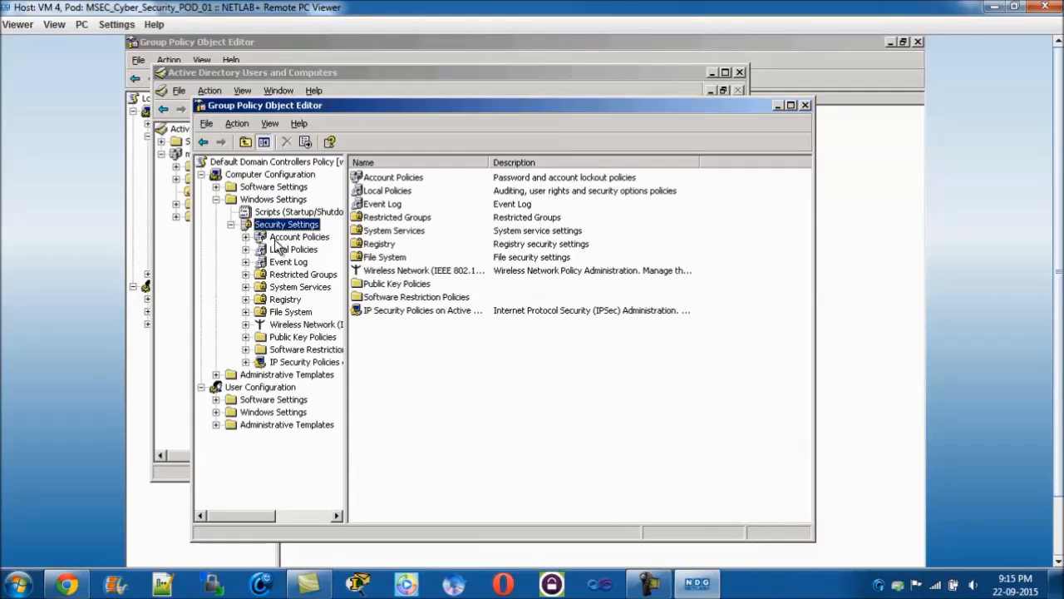
{"action": "left_click", "coordinate": [292, 250]}
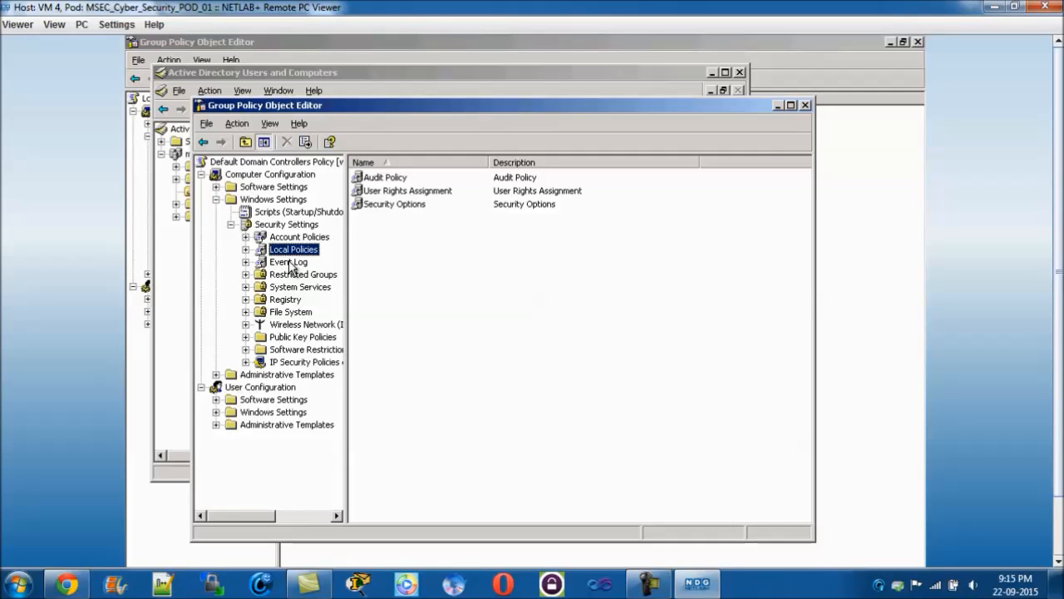
{"action": "mouse_move", "coordinate": [385, 192]}
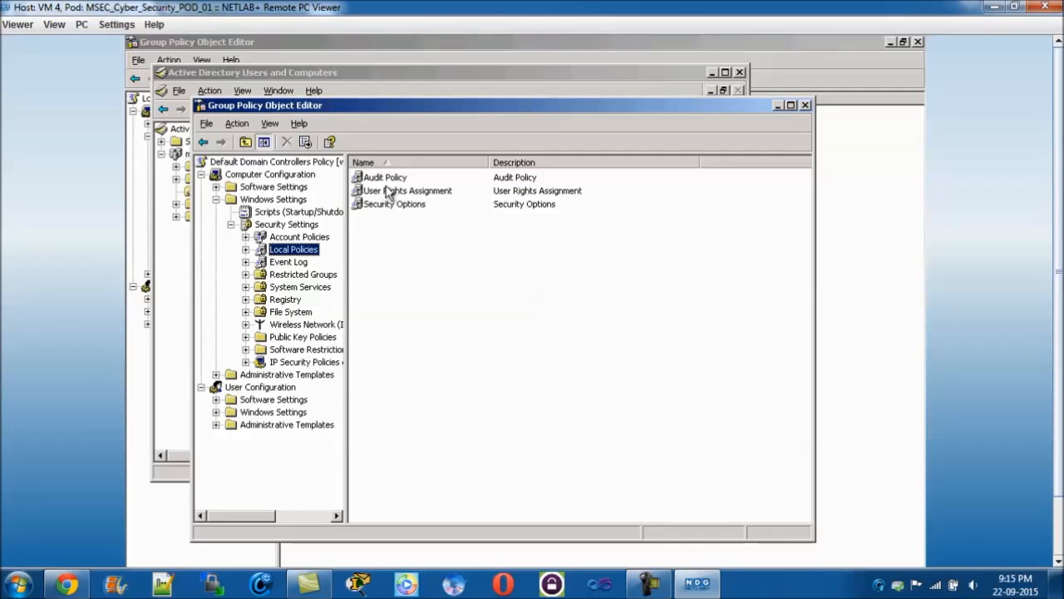
{"action": "left_click", "coordinate": [386, 176]}
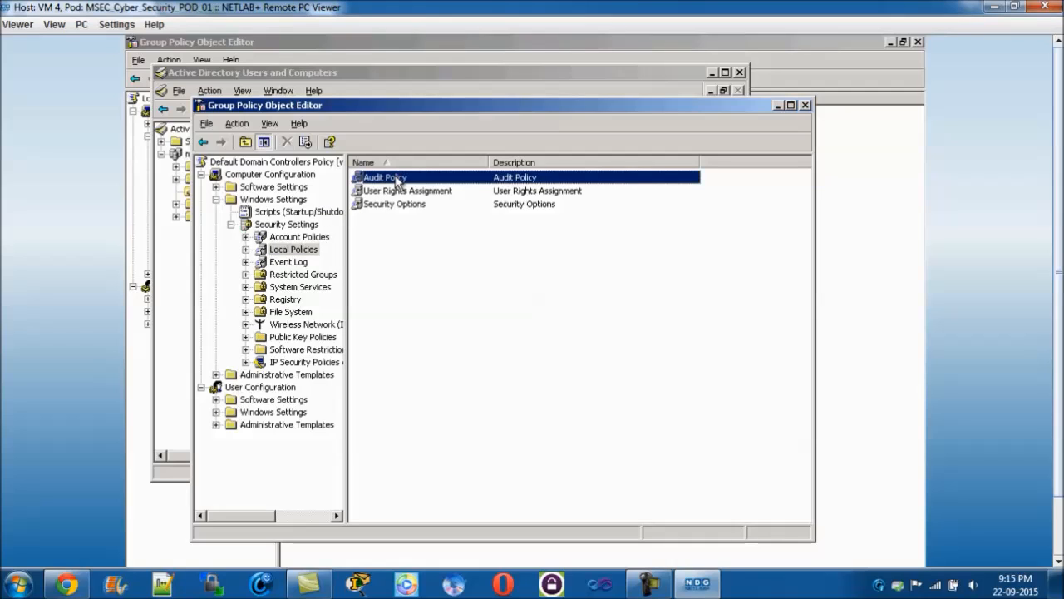
{"action": "double_click", "coordinate": [386, 176]}
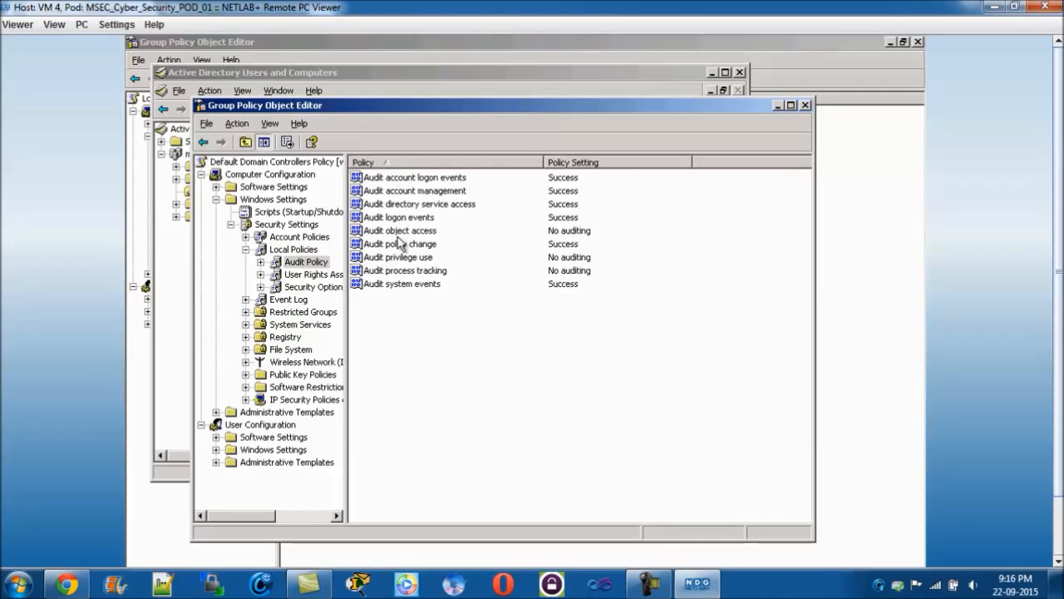
{"action": "mouse_move", "coordinate": [407, 224]}
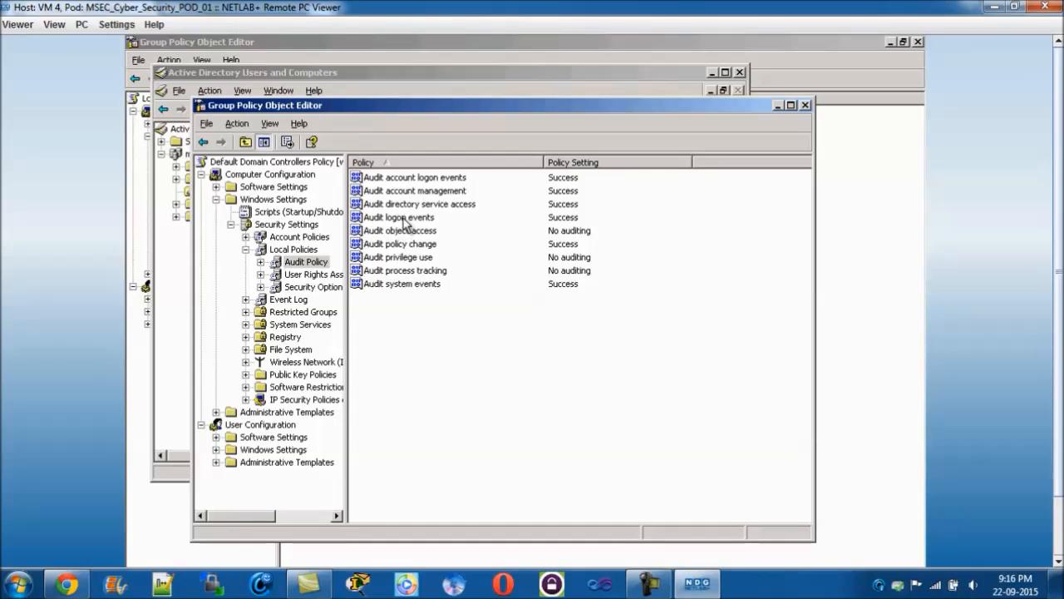
{"action": "double_click", "coordinate": [399, 230]}
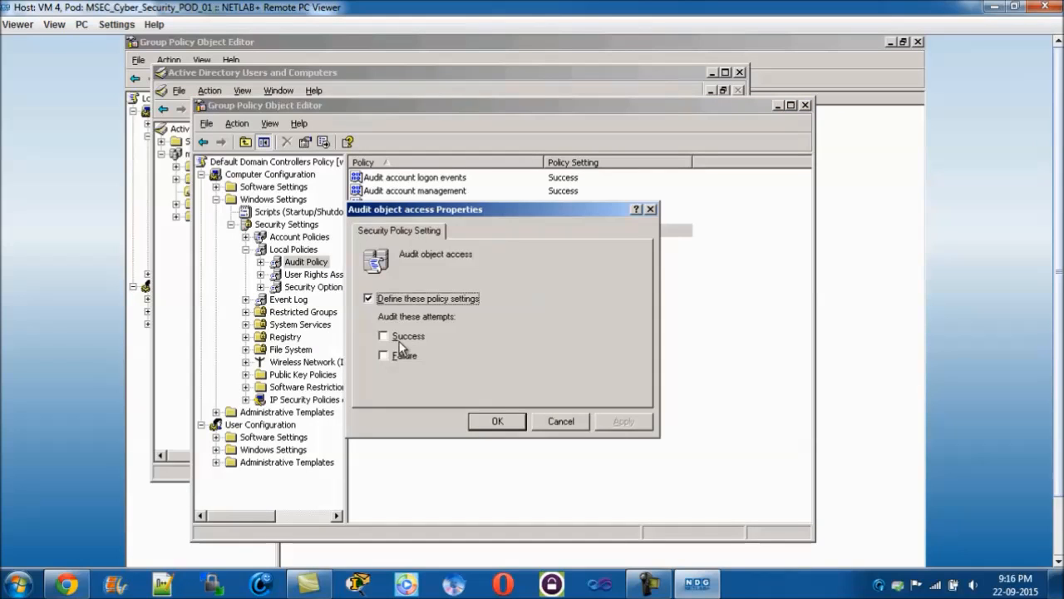
- Set Audit object access to record both Success and Failure attempts
{"action": "left_click", "coordinate": [382, 336]}
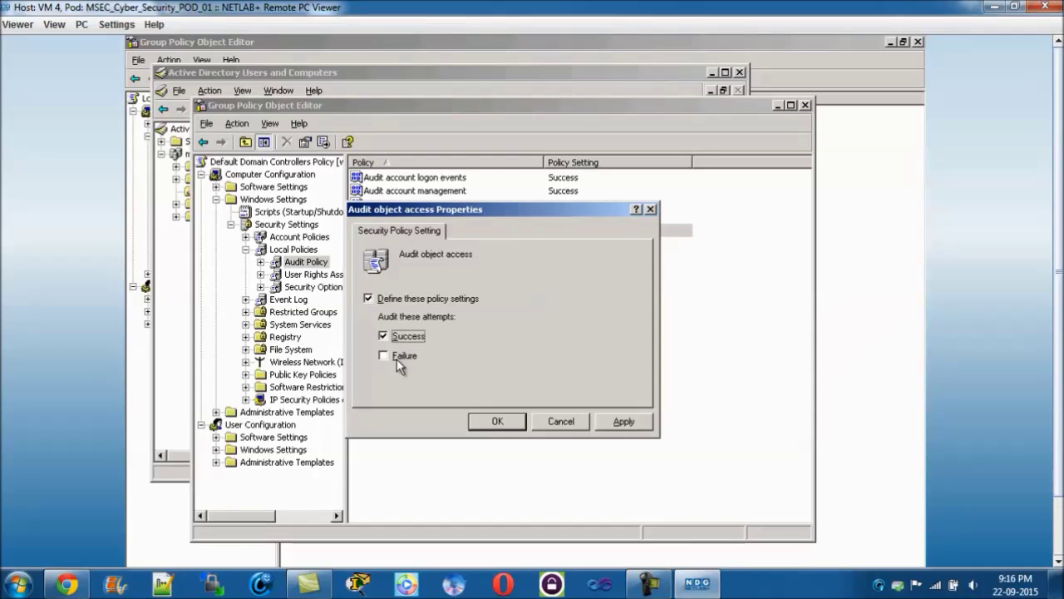
{"action": "left_click", "coordinate": [383, 356]}
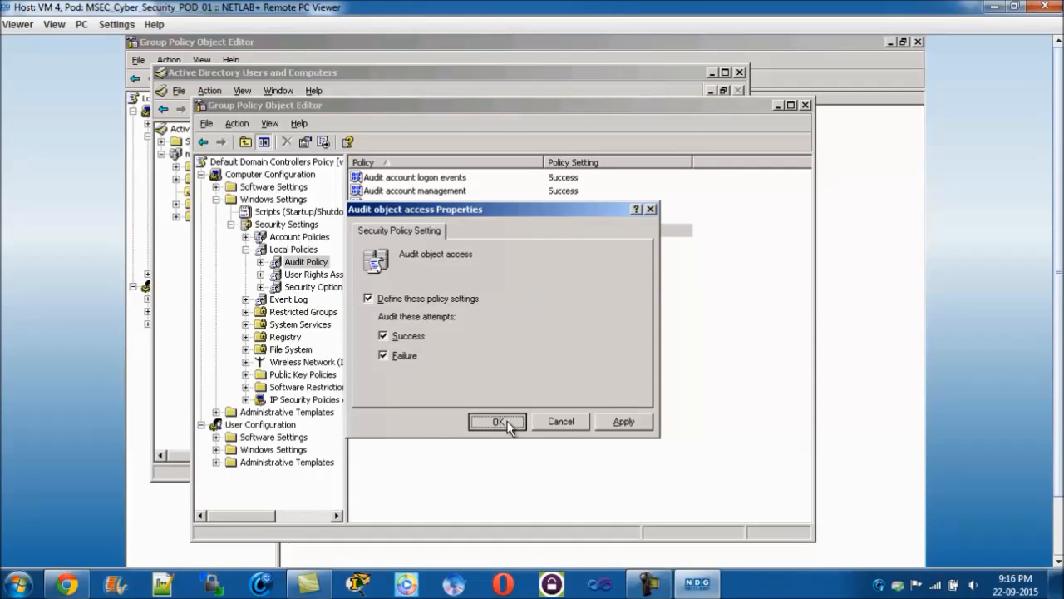
{"action": "left_click", "coordinate": [498, 422]}
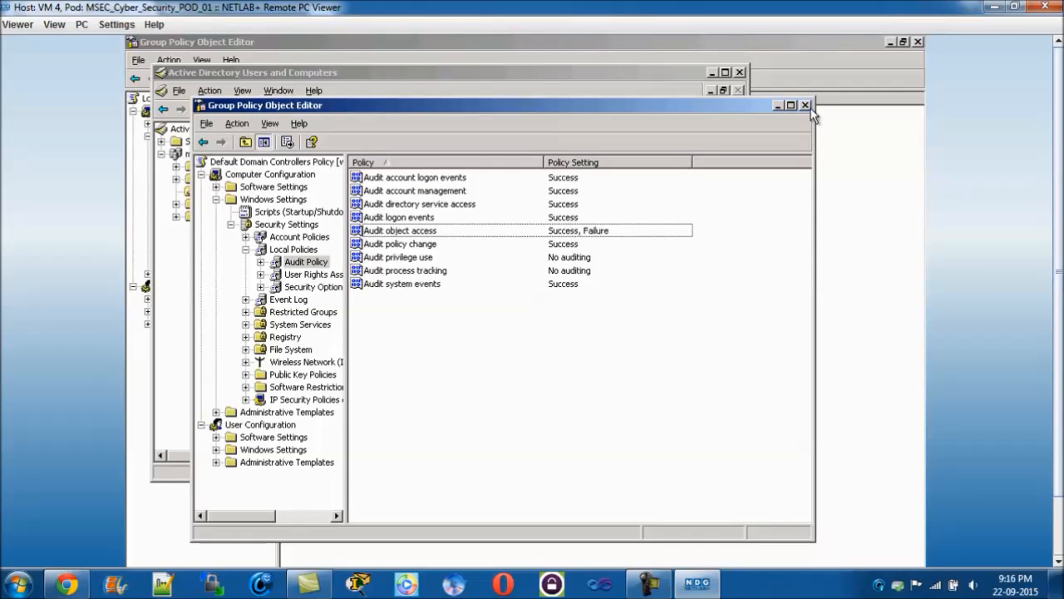
{"action": "mouse_move", "coordinate": [894, 46]}
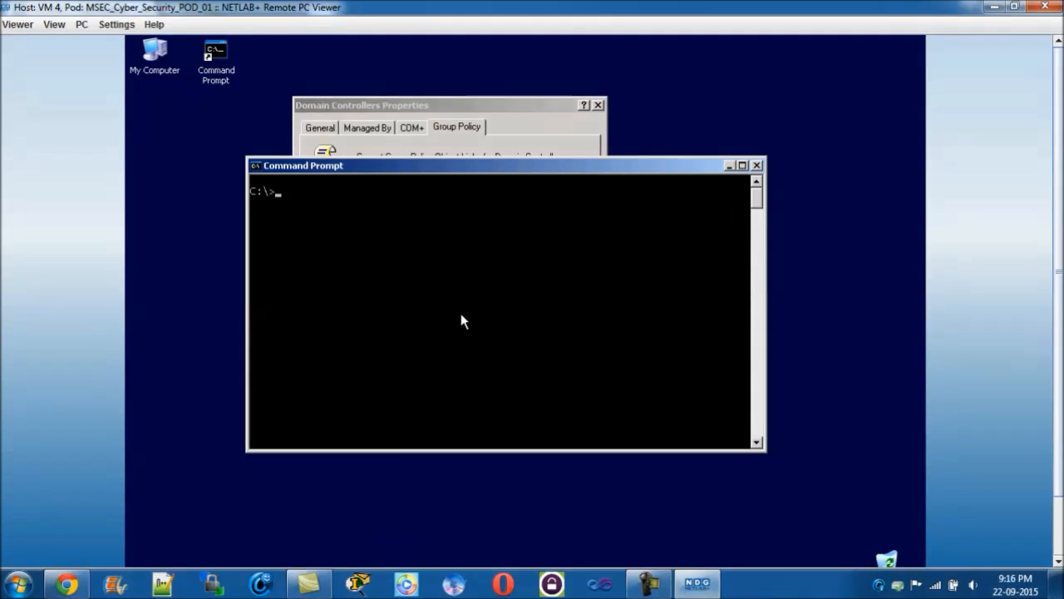
- Run gpupdate /force to refresh user and computer policy, then close the window
{"action": "type", "text": "gp"}
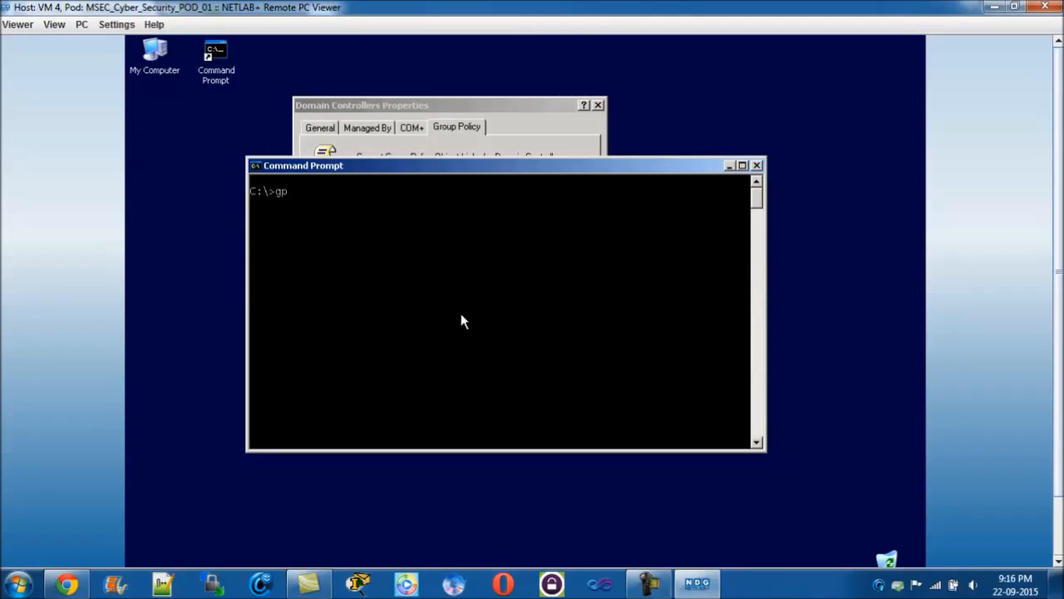
{"action": "type", "text": "up"}
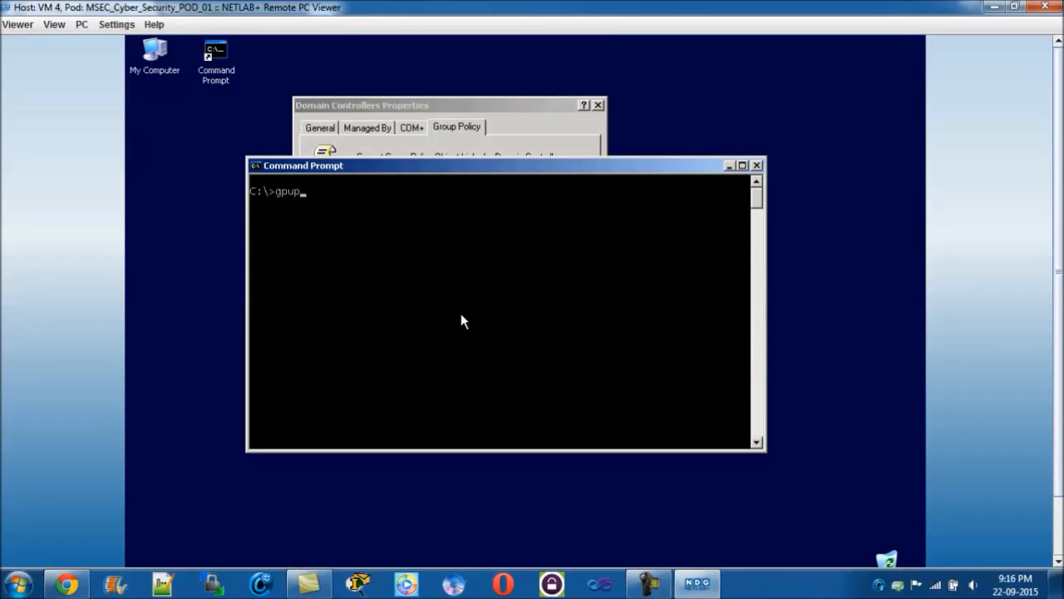
{"action": "type", "text": "date /force"}
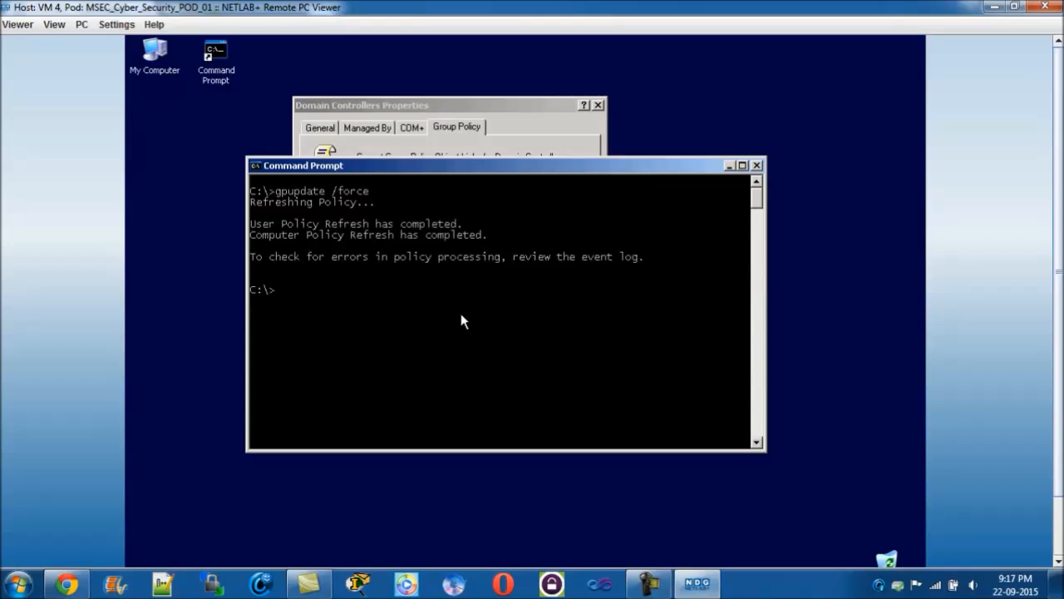
{"action": "mouse_move", "coordinate": [751, 185]}
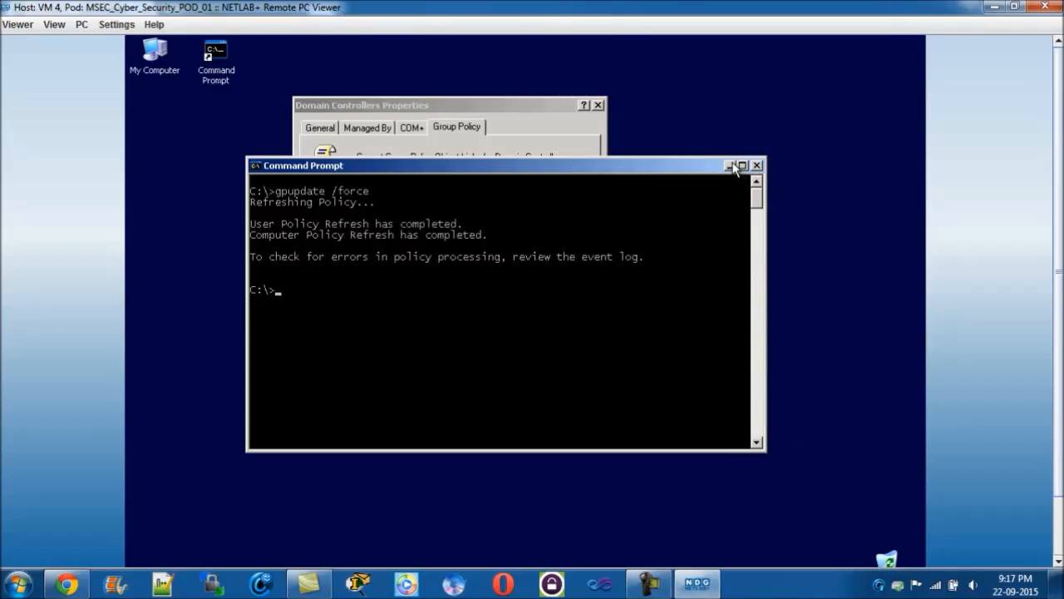
{"action": "left_click", "coordinate": [728, 167]}
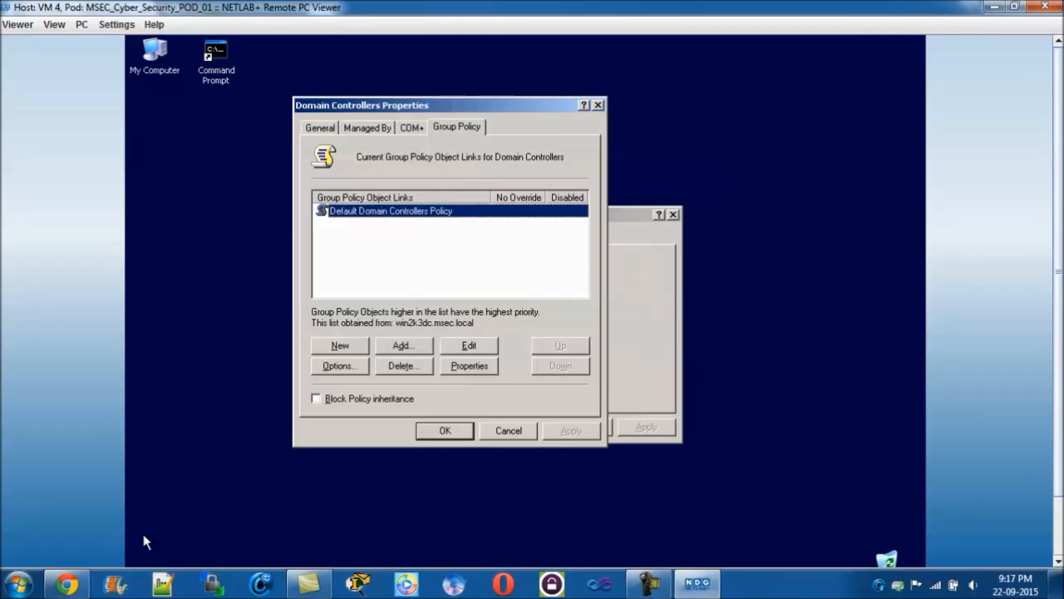
{"action": "mouse_move", "coordinate": [365, 393]}
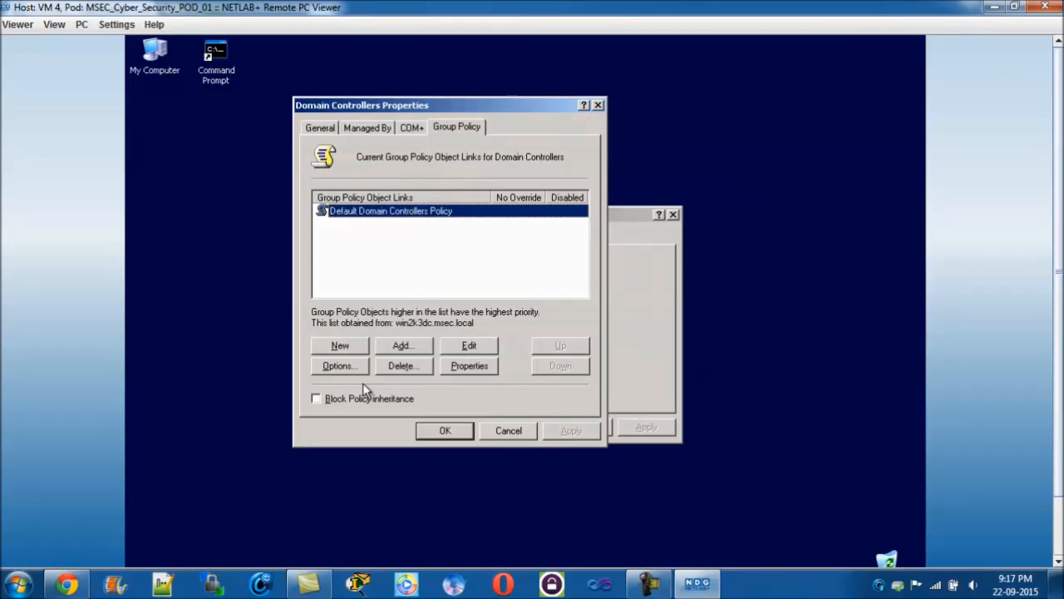
{"action": "mouse_move", "coordinate": [914, 343]}
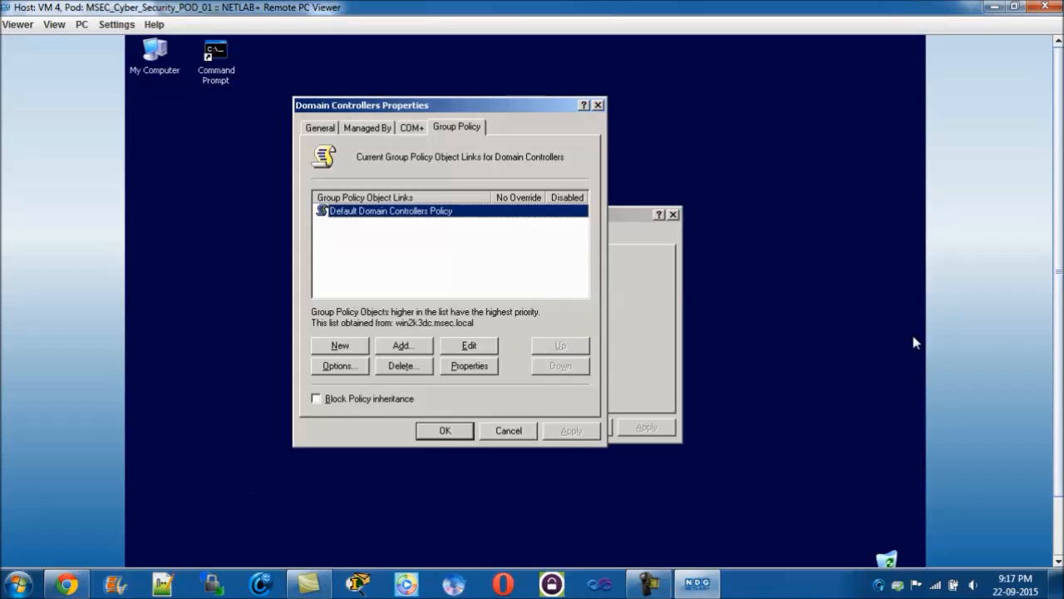
- Open My Computer from Start and browse into Local Disk (C:)
{"action": "left_click", "coordinate": [150, 555]}
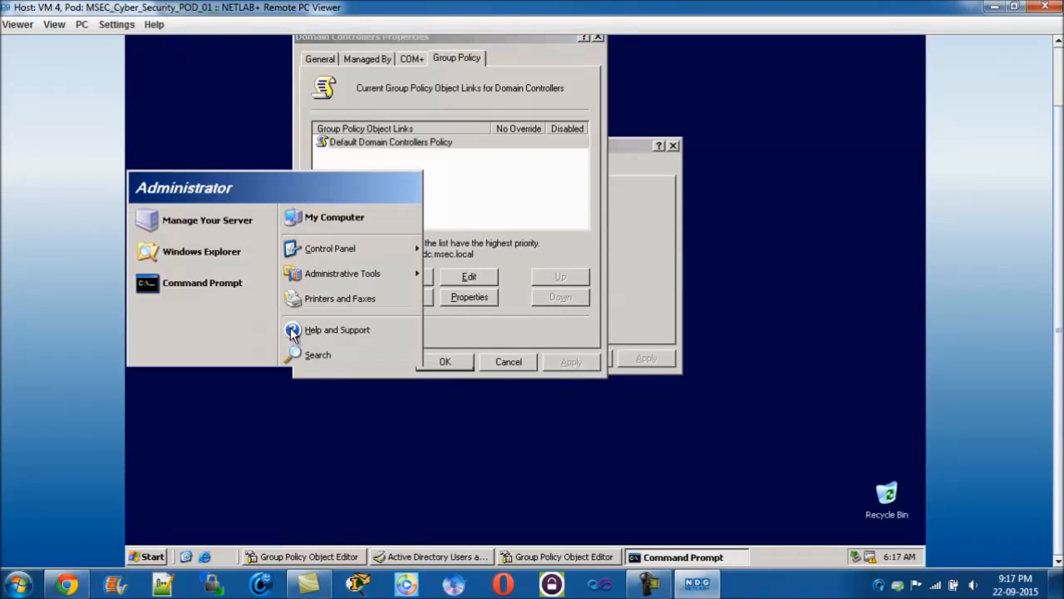
{"action": "left_click", "coordinate": [333, 216]}
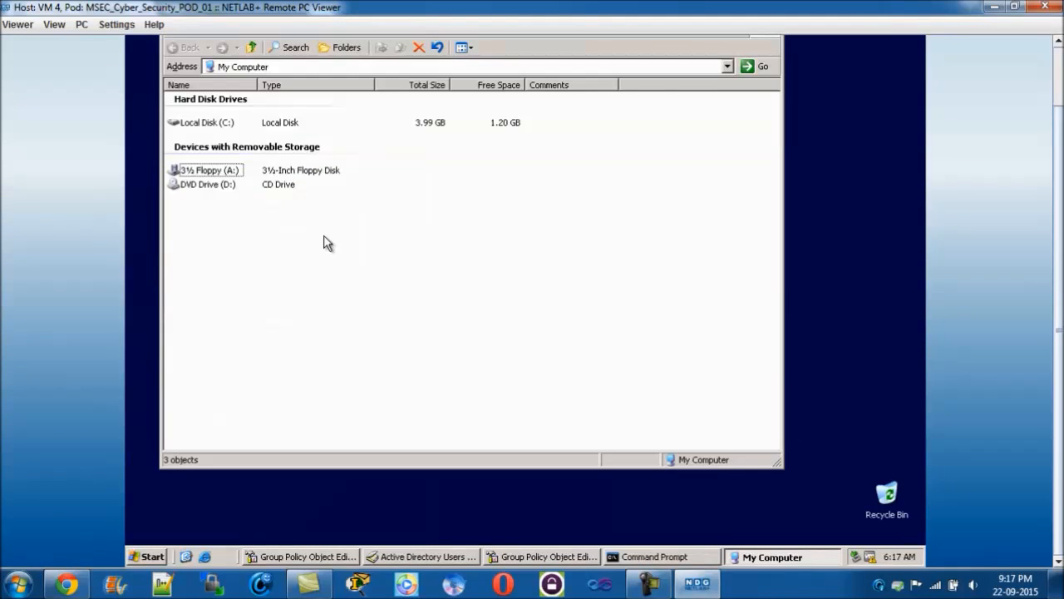
{"action": "double_click", "coordinate": [203, 123]}
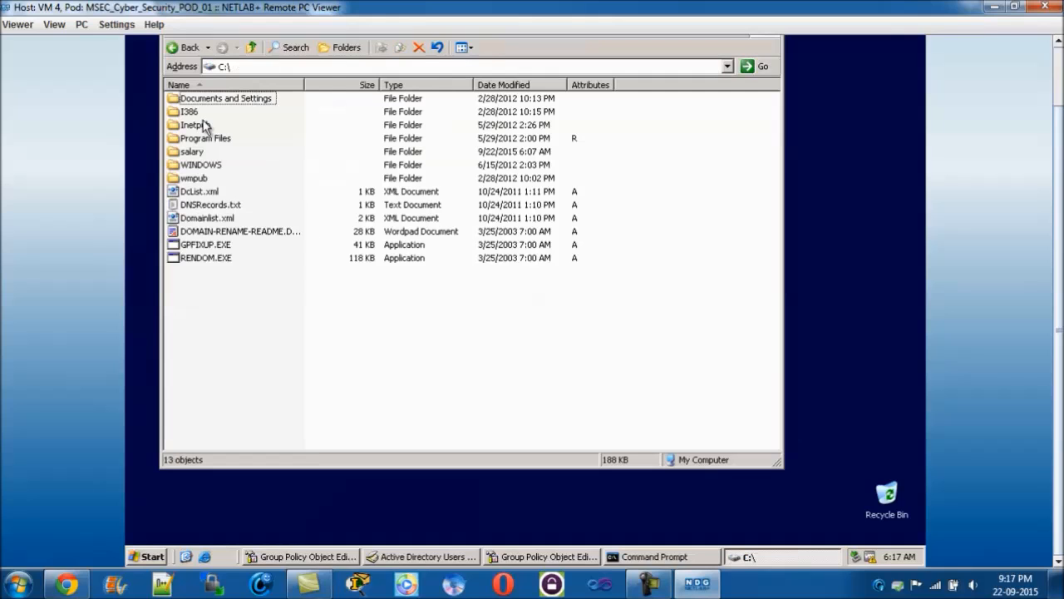
{"action": "mouse_move", "coordinate": [193, 125]}
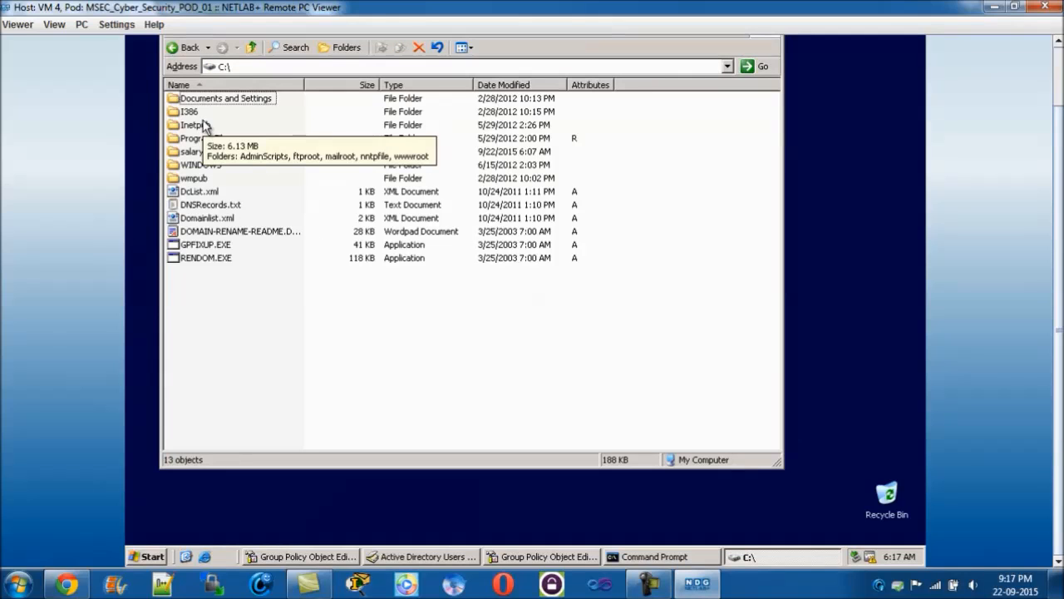
{"action": "mouse_move", "coordinate": [449, 231]}
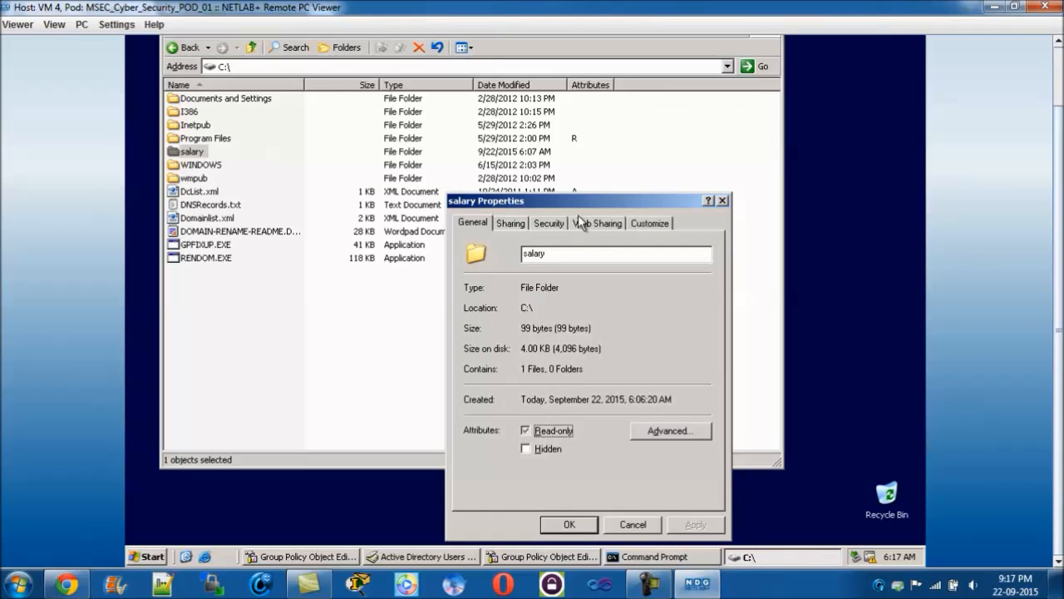
- Reach the salary folder's advanced security settings from its Security tab
{"action": "left_click", "coordinate": [549, 223]}
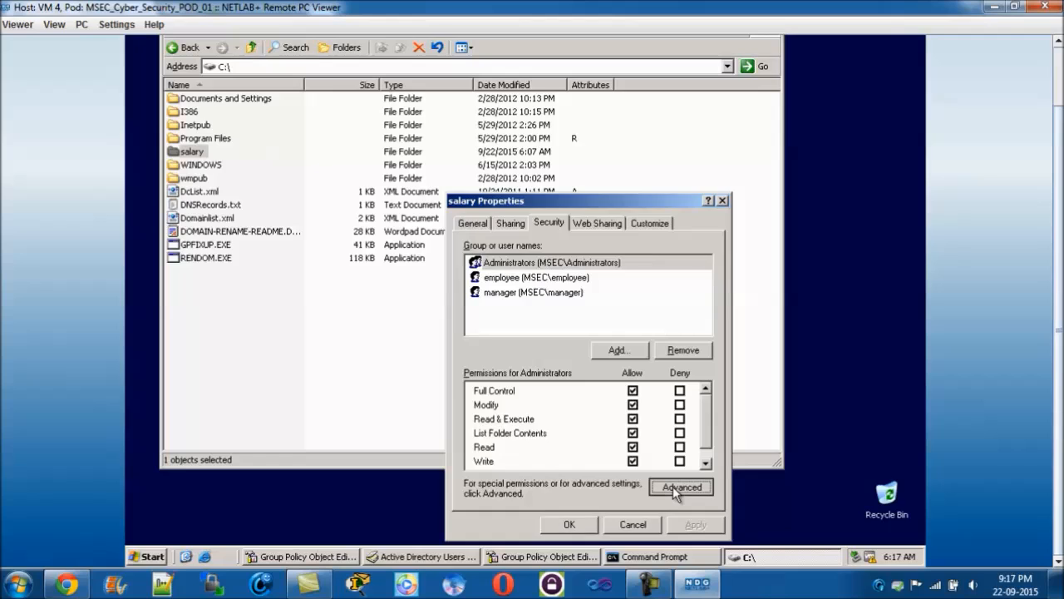
{"action": "left_click", "coordinate": [682, 486]}
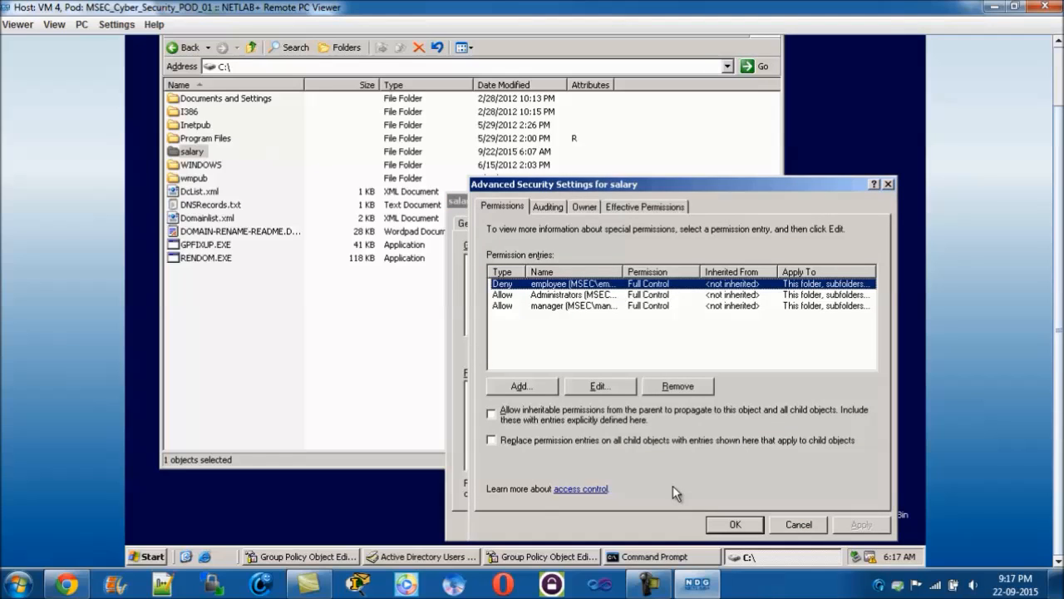
{"action": "mouse_move", "coordinate": [573, 218]}
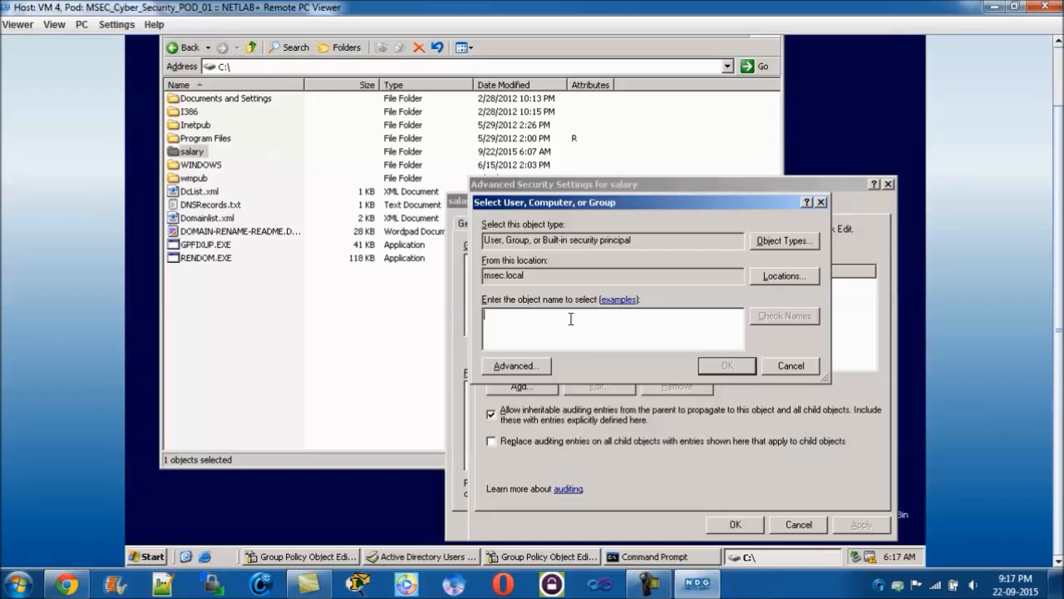
- Add an auditing entry for manager recording successful Full Control access
{"action": "type", "text": "manager"}
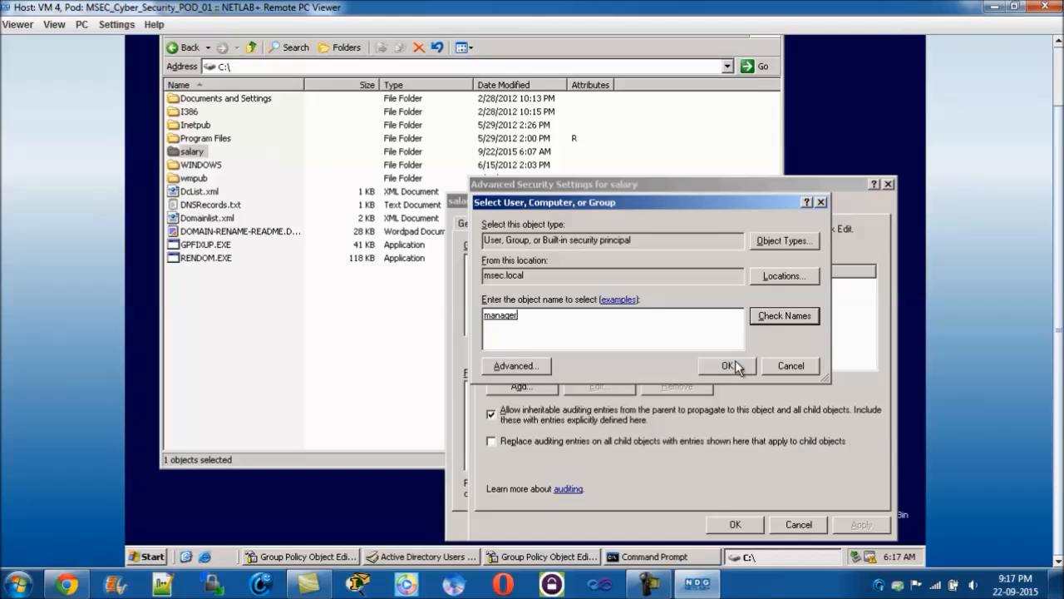
{"action": "left_click", "coordinate": [726, 366]}
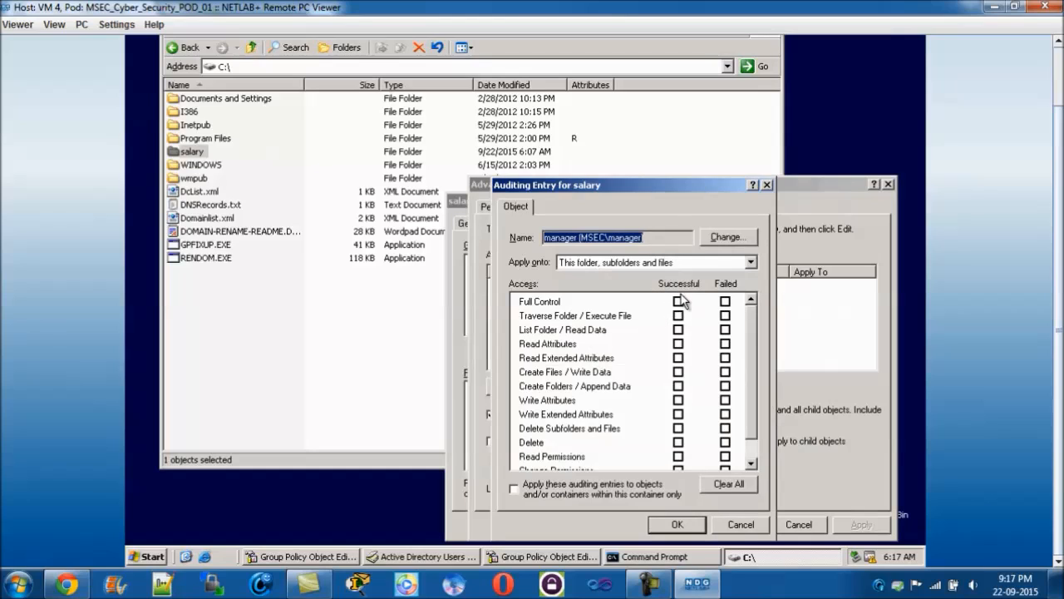
{"action": "left_click", "coordinate": [679, 301]}
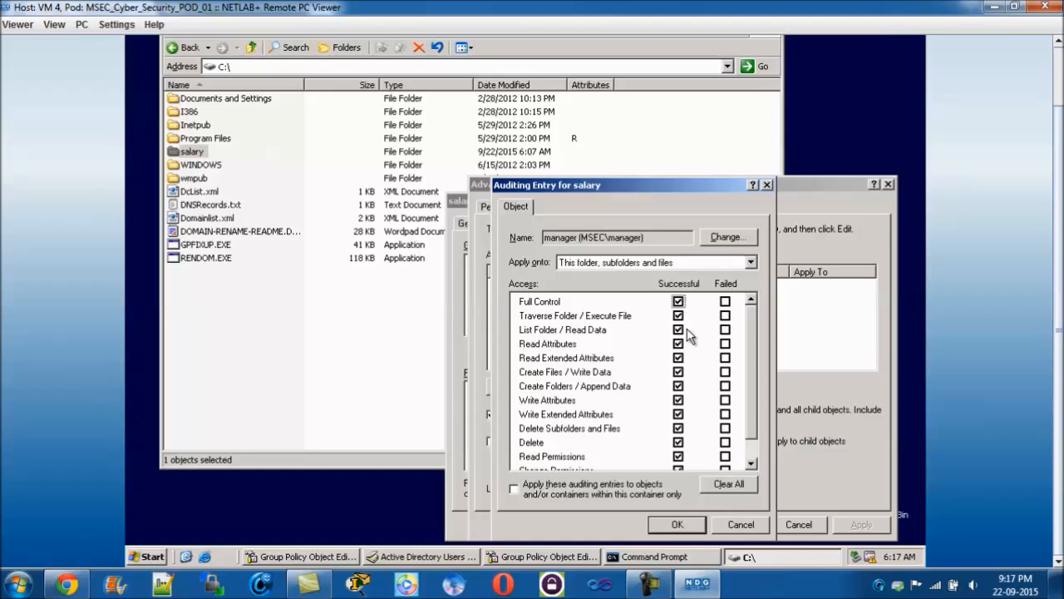
{"action": "scroll", "scroll_direction": "down", "scroll_amount": 3}
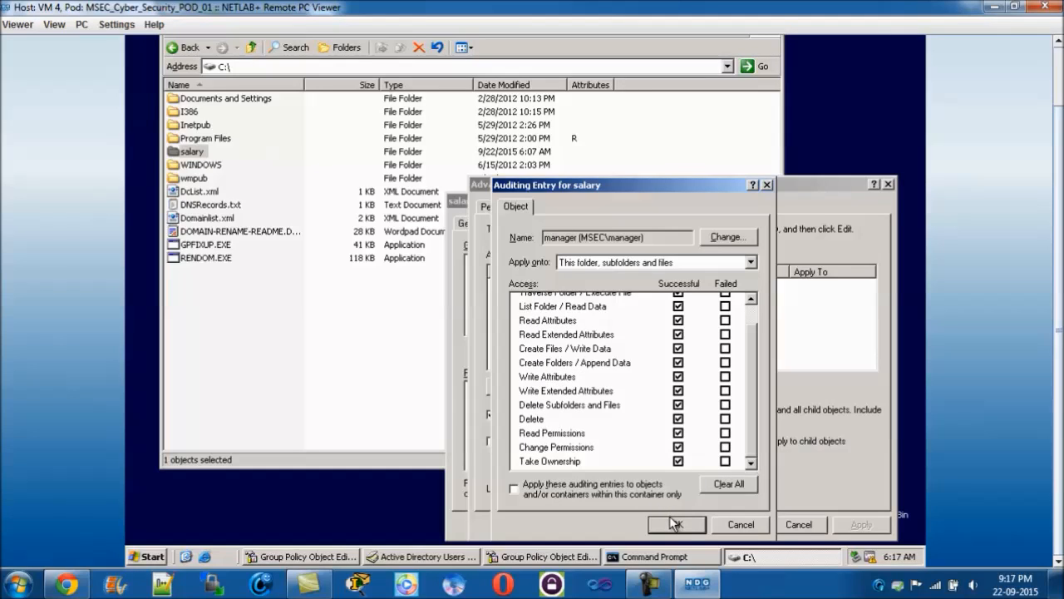
{"action": "left_click", "coordinate": [676, 524]}
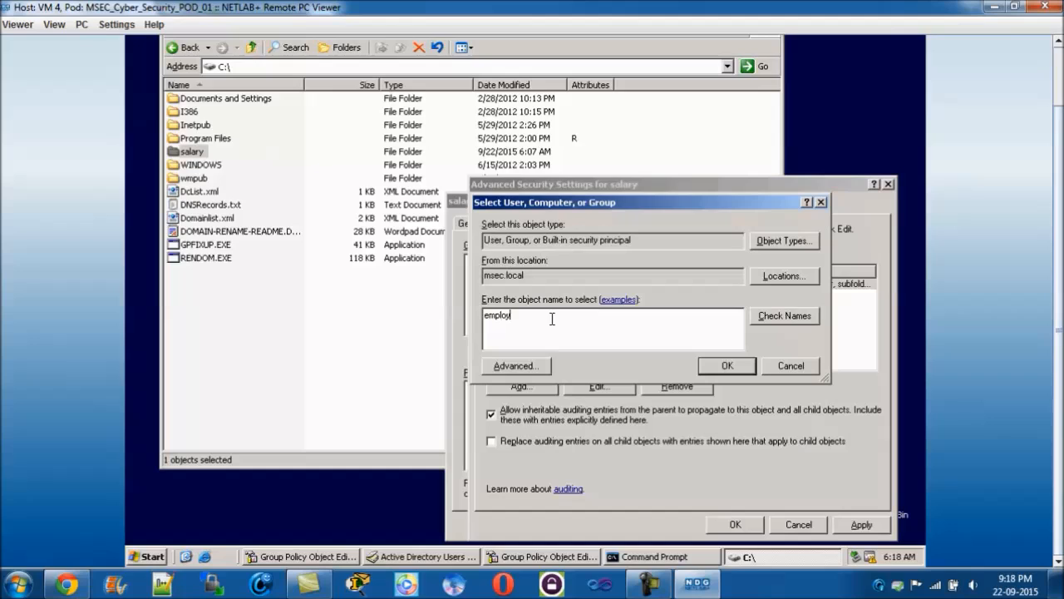
- Add an auditing entry for employee recording failed Full Control access and apply the settings
{"action": "type", "text": "ee"}
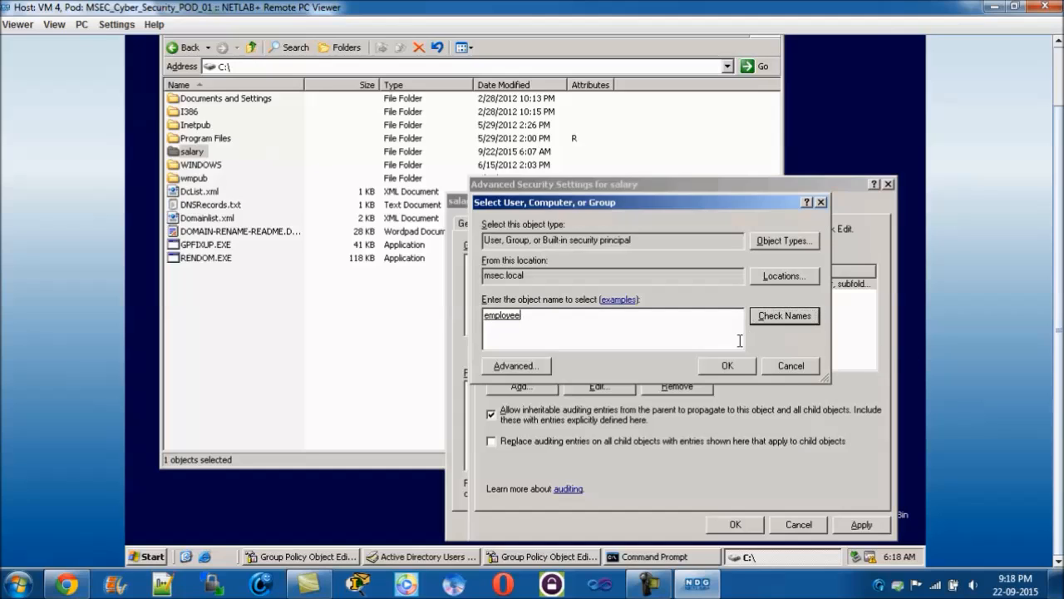
{"action": "left_click", "coordinate": [725, 366]}
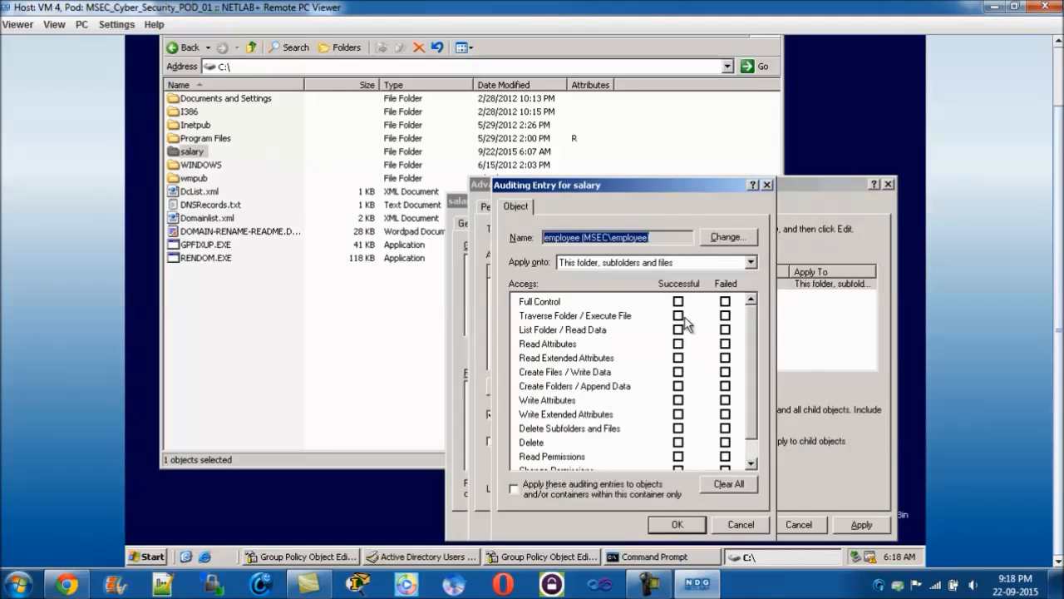
{"action": "mouse_move", "coordinate": [702, 302]}
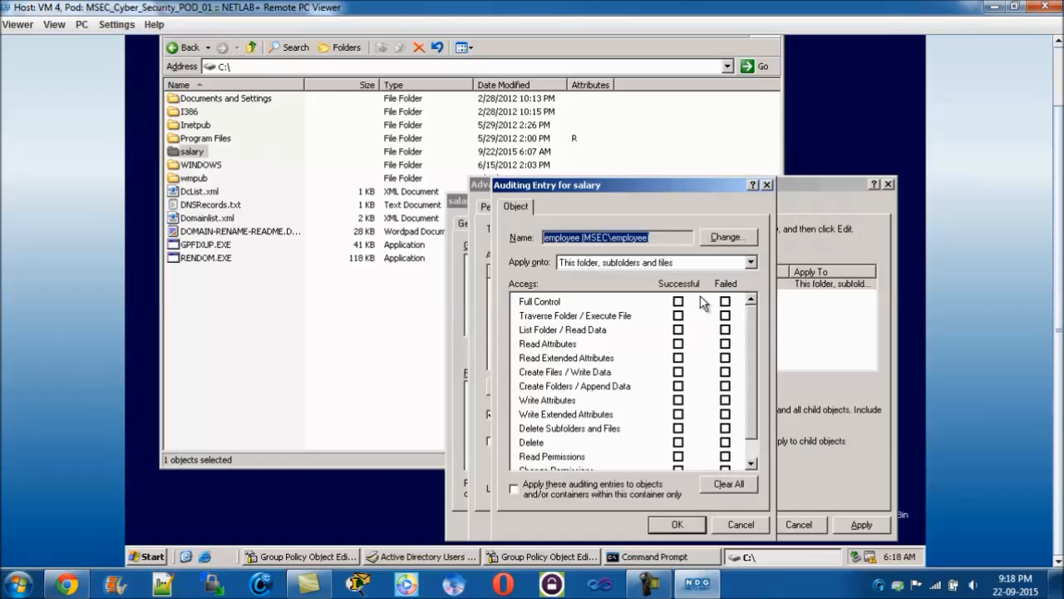
{"action": "left_click", "coordinate": [725, 301]}
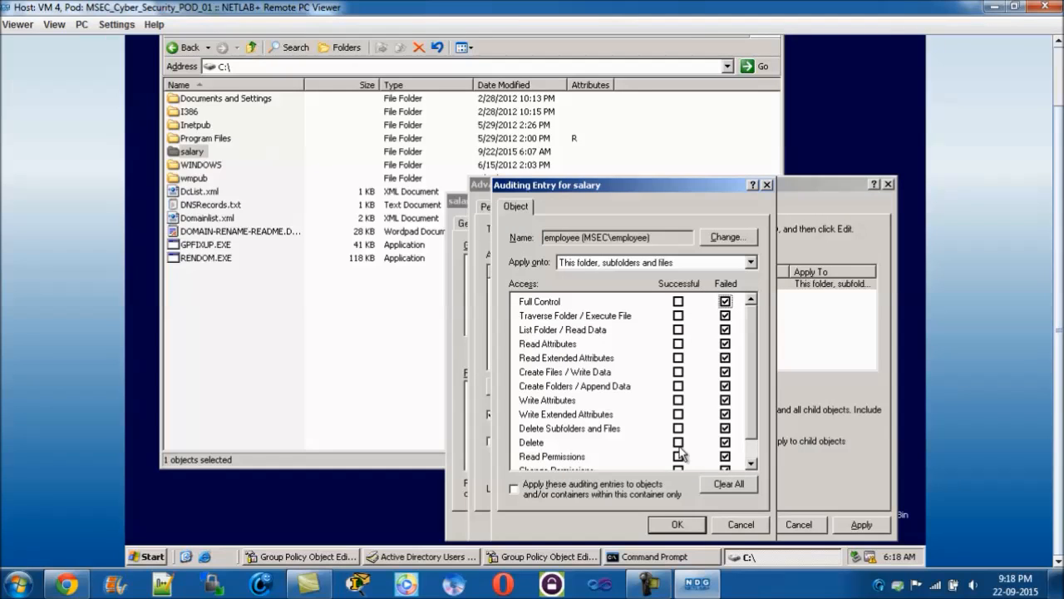
{"action": "left_click", "coordinate": [675, 524]}
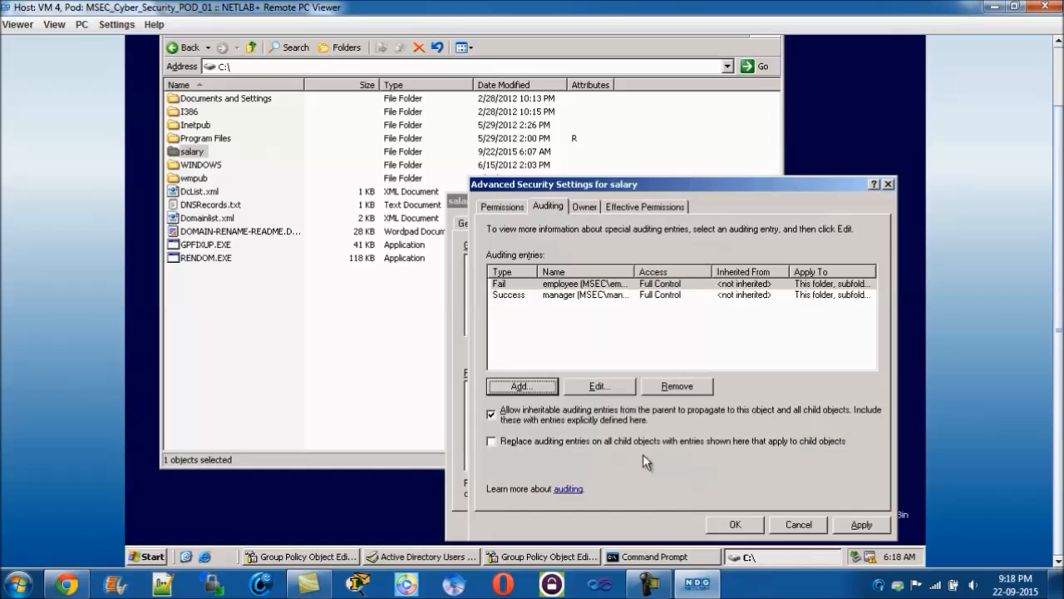
{"action": "mouse_move", "coordinate": [609, 329]}
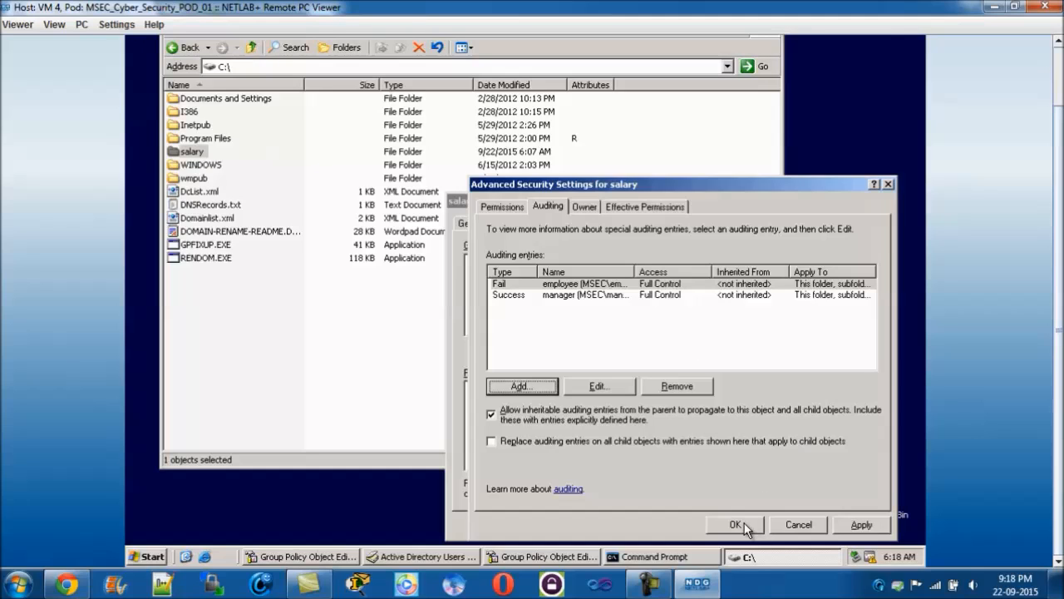
{"action": "left_click", "coordinate": [736, 526]}
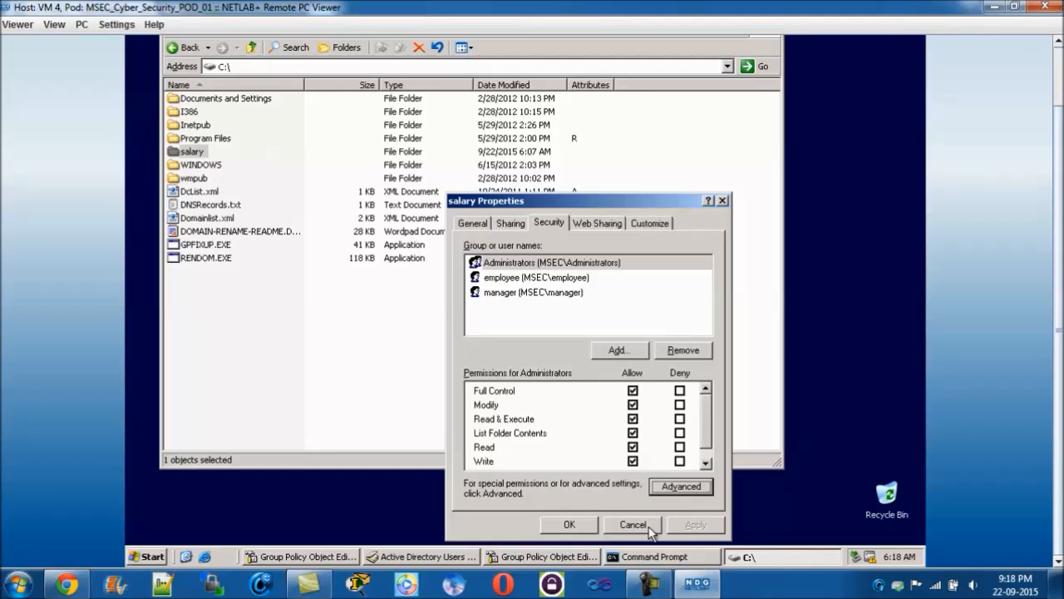
- Close the salary folder's properties dialog
{"action": "left_click", "coordinate": [632, 523]}
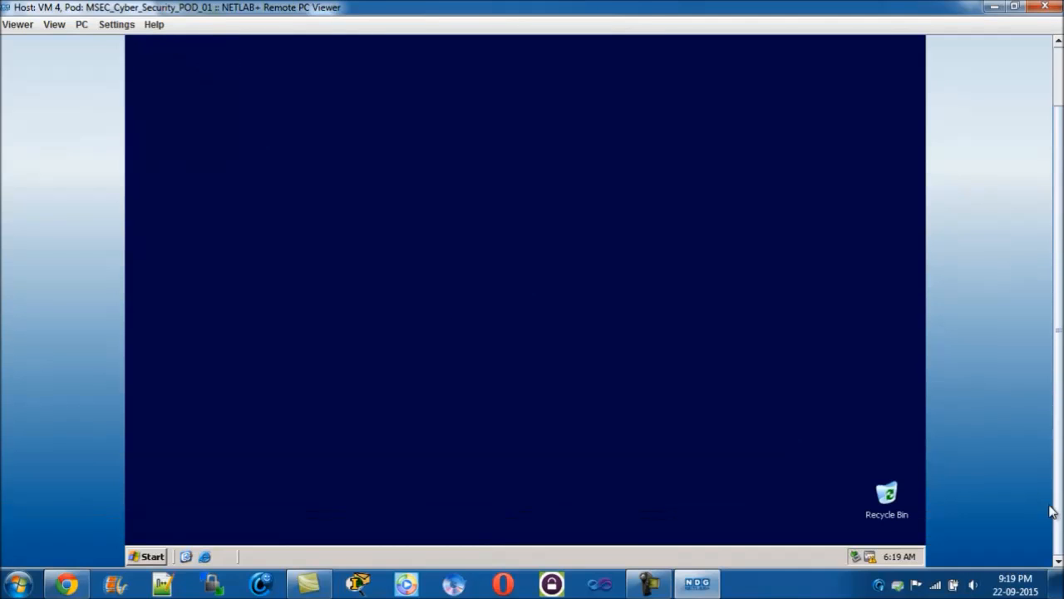
- Launch dsa.msc from Run and bring up the Domain Controllers container's actions
{"action": "left_click", "coordinate": [146, 555]}
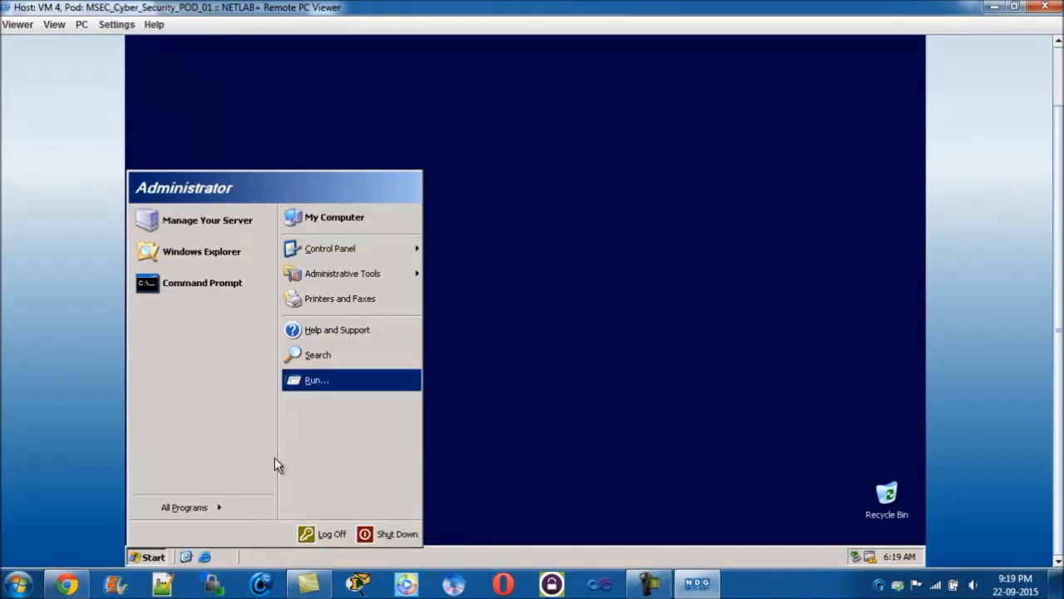
{"action": "left_click", "coordinate": [316, 379]}
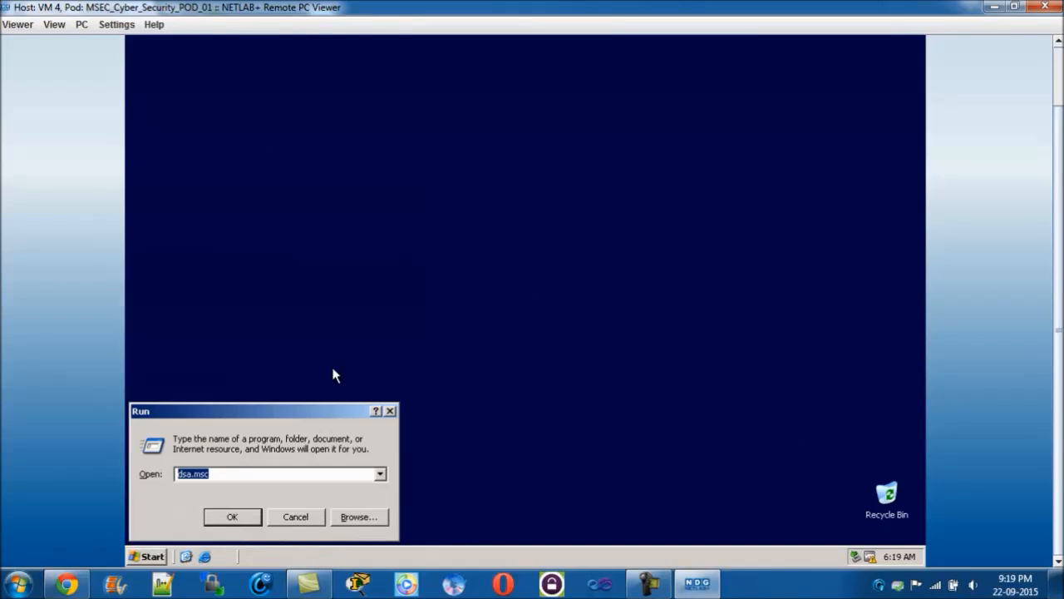
{"action": "left_click", "coordinate": [233, 515]}
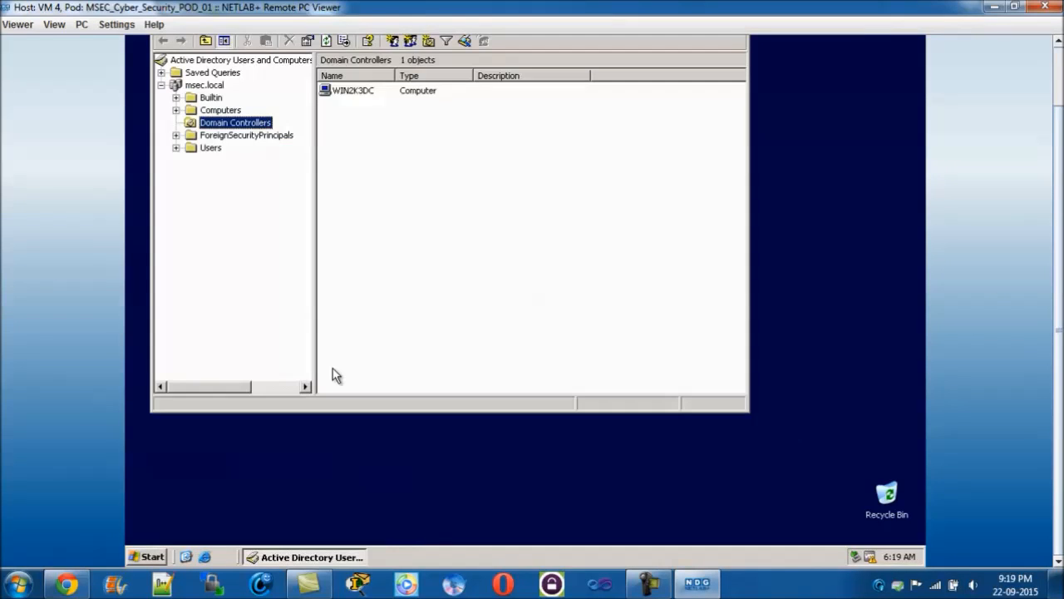
{"action": "mouse_move", "coordinate": [279, 173]}
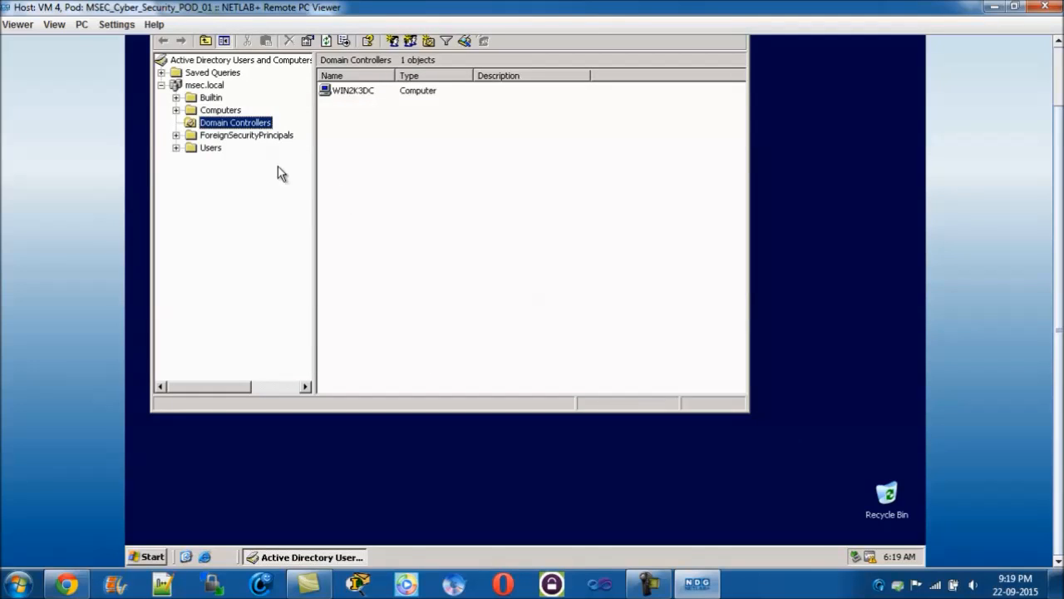
{"action": "mouse_move", "coordinate": [223, 143]}
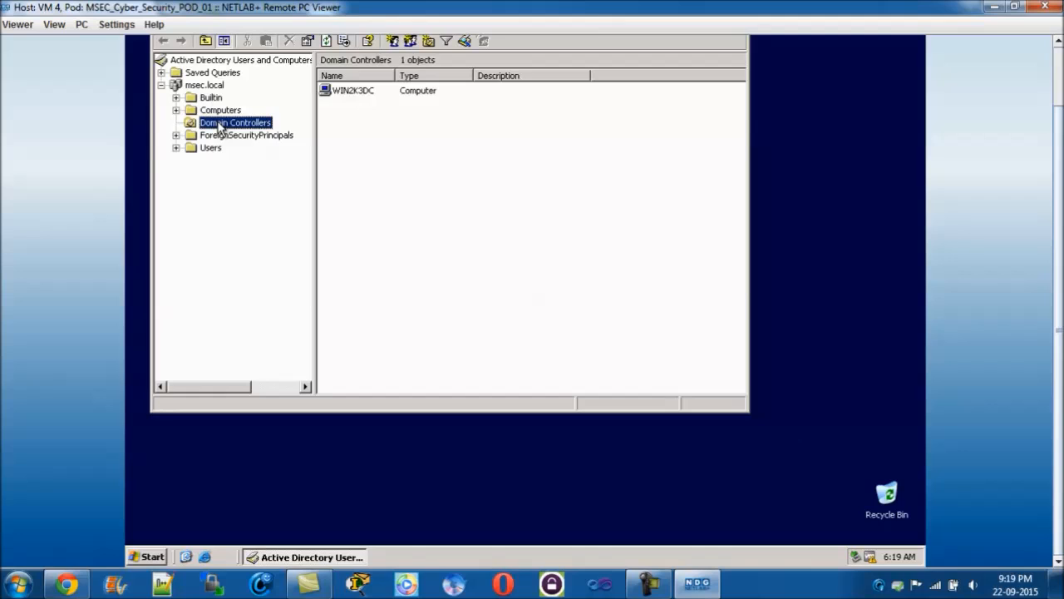
{"action": "right_click", "coordinate": [237, 124]}
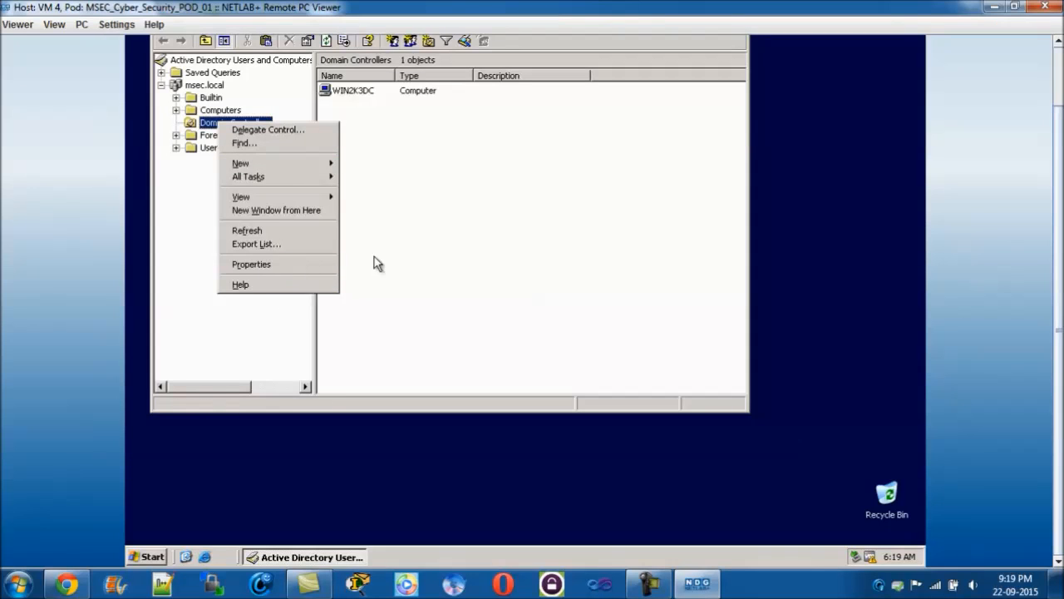
- Edit the Default Domain Controllers Policy and expand Windows Settings > Security Settings > Local Policies
{"action": "left_click", "coordinate": [251, 263]}
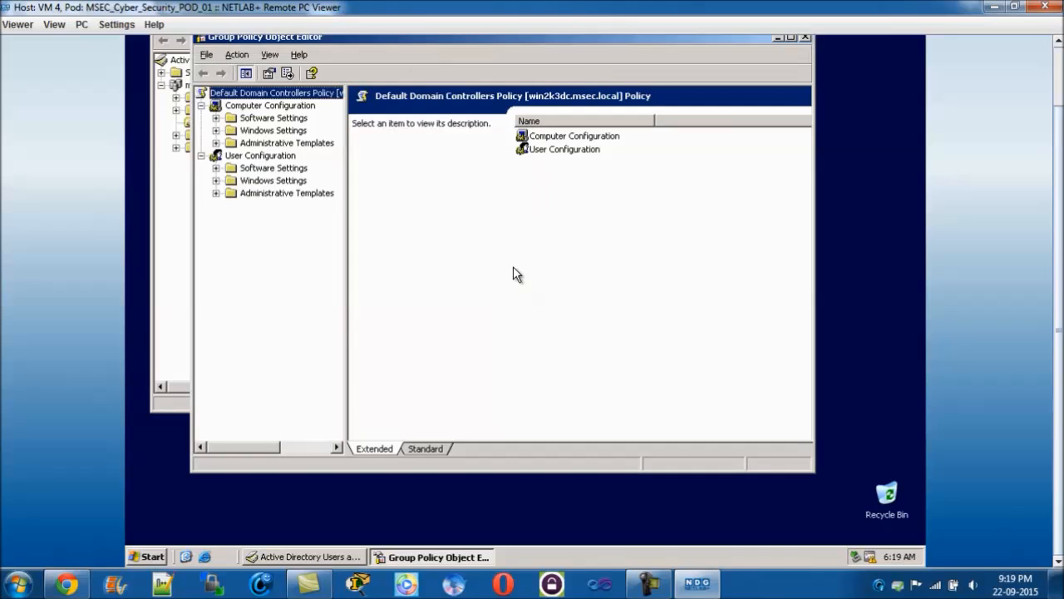
{"action": "mouse_move", "coordinate": [474, 256]}
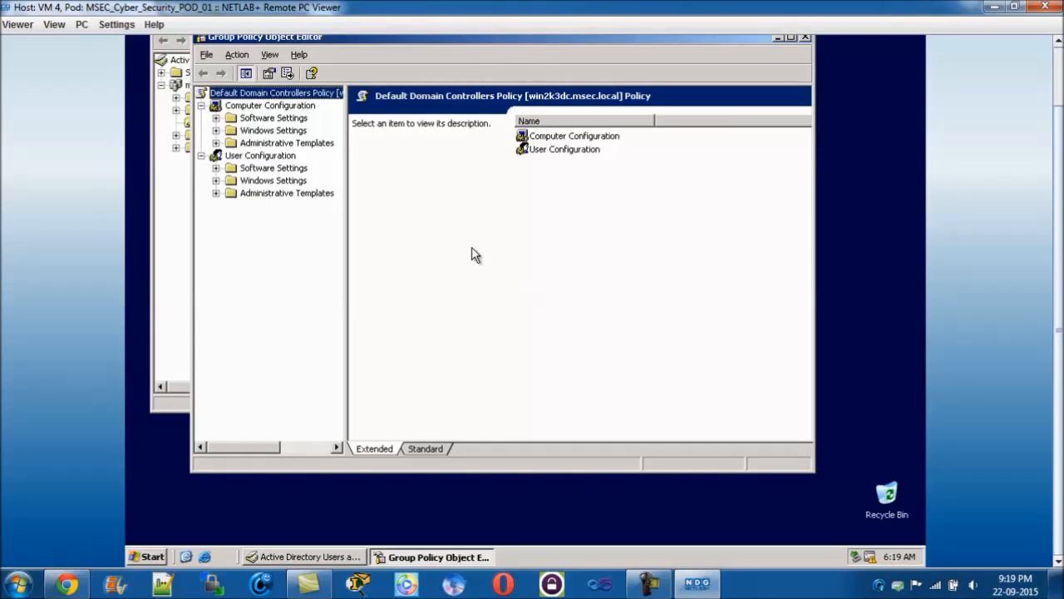
{"action": "mouse_move", "coordinate": [270, 123]}
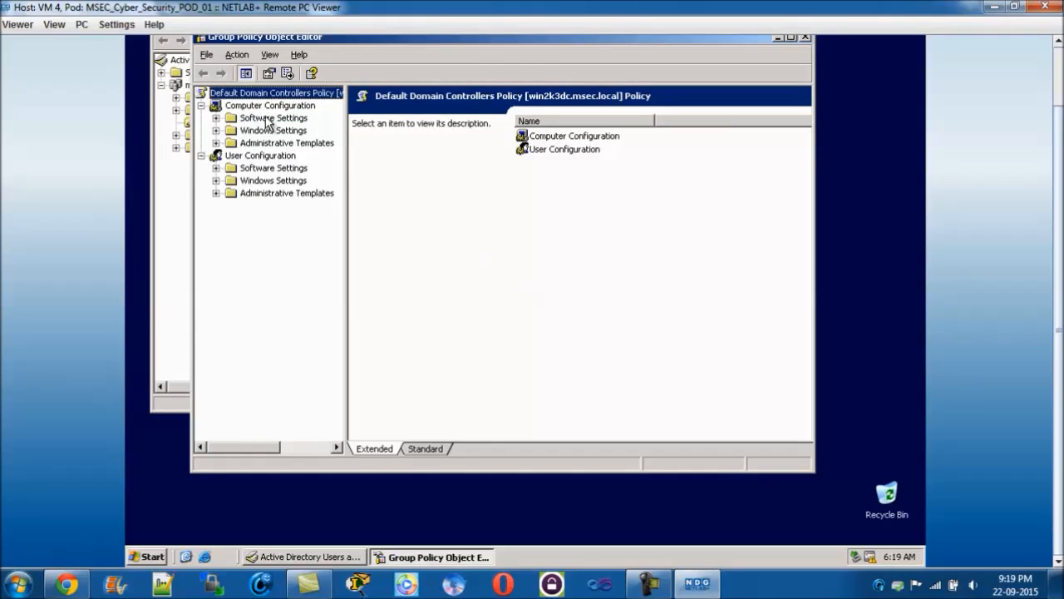
{"action": "left_click", "coordinate": [273, 130]}
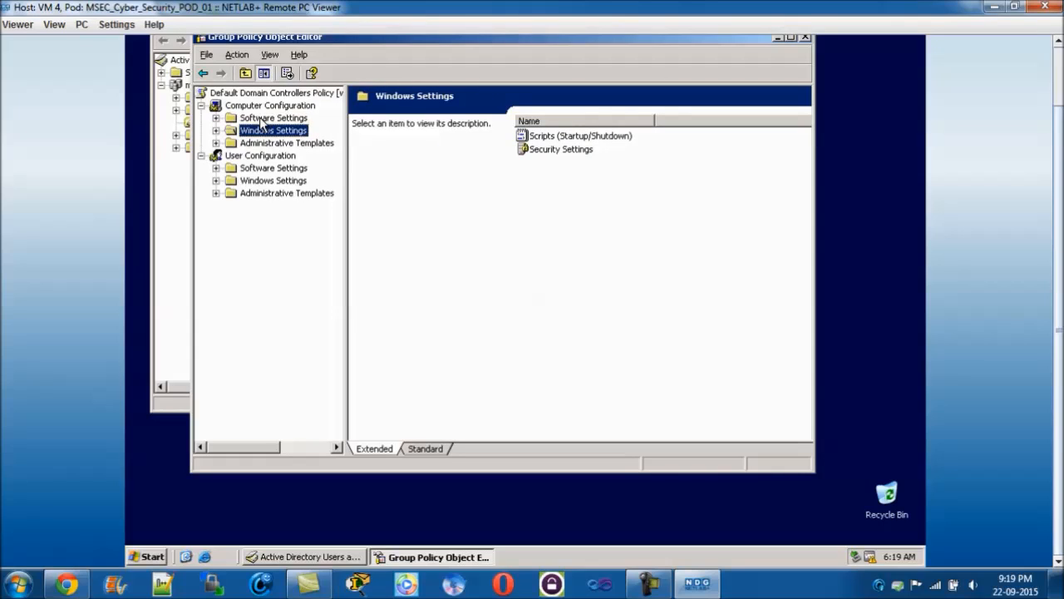
{"action": "mouse_move", "coordinate": [563, 154]}
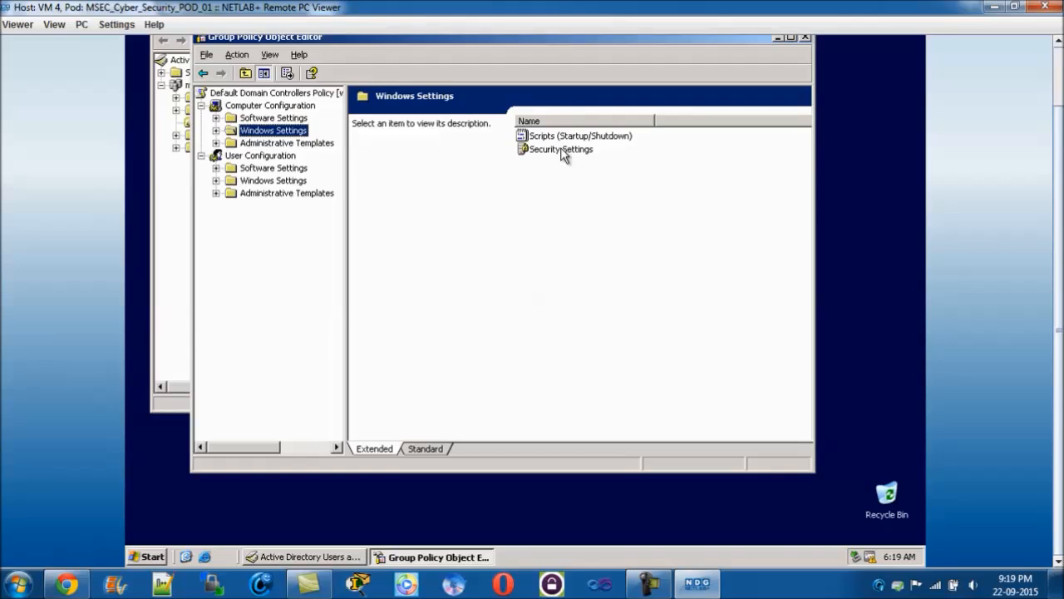
{"action": "double_click", "coordinate": [560, 150]}
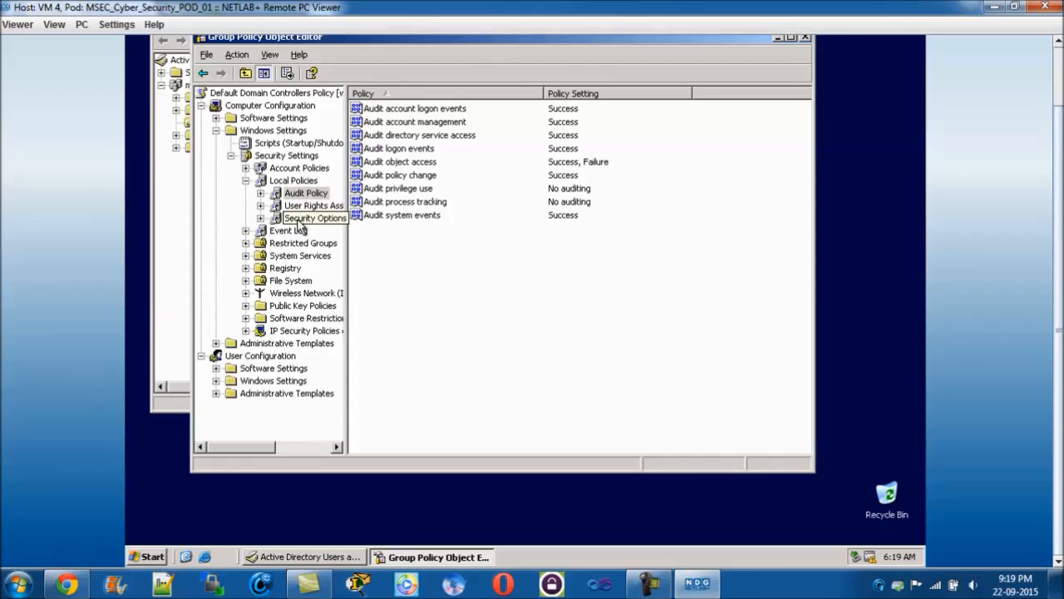
{"action": "left_click", "coordinate": [293, 179]}
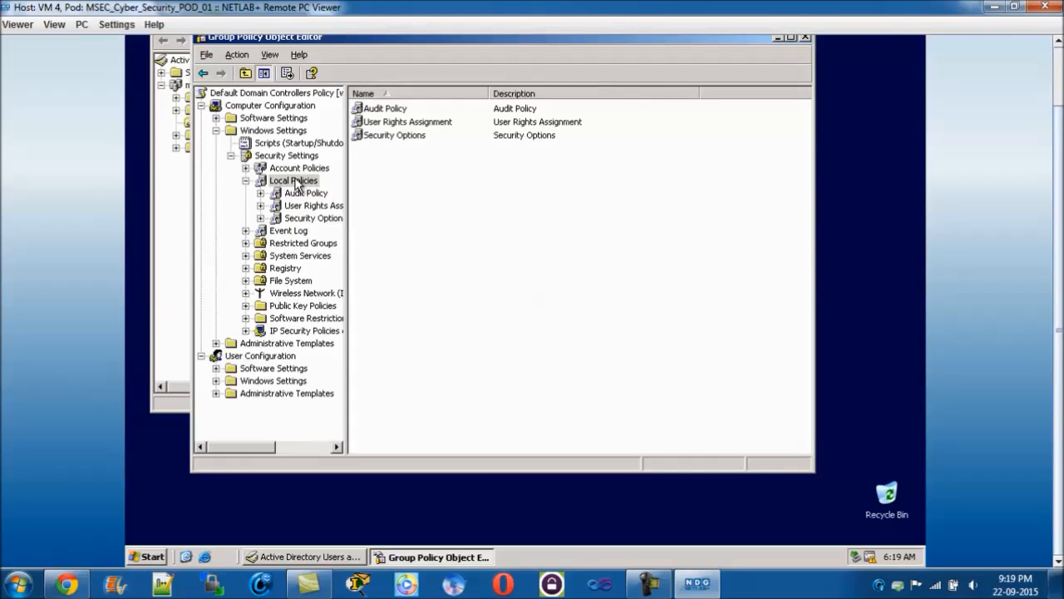
{"action": "mouse_move", "coordinate": [296, 201]}
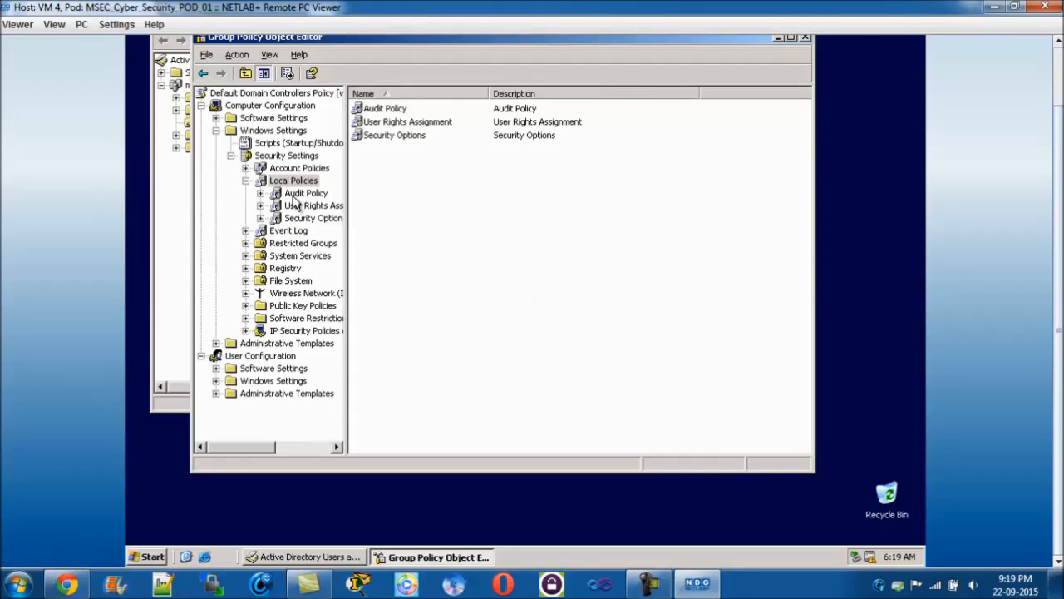
- Under User Rights Assignment, bring up the Allow log on locally properties
{"action": "left_click", "coordinate": [313, 206]}
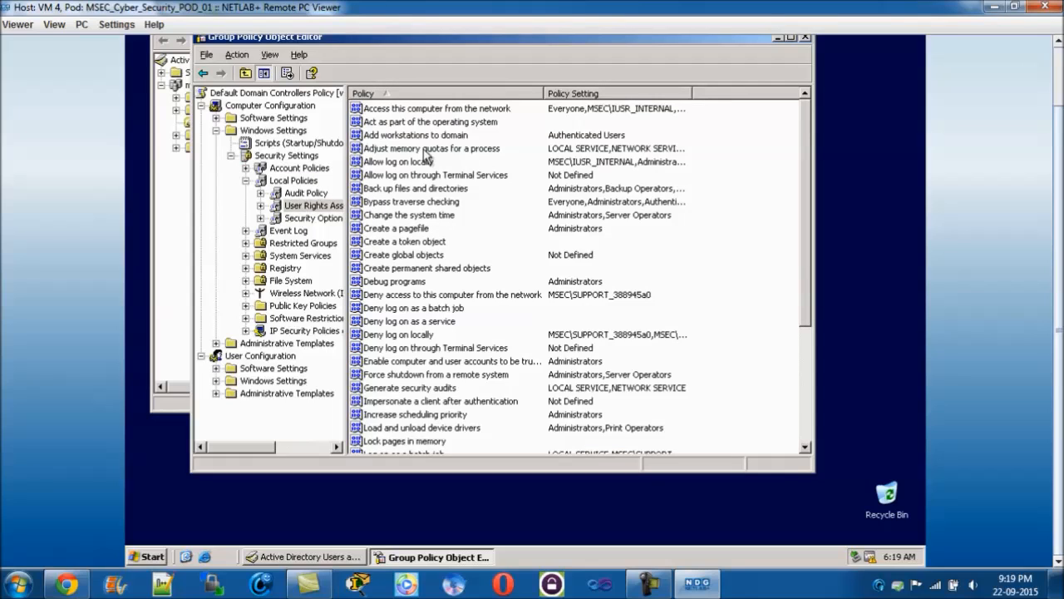
{"action": "left_click", "coordinate": [431, 148]}
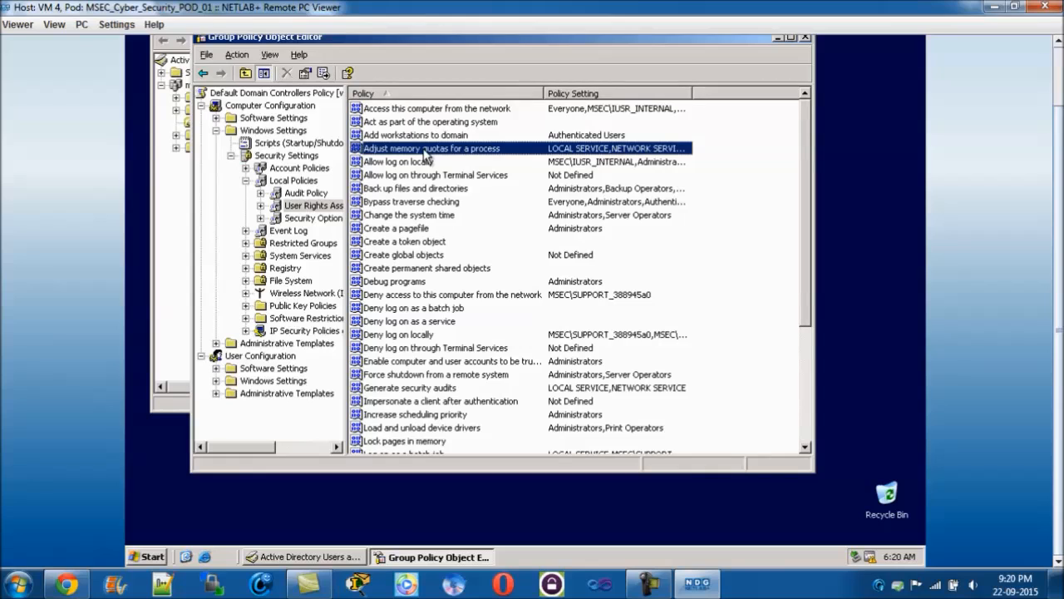
{"action": "left_click", "coordinate": [400, 162]}
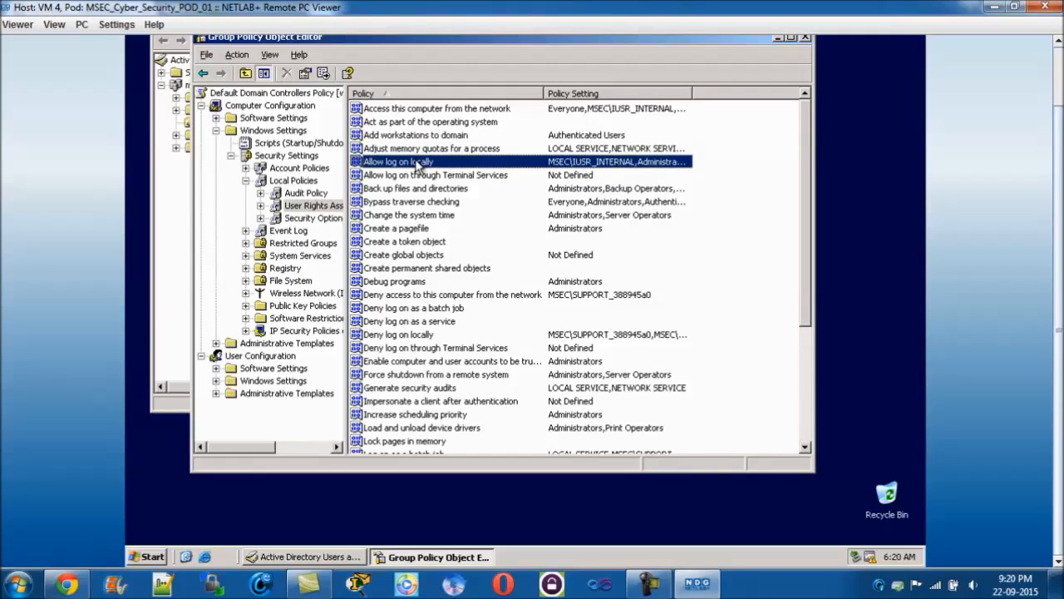
{"action": "double_click", "coordinate": [398, 162]}
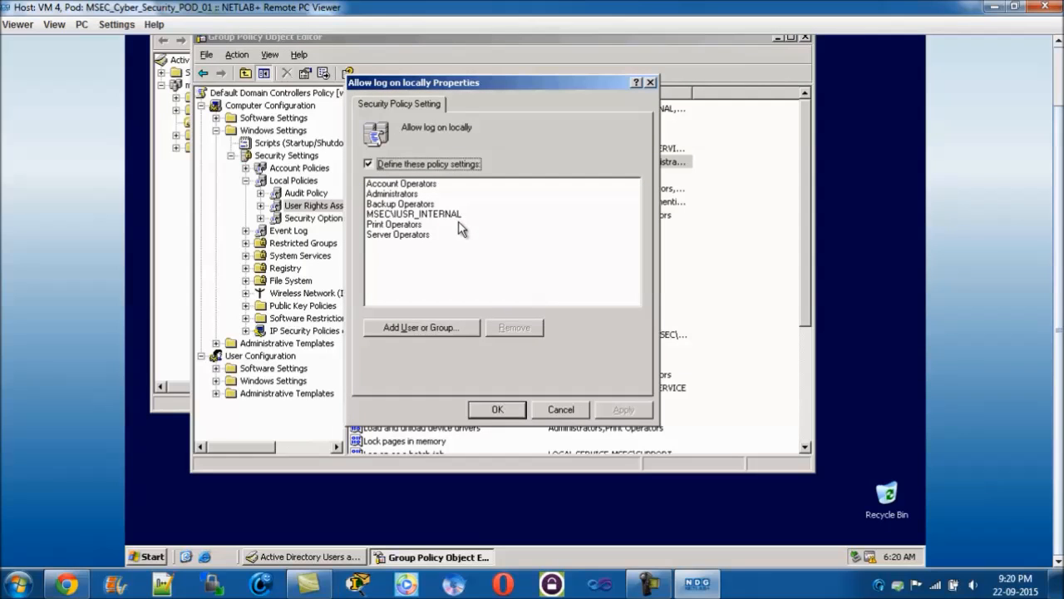
{"action": "mouse_move", "coordinate": [430, 321]}
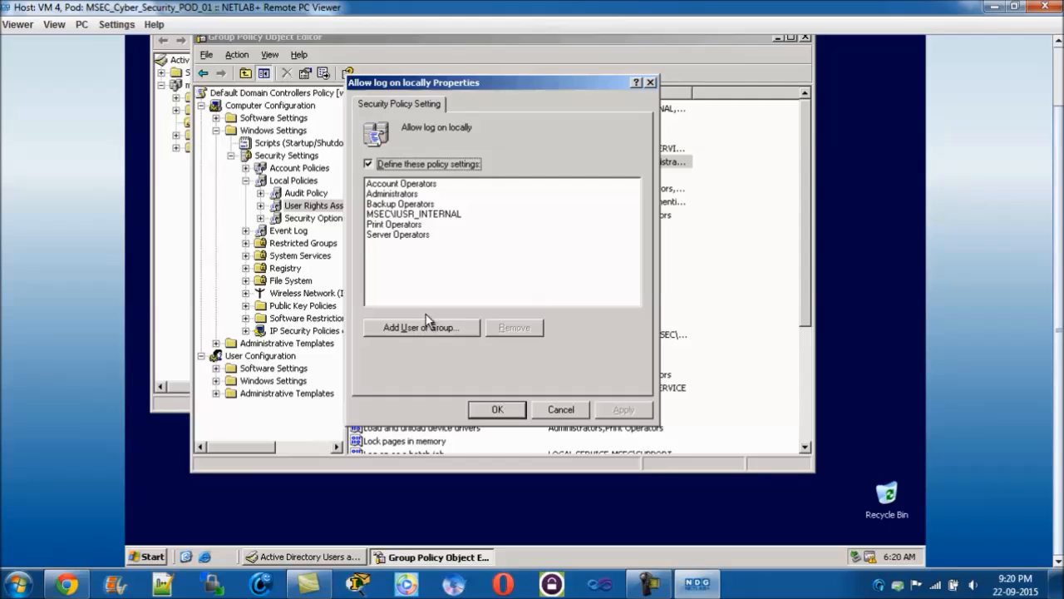
- Add everyone to the Allow log on locally right and save it
{"action": "left_click", "coordinate": [419, 326]}
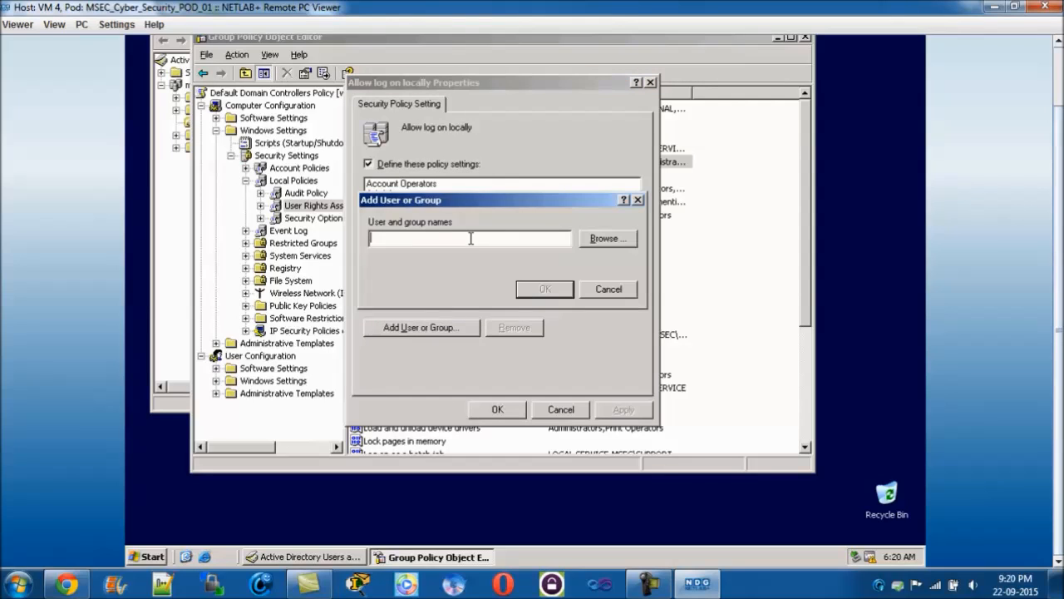
{"action": "type", "text": "every"}
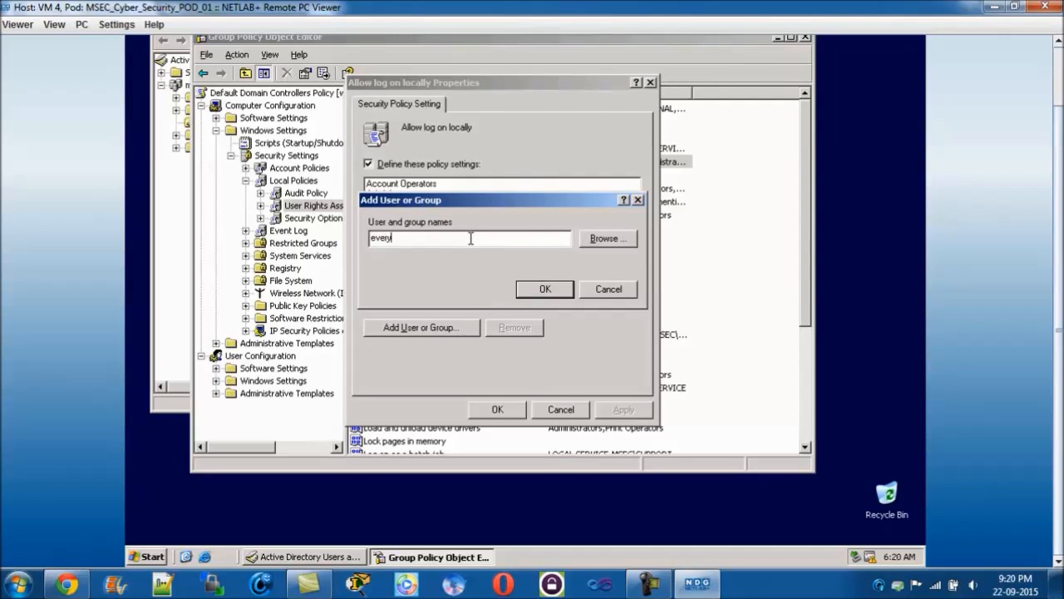
{"action": "type", "text": "one"}
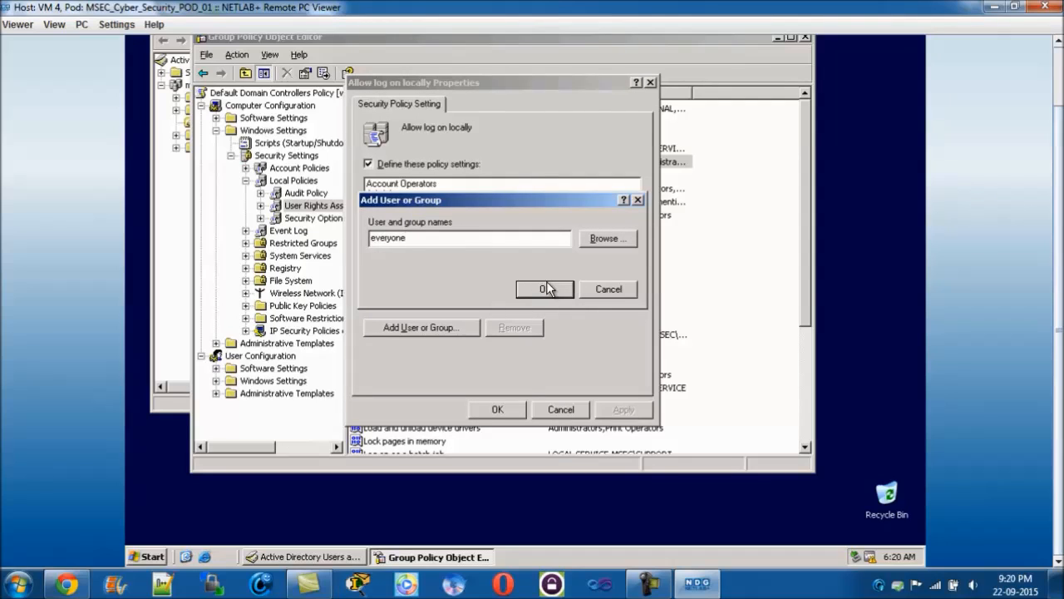
{"action": "left_click", "coordinate": [546, 289]}
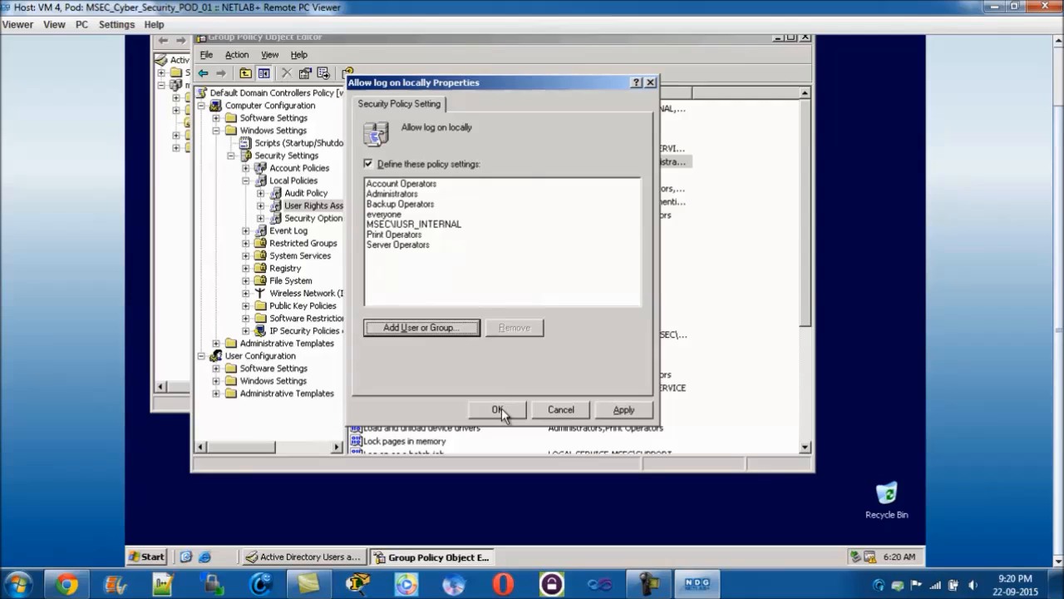
{"action": "mouse_move", "coordinate": [494, 87]}
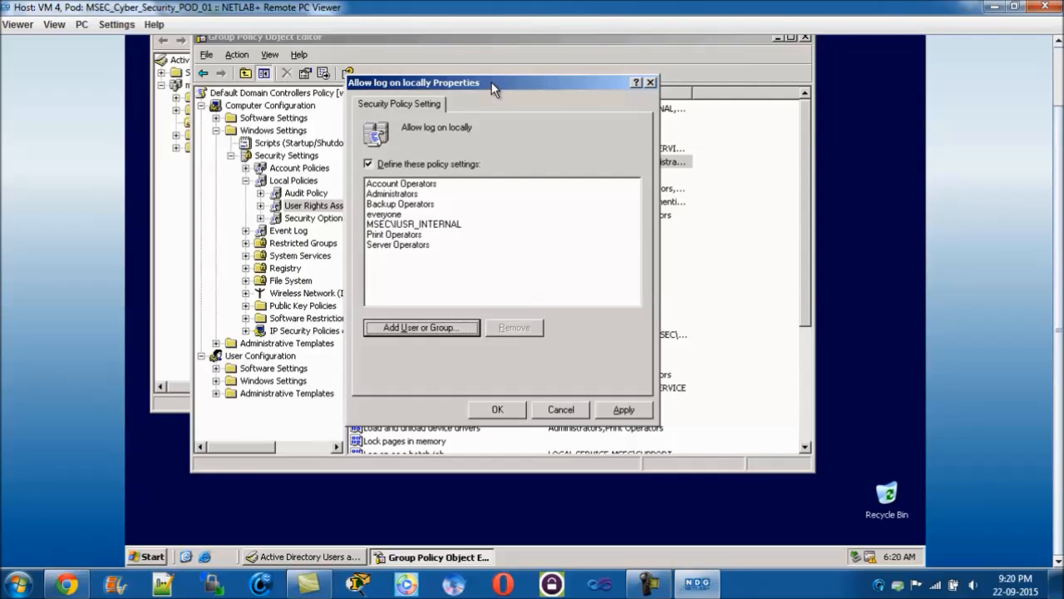
{"action": "mouse_move", "coordinate": [499, 412]}
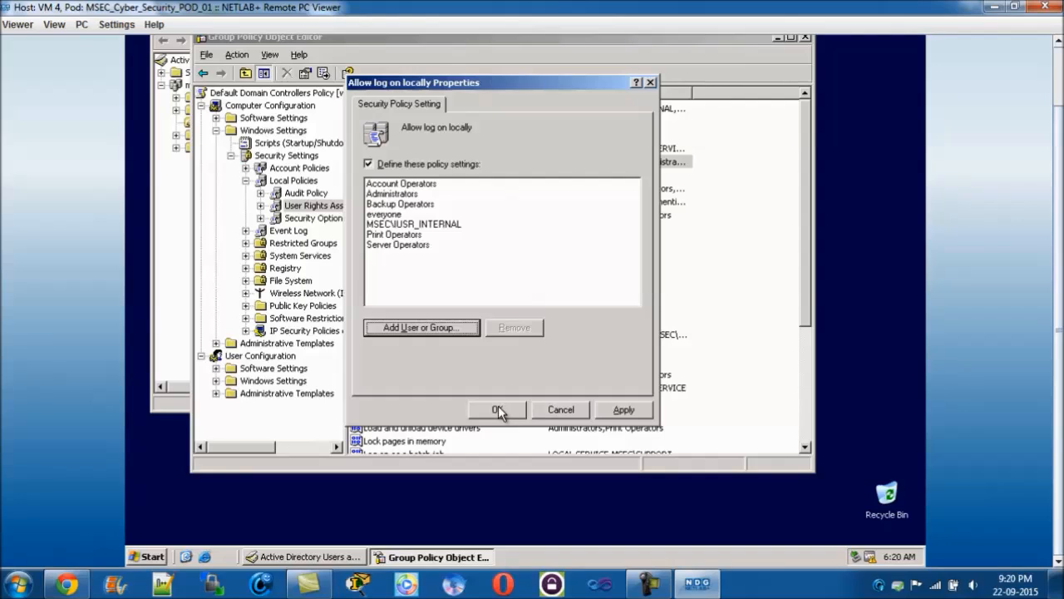
{"action": "left_click", "coordinate": [495, 409]}
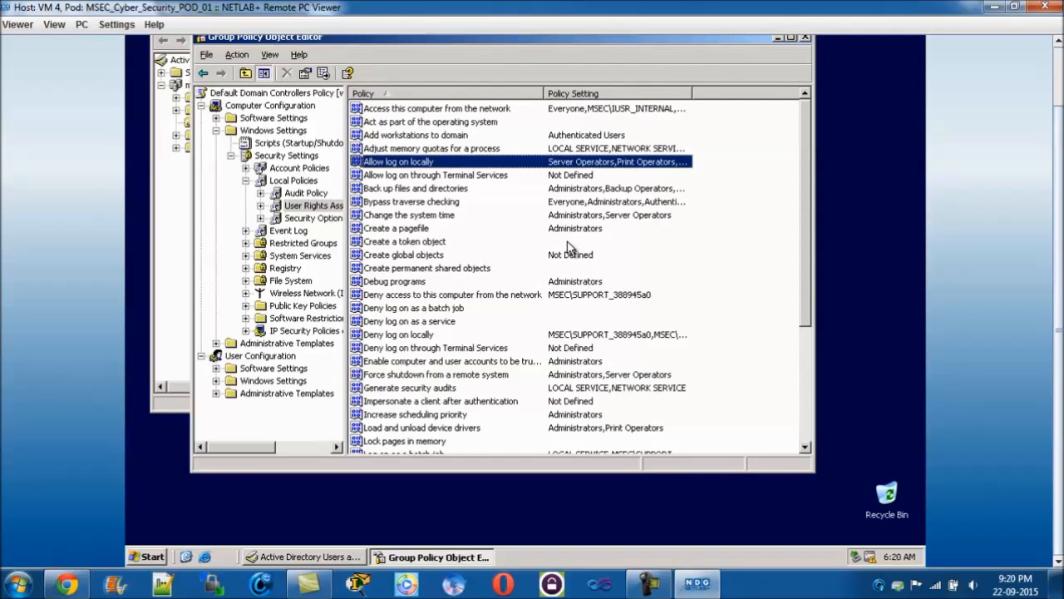
{"action": "mouse_move", "coordinate": [780, 40]}
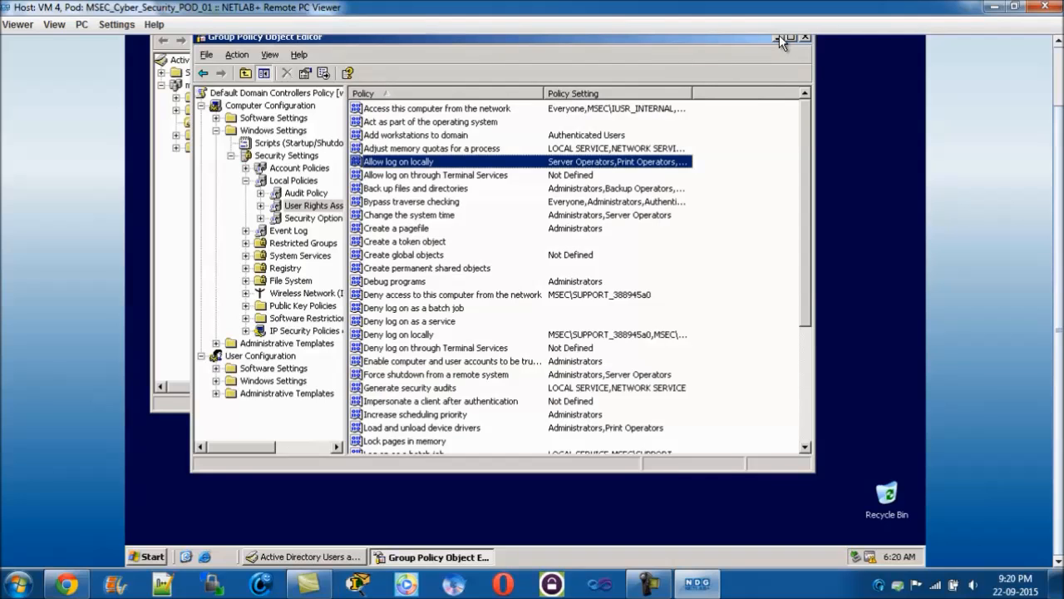
- Close the policy editor and run gpupdate /force in a Command Prompt
{"action": "left_click", "coordinate": [780, 40]}
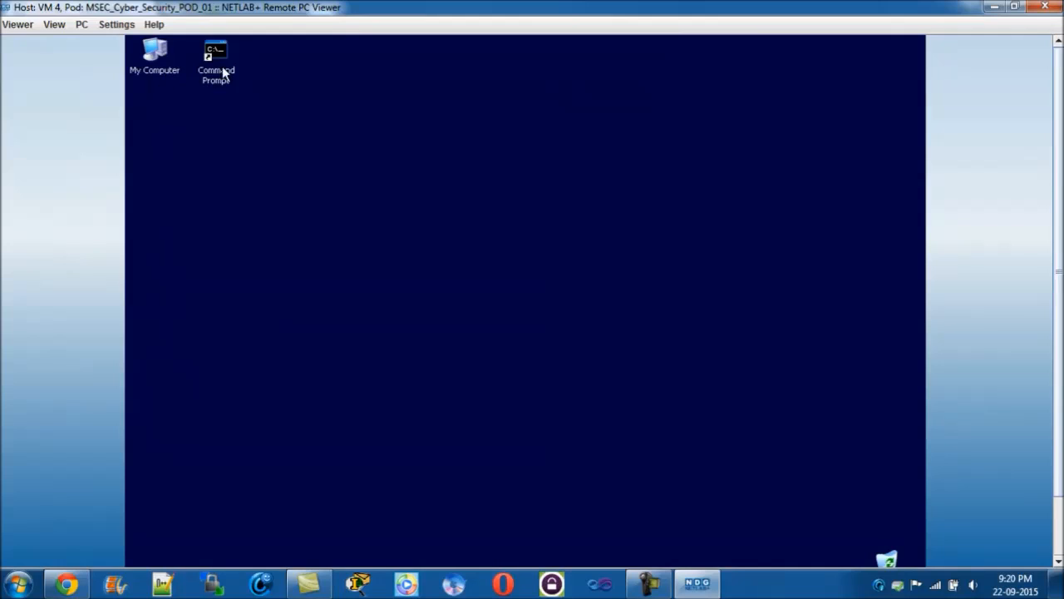
{"action": "double_click", "coordinate": [216, 53]}
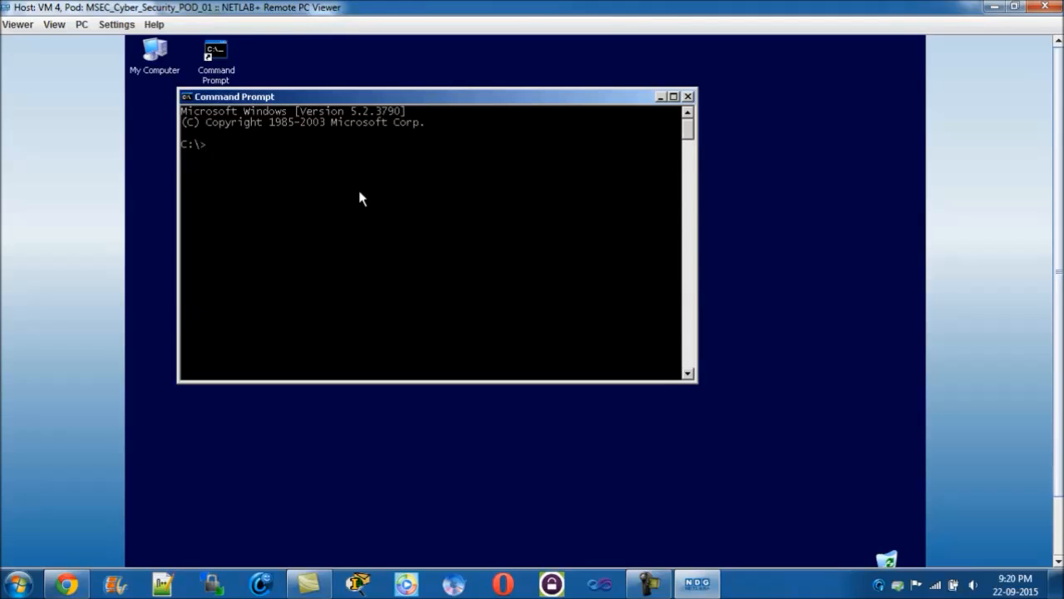
{"action": "type", "text": "g"}
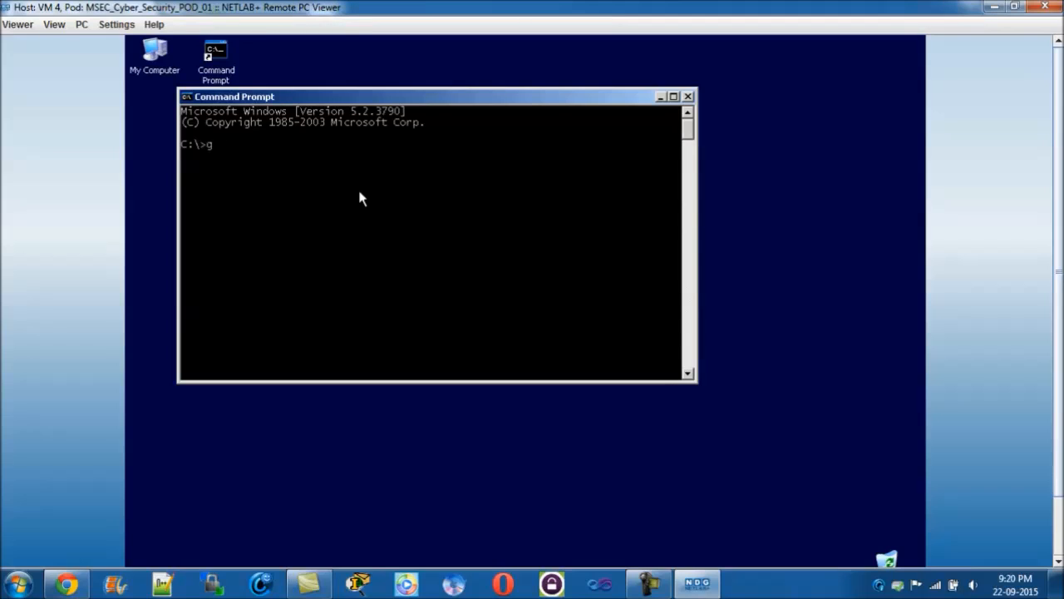
{"action": "type", "text": "pupdate /force"}
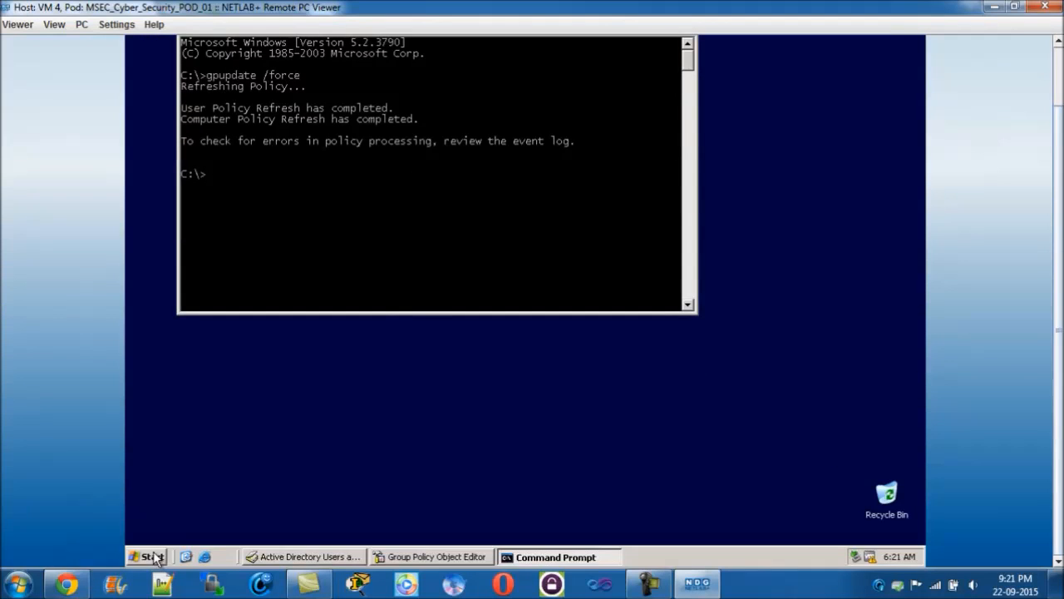
- Log off the administrator and sign in as the manager account
{"action": "left_click", "coordinate": [146, 556]}
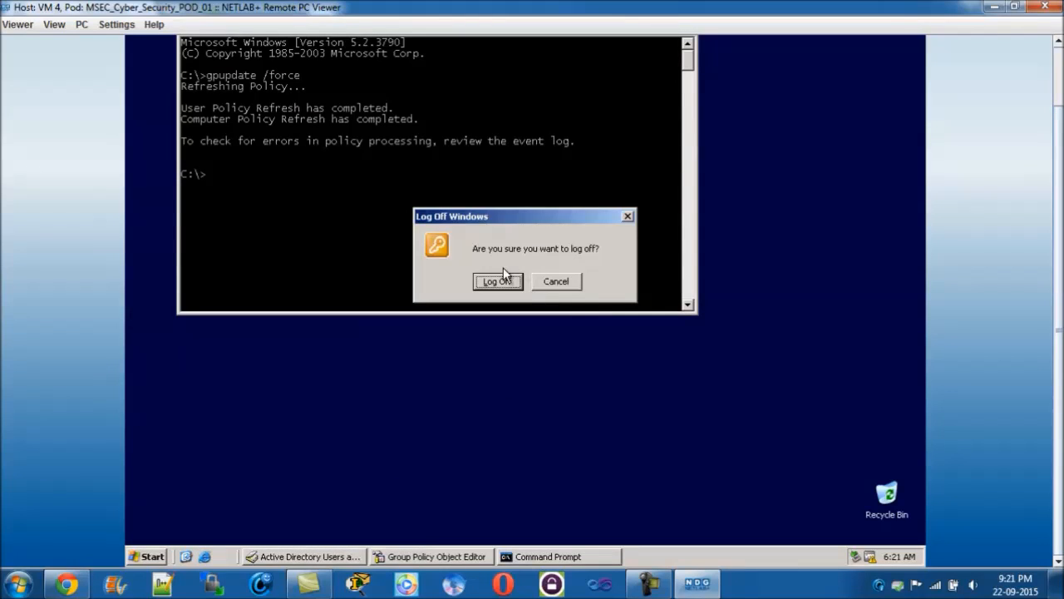
{"action": "left_click", "coordinate": [497, 281]}
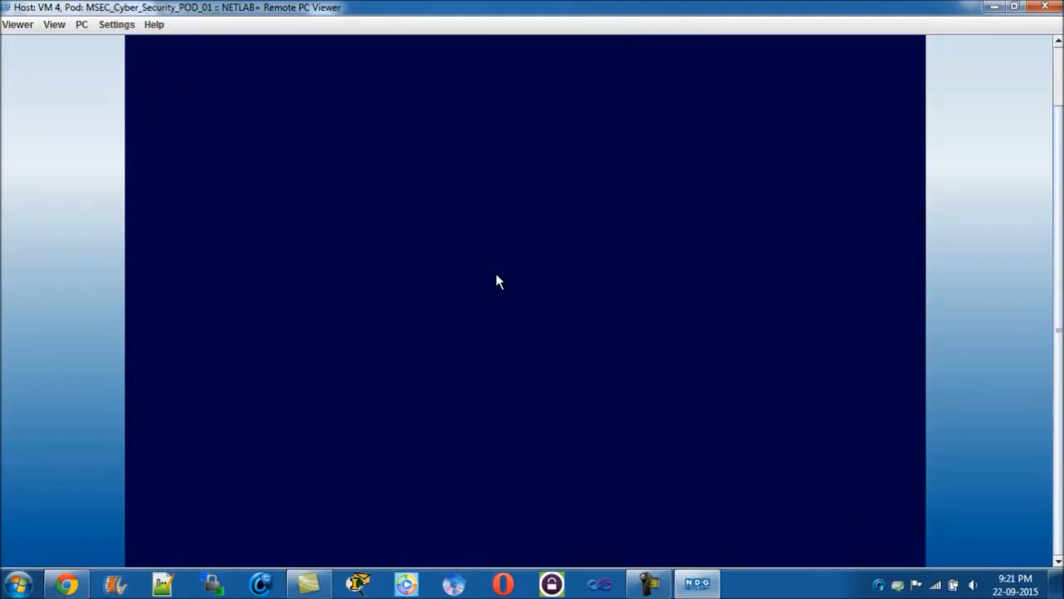
{"action": "left_click", "coordinate": [117, 25]}
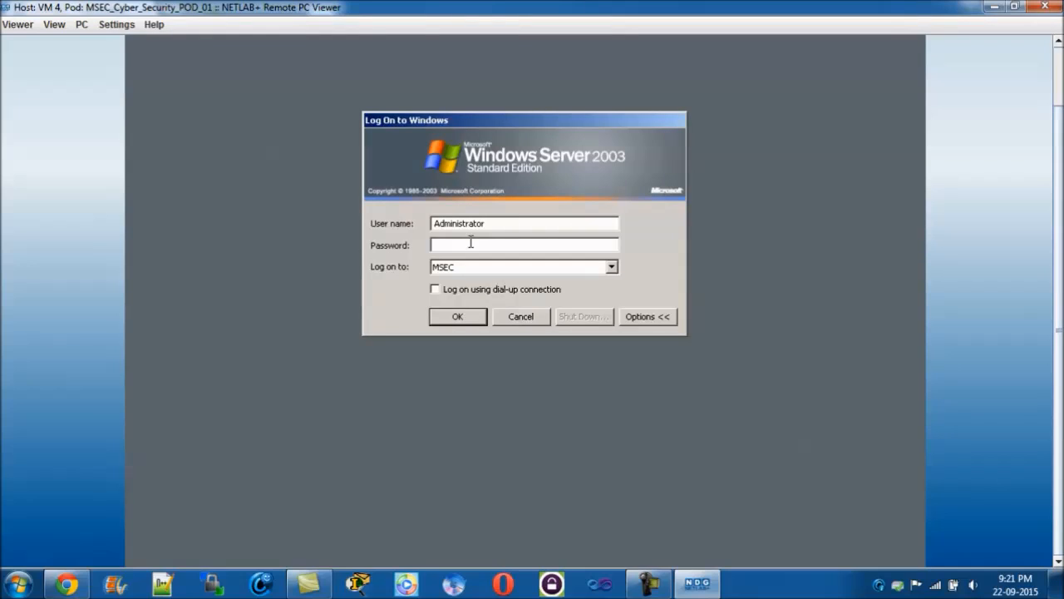
{"action": "mouse_move", "coordinate": [514, 224]}
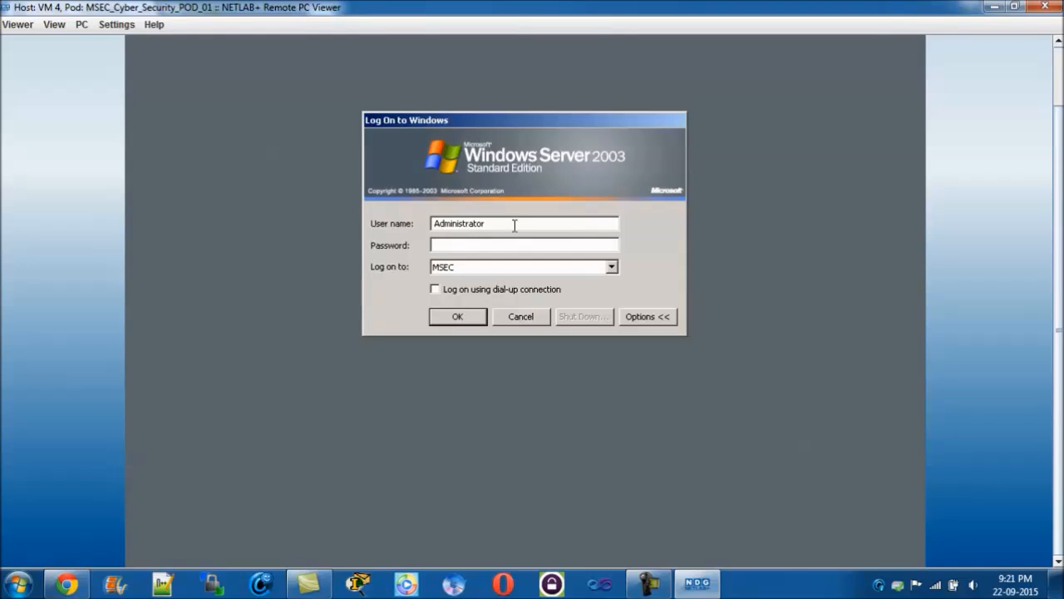
{"action": "type", "text": "mana"}
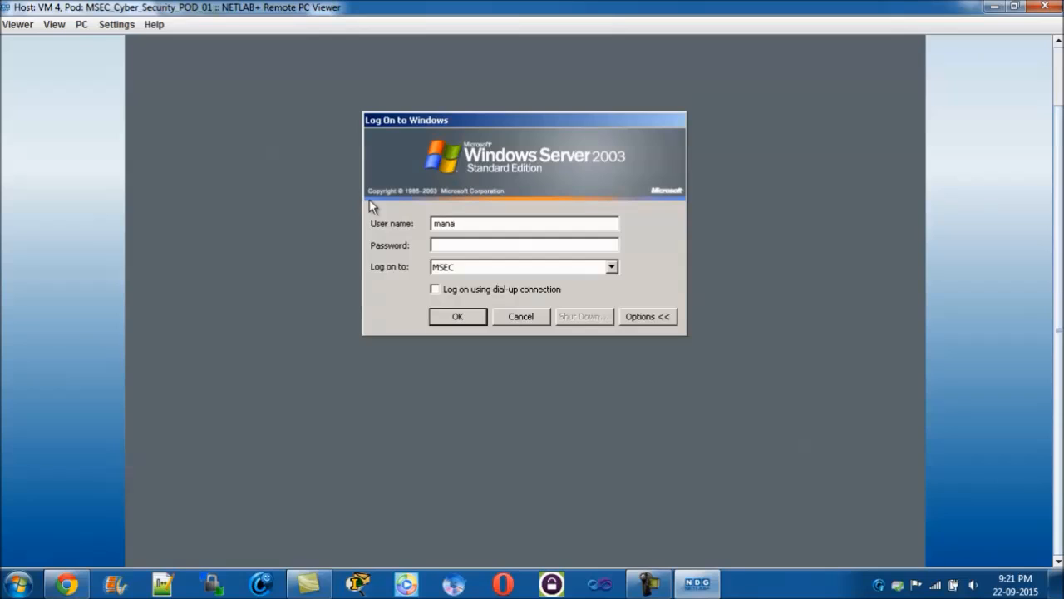
{"action": "type", "text": "ger"}
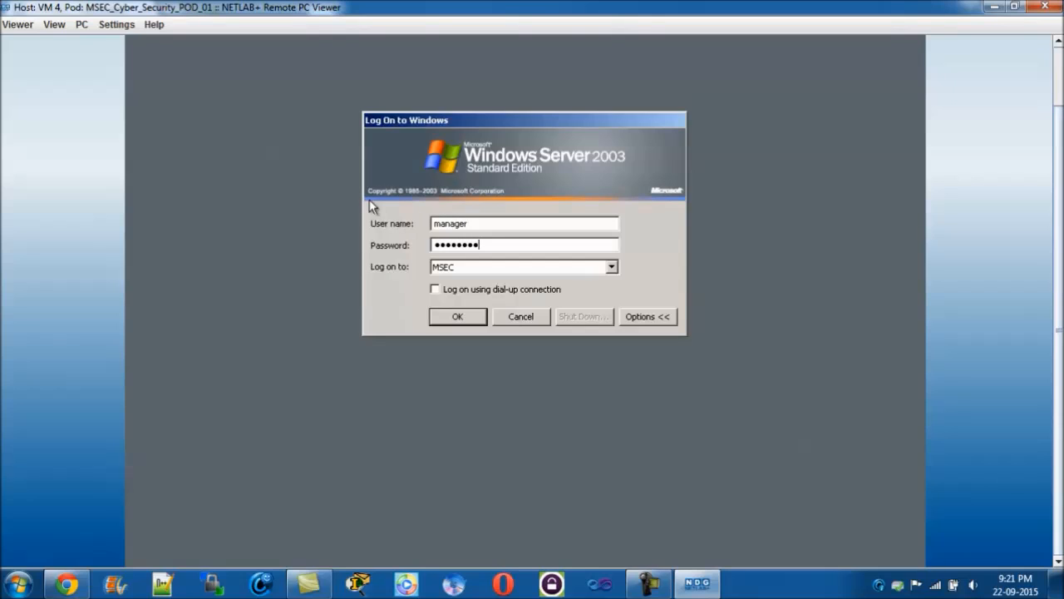
{"action": "left_click", "coordinate": [457, 316]}
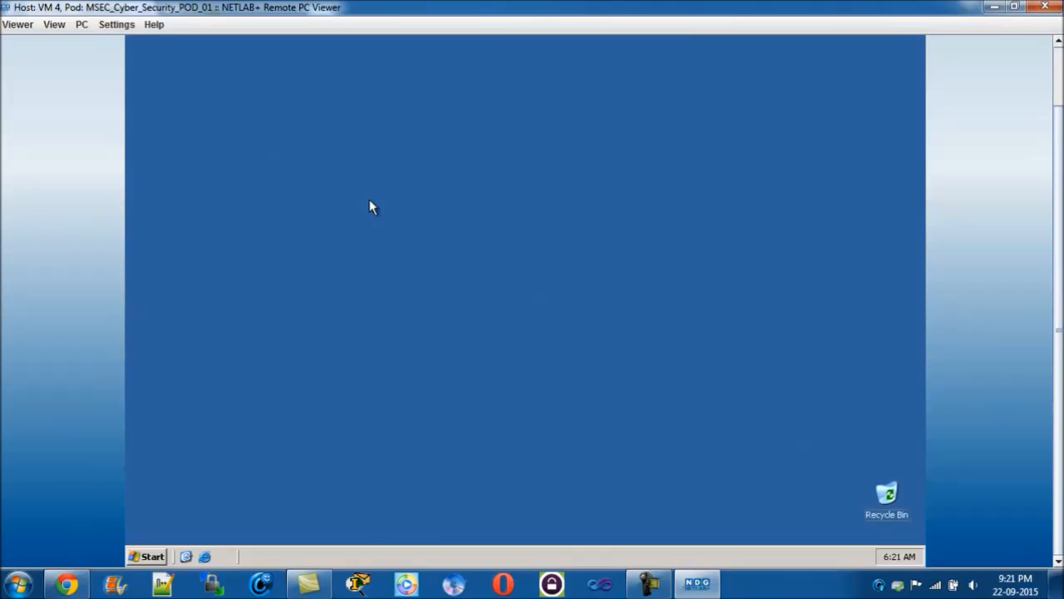
- As manager, browse My Computer > C: > salary to see salary.txt, then close the window
{"action": "left_click", "coordinate": [147, 556]}
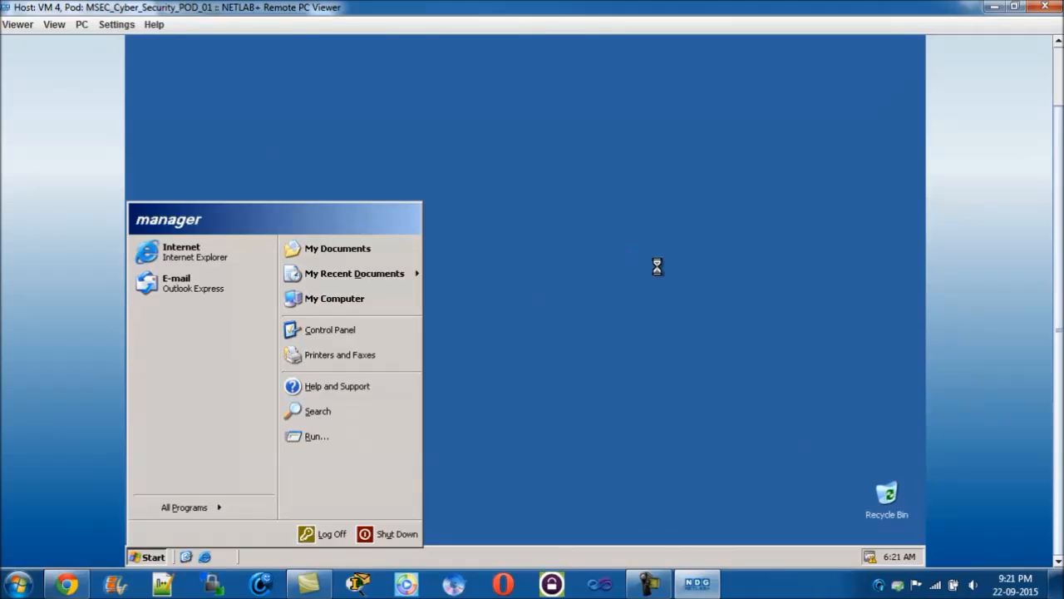
{"action": "left_click", "coordinate": [647, 266]}
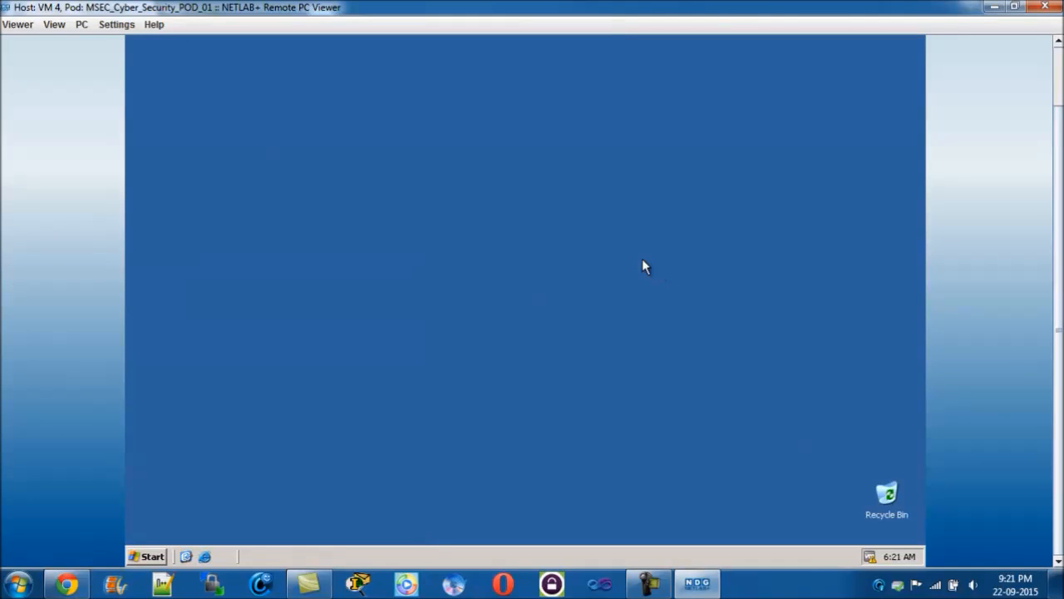
{"action": "left_click", "coordinate": [146, 555]}
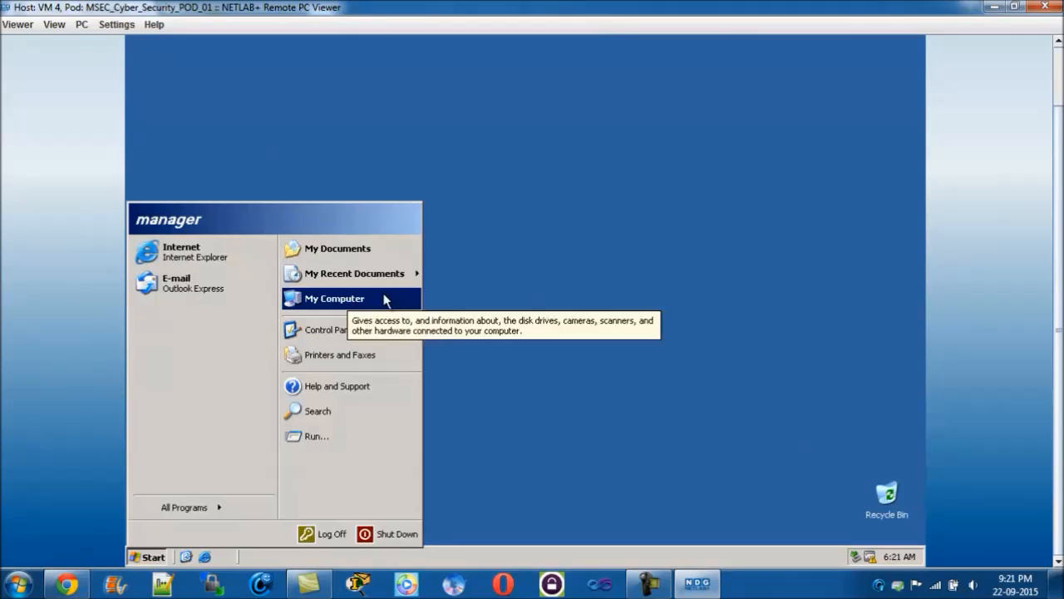
{"action": "left_click", "coordinate": [332, 299]}
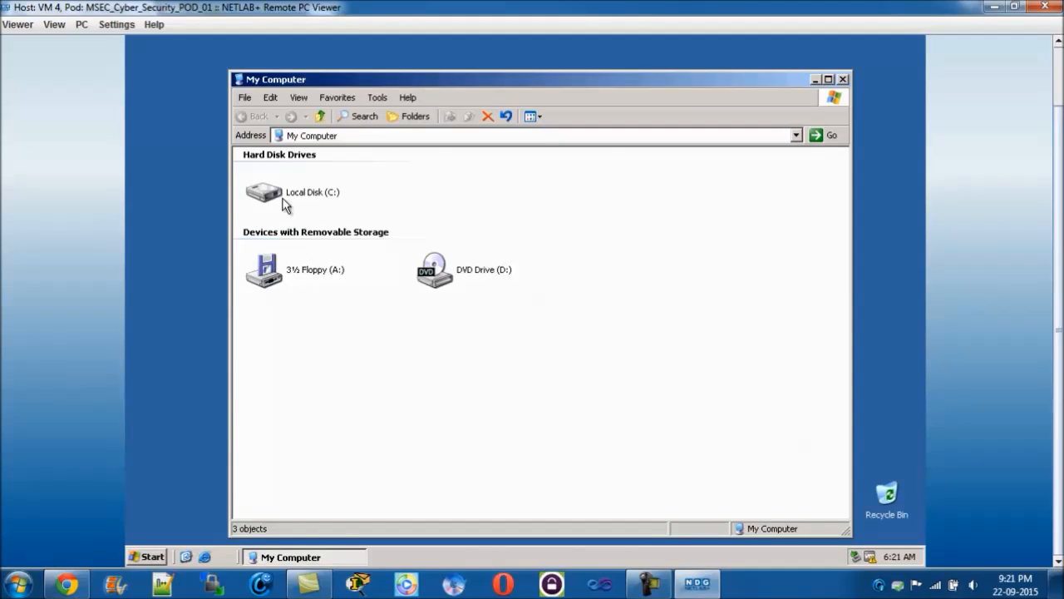
{"action": "double_click", "coordinate": [263, 193]}
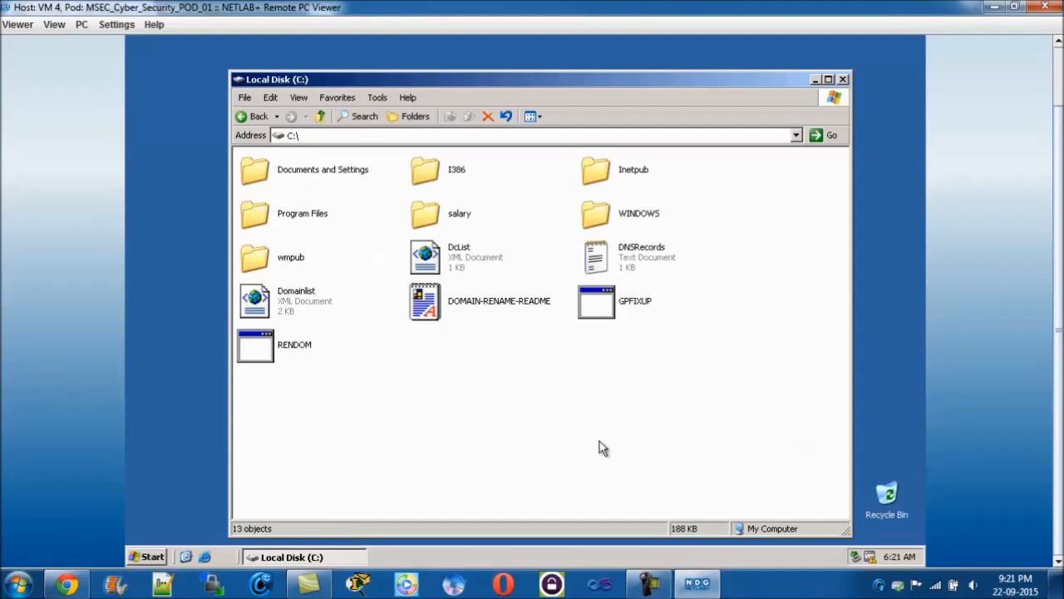
{"action": "left_click", "coordinate": [424, 213]}
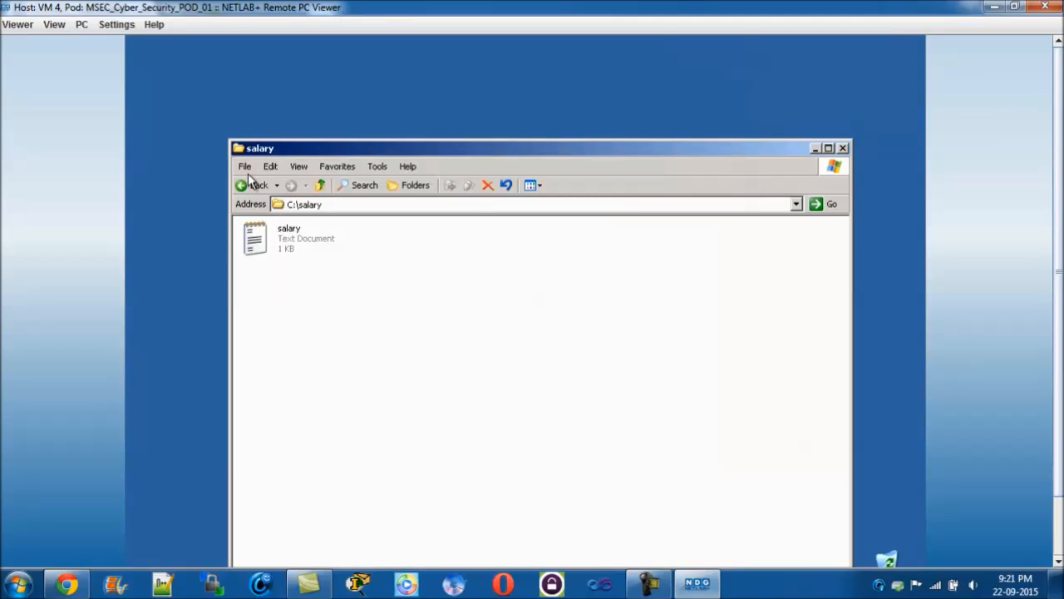
{"action": "mouse_move", "coordinate": [756, 171]}
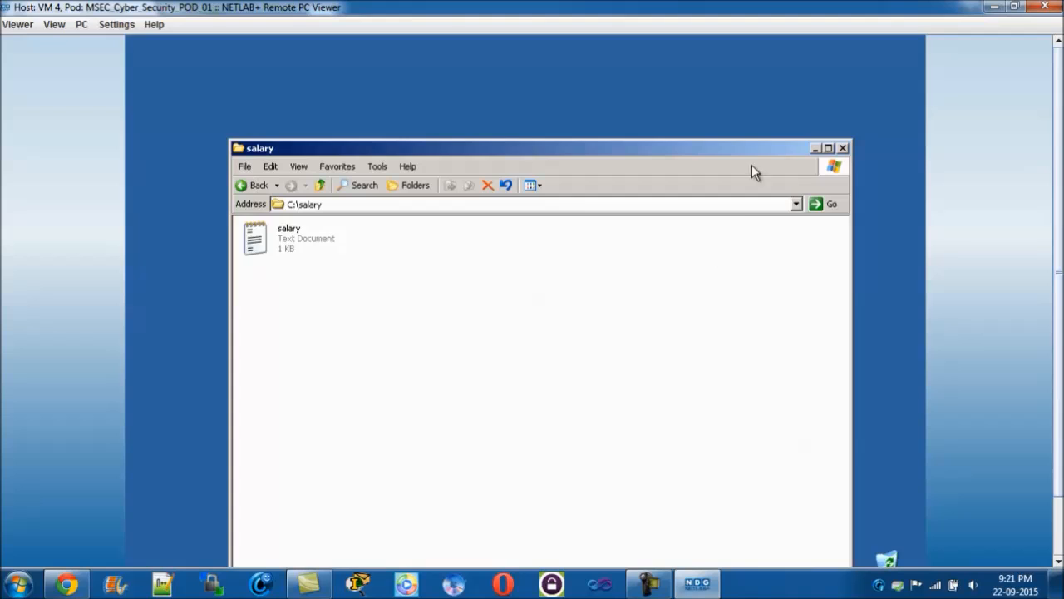
{"action": "left_click", "coordinate": [843, 148]}
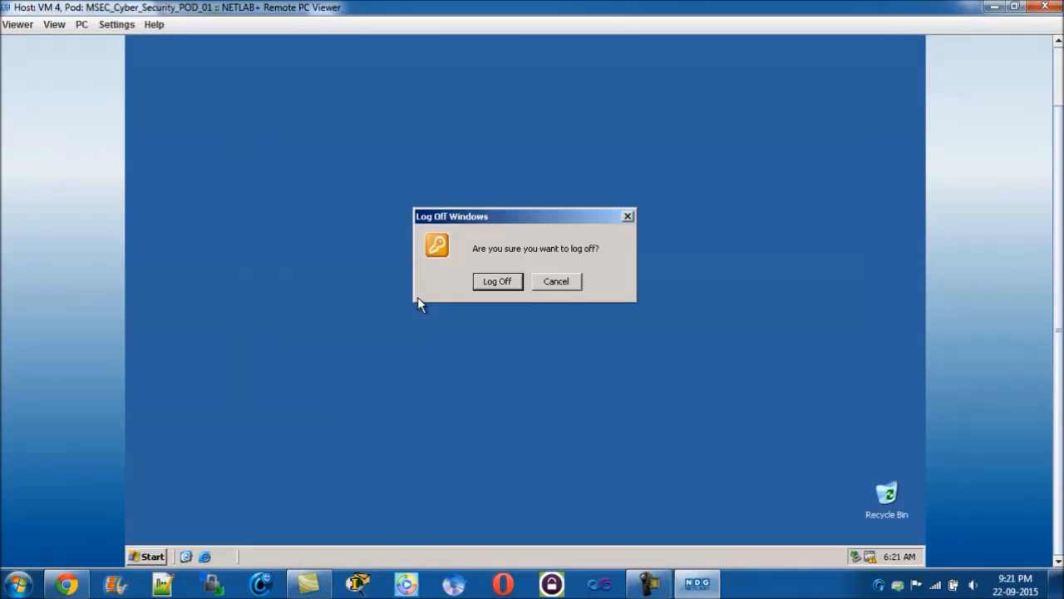
- Log off and sign back in as employee via Send CTRL+ALT+DEL with the password
{"action": "left_click", "coordinate": [498, 281]}
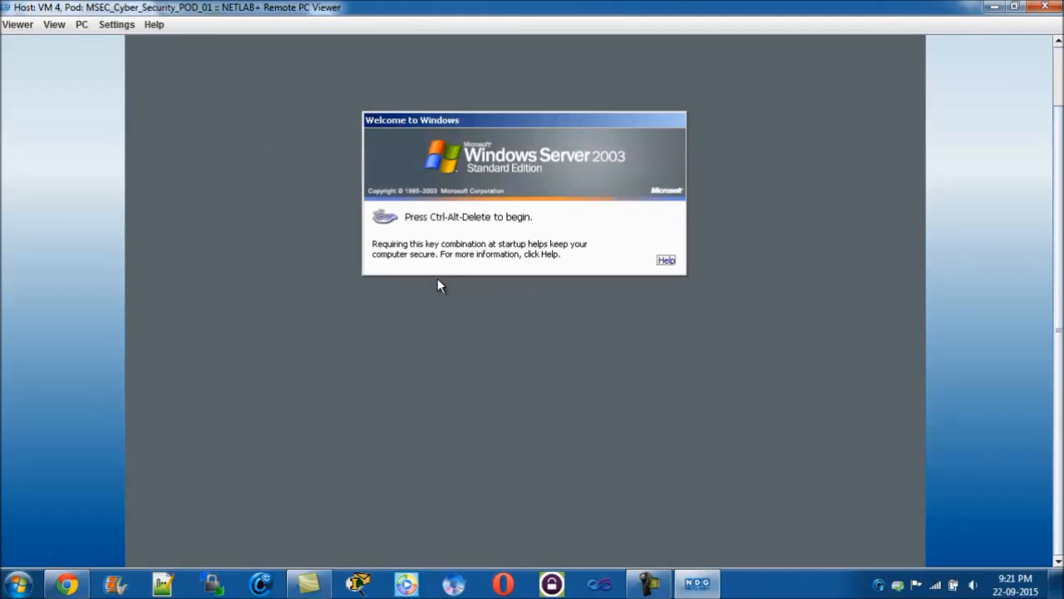
{"action": "mouse_move", "coordinate": [406, 289]}
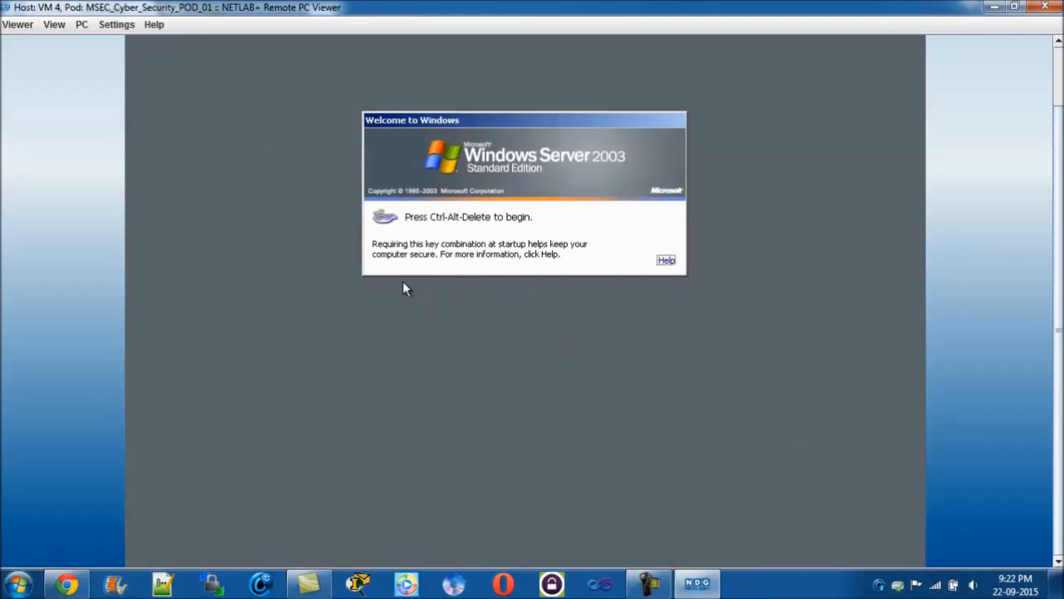
{"action": "mouse_move", "coordinate": [446, 273]}
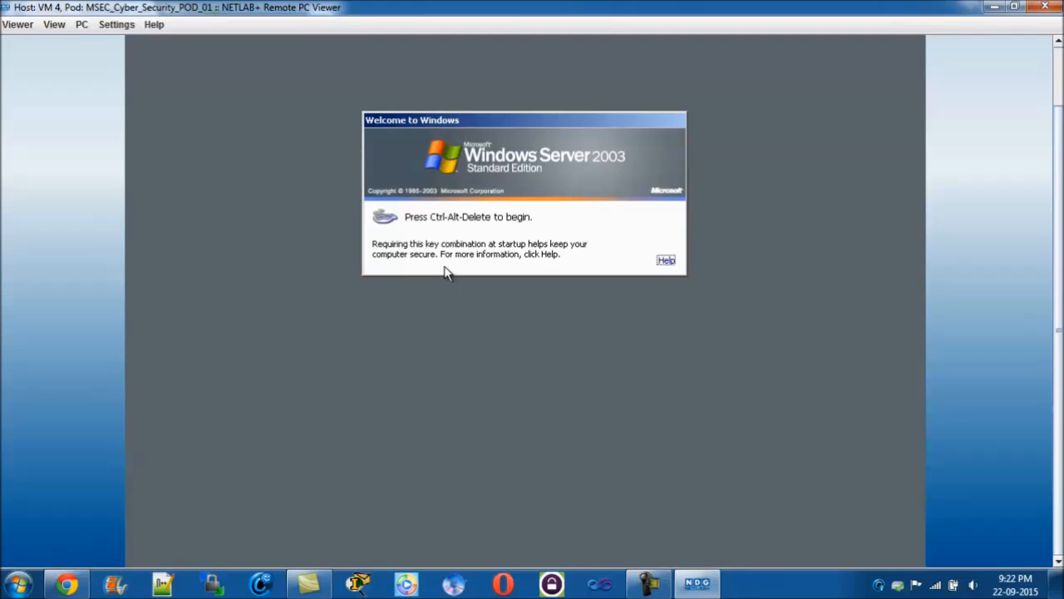
{"action": "left_click", "coordinate": [80, 25]}
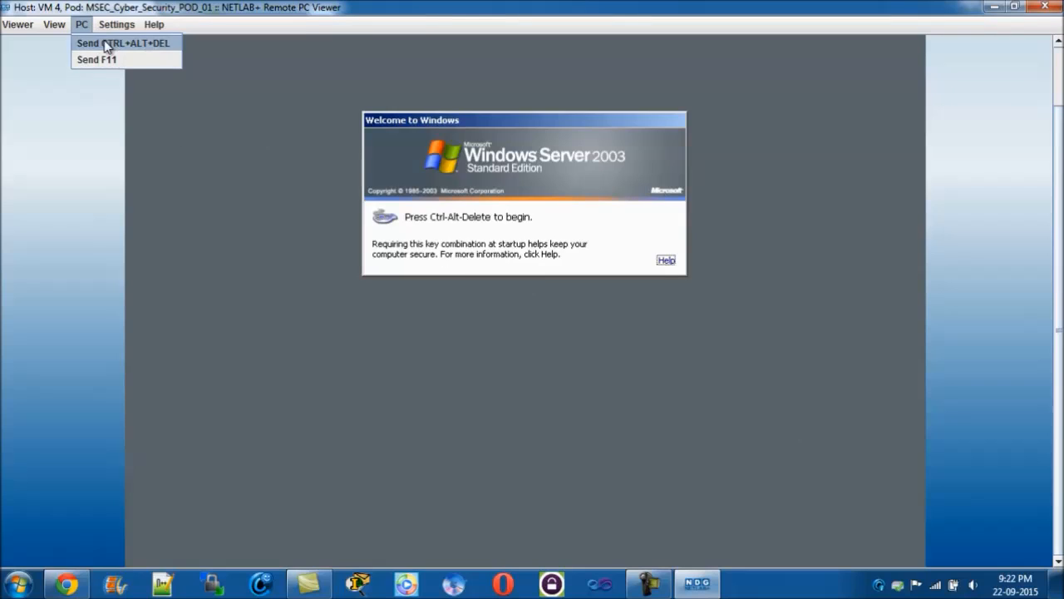
{"action": "left_click", "coordinate": [123, 44]}
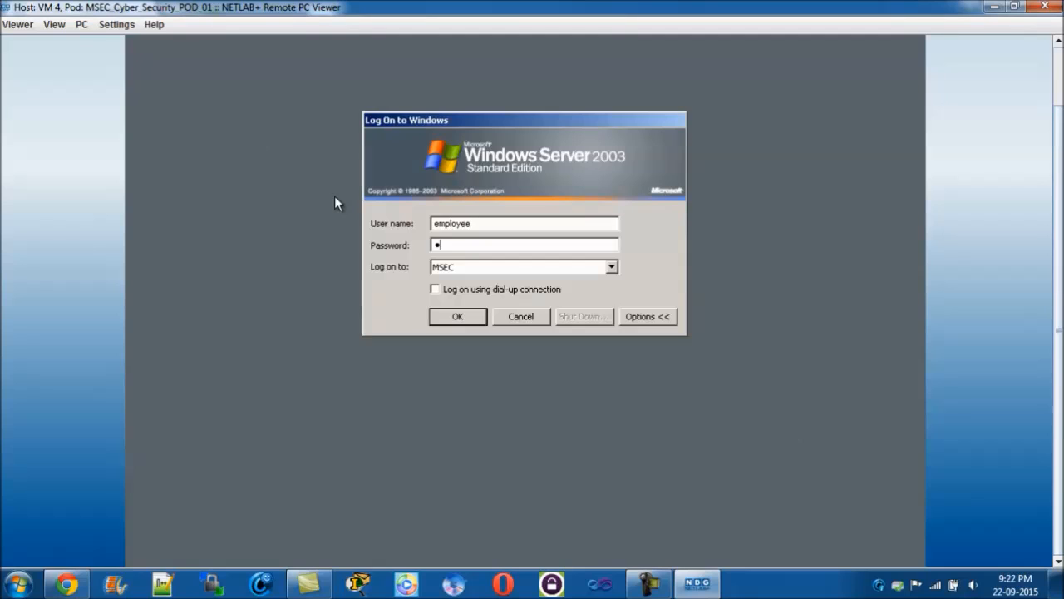
{"action": "type", "text": "password"}
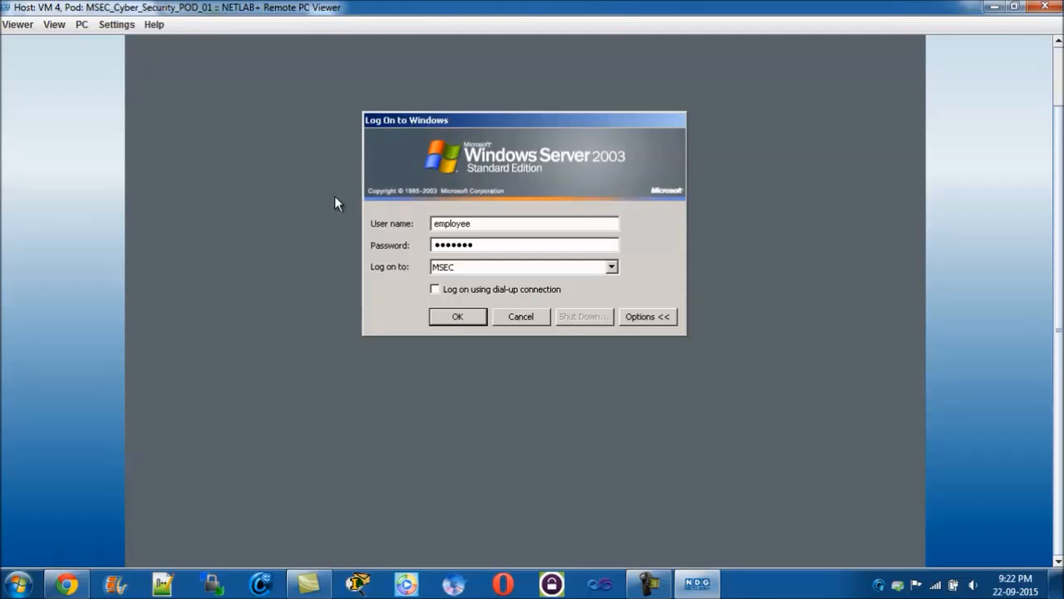
{"action": "left_click", "coordinate": [457, 316]}
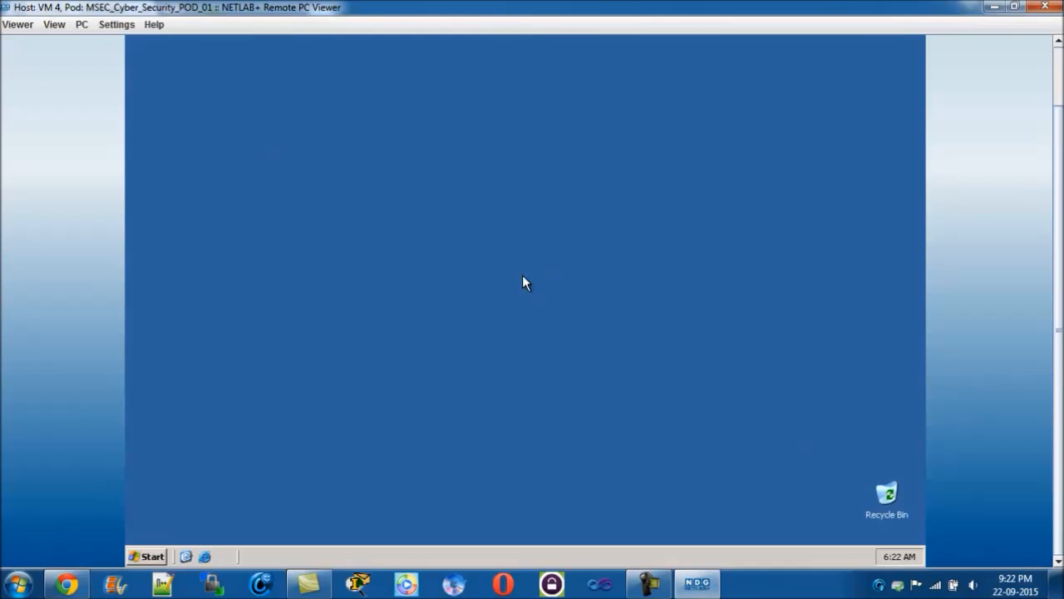
- Bring up the Start menu's list of programs and places on the employee desktop
{"action": "left_click", "coordinate": [146, 556]}
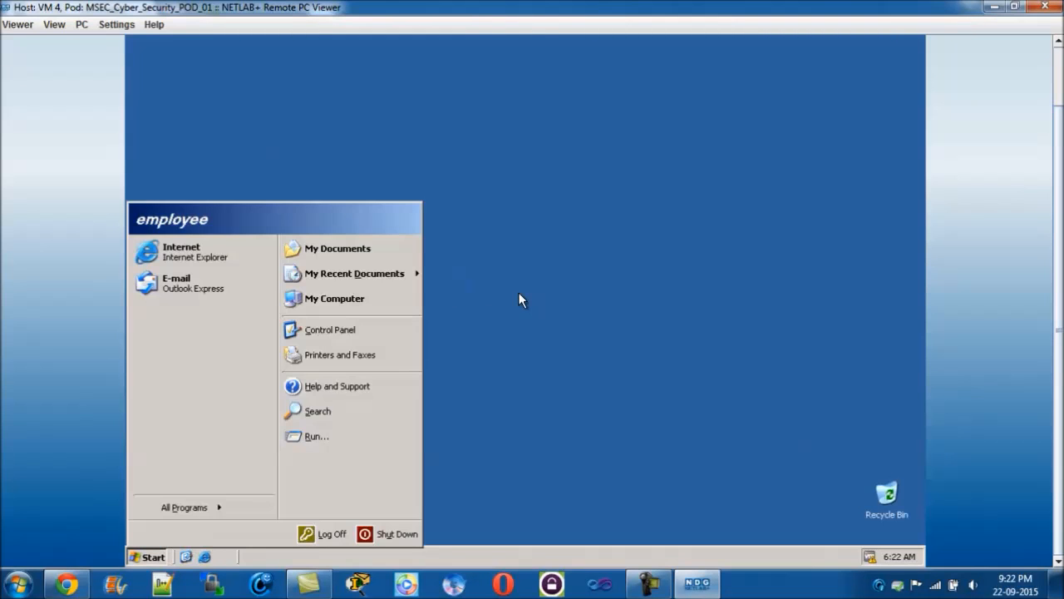
{"action": "mouse_move", "coordinate": [509, 429]}
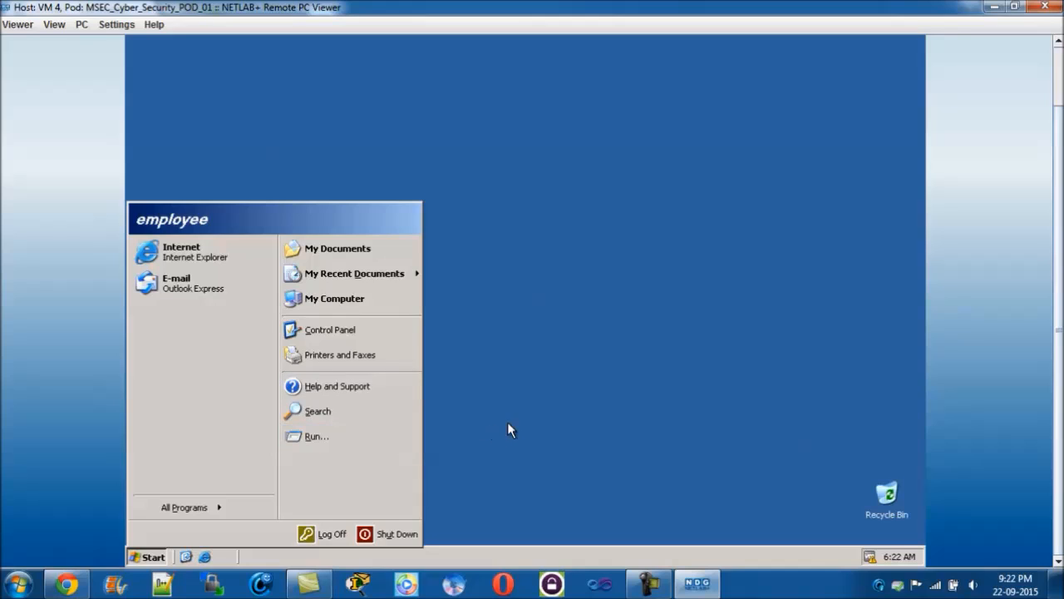
{"action": "mouse_move", "coordinate": [517, 333]}
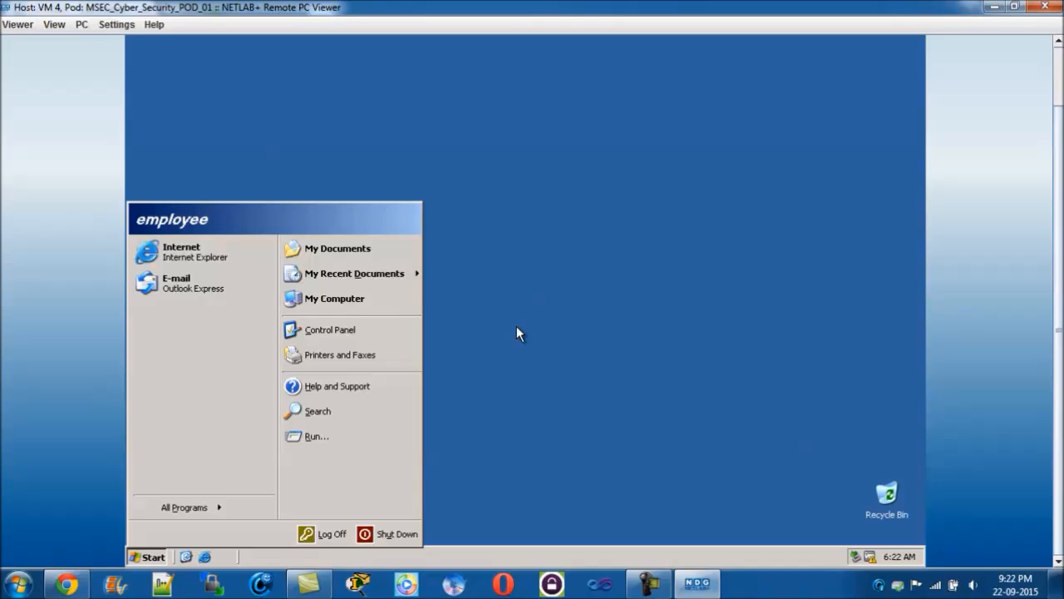
{"action": "mouse_move", "coordinate": [332, 253]}
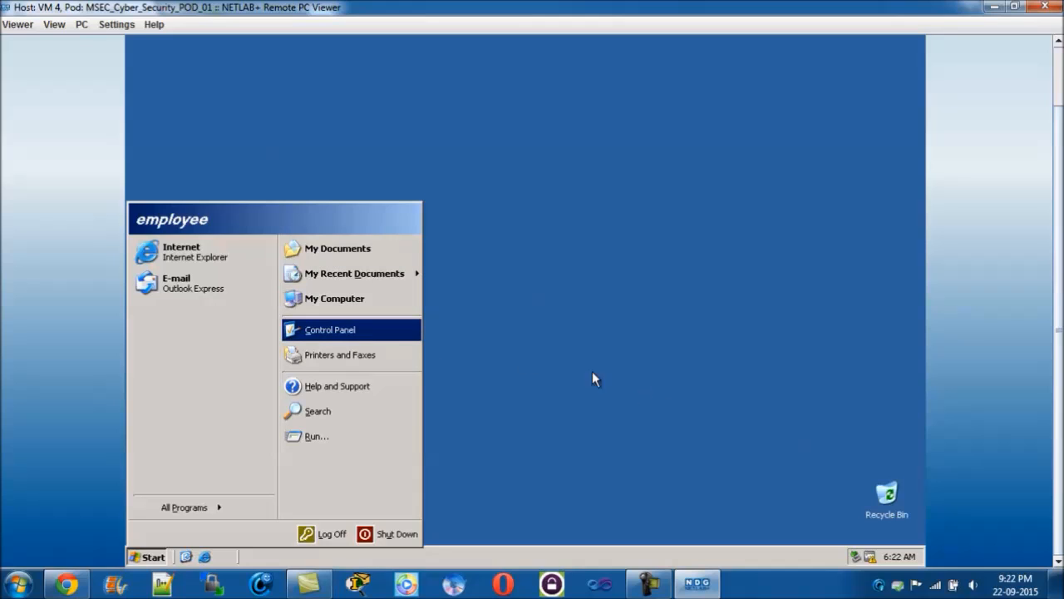
{"action": "mouse_move", "coordinate": [332, 298]}
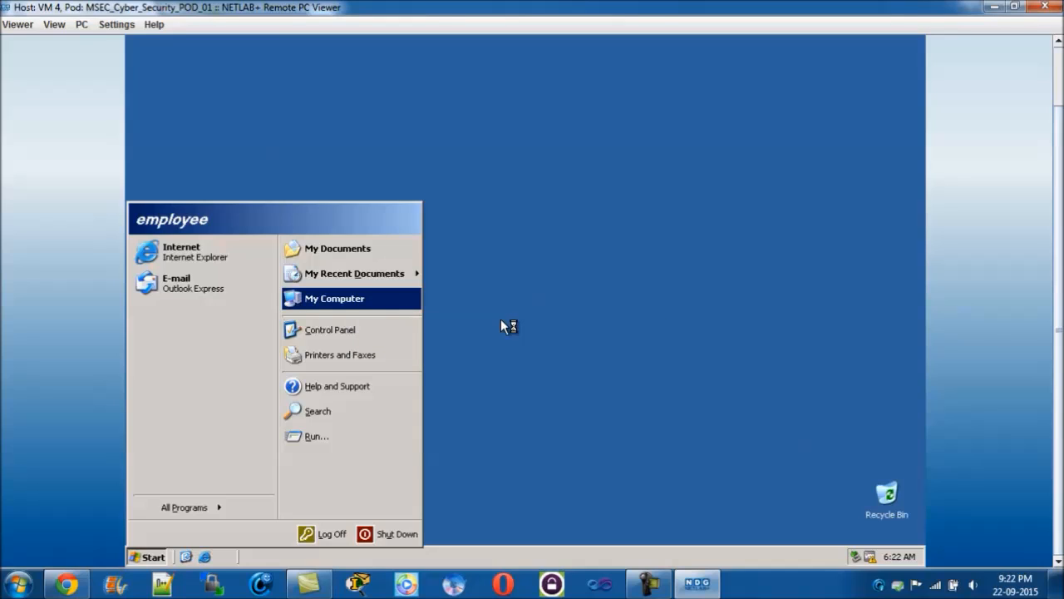
{"action": "mouse_move", "coordinate": [525, 261]}
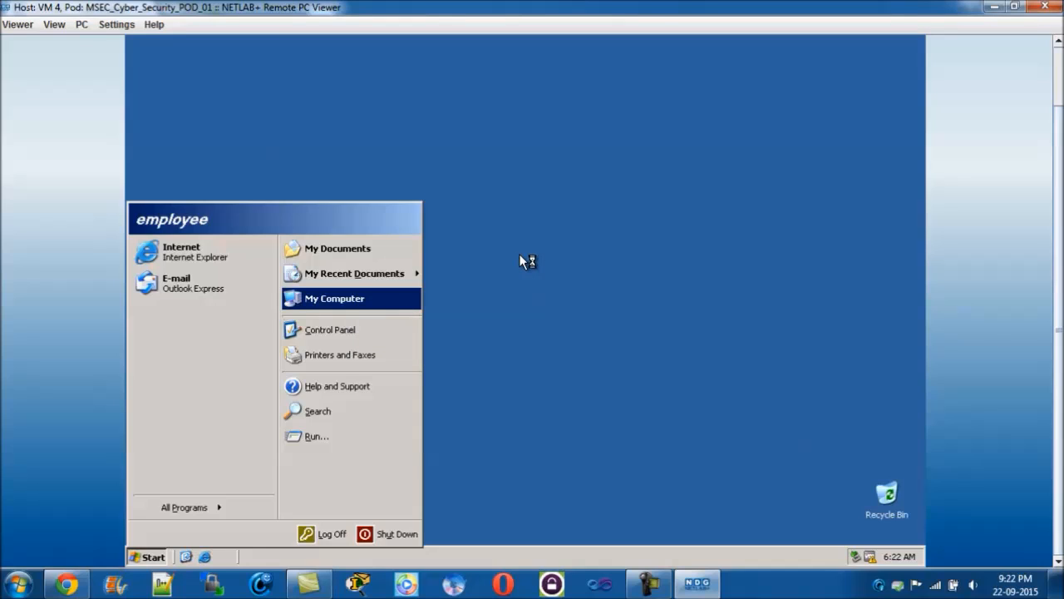
{"action": "left_click", "coordinate": [623, 296]}
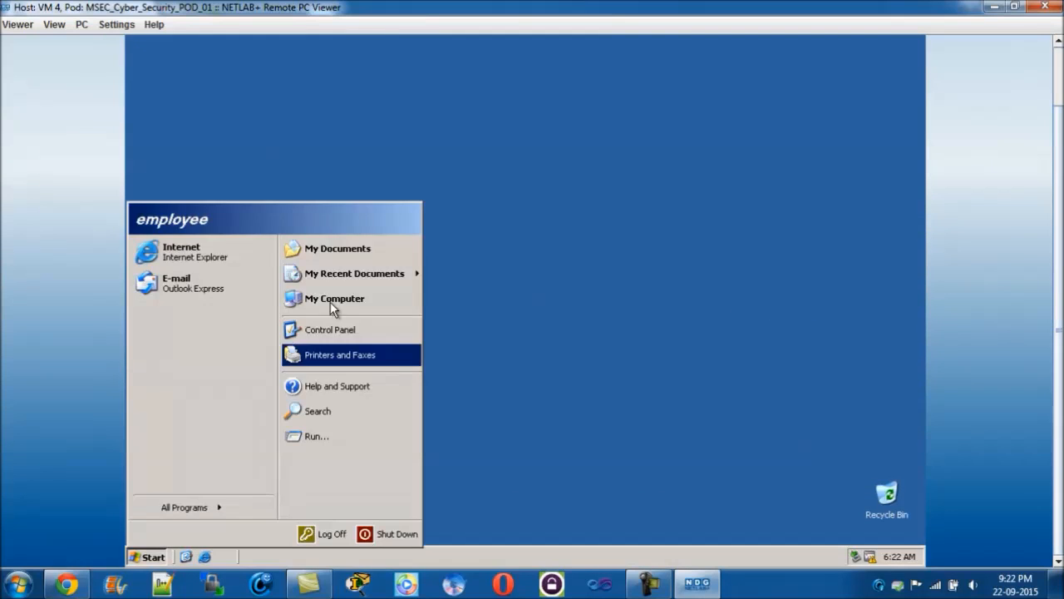
- From My Computer, try to enter C:\salary as employee and acknowledge the Access is denied message
{"action": "left_click", "coordinate": [334, 298]}
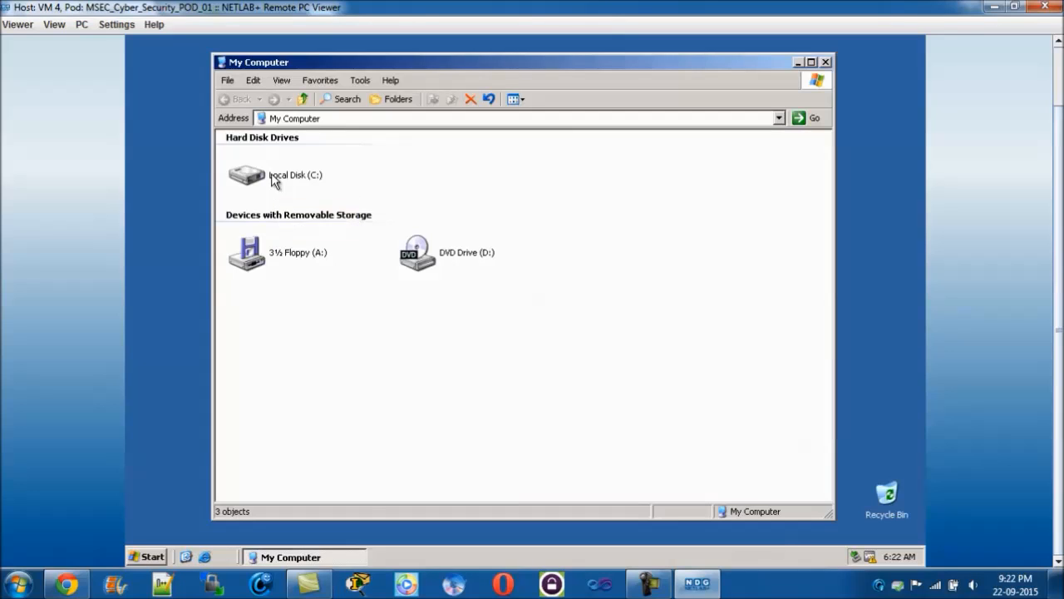
{"action": "double_click", "coordinate": [246, 175]}
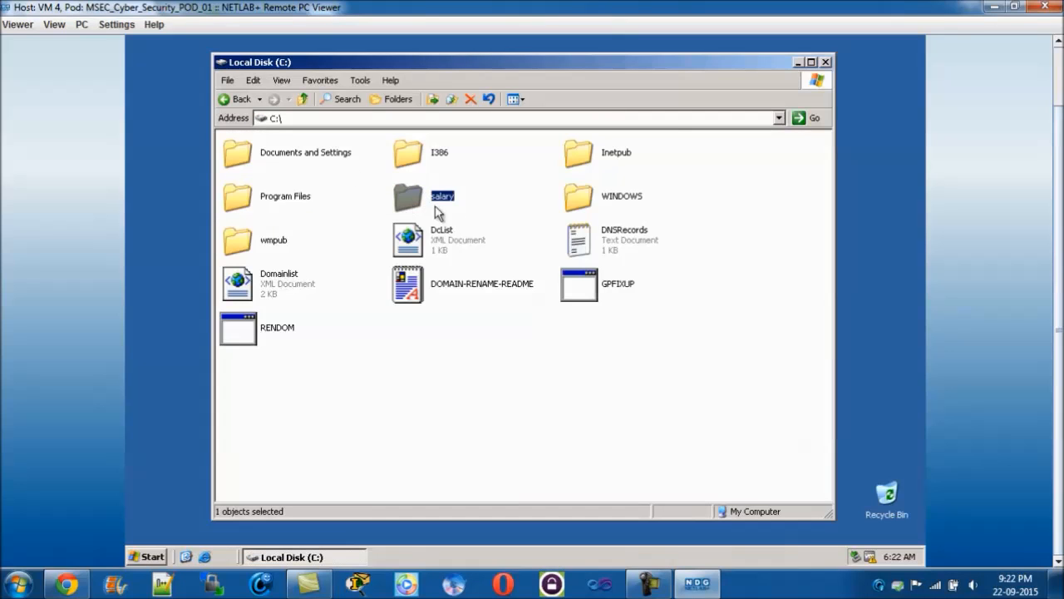
{"action": "mouse_move", "coordinate": [426, 200]}
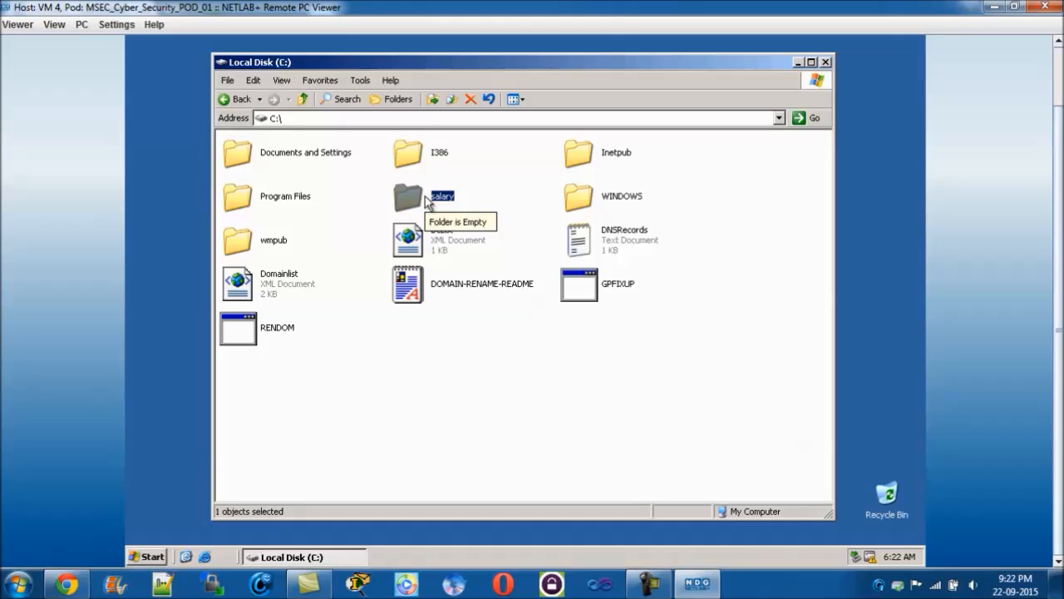
{"action": "double_click", "coordinate": [408, 196]}
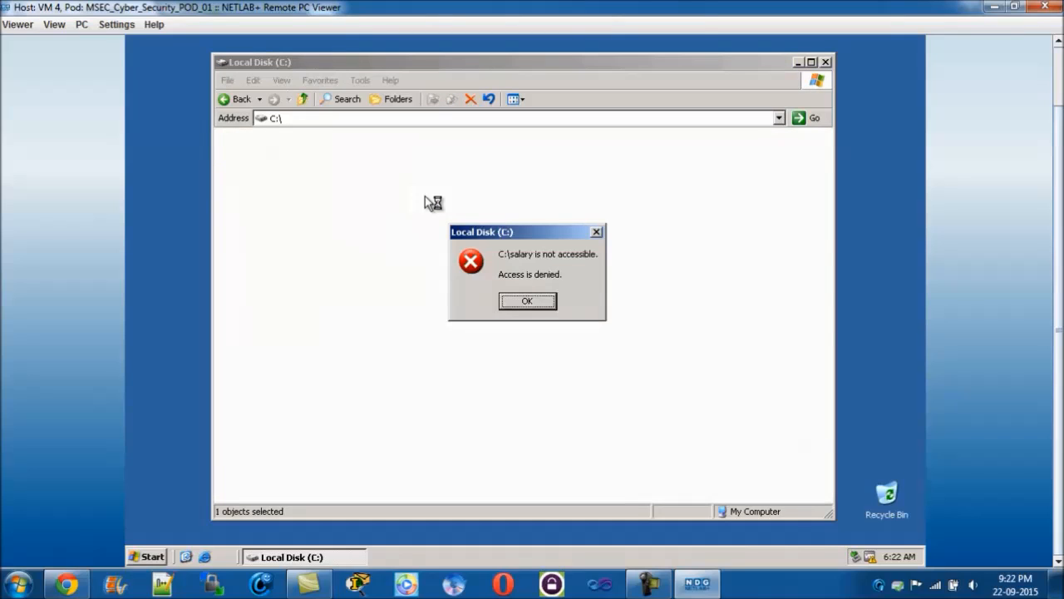
{"action": "left_click", "coordinate": [528, 299]}
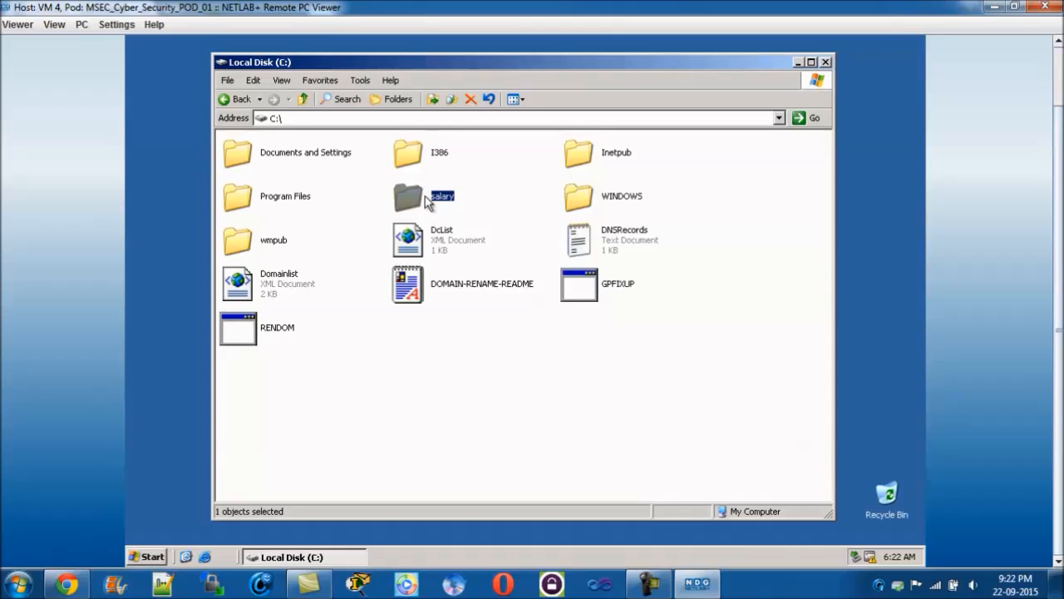
{"action": "mouse_move", "coordinate": [556, 170]}
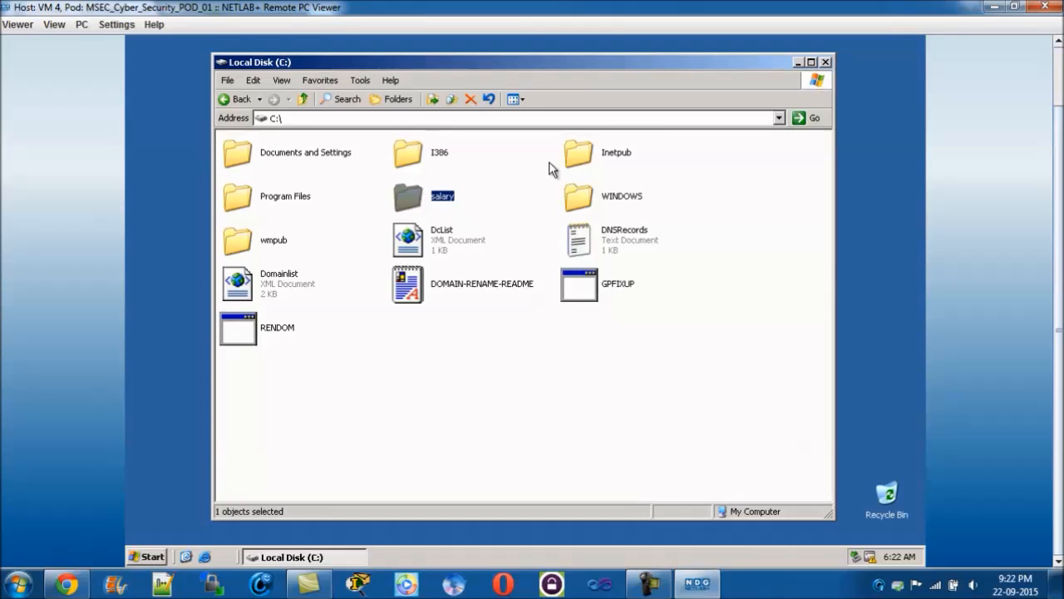
- Close Explorer and log on to the MSEC domain as administrator after Ctrl+Alt+Delete
{"action": "left_click", "coordinate": [825, 61]}
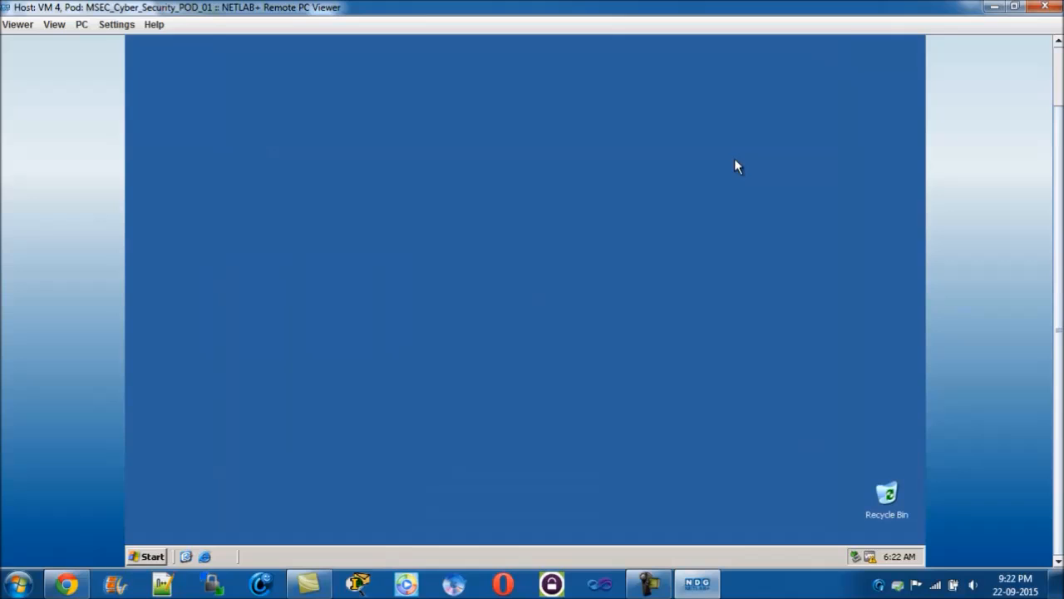
{"action": "mouse_move", "coordinate": [141, 562]}
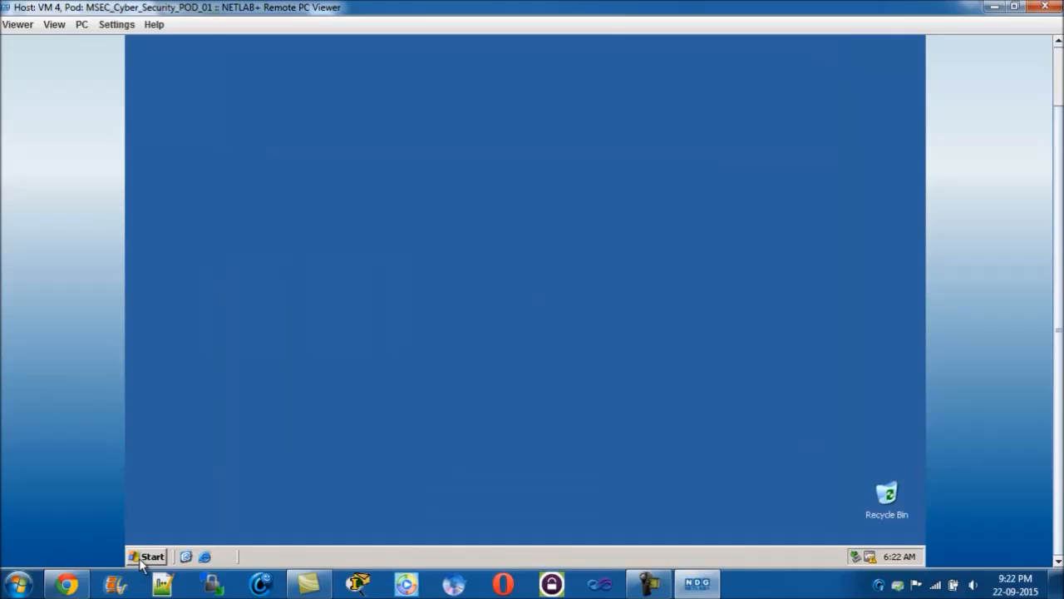
{"action": "mouse_move", "coordinate": [331, 542]}
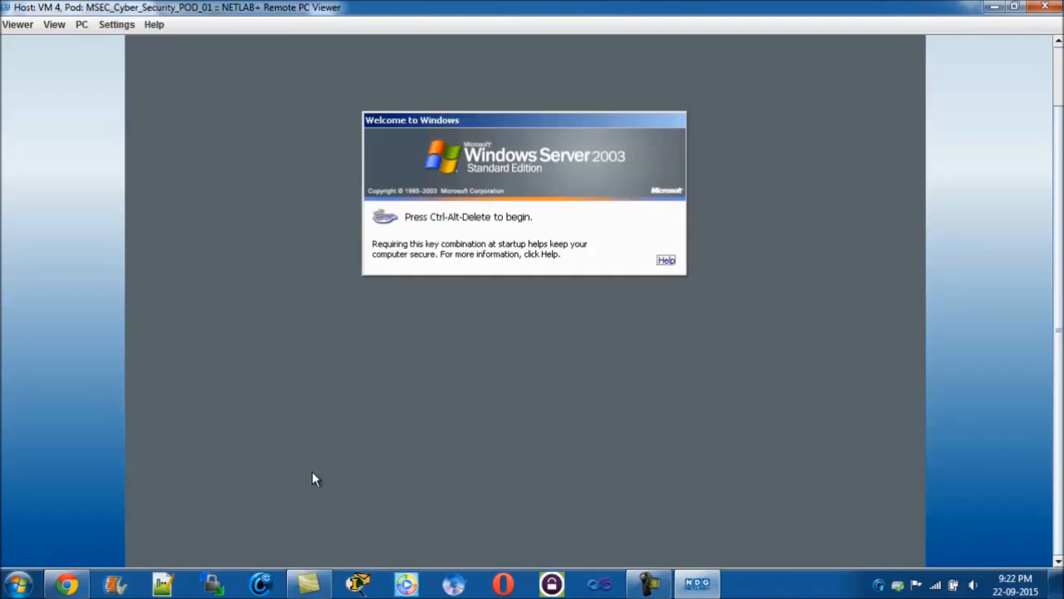
{"action": "mouse_move", "coordinate": [86, 27]}
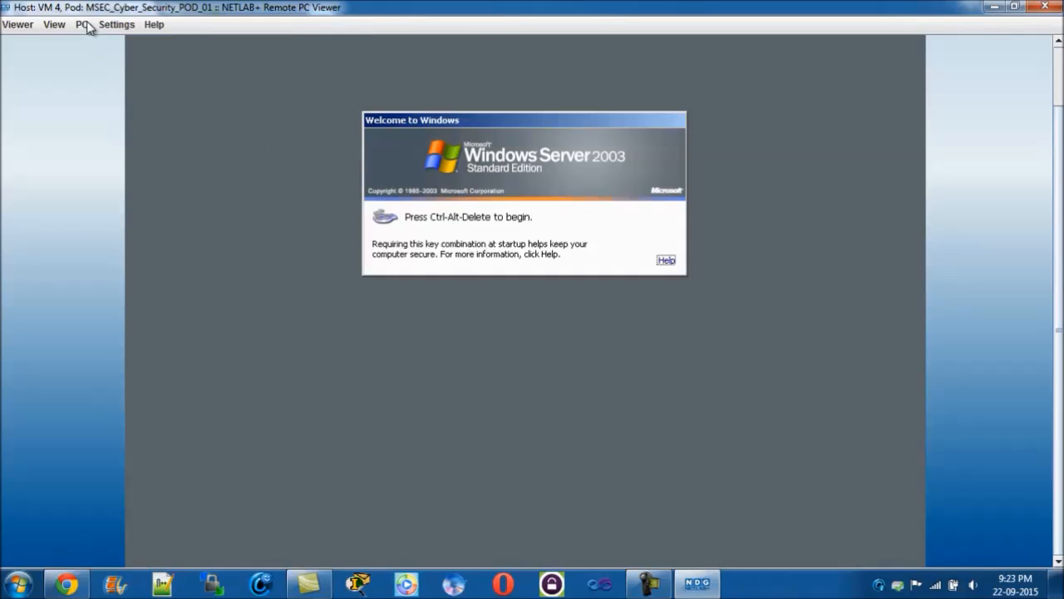
{"action": "key", "text": "ctrl+alt+delete"}
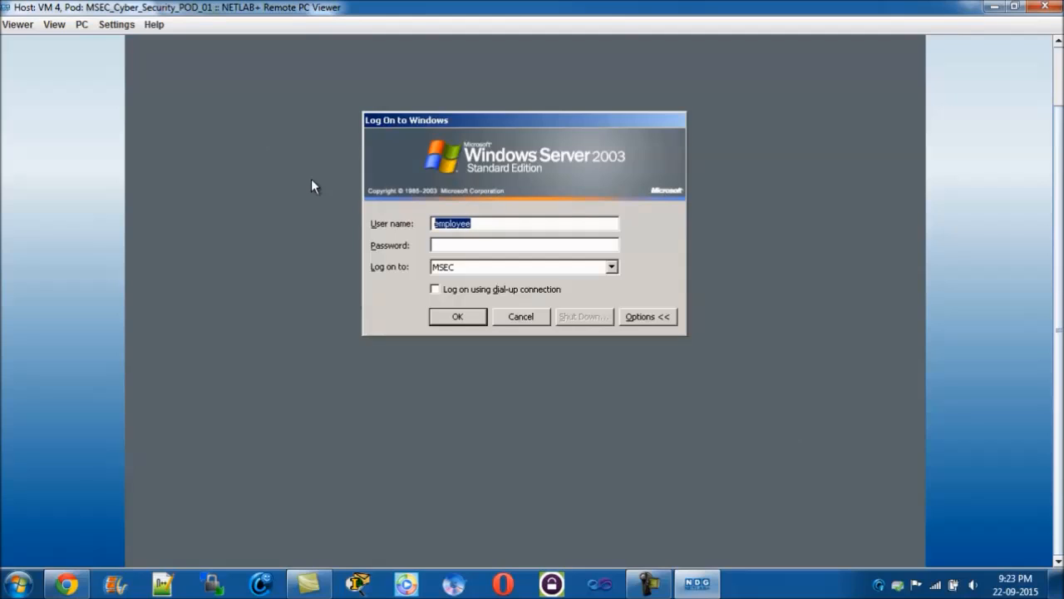
{"action": "type", "text": "adm"}
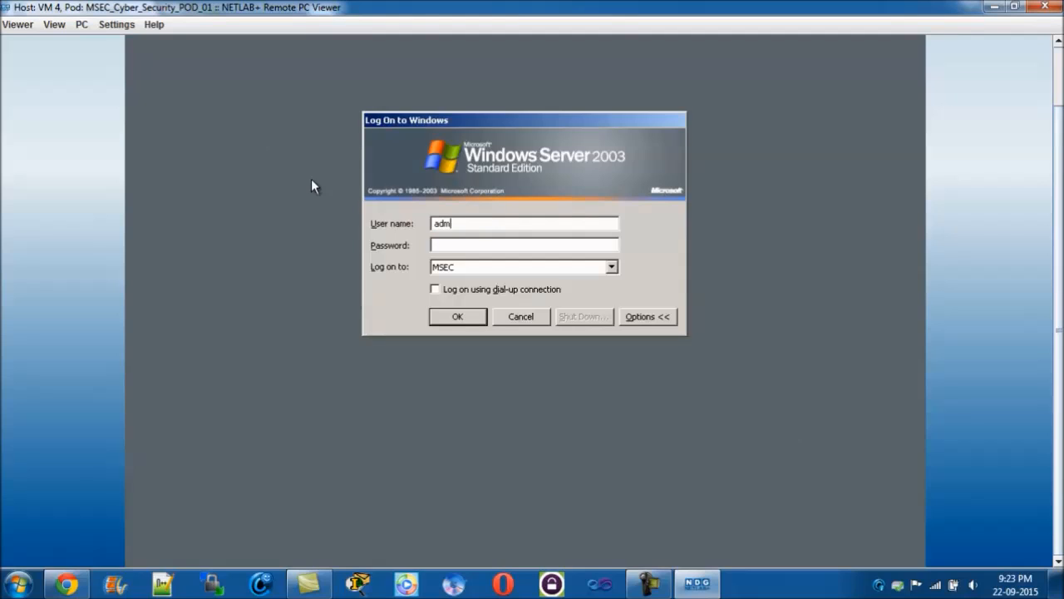
{"action": "type", "text": "inistrator"}
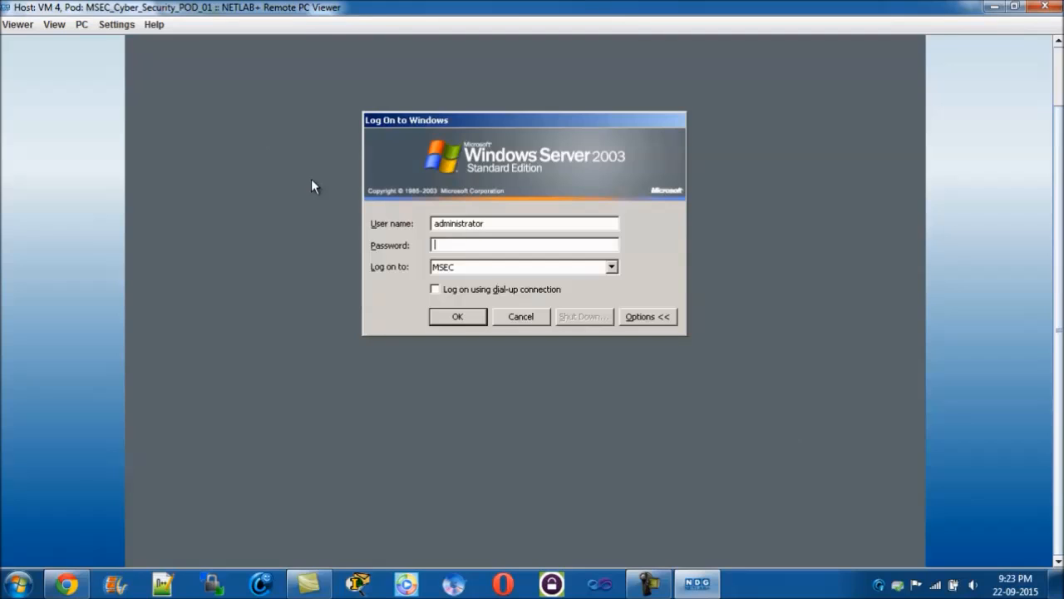
{"action": "left_click", "coordinate": [458, 316]}
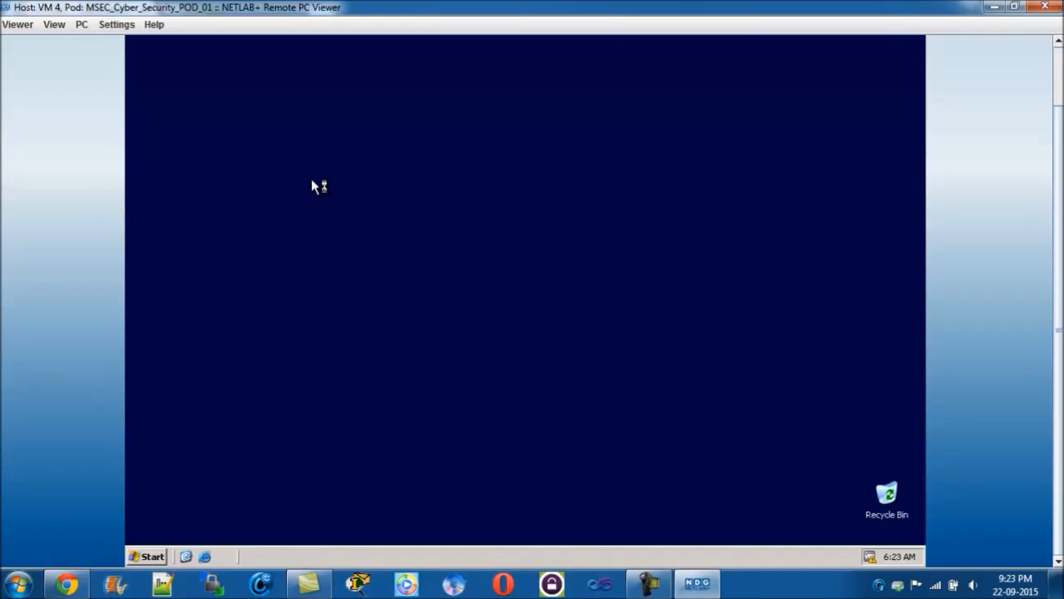
{"action": "mouse_move", "coordinate": [146, 557]}
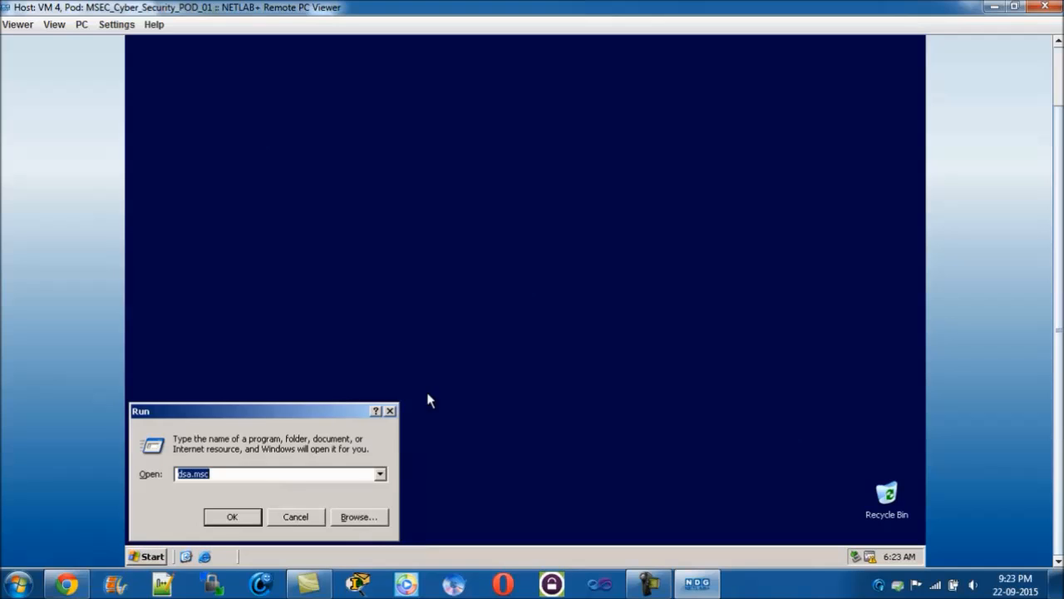
- Launch Event Viewer from Run with eventvwr and select the Security log
{"action": "type", "text": "even"}
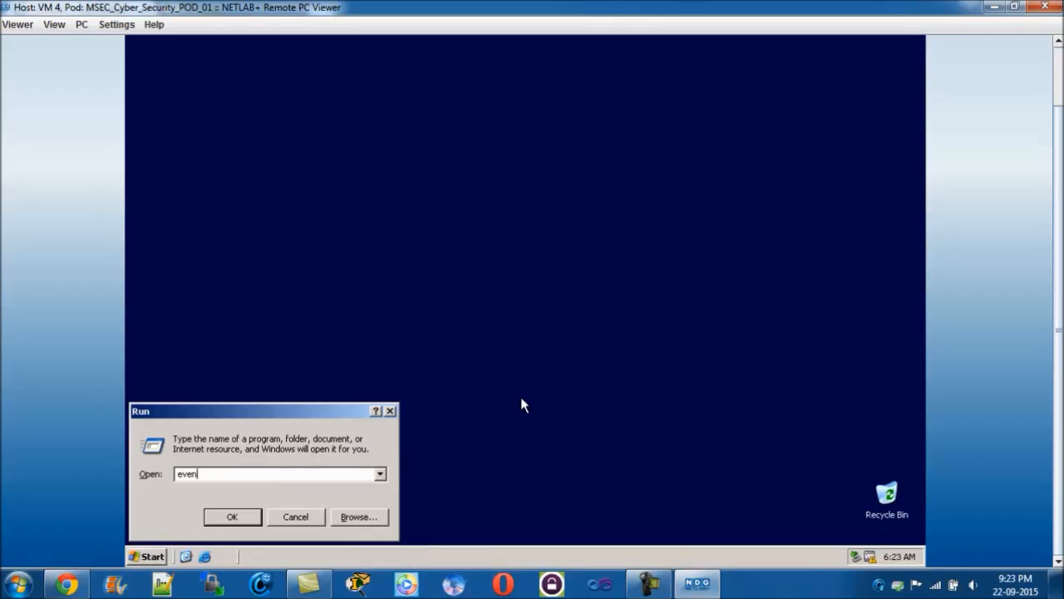
{"action": "type", "text": "v"}
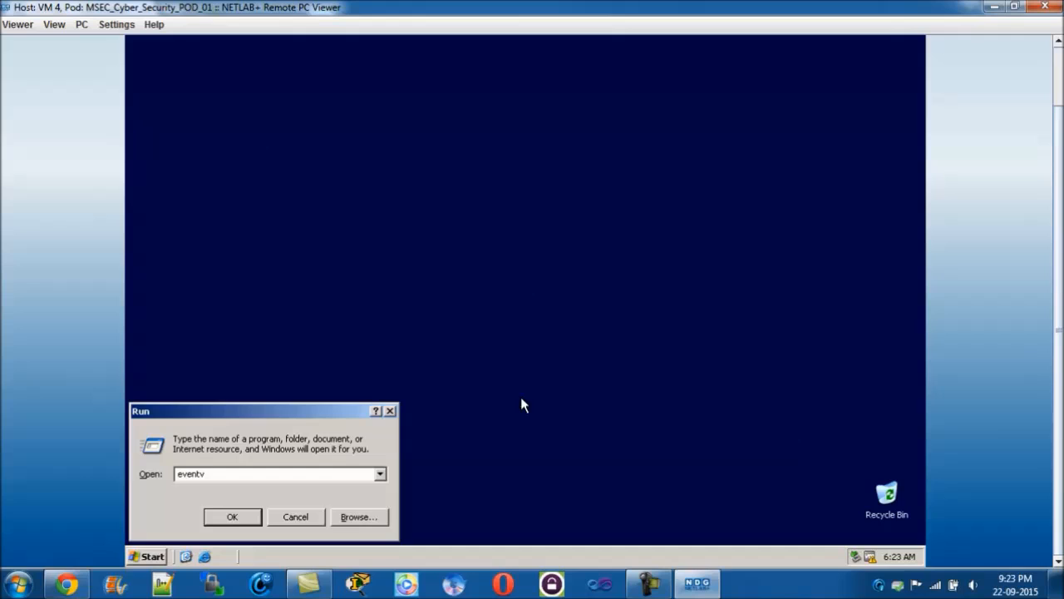
{"action": "left_click", "coordinate": [233, 516]}
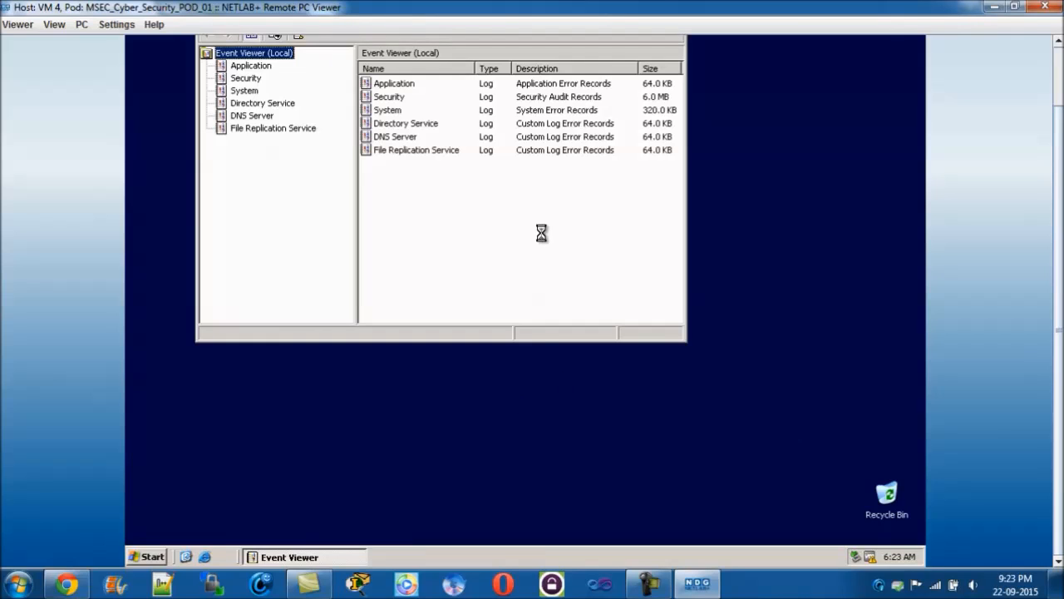
{"action": "mouse_move", "coordinate": [449, 228]}
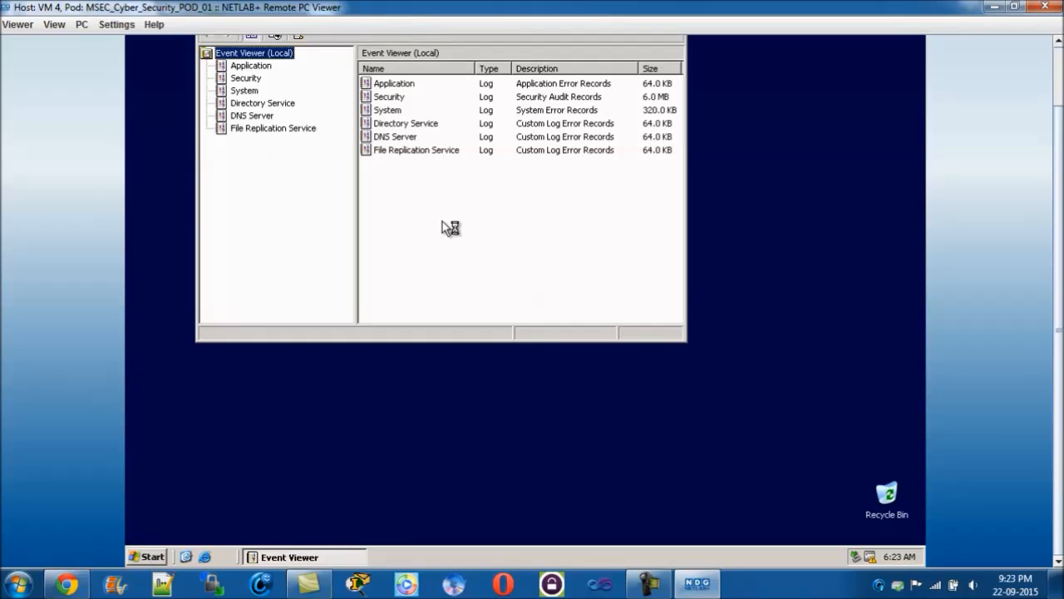
{"action": "mouse_move", "coordinate": [331, 136]}
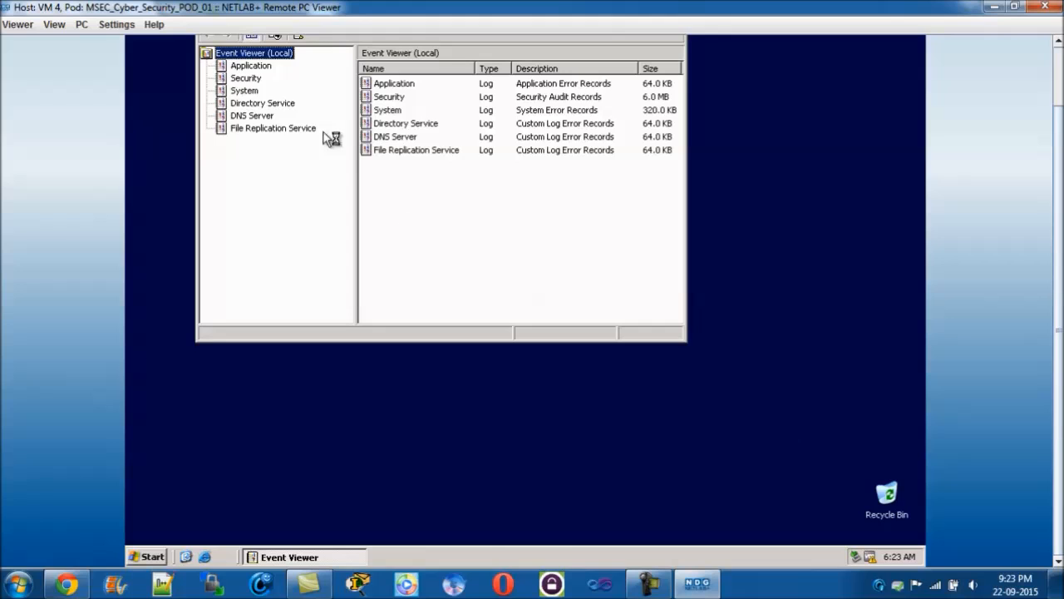
{"action": "left_click", "coordinate": [246, 78]}
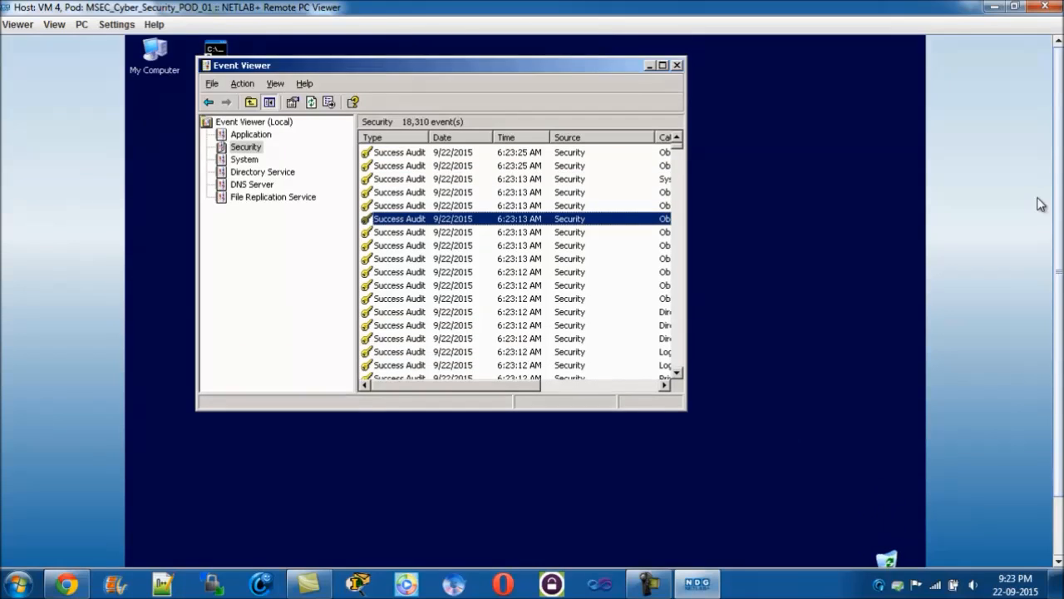
{"action": "mouse_move", "coordinate": [490, 393]}
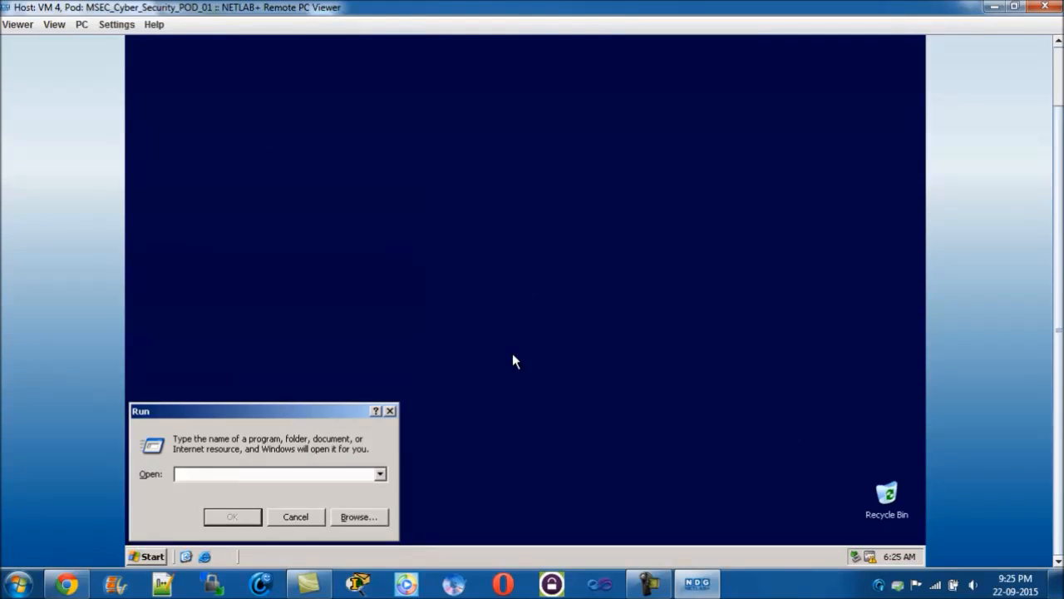
- Relaunch Event Viewer via eventvwr.msc, select Security and maximize the window
{"action": "type", "text": "even"}
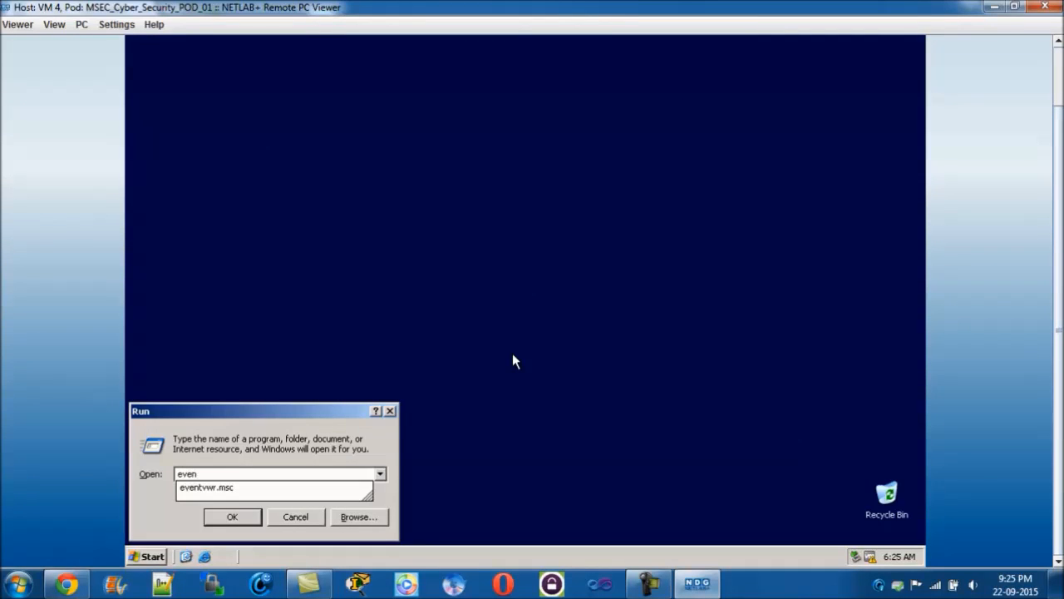
{"action": "left_click", "coordinate": [233, 516]}
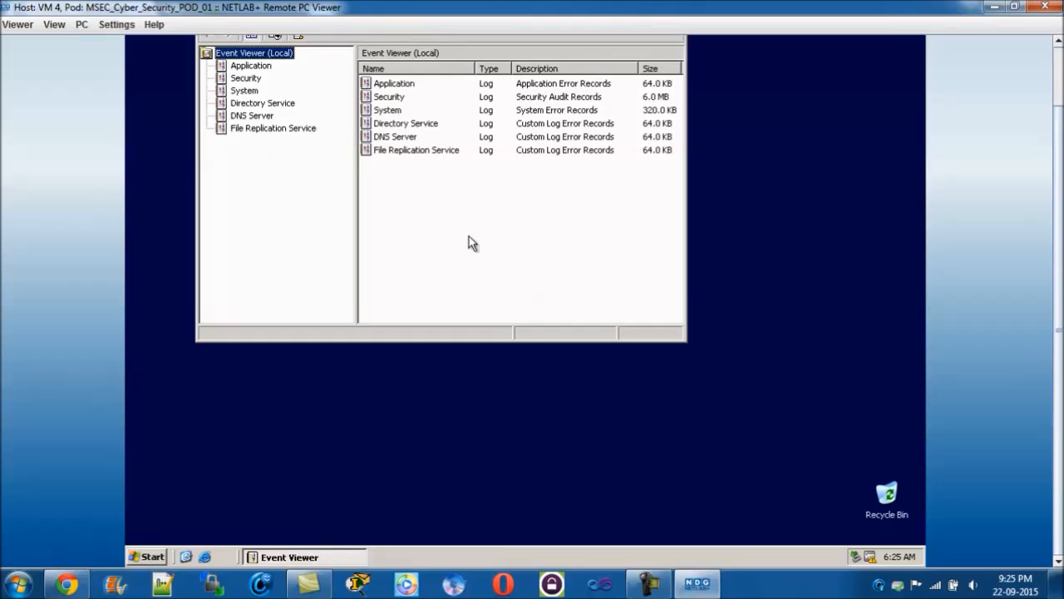
{"action": "mouse_move", "coordinate": [443, 285]}
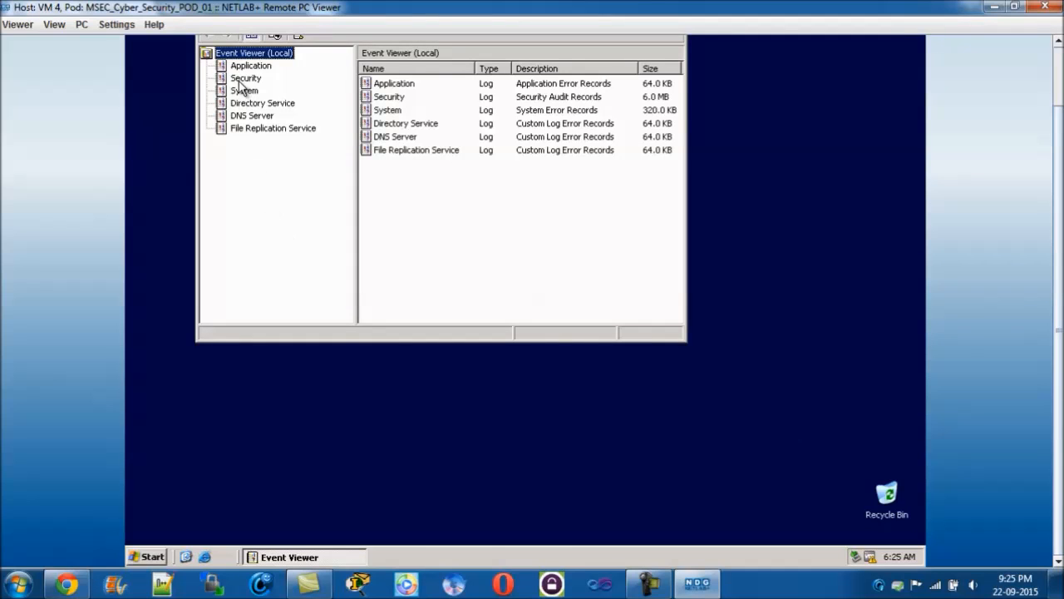
{"action": "left_click", "coordinate": [246, 78]}
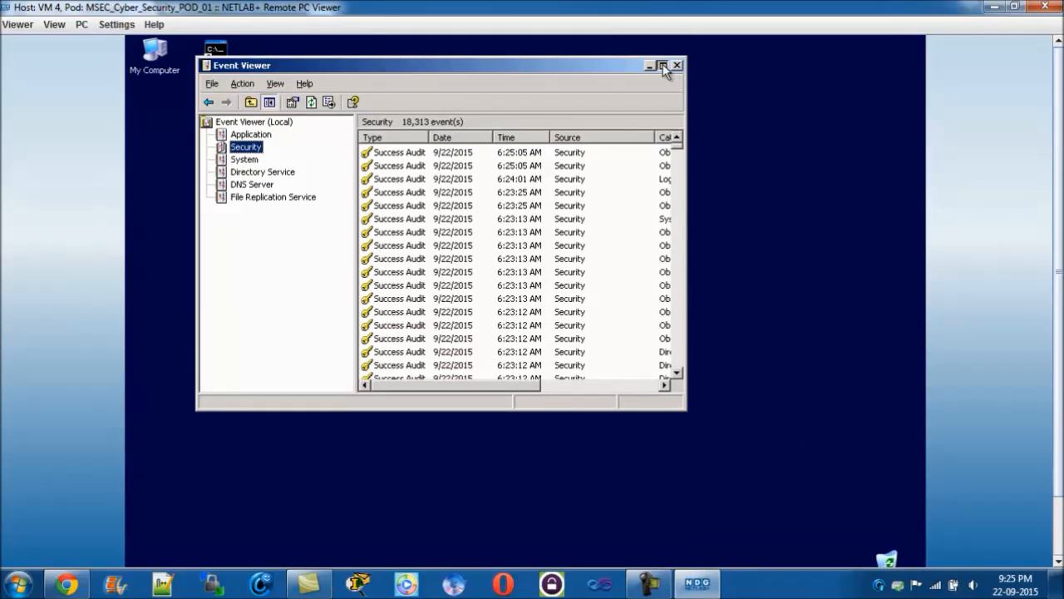
{"action": "left_click", "coordinate": [663, 65]}
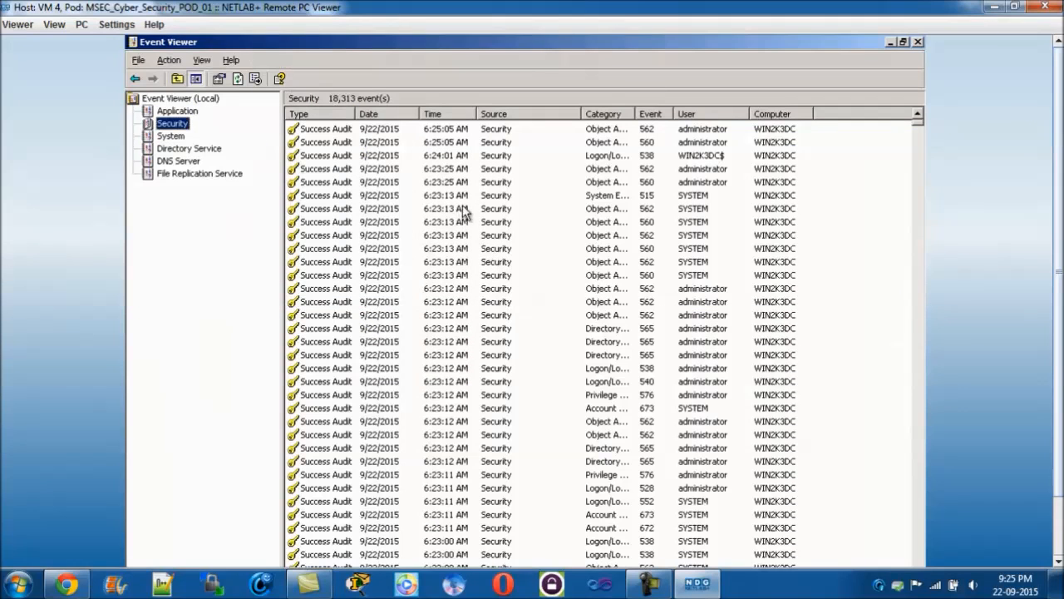
{"action": "mouse_move", "coordinate": [695, 115]}
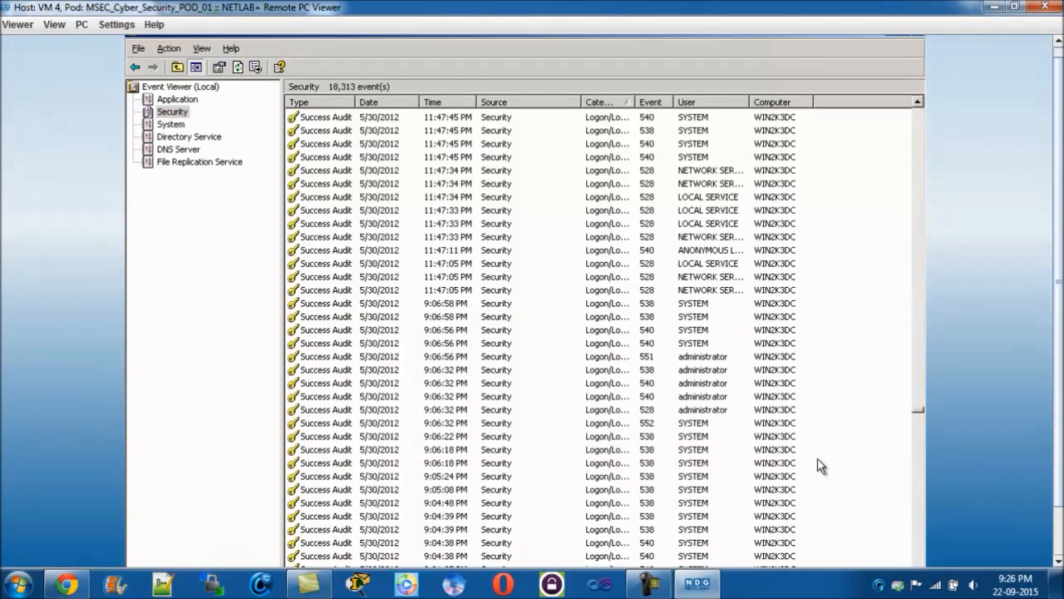
- Scroll down the Security log and select the employee's Failure Audit object-access event
{"action": "scroll", "scroll_direction": "down", "scroll_amount": 3}
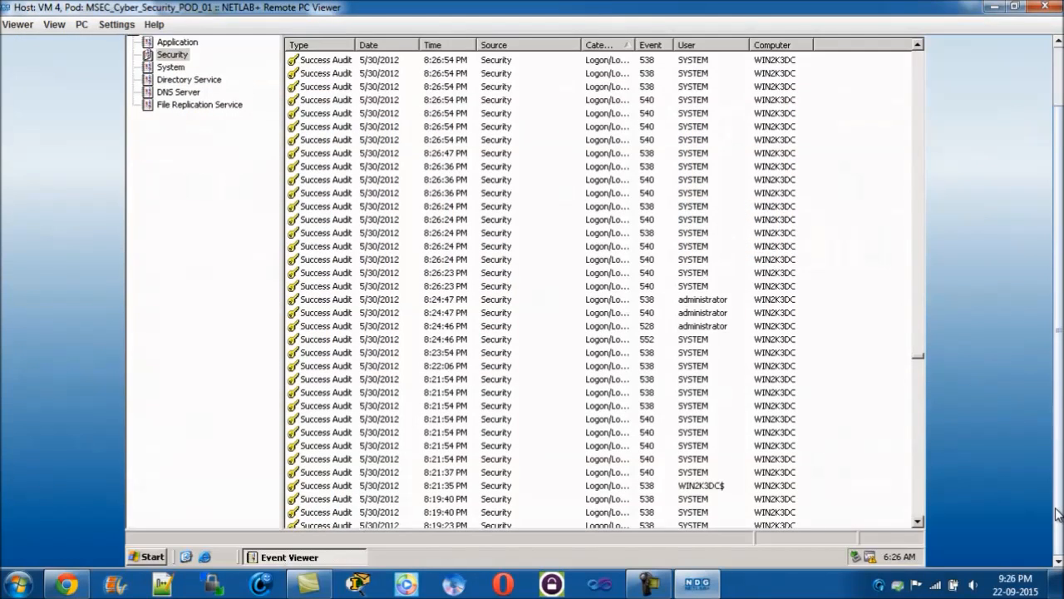
{"action": "scroll", "scroll_direction": "down", "scroll_amount": 3}
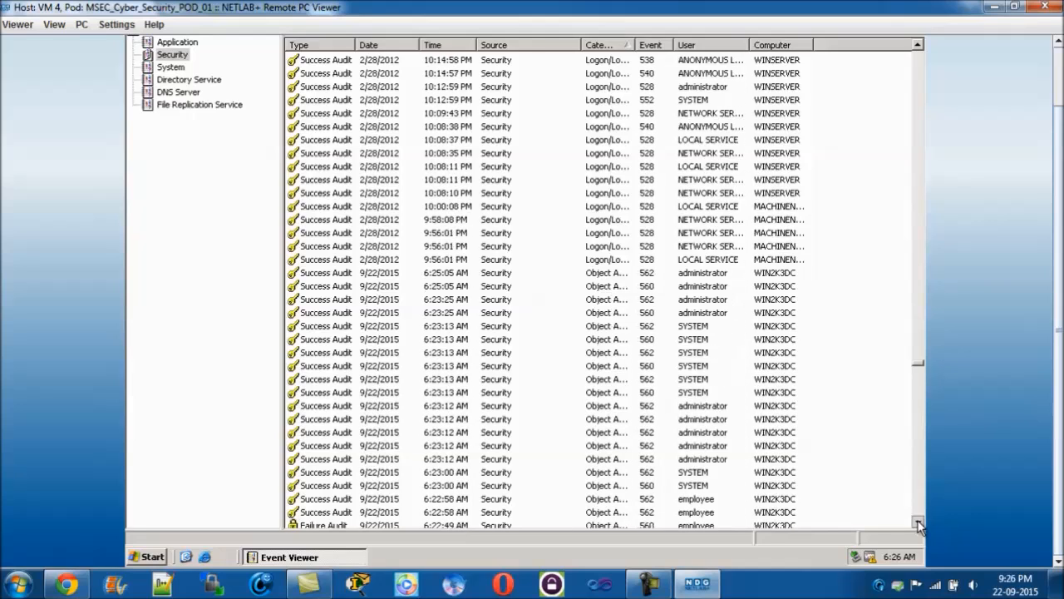
{"action": "scroll", "scroll_direction": "down", "scroll_amount": 3}
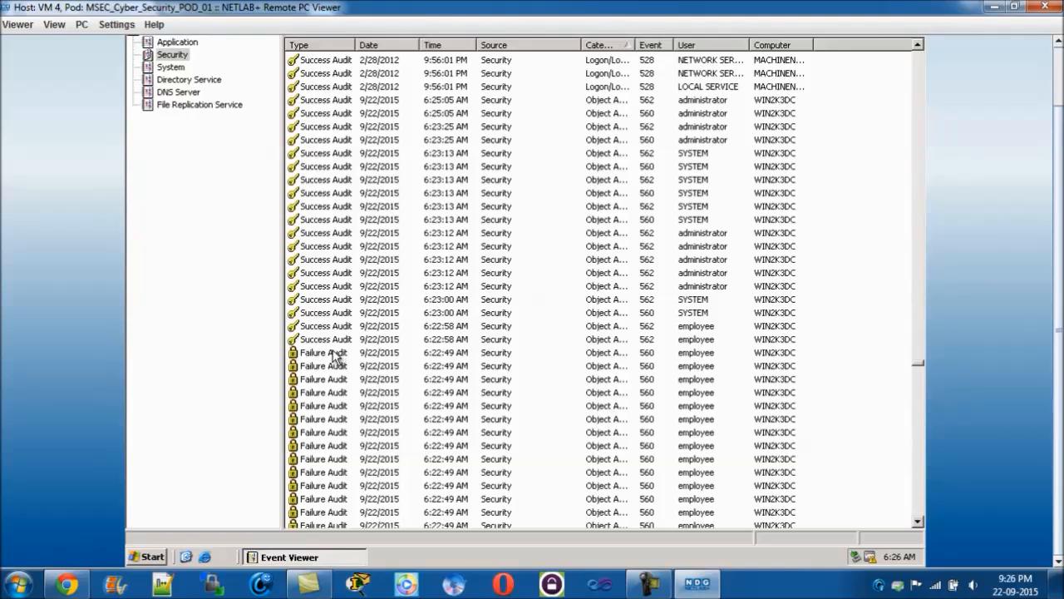
{"action": "left_click", "coordinate": [326, 339]}
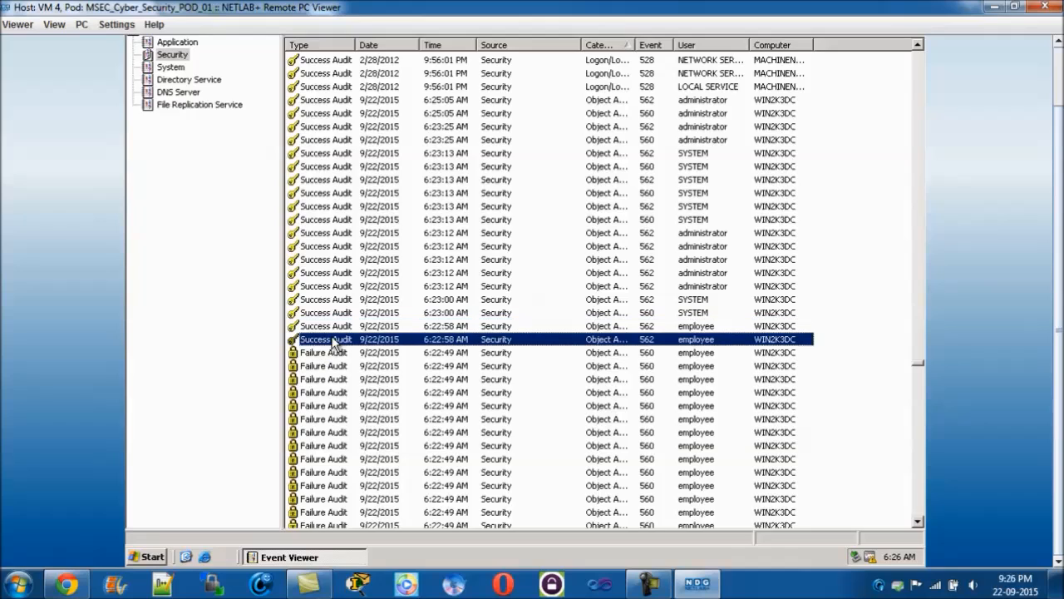
{"action": "left_click", "coordinate": [350, 353]}
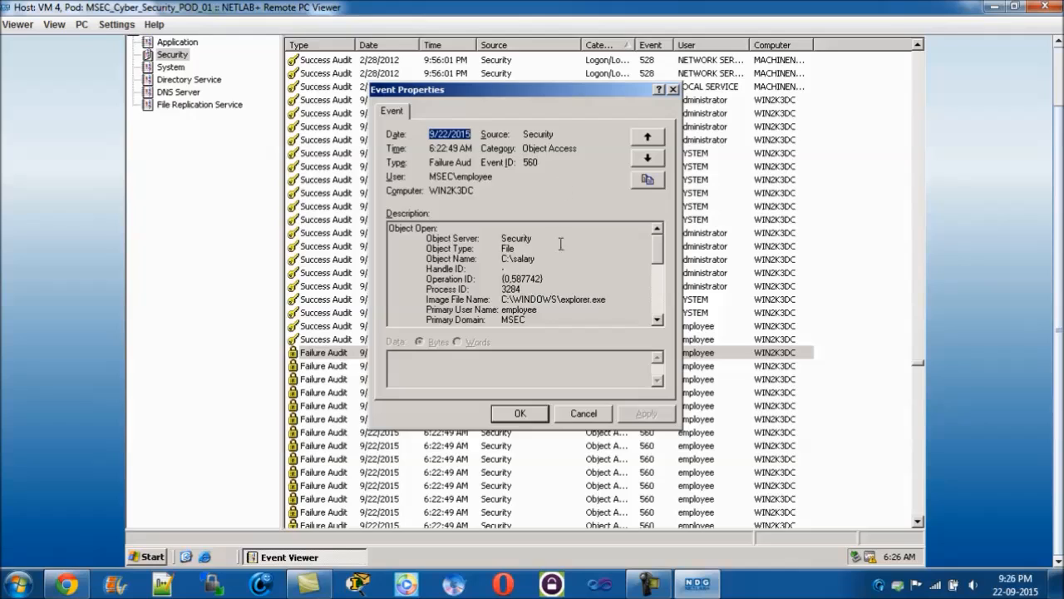
- View event 560's properties for MSEC\employee on C:\salary, then cancel back to the log
{"action": "double_click", "coordinate": [517, 259]}
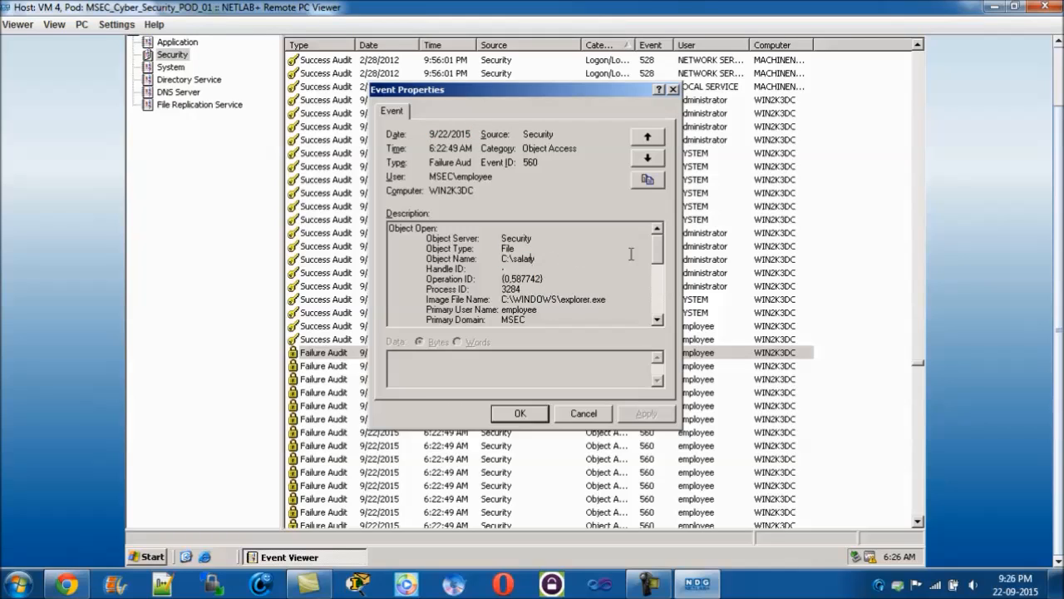
{"action": "mouse_move", "coordinate": [665, 262]}
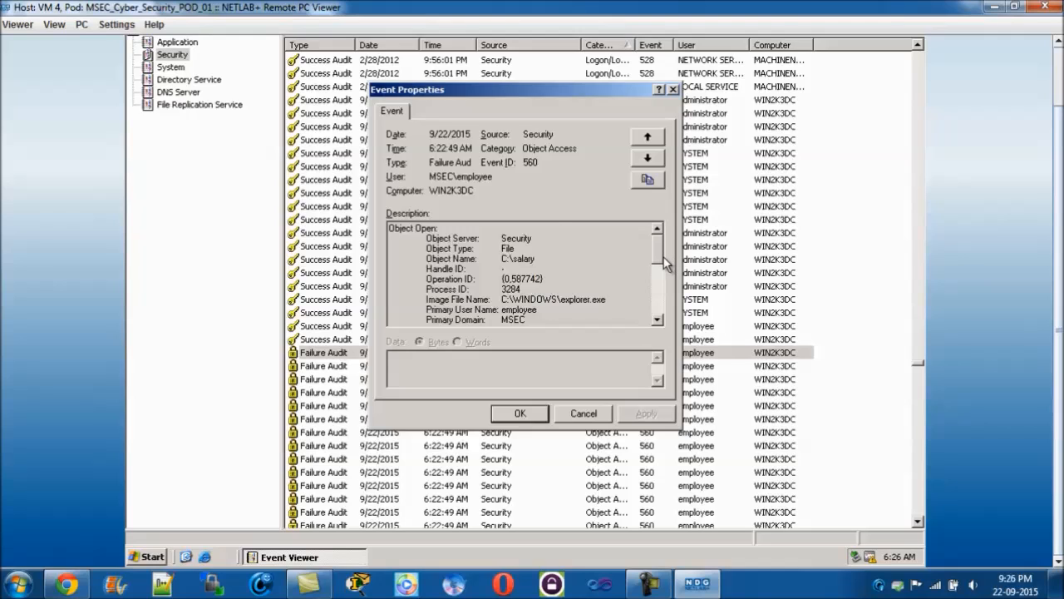
{"action": "double_click", "coordinate": [475, 176]}
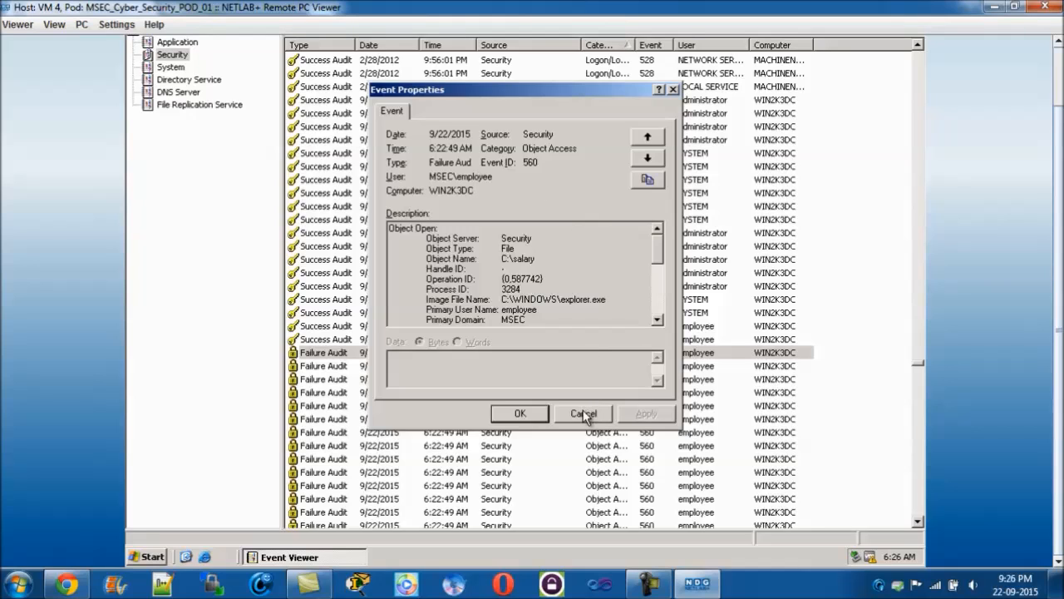
{"action": "left_click", "coordinate": [582, 412]}
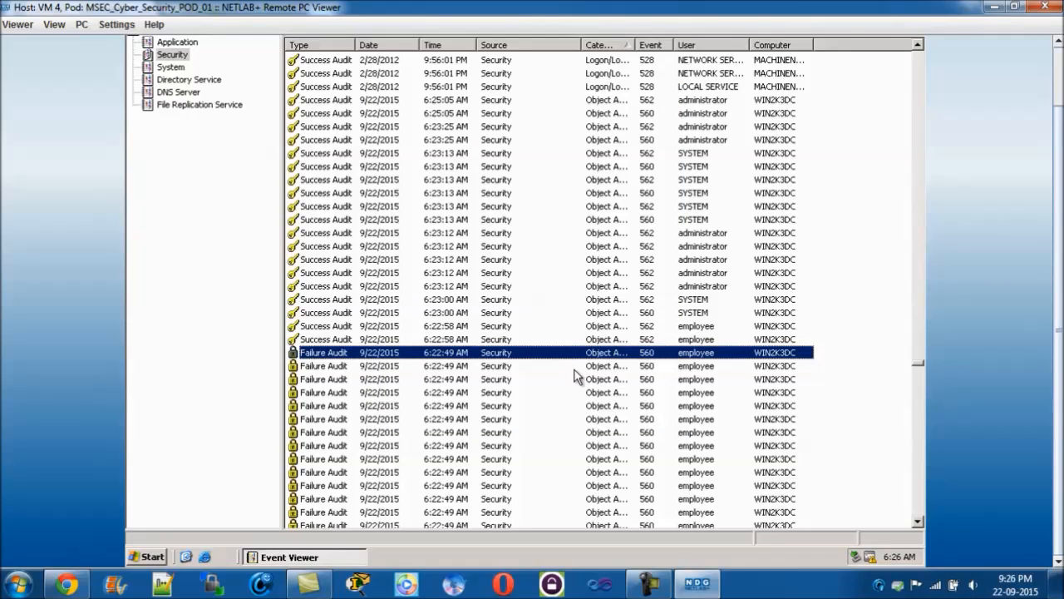
{"action": "mouse_move", "coordinate": [536, 368]}
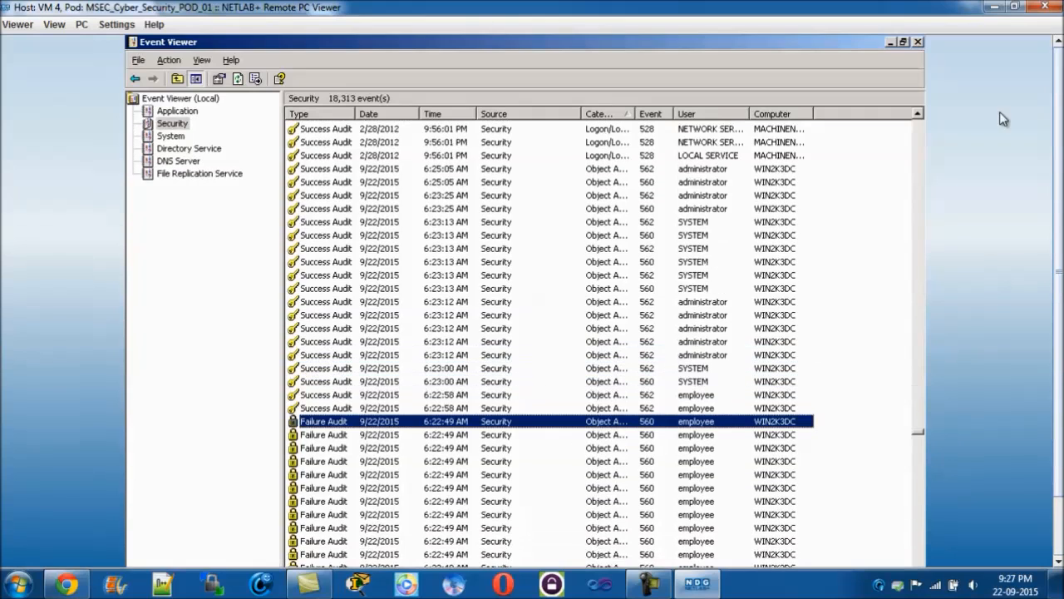
- Close the Event Viewer window, leaving the desktop empty
{"action": "left_click", "coordinate": [918, 42]}
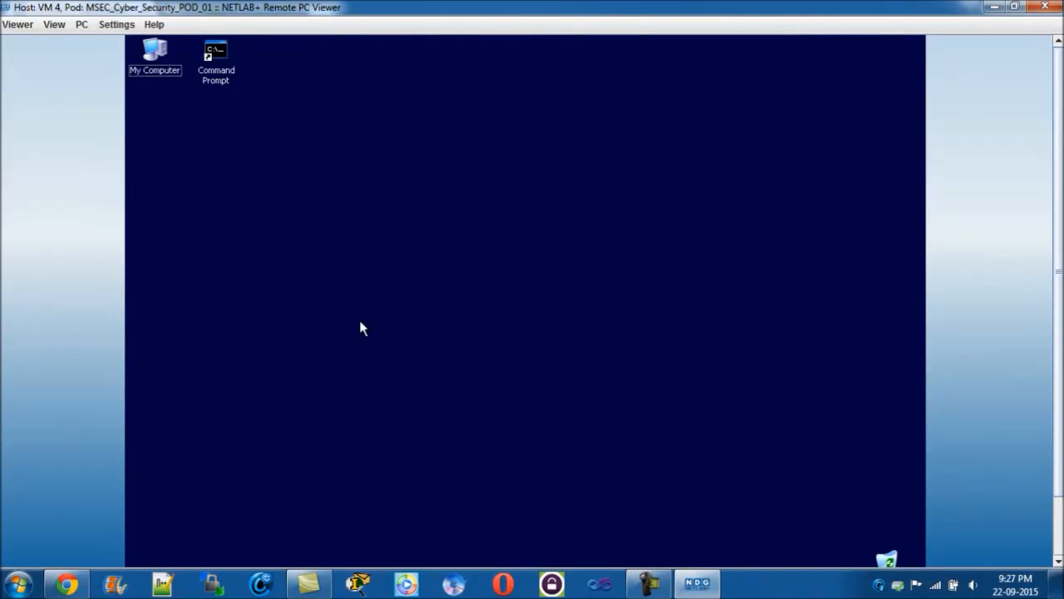